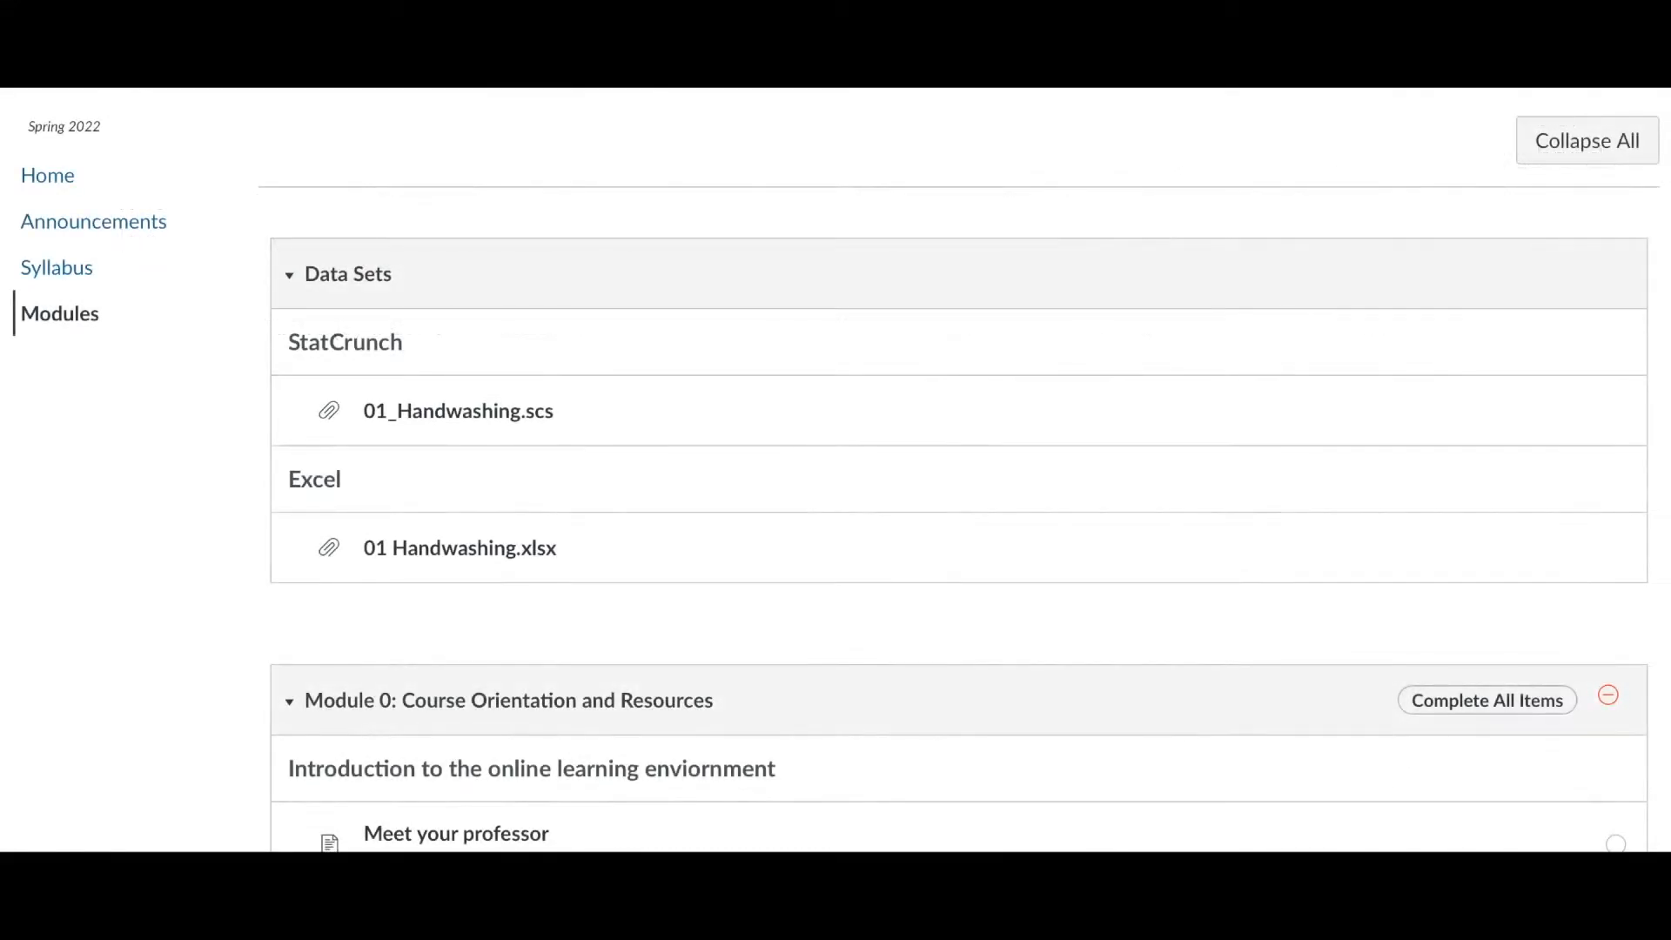
mouse_move(747, 517)
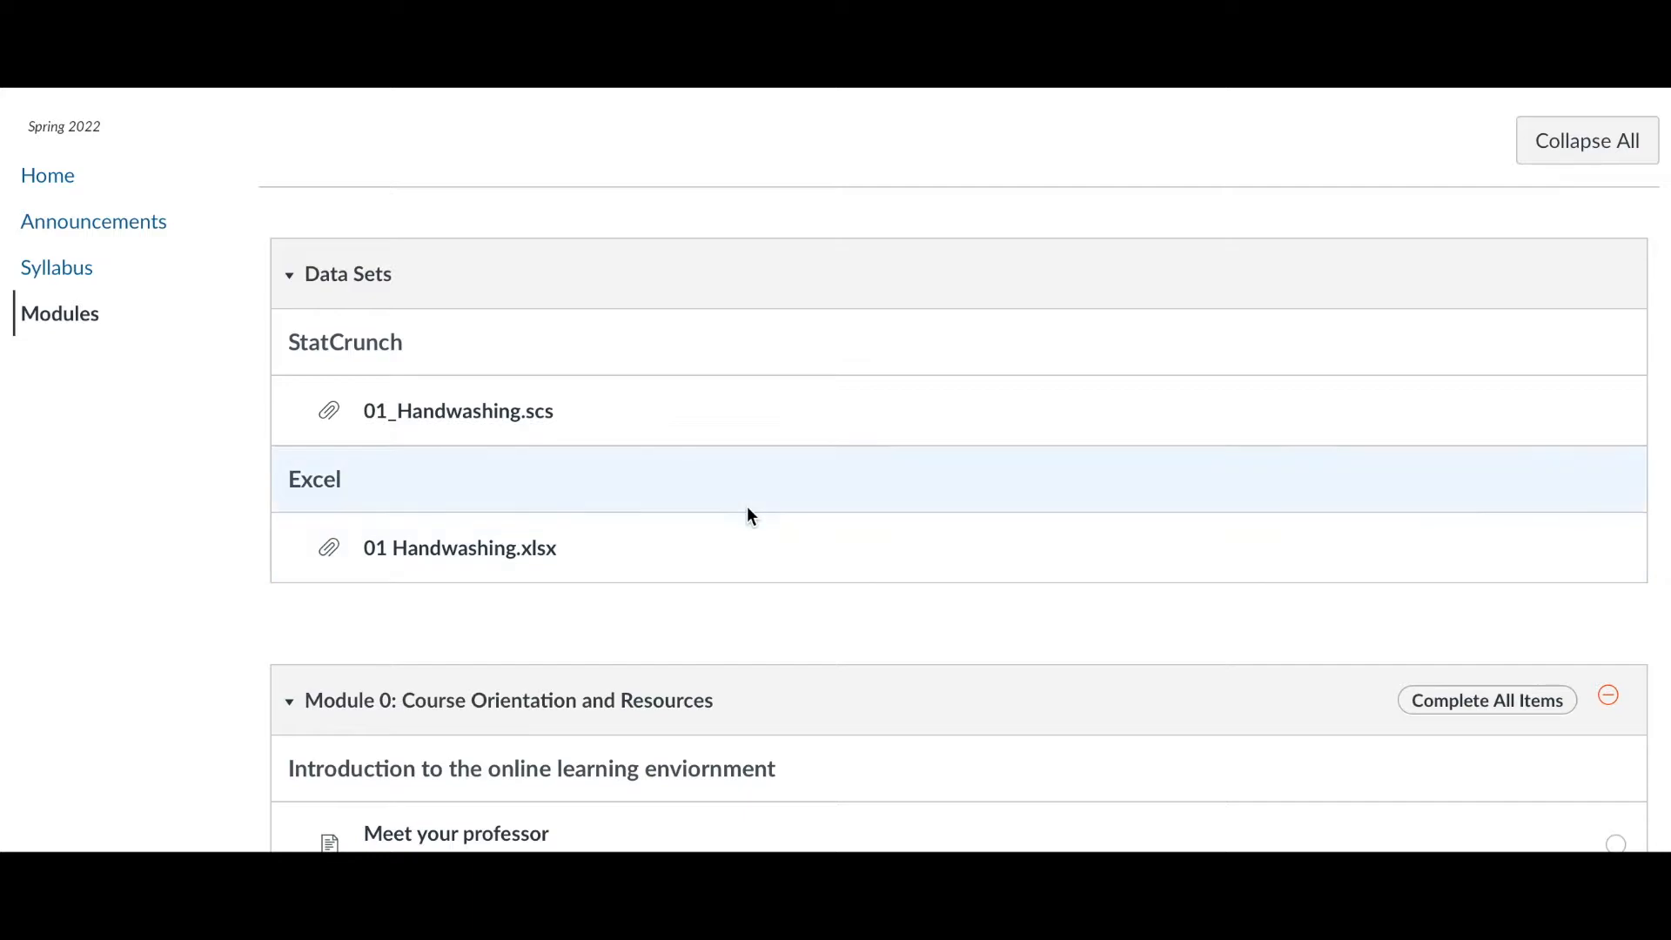
mouse_move(258, 282)
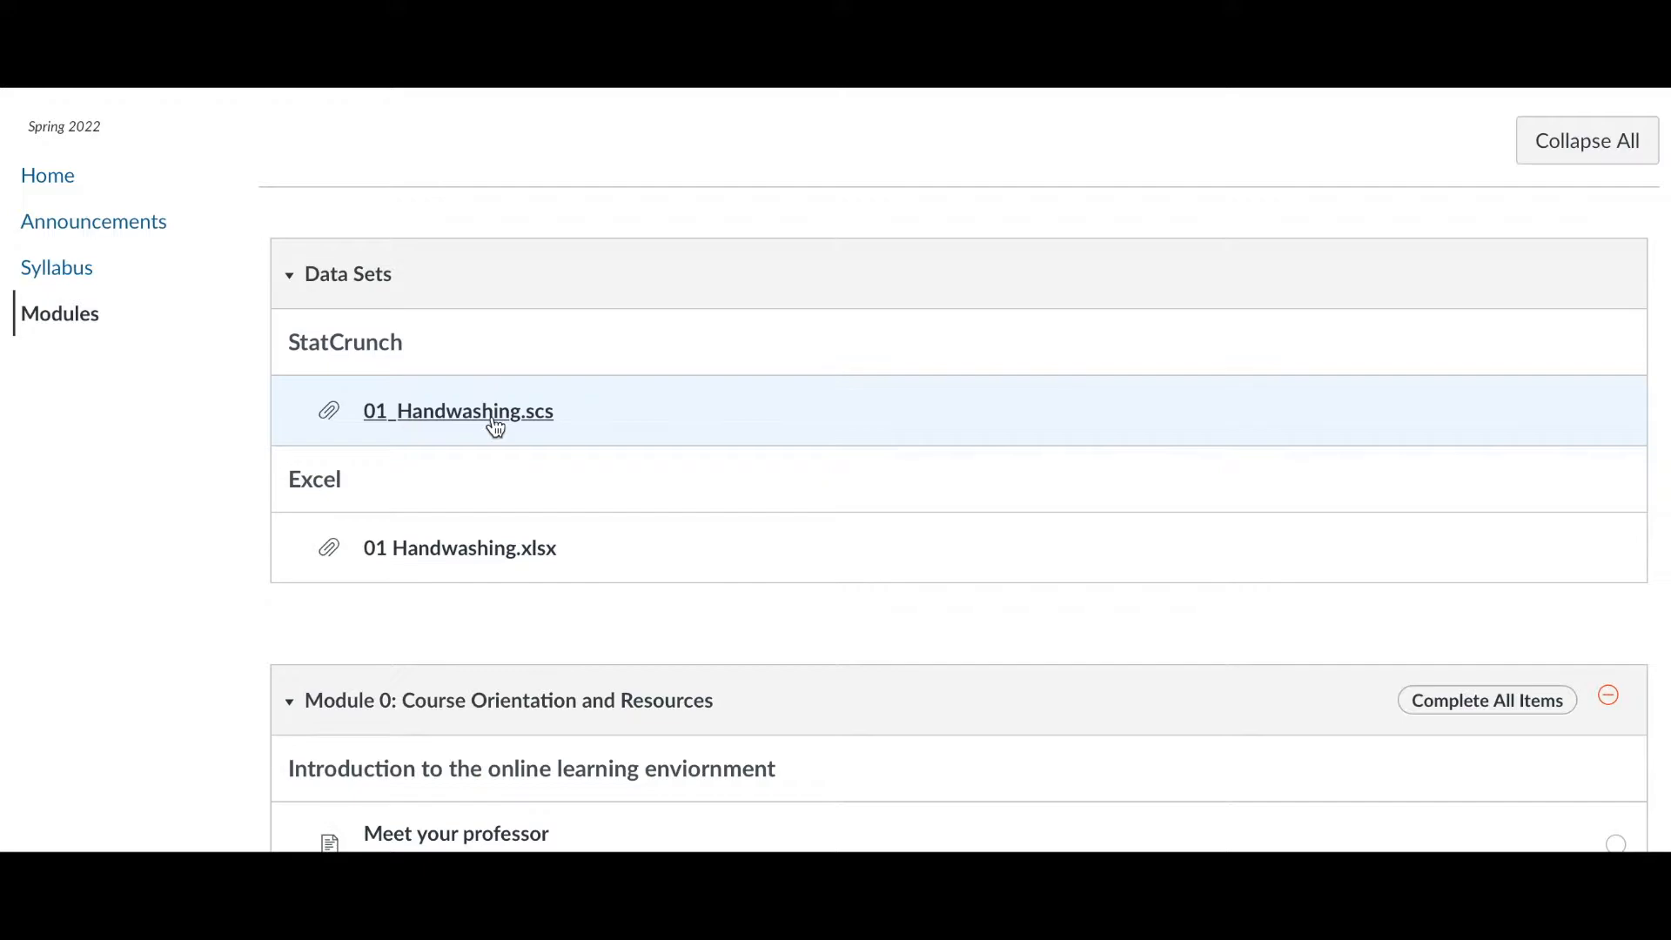
mouse_move(415, 430)
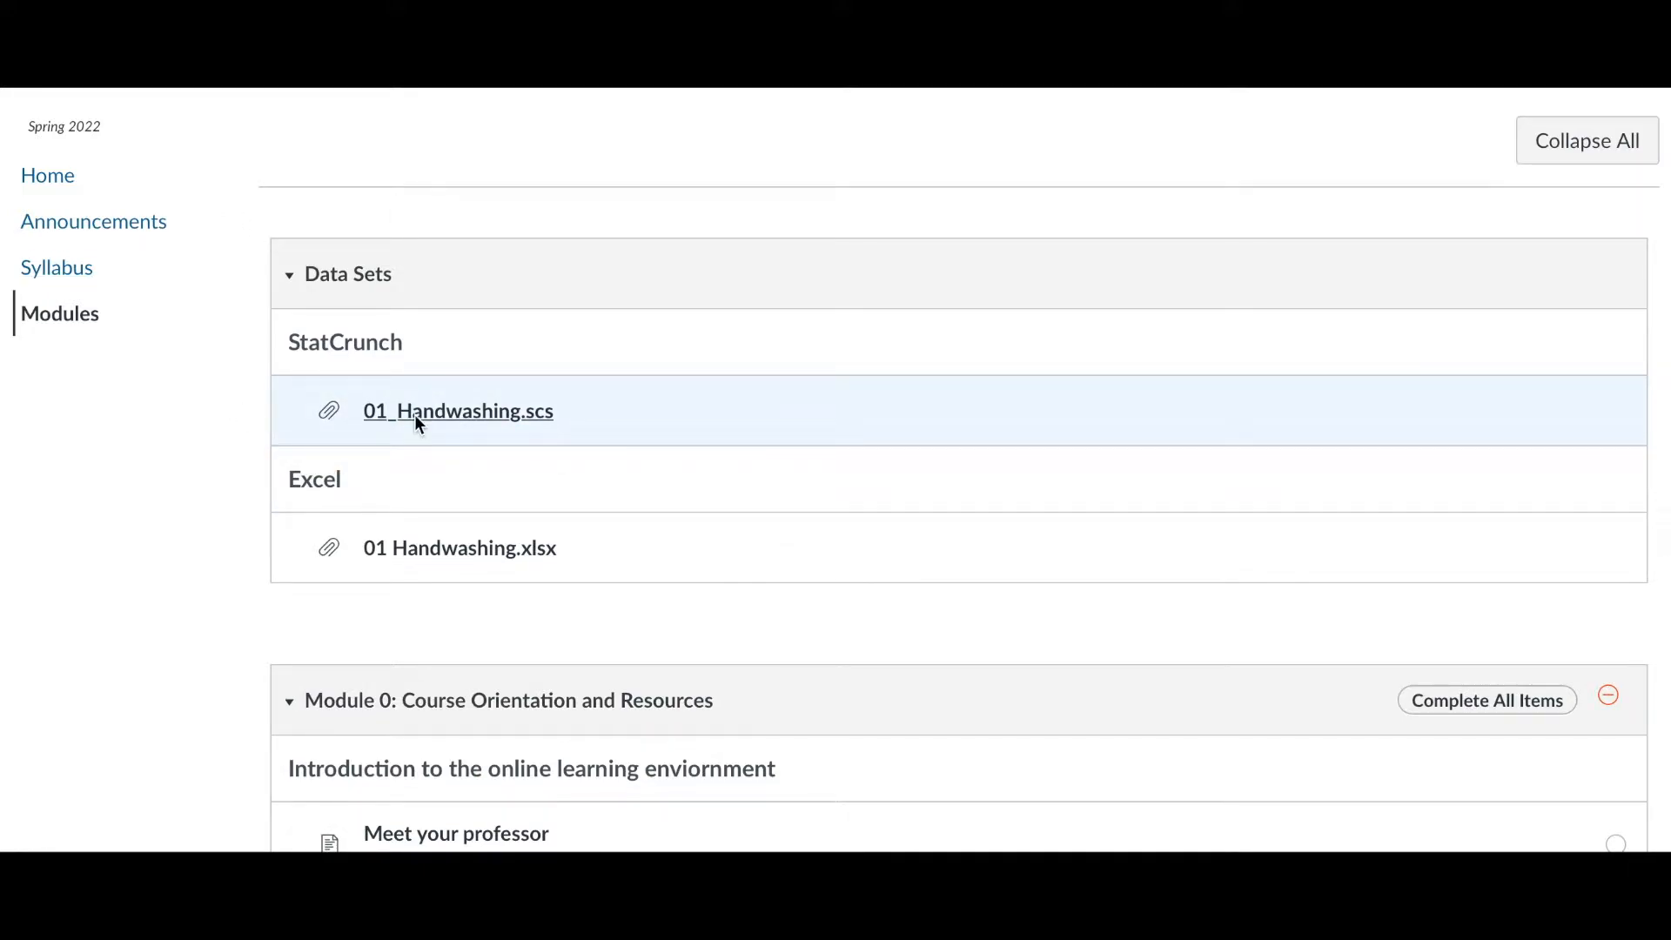
Download the 01_Handwashing.scs session file from the Data Sets module
left_click(458, 411)
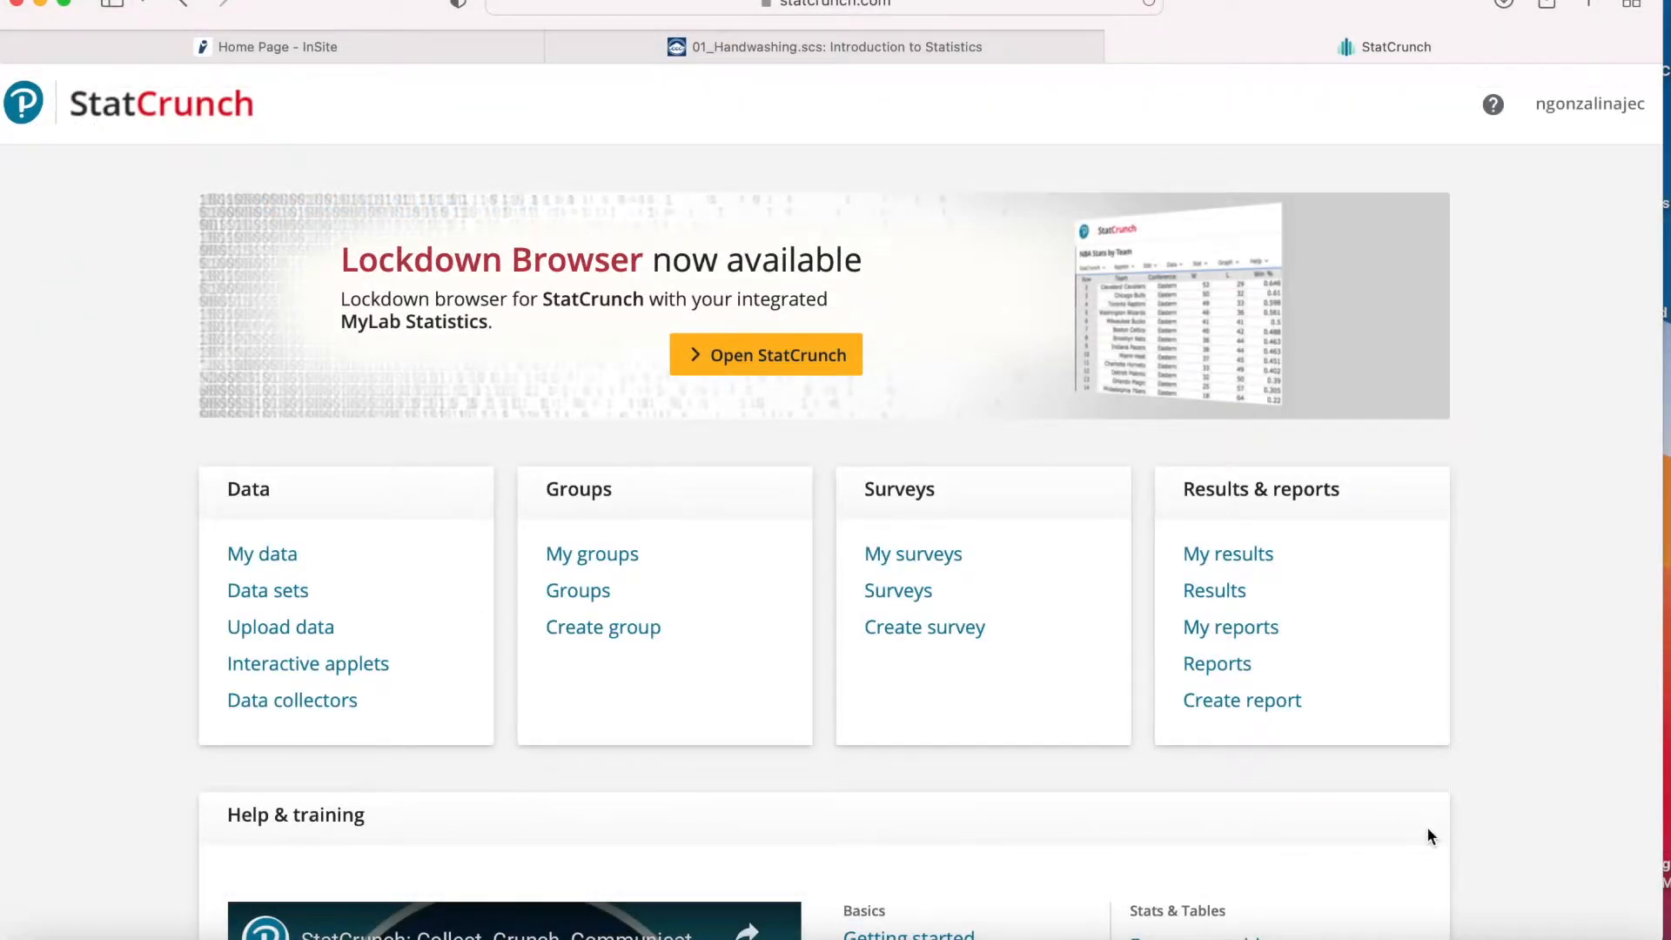
mouse_move(761, 463)
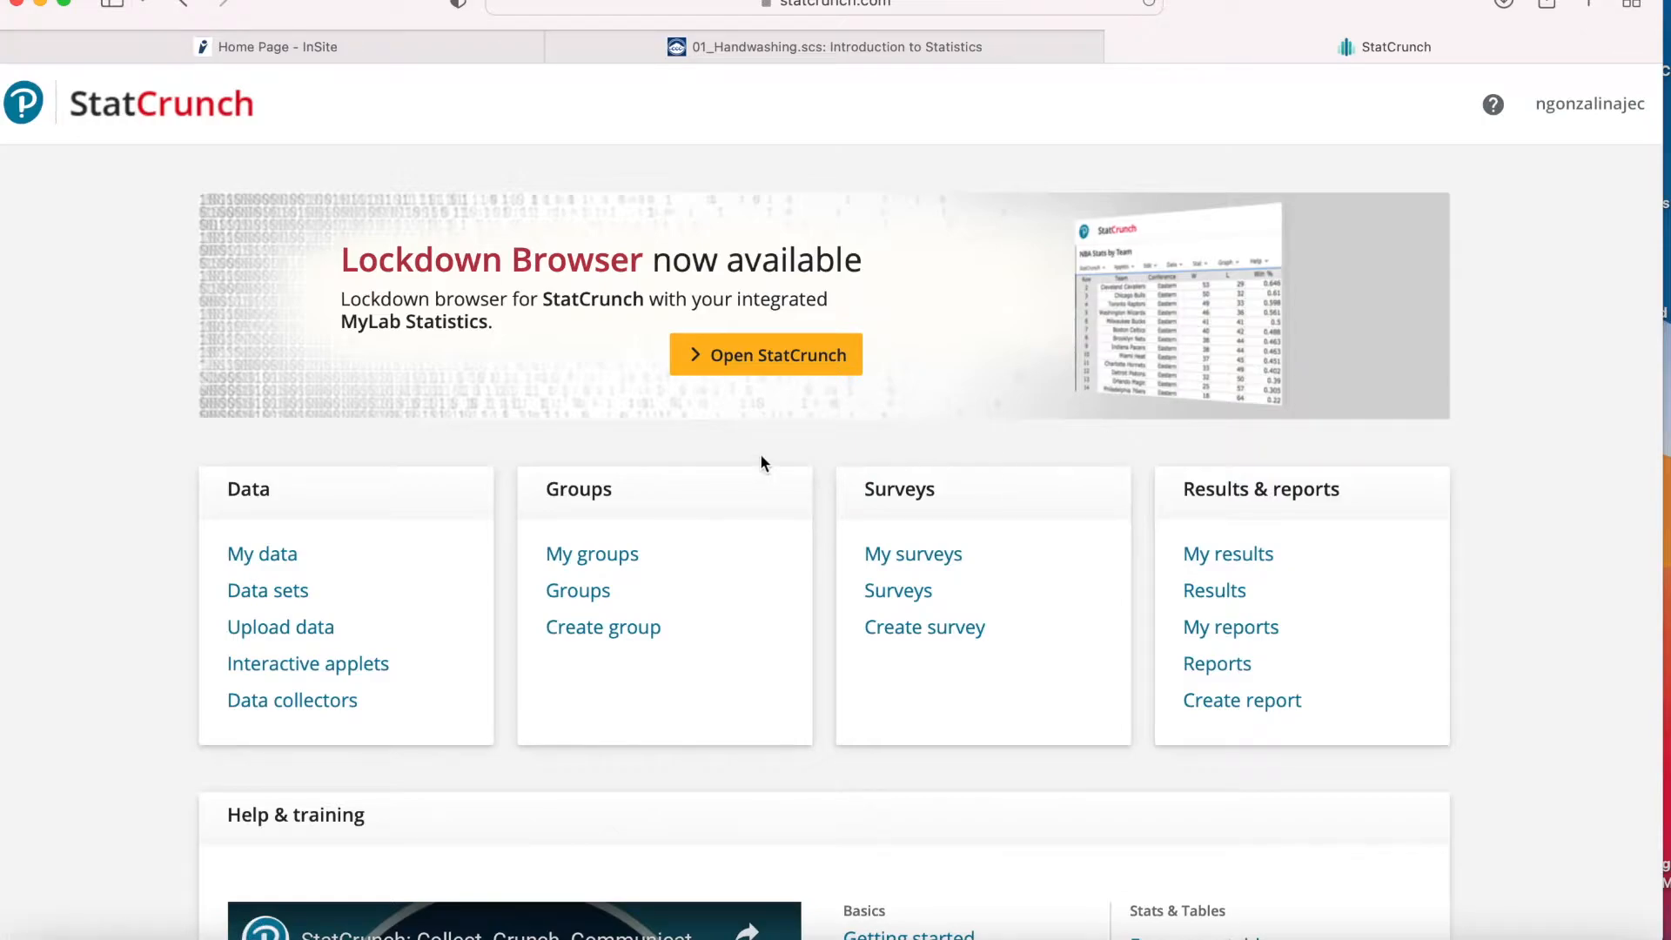
Upload the downloaded 01_Handwashing.scs session so Date, End Time, Start Time and Duration fill the table
left_click(766, 353)
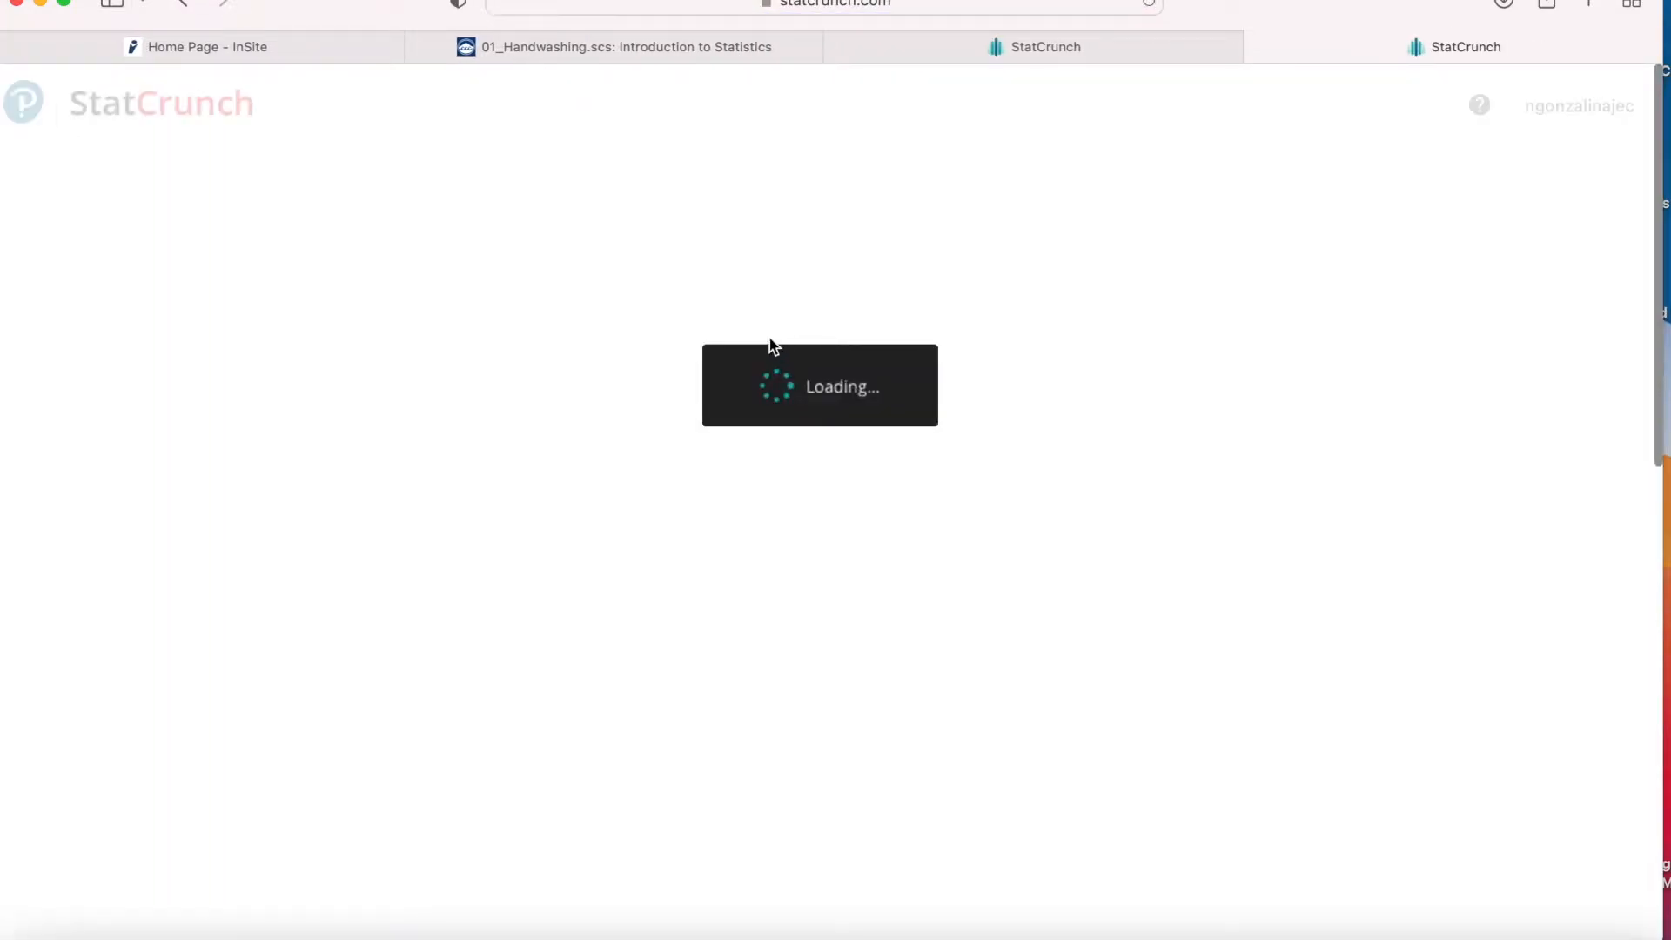
left_click(50, 202)
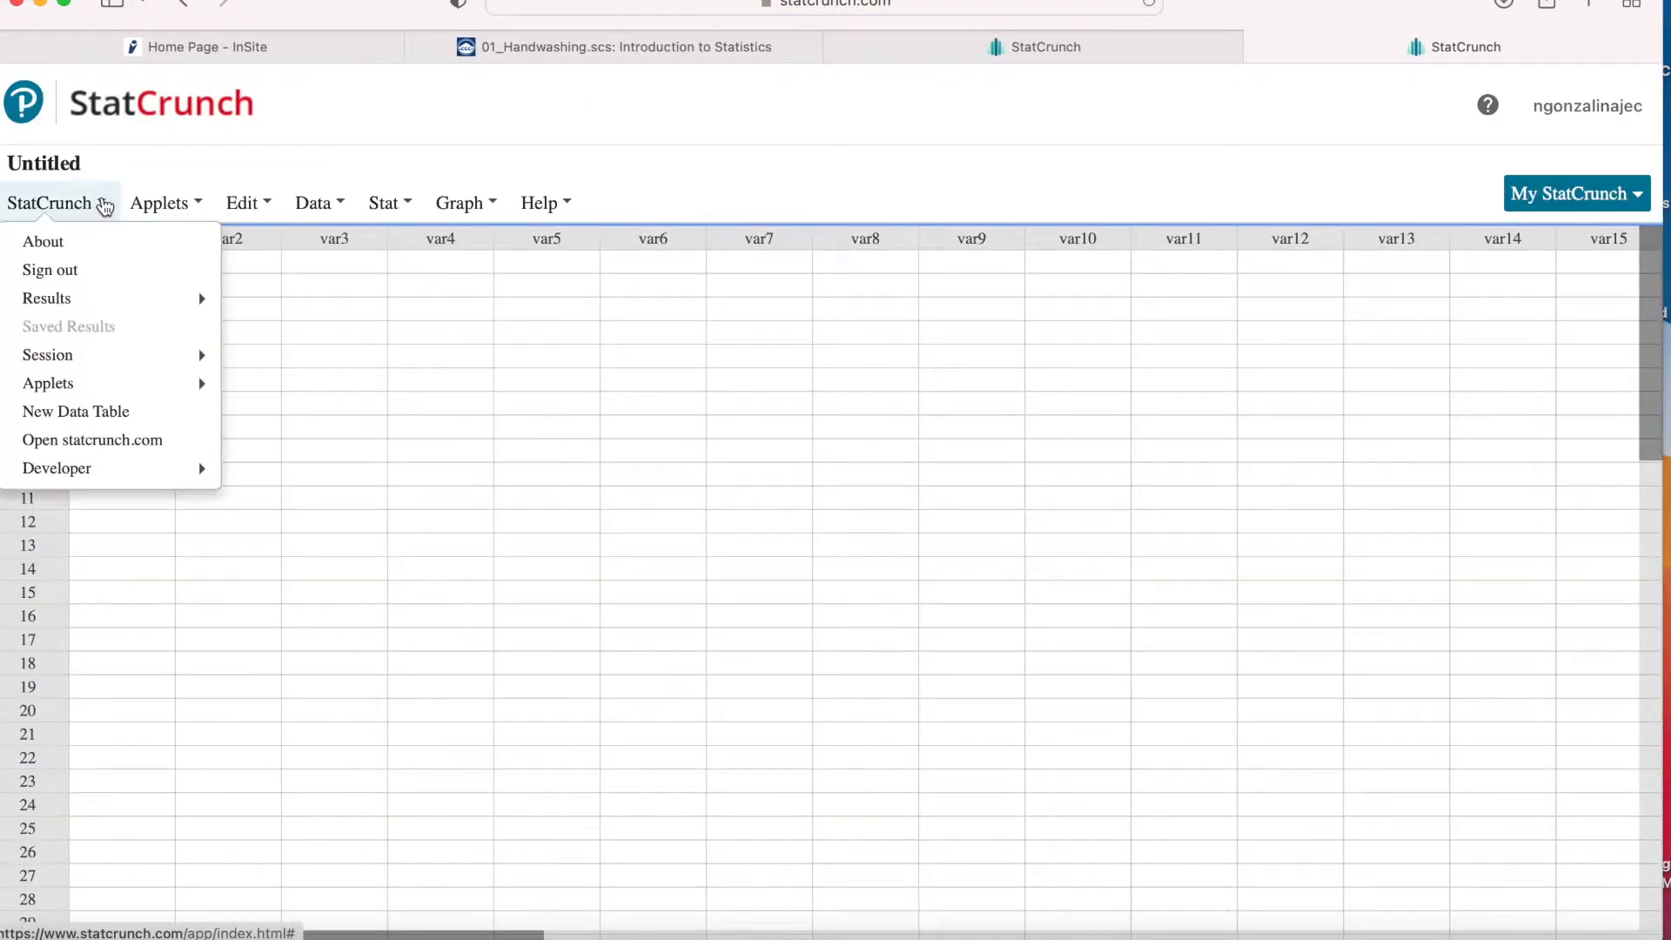
mouse_move(47, 297)
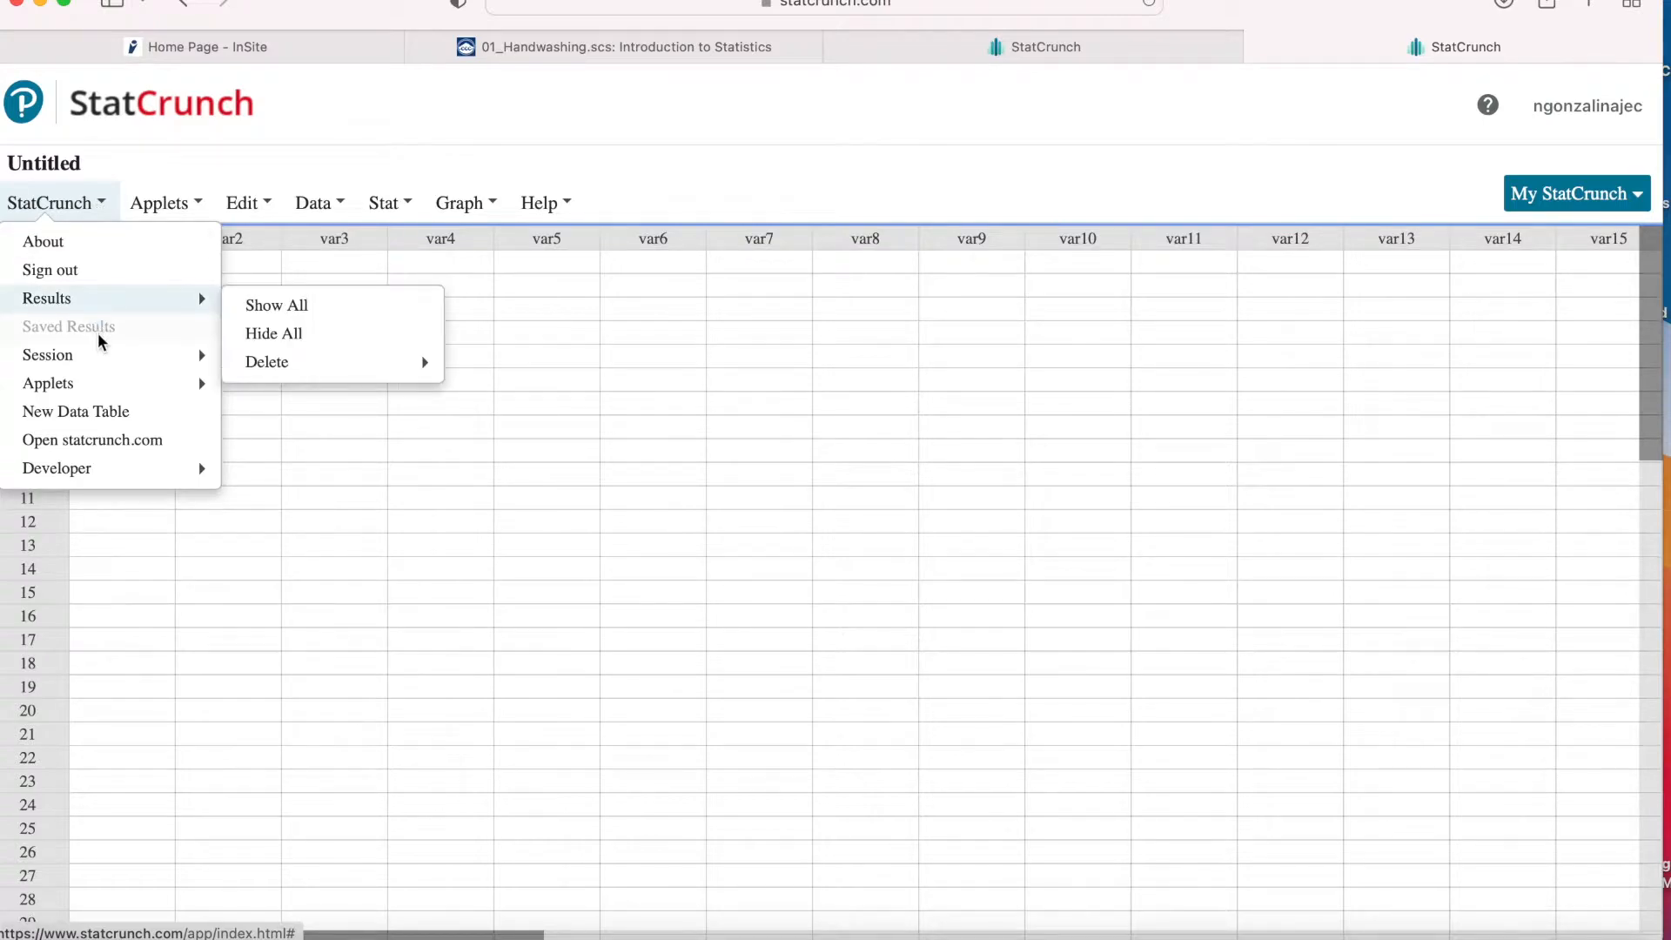
mouse_move(47, 355)
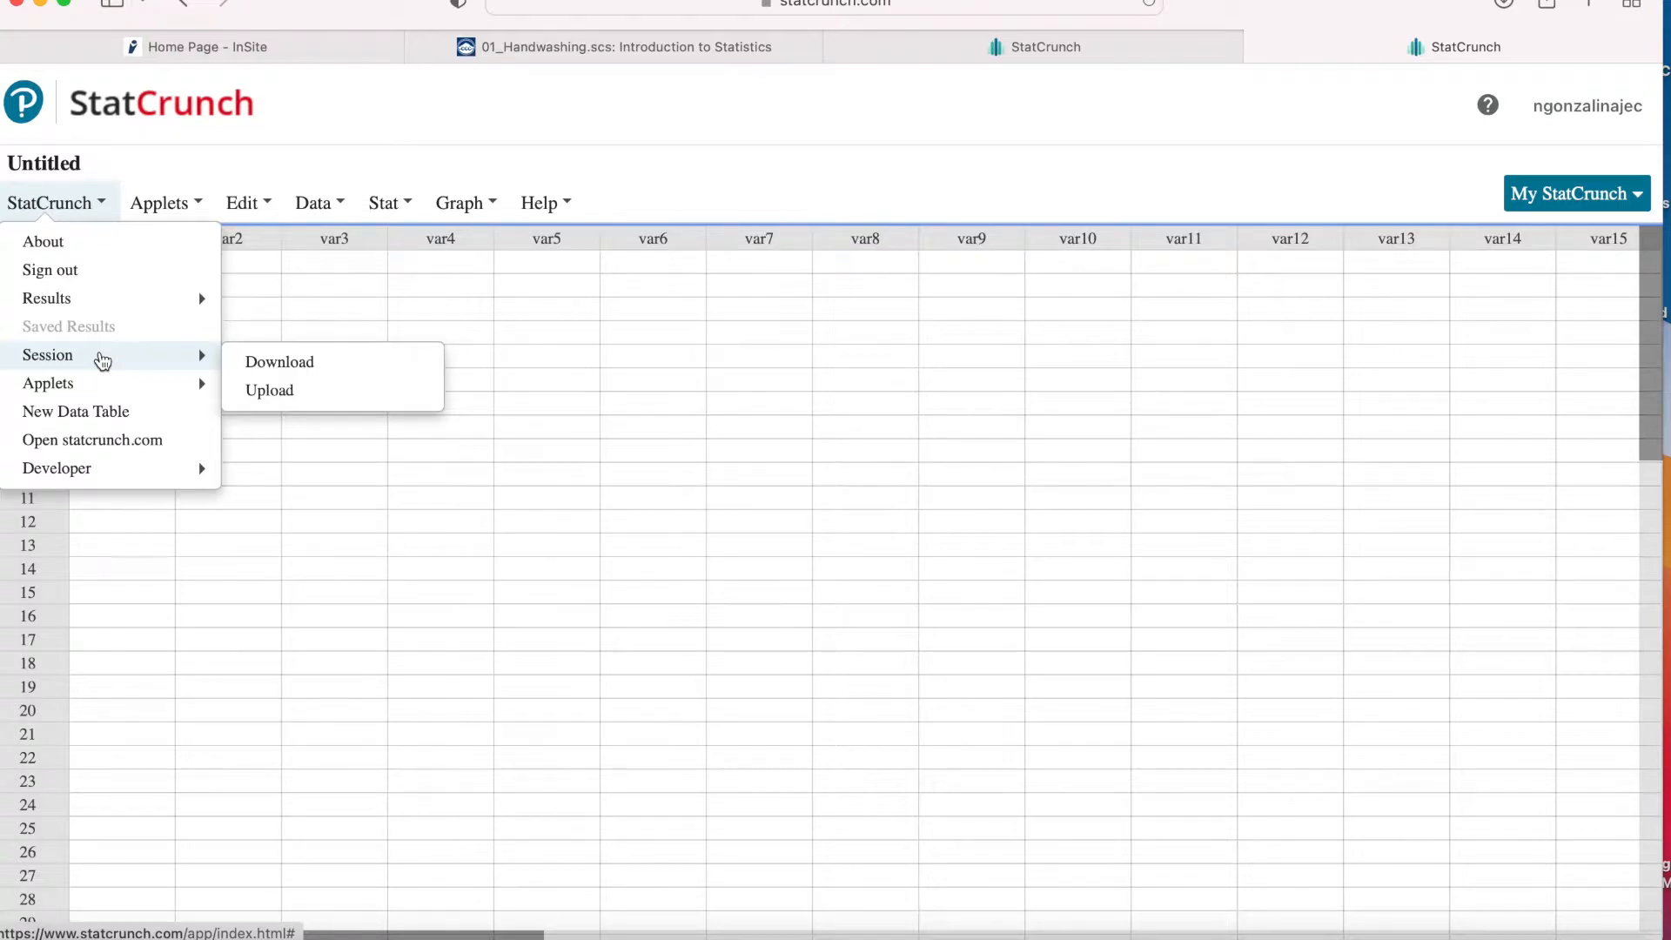
mouse_move(270, 390)
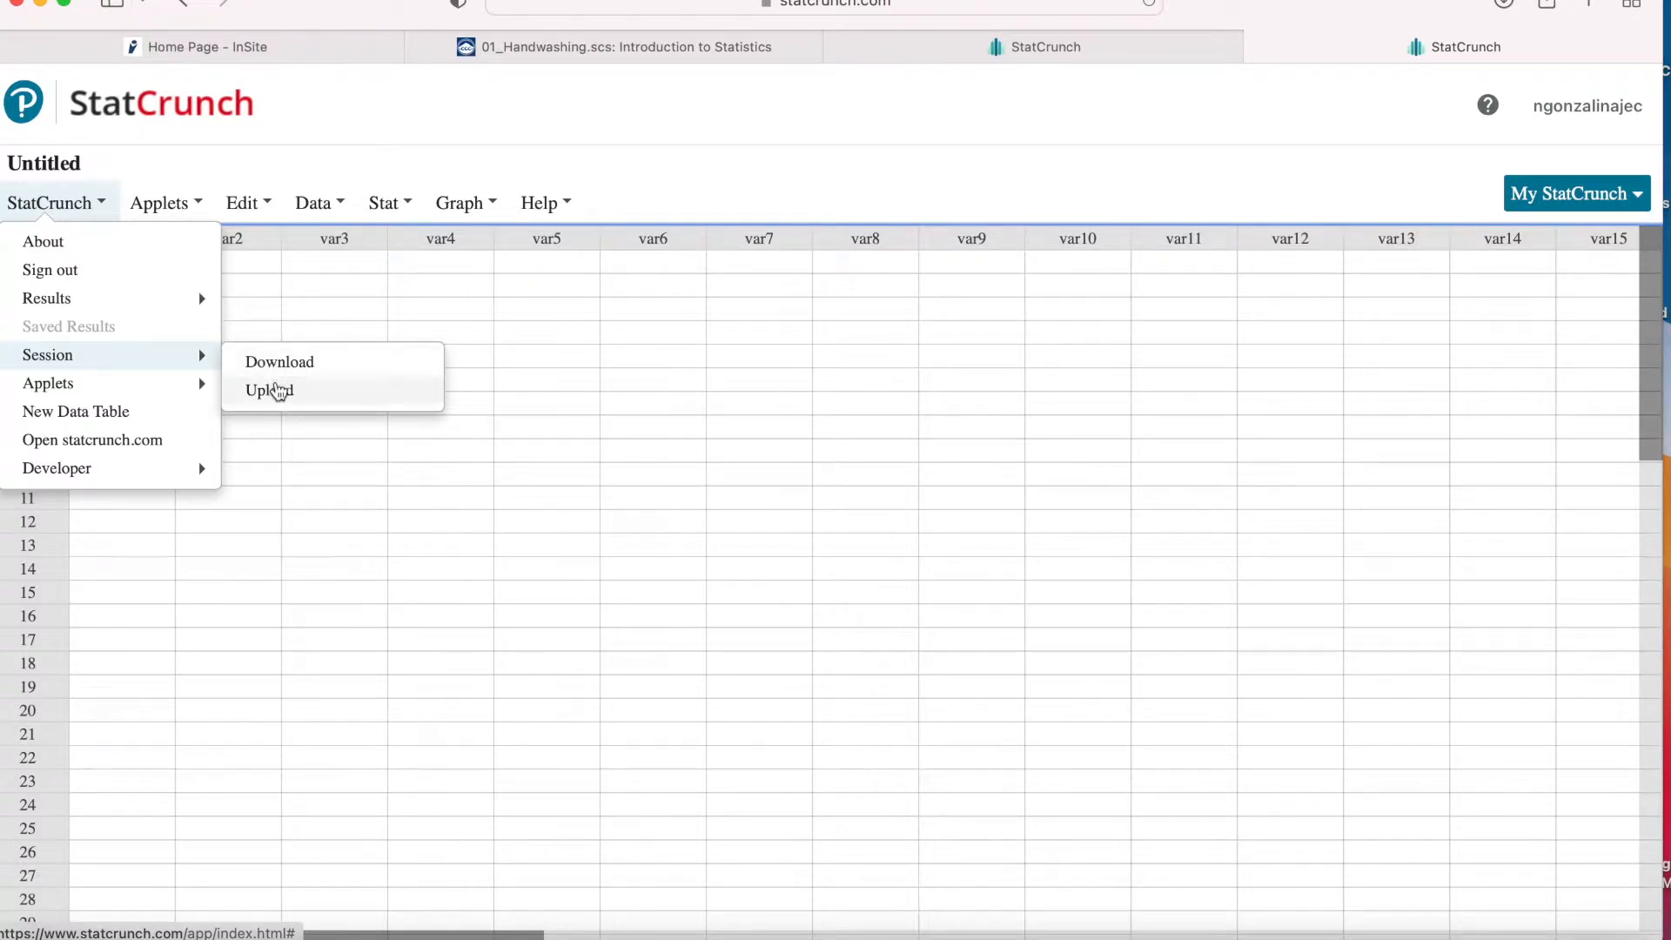
left_click(268, 390)
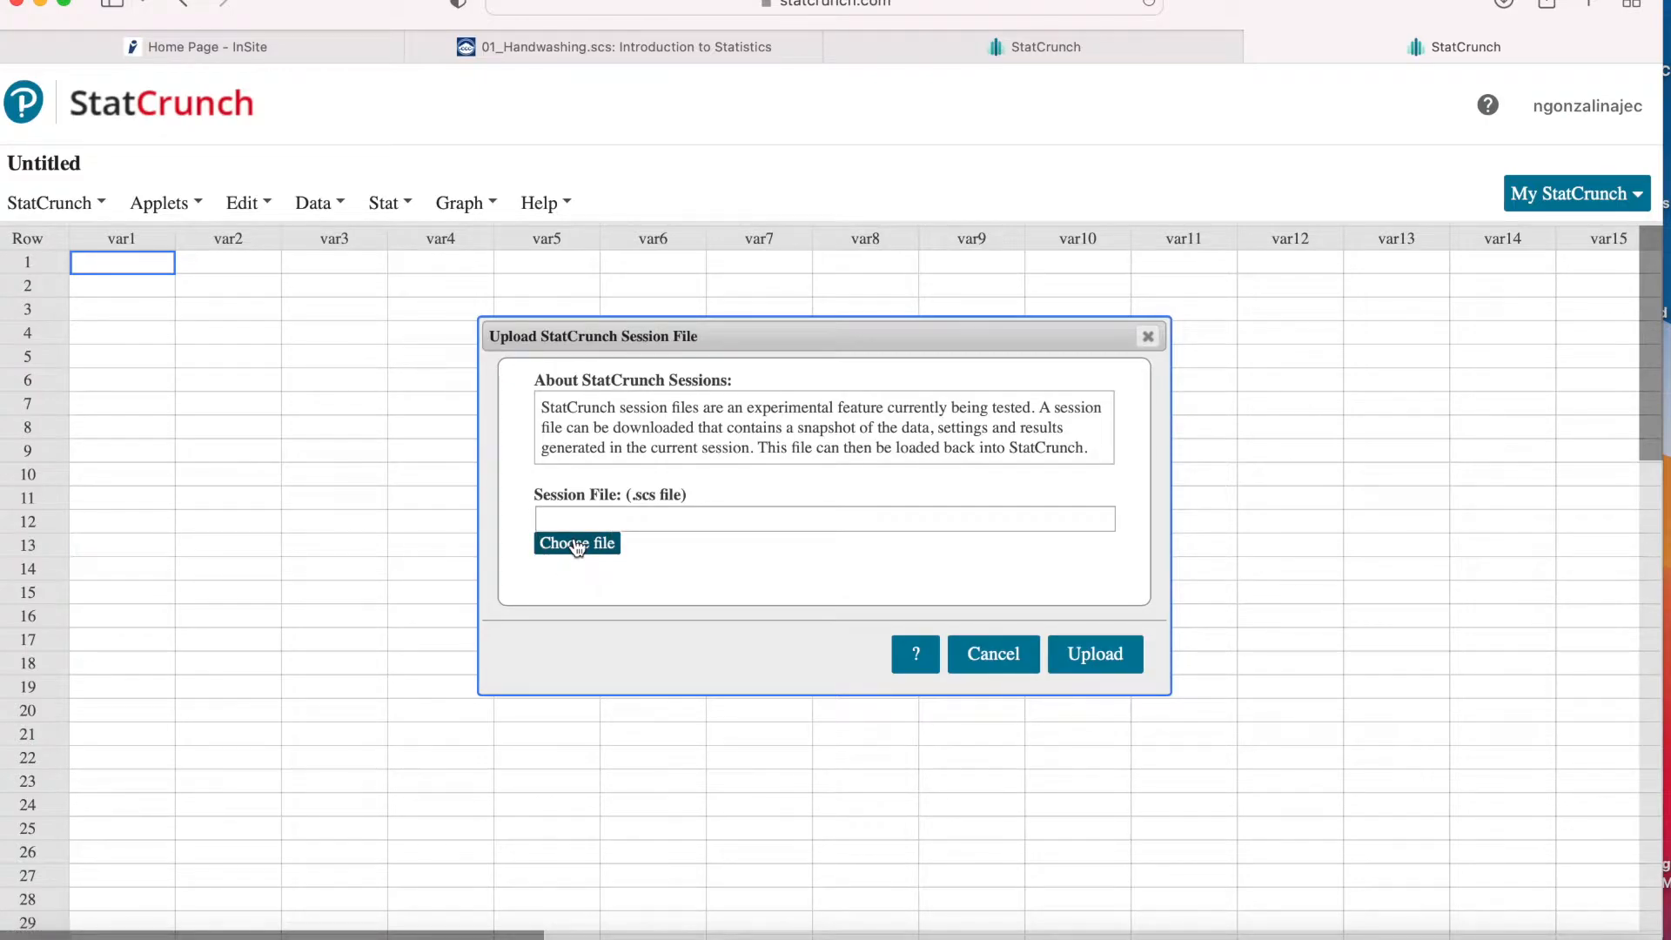
left_click(576, 543)
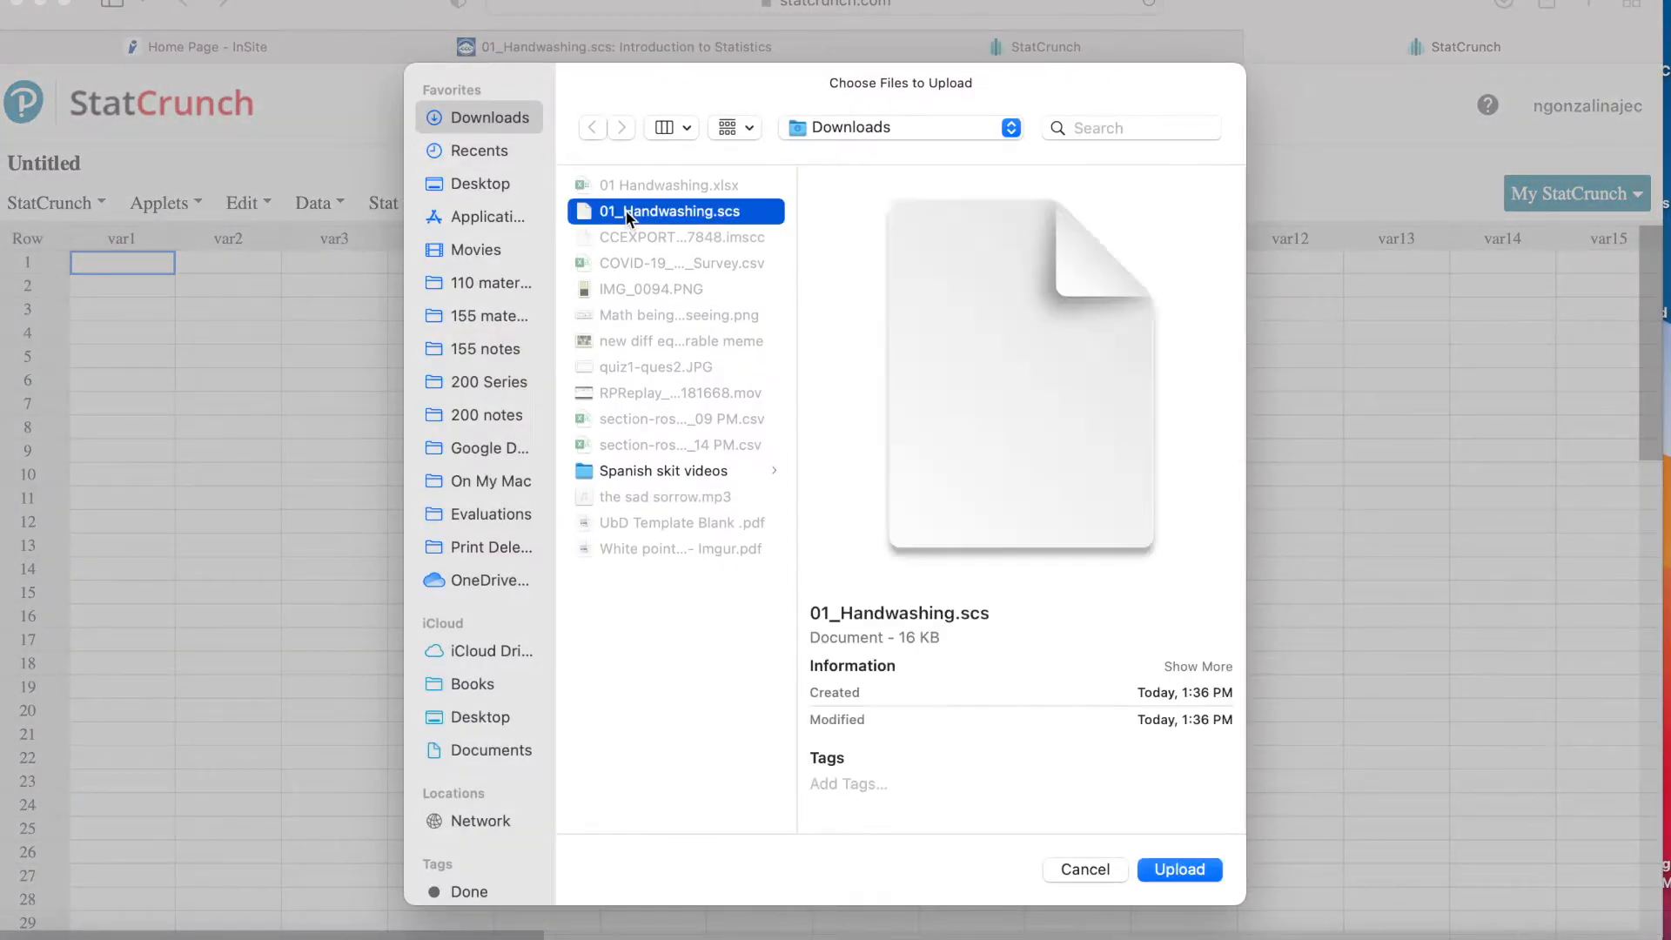
left_click(1178, 871)
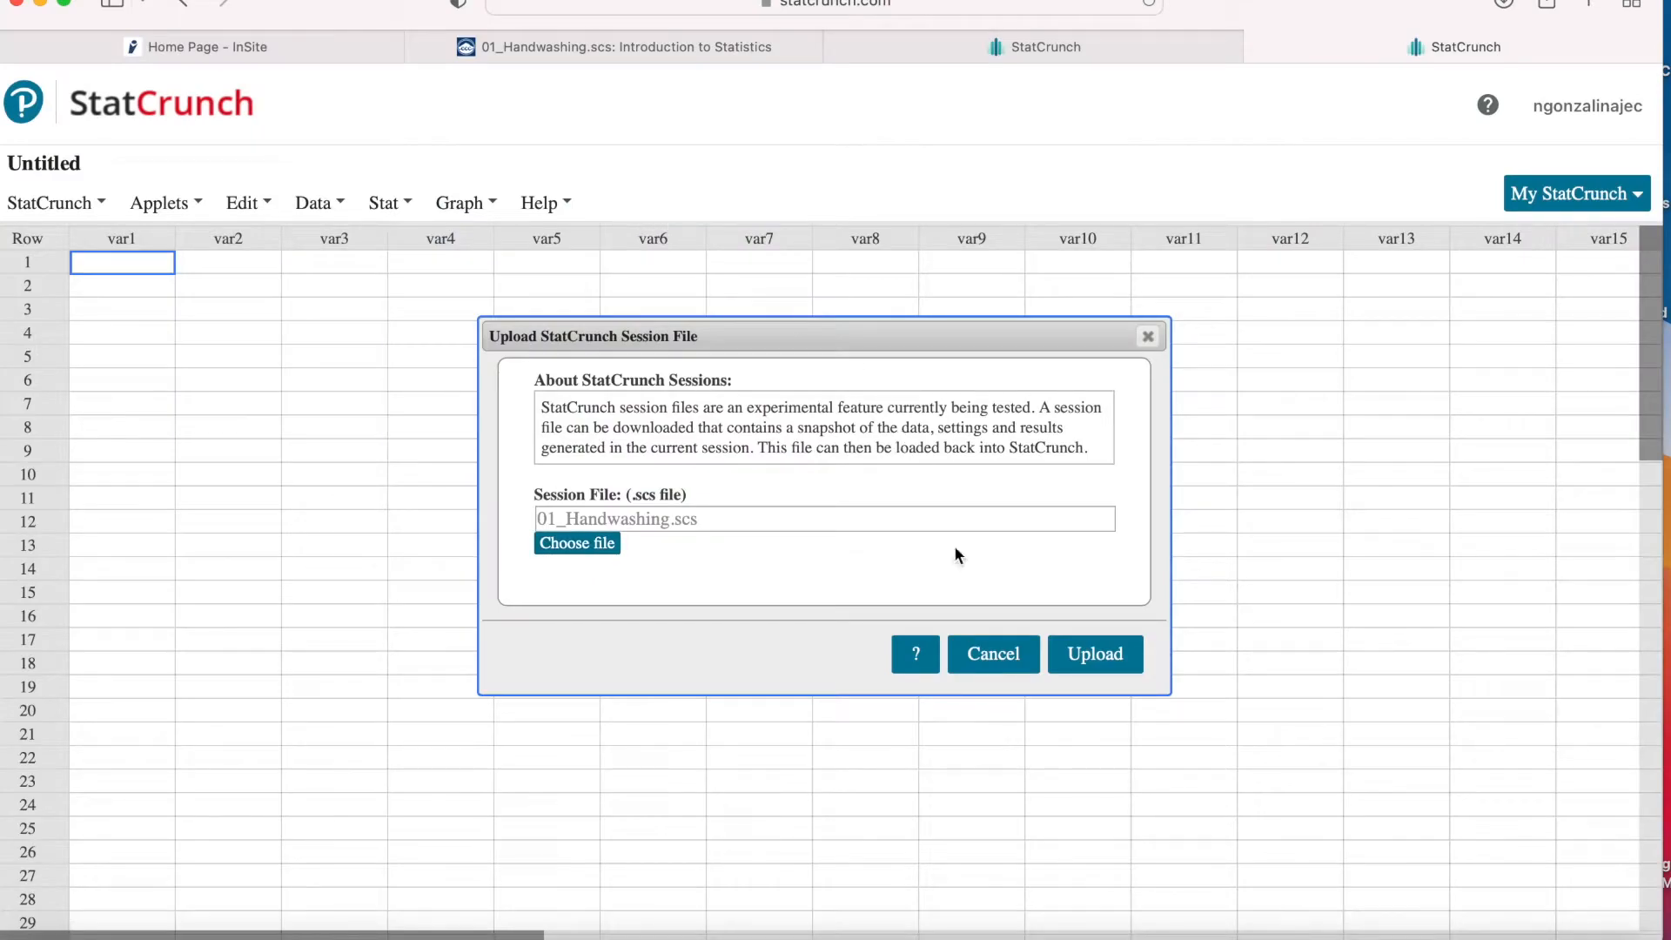
left_click(1095, 652)
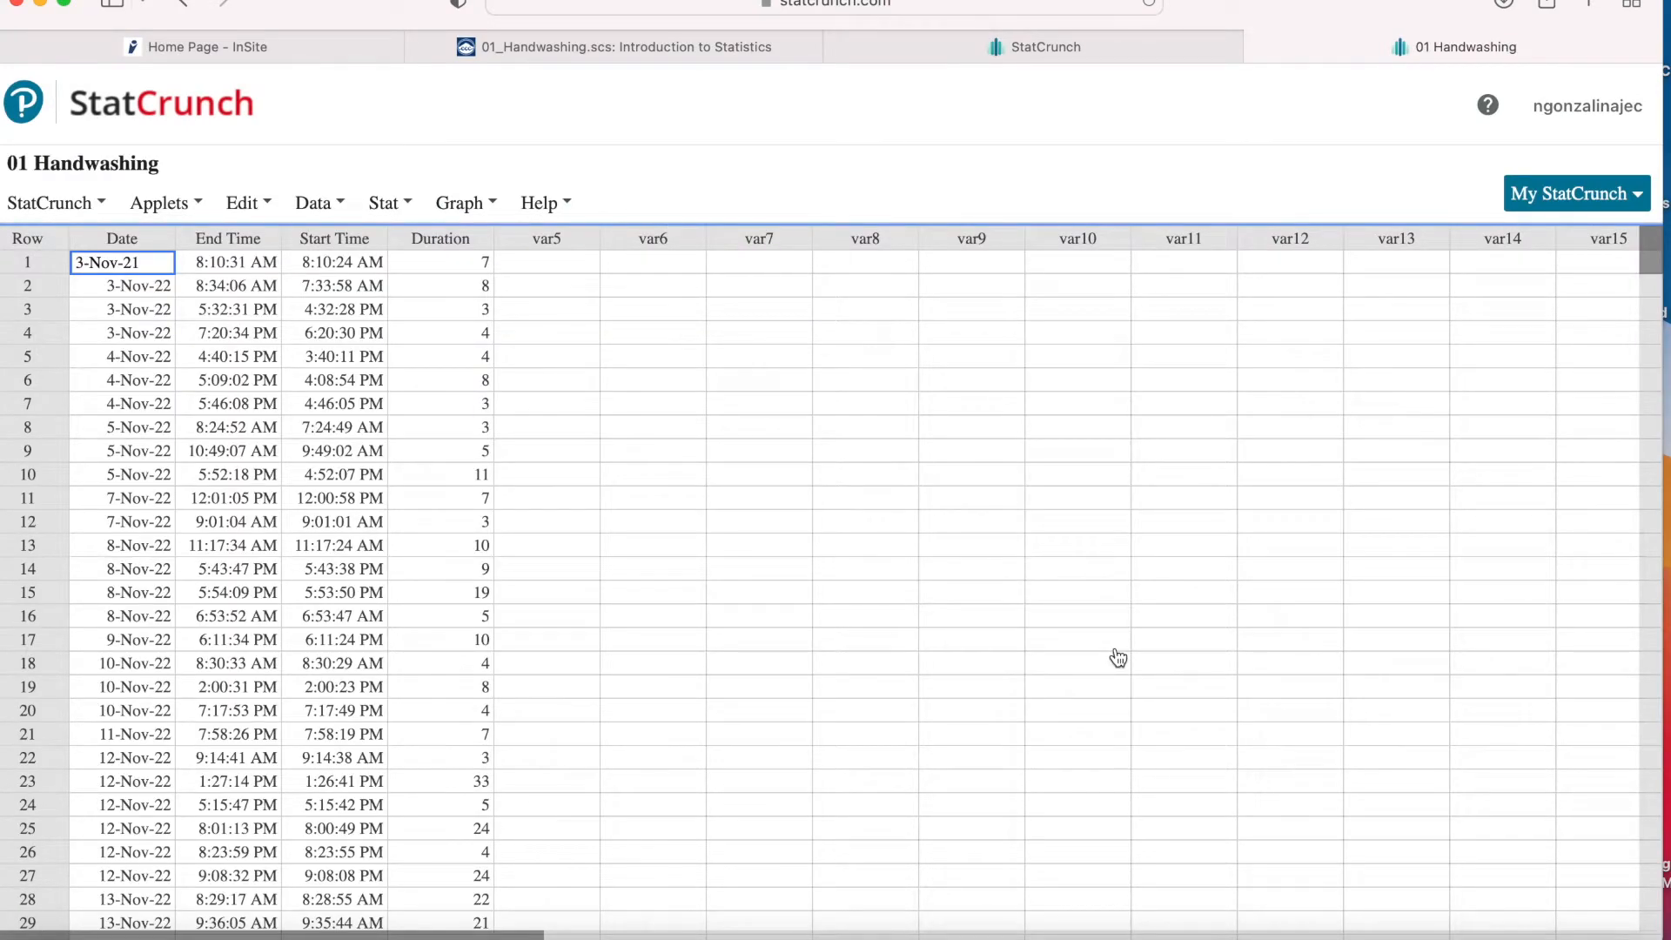
Scroll through the handwashing rows, inspecting End Time and Start Time values, down to the January data
scroll("down", 3)
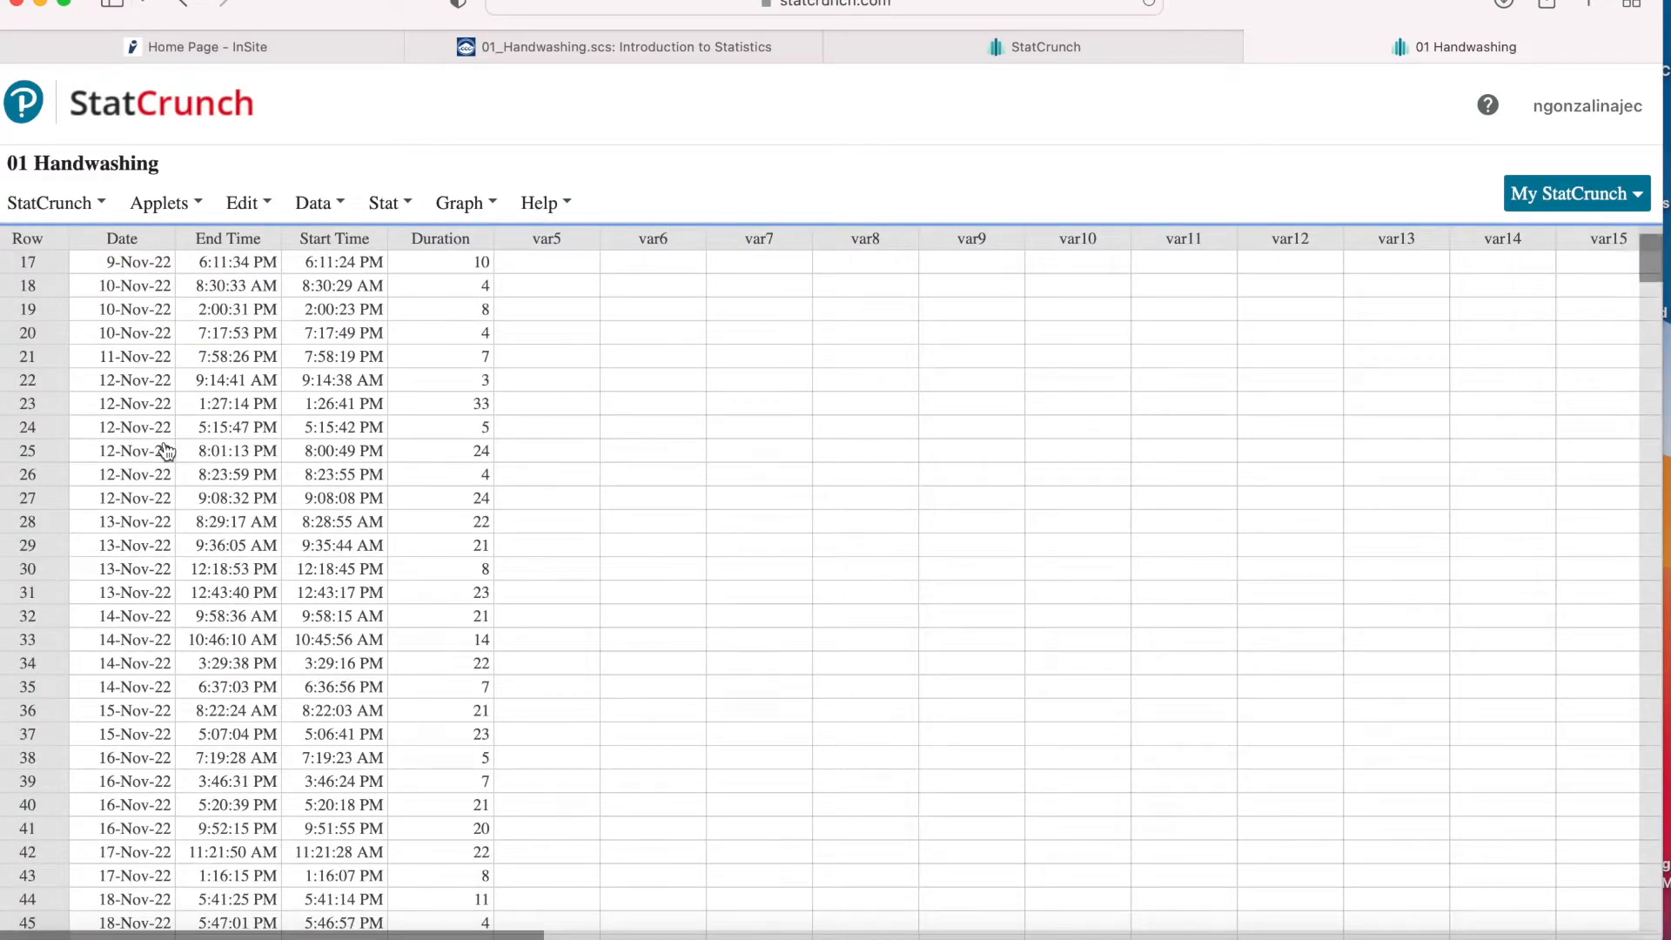
scroll("down", 3)
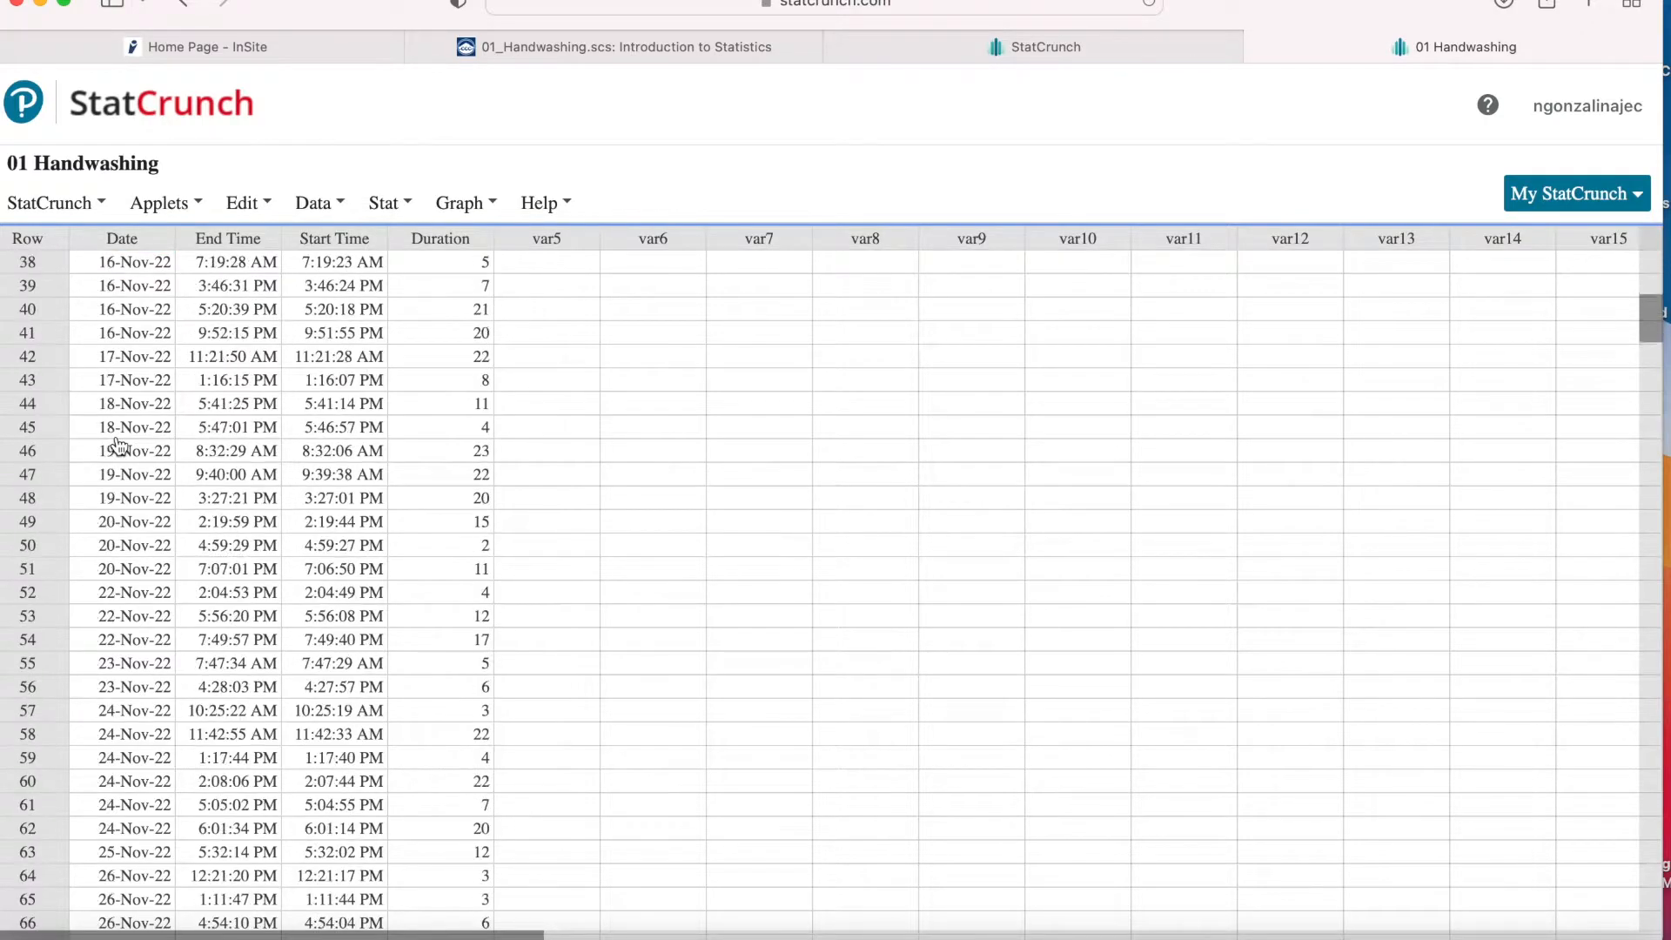
scroll("down", 3)
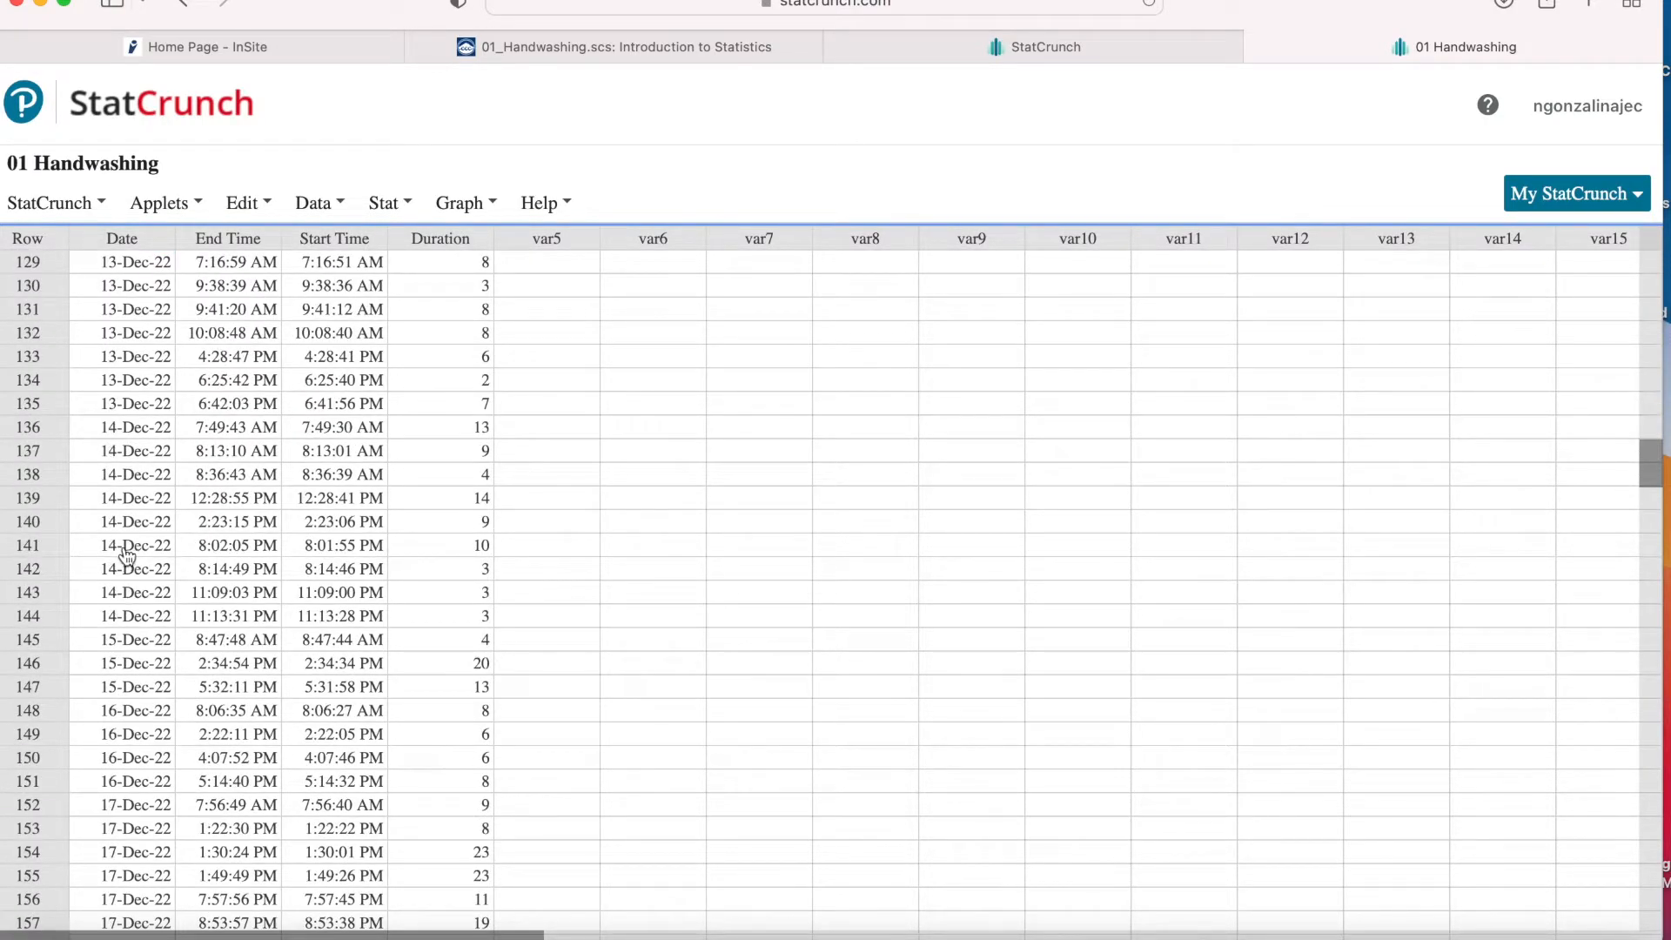
left_click(226, 498)
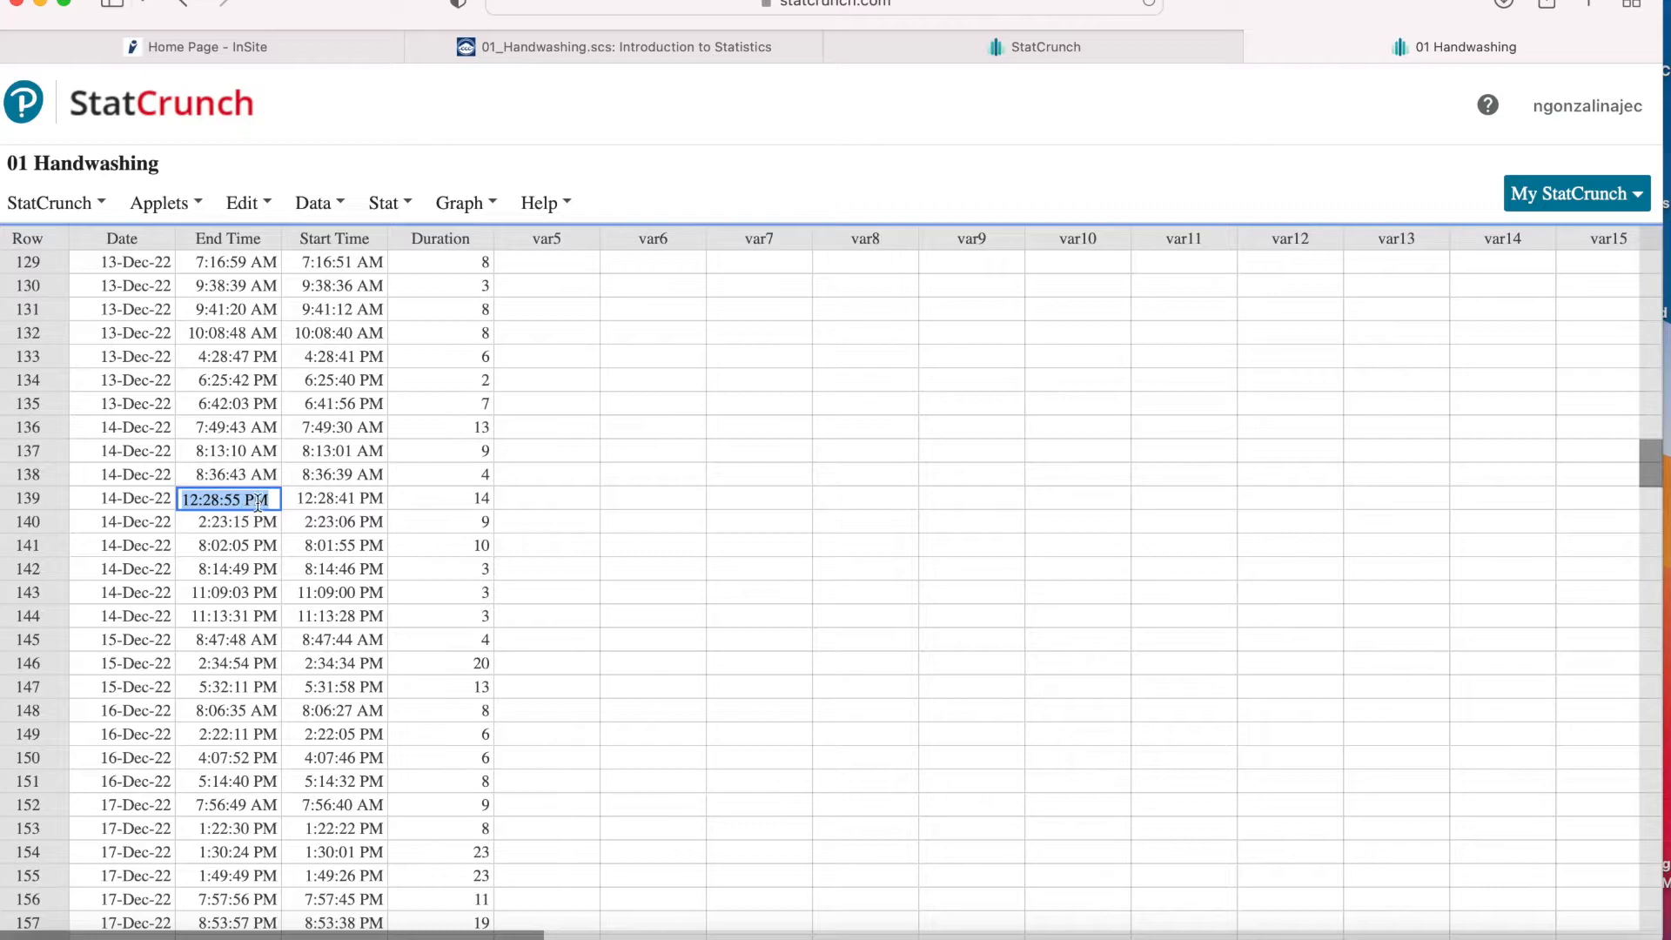
left_click(334, 498)
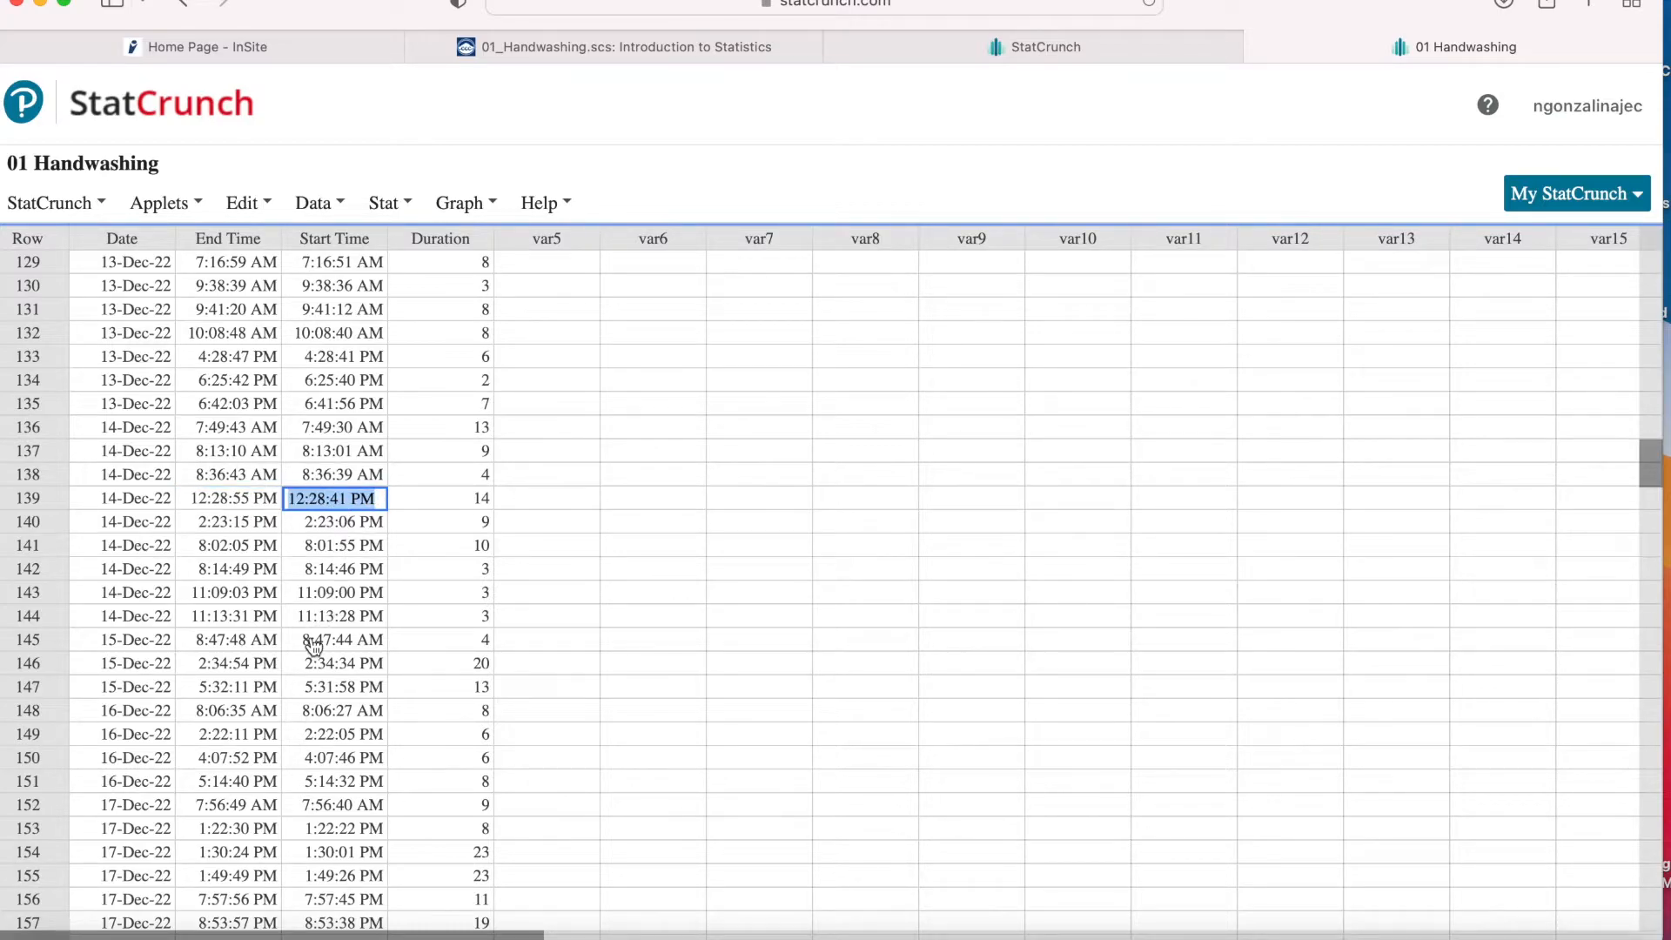
scroll("down", 3)
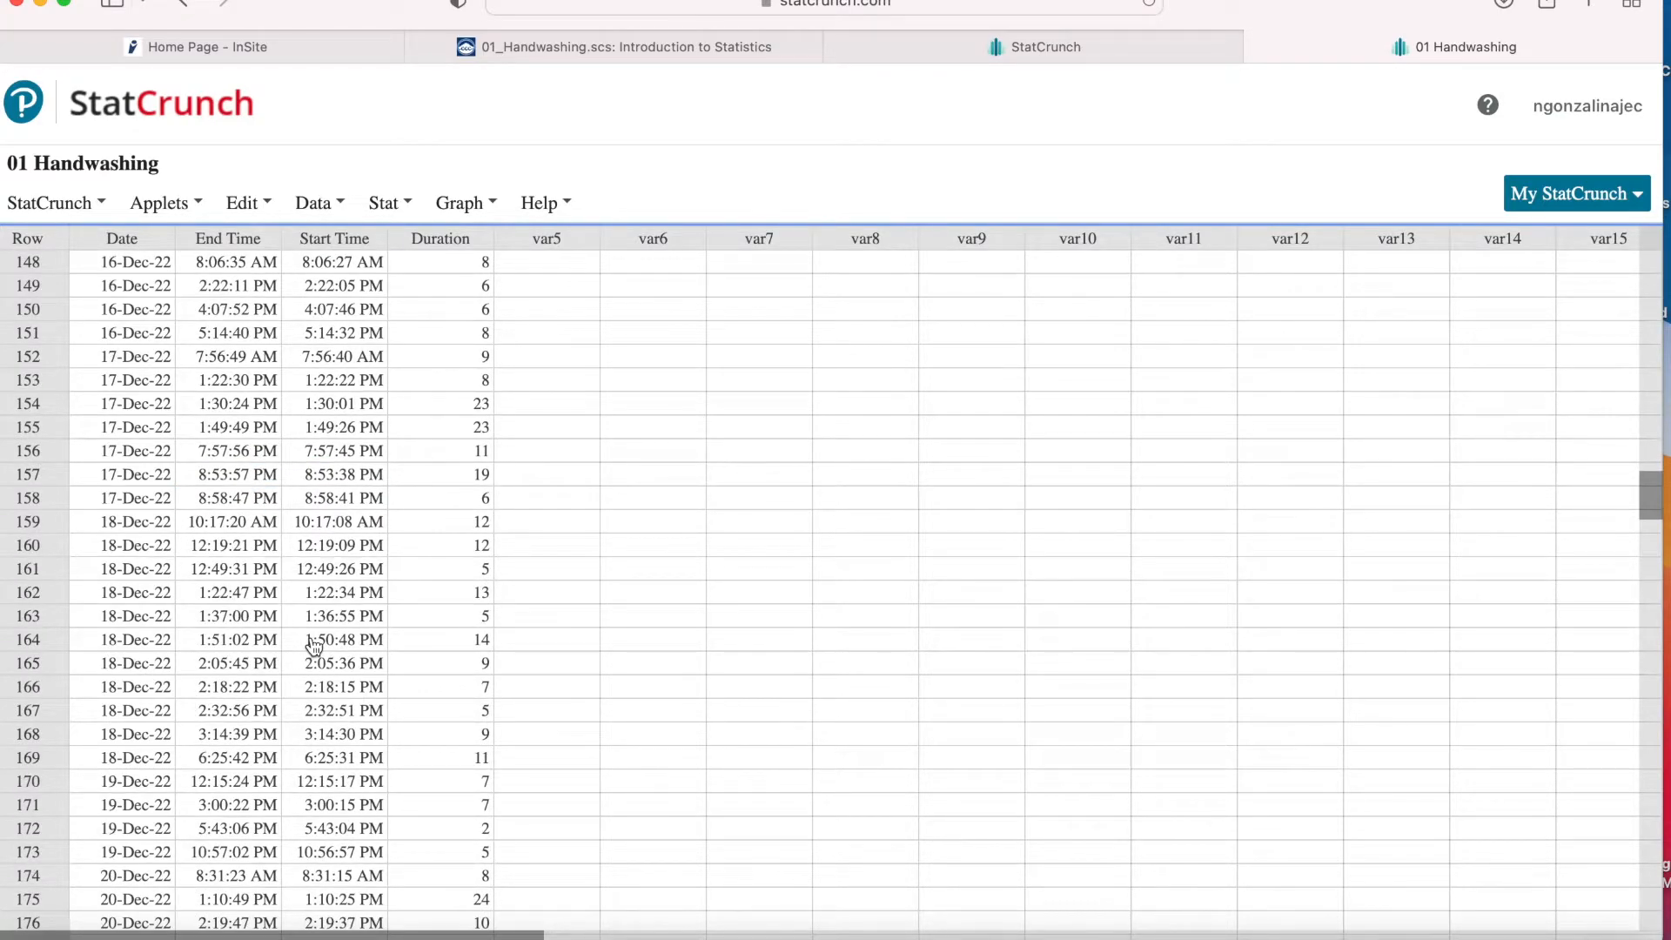
scroll("down", 3)
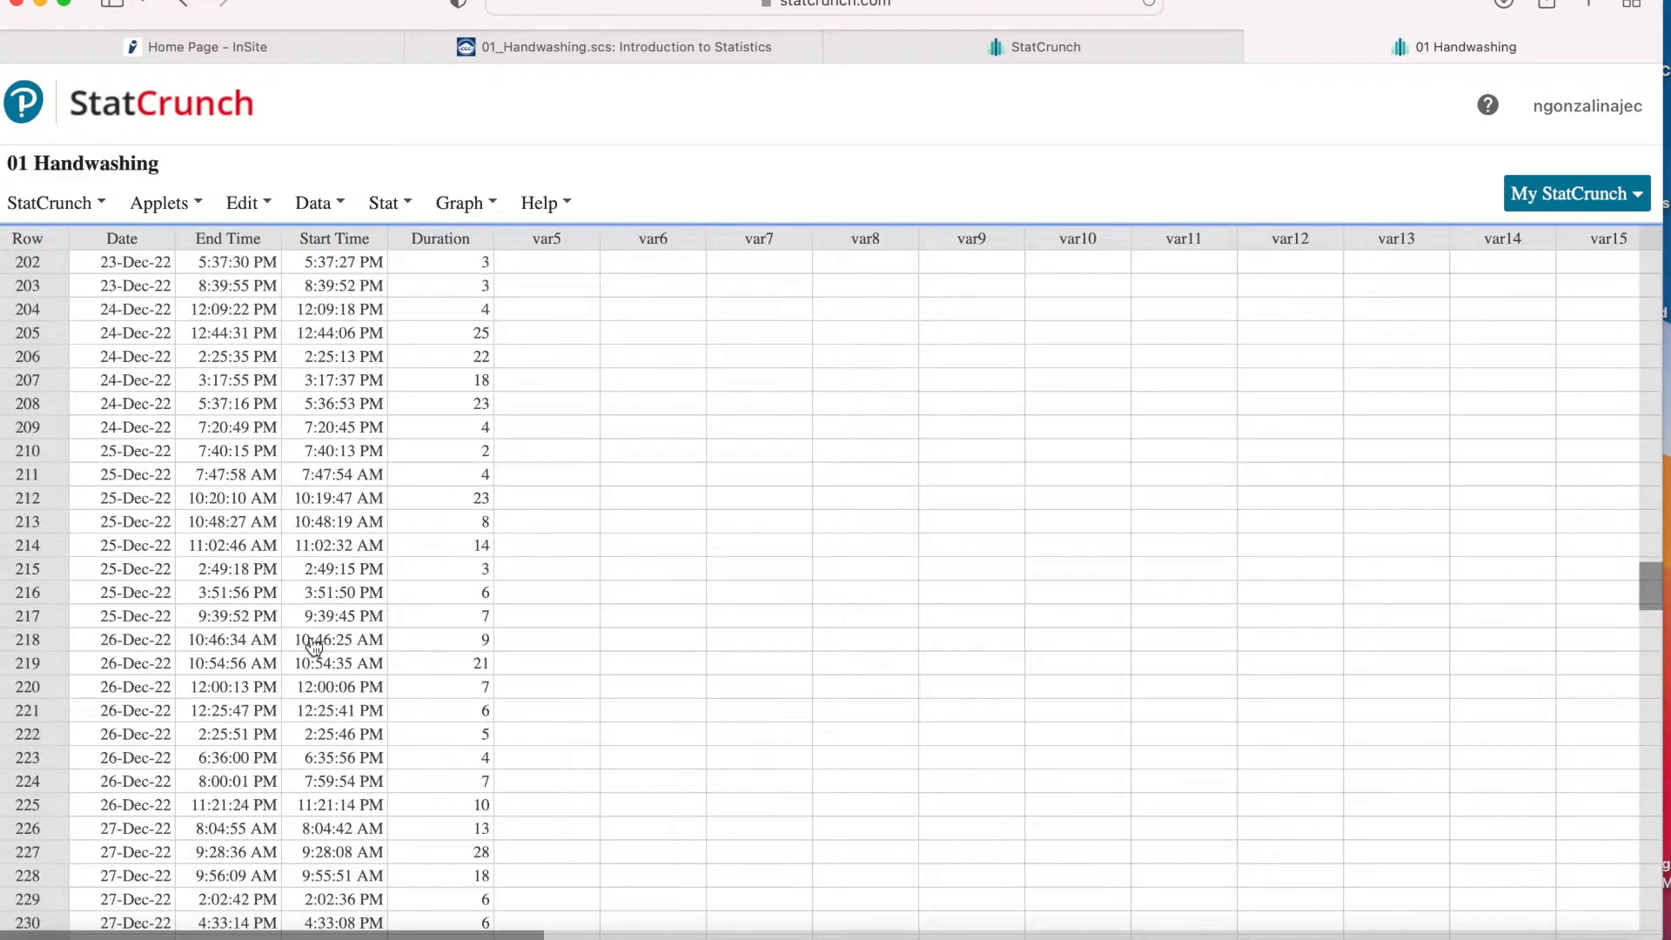
scroll("down", 3)
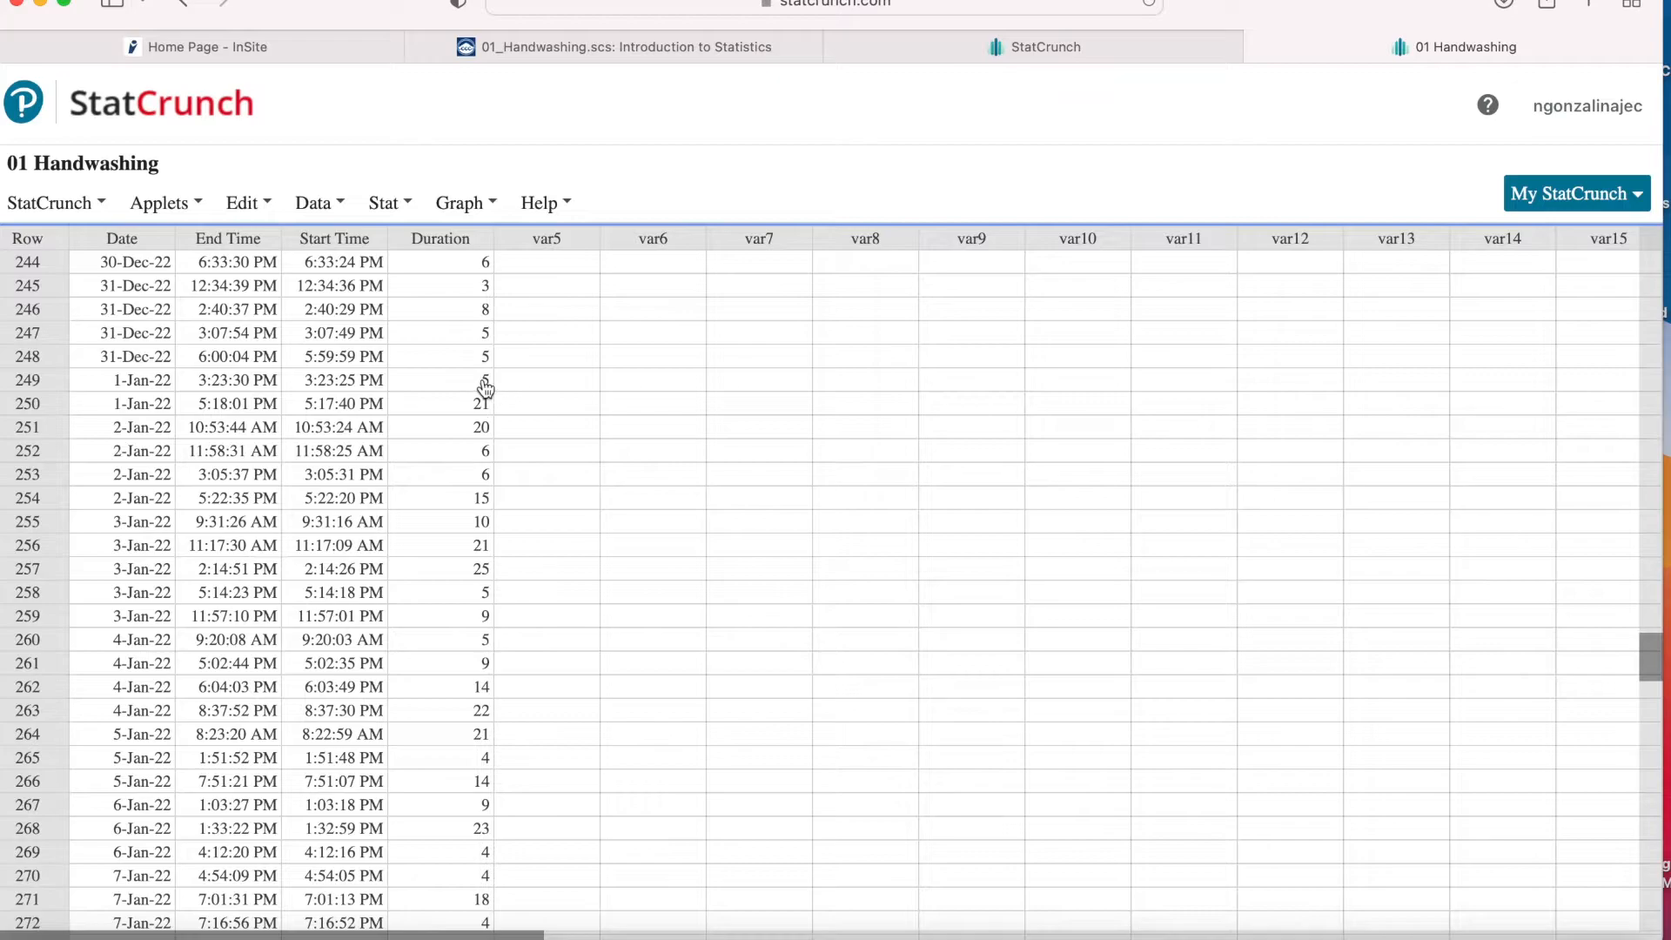
Select the January Duration values from the first 1-Jan-22 row through row 421 and copy them via Edit > Copy
left_click(439, 381)
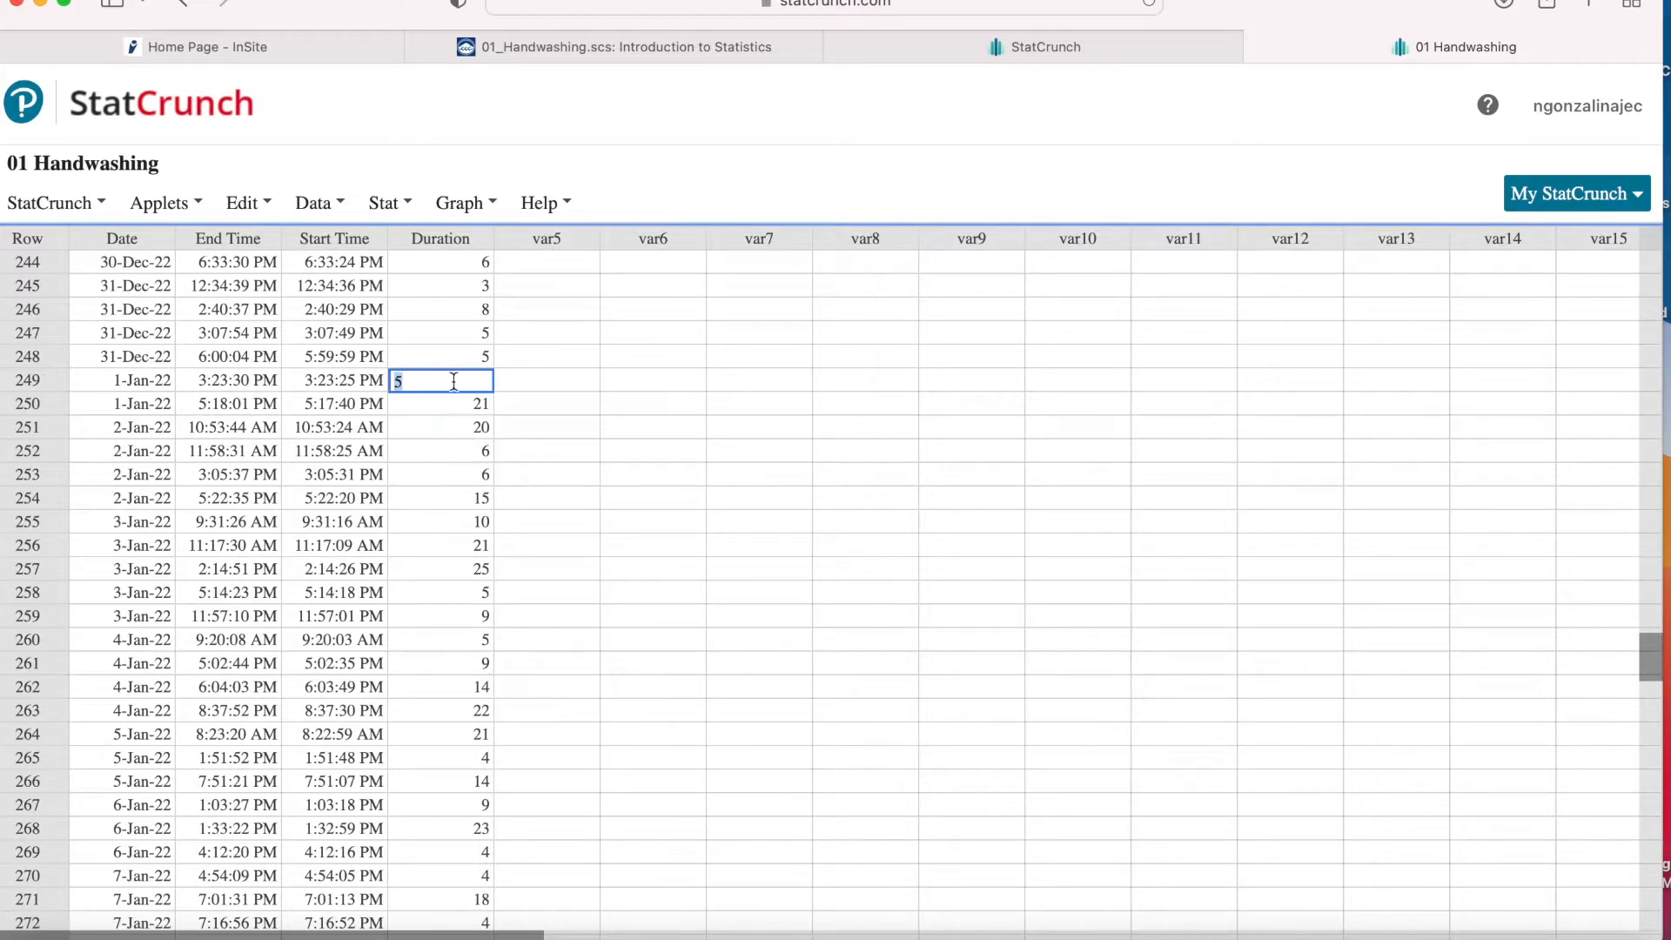
mouse_move(491, 531)
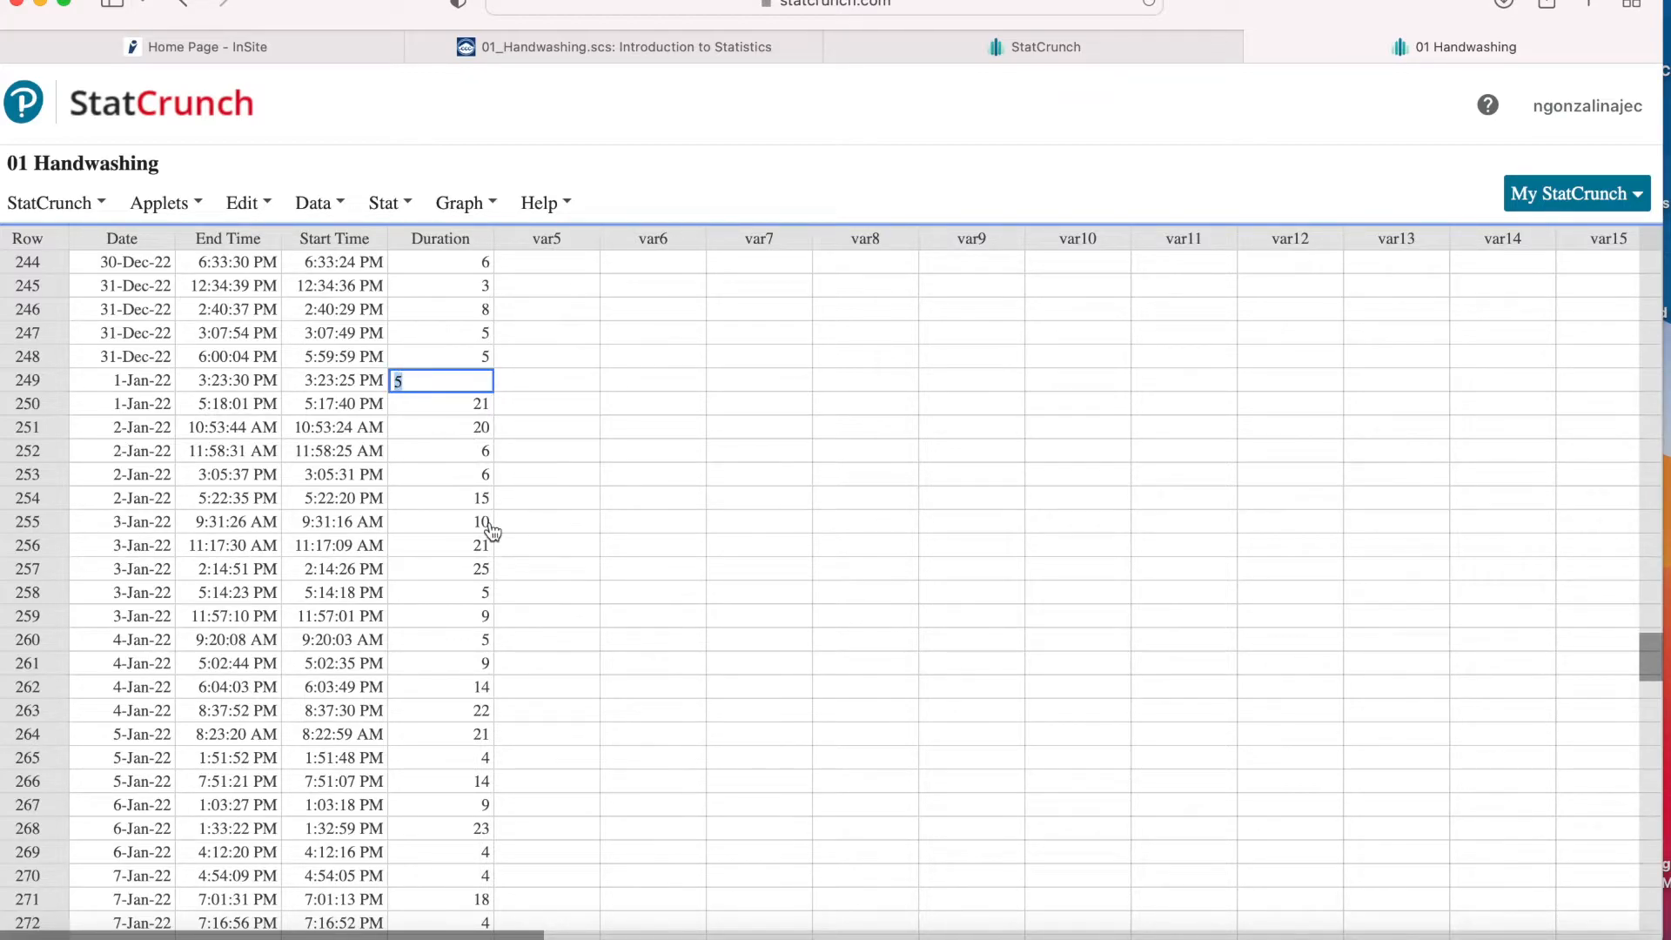
scroll("down", 3)
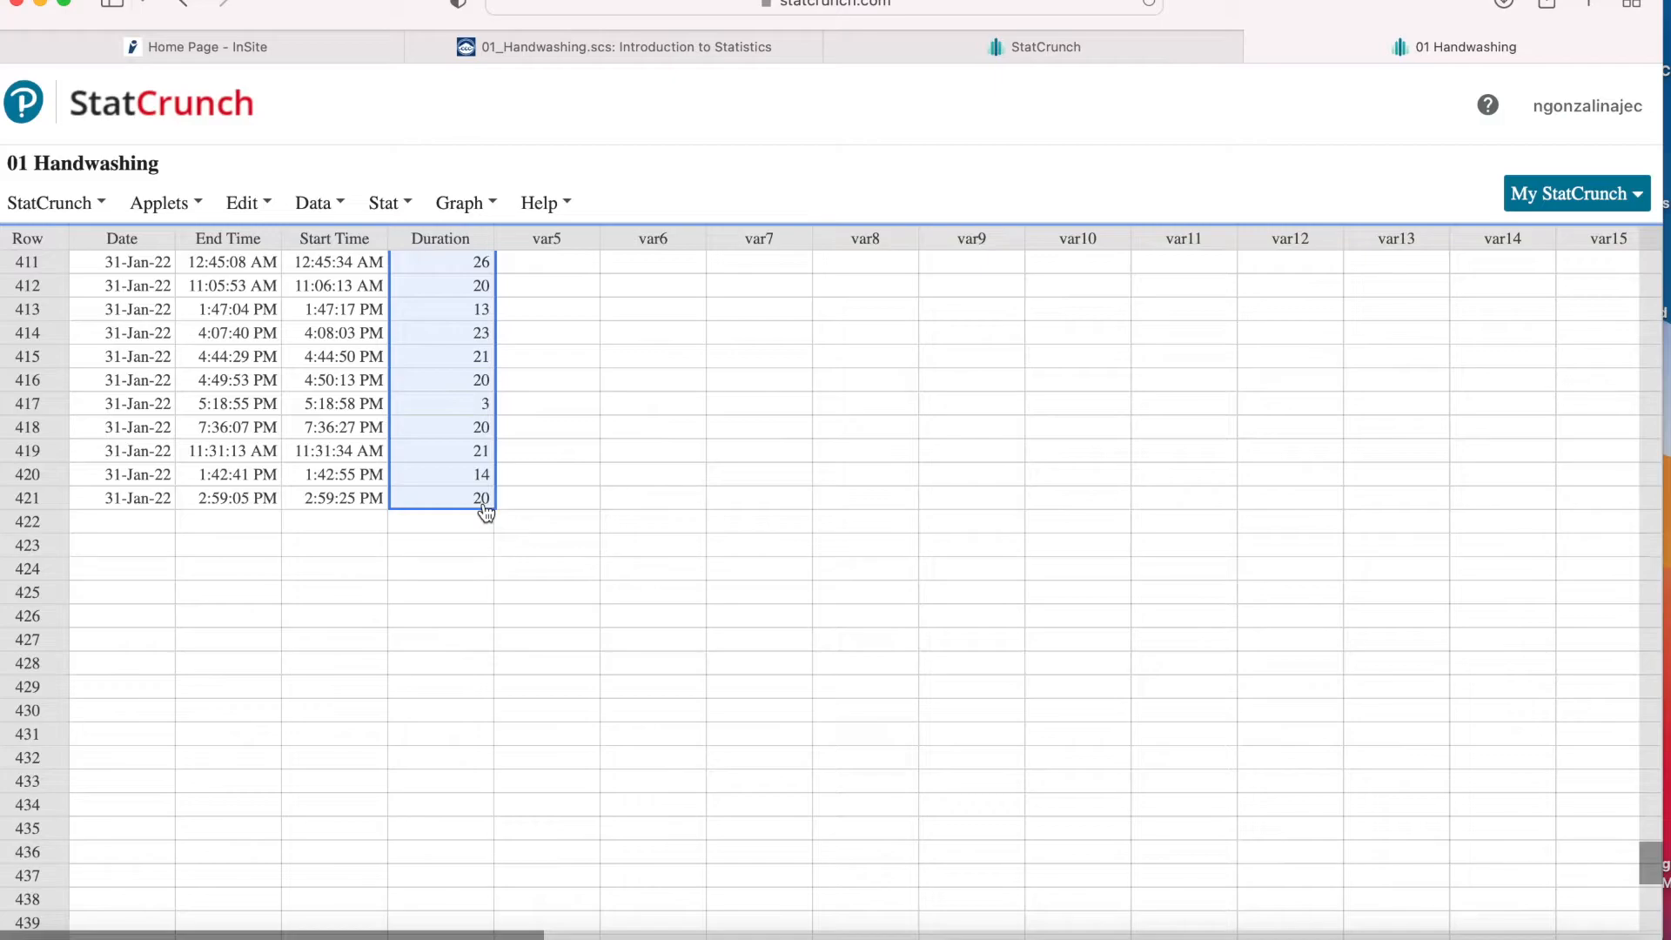
left_click(244, 202)
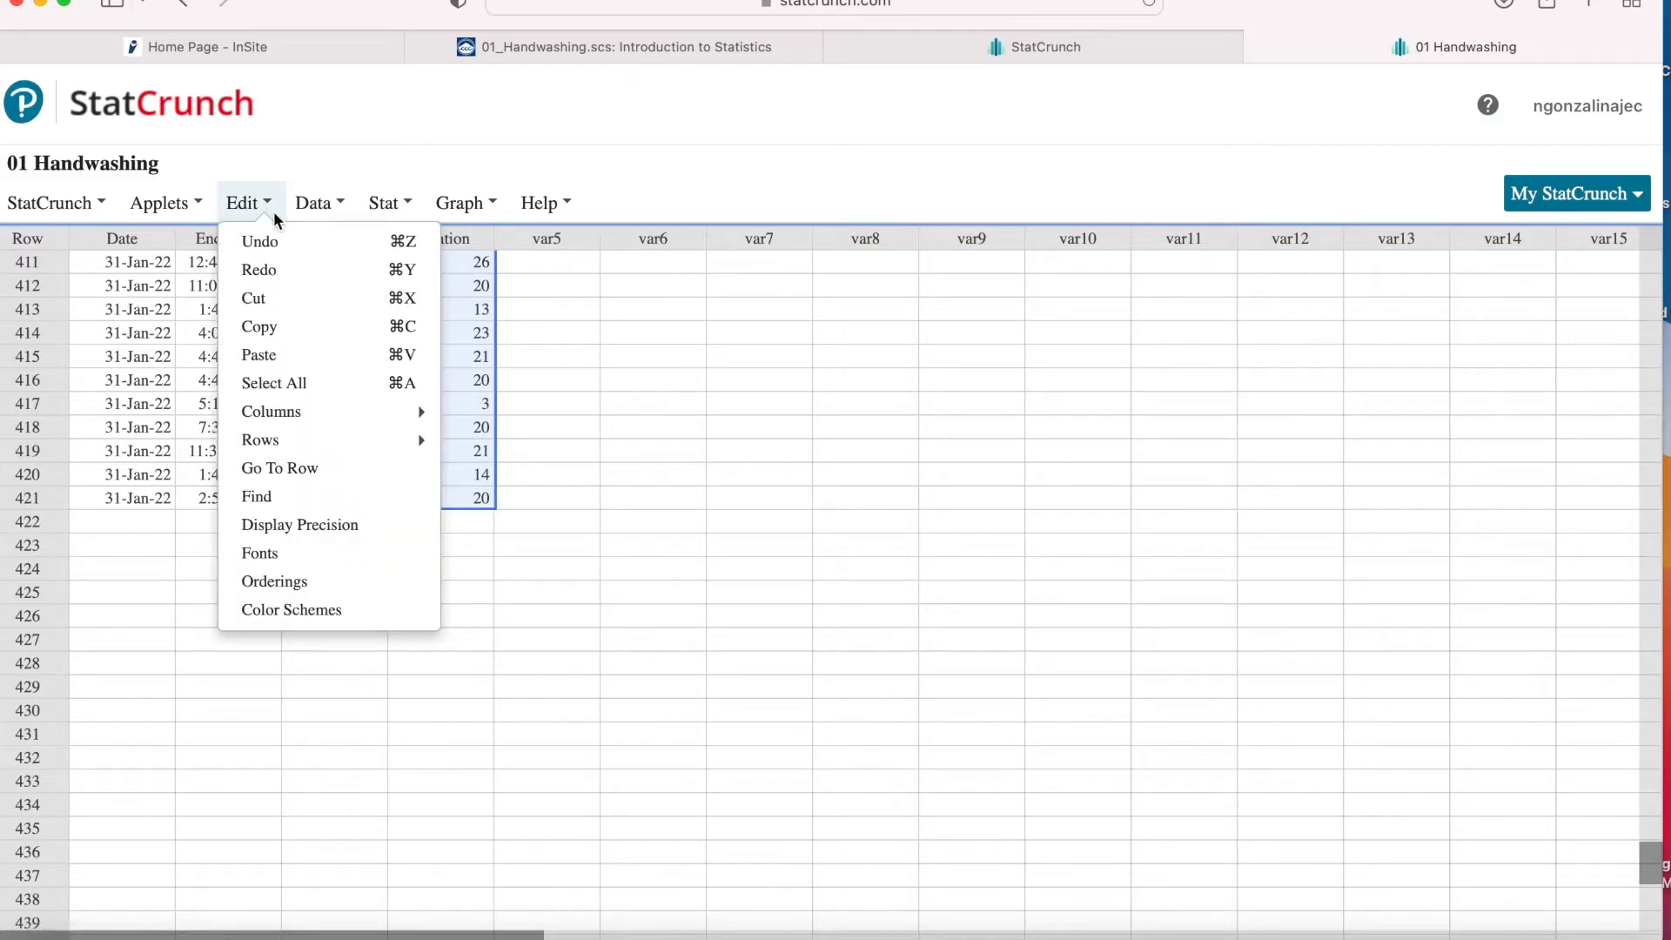
left_click(259, 326)
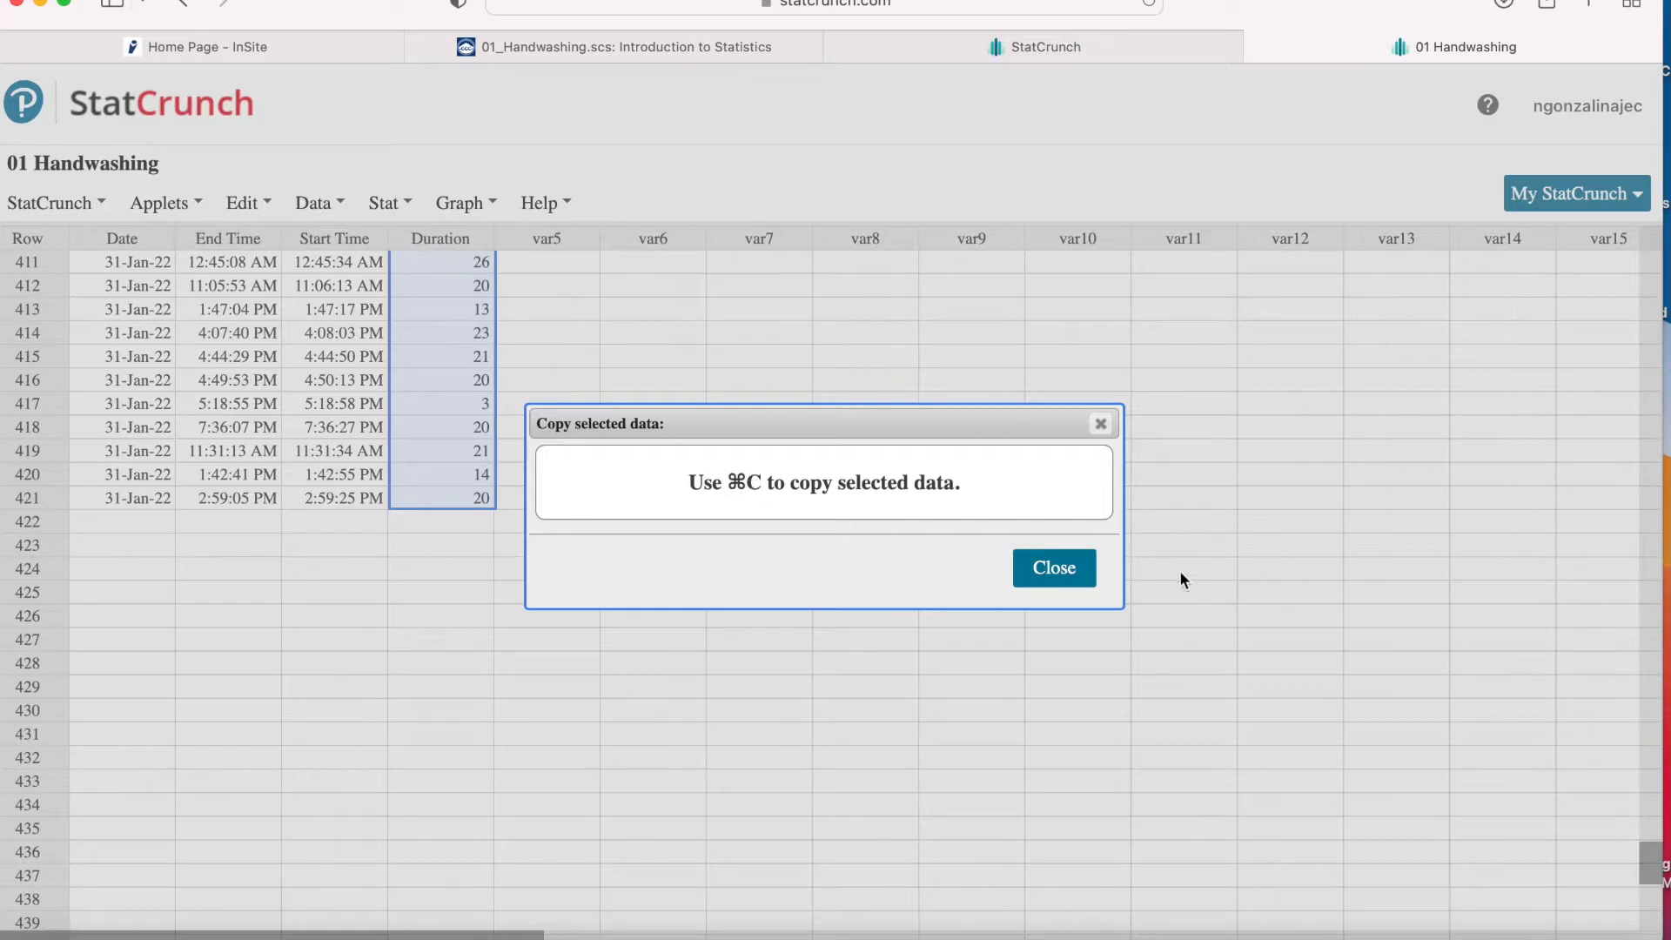
left_click(1052, 567)
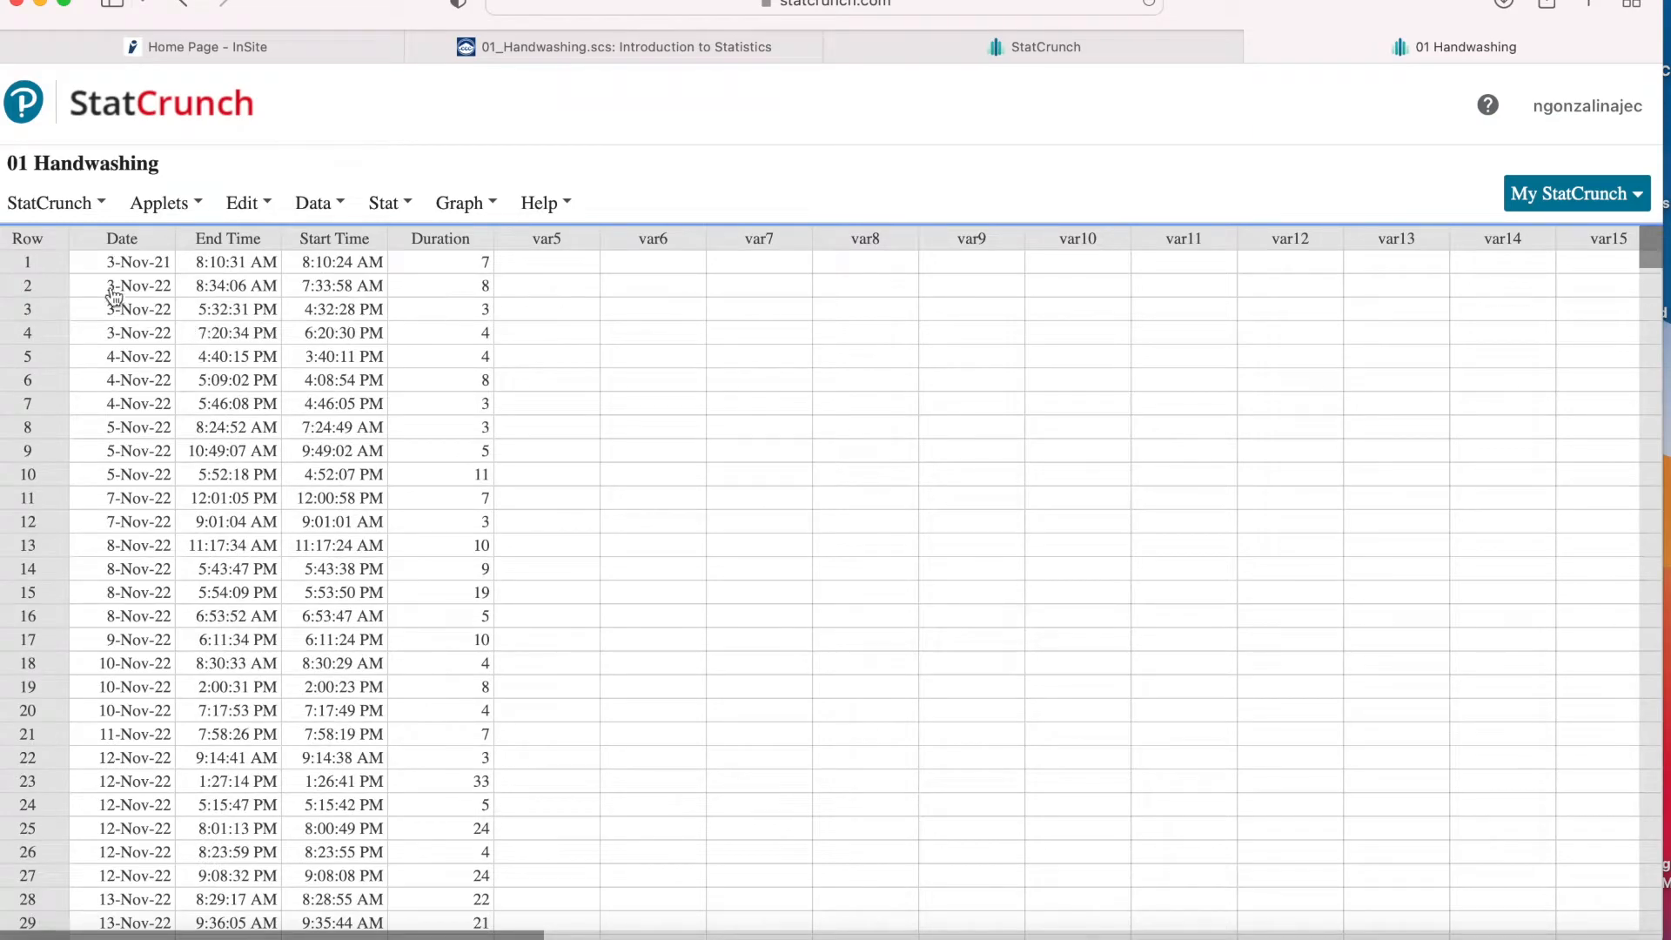
Paste the copied durations into an empty column and rename it Seconds
left_click(653, 263)
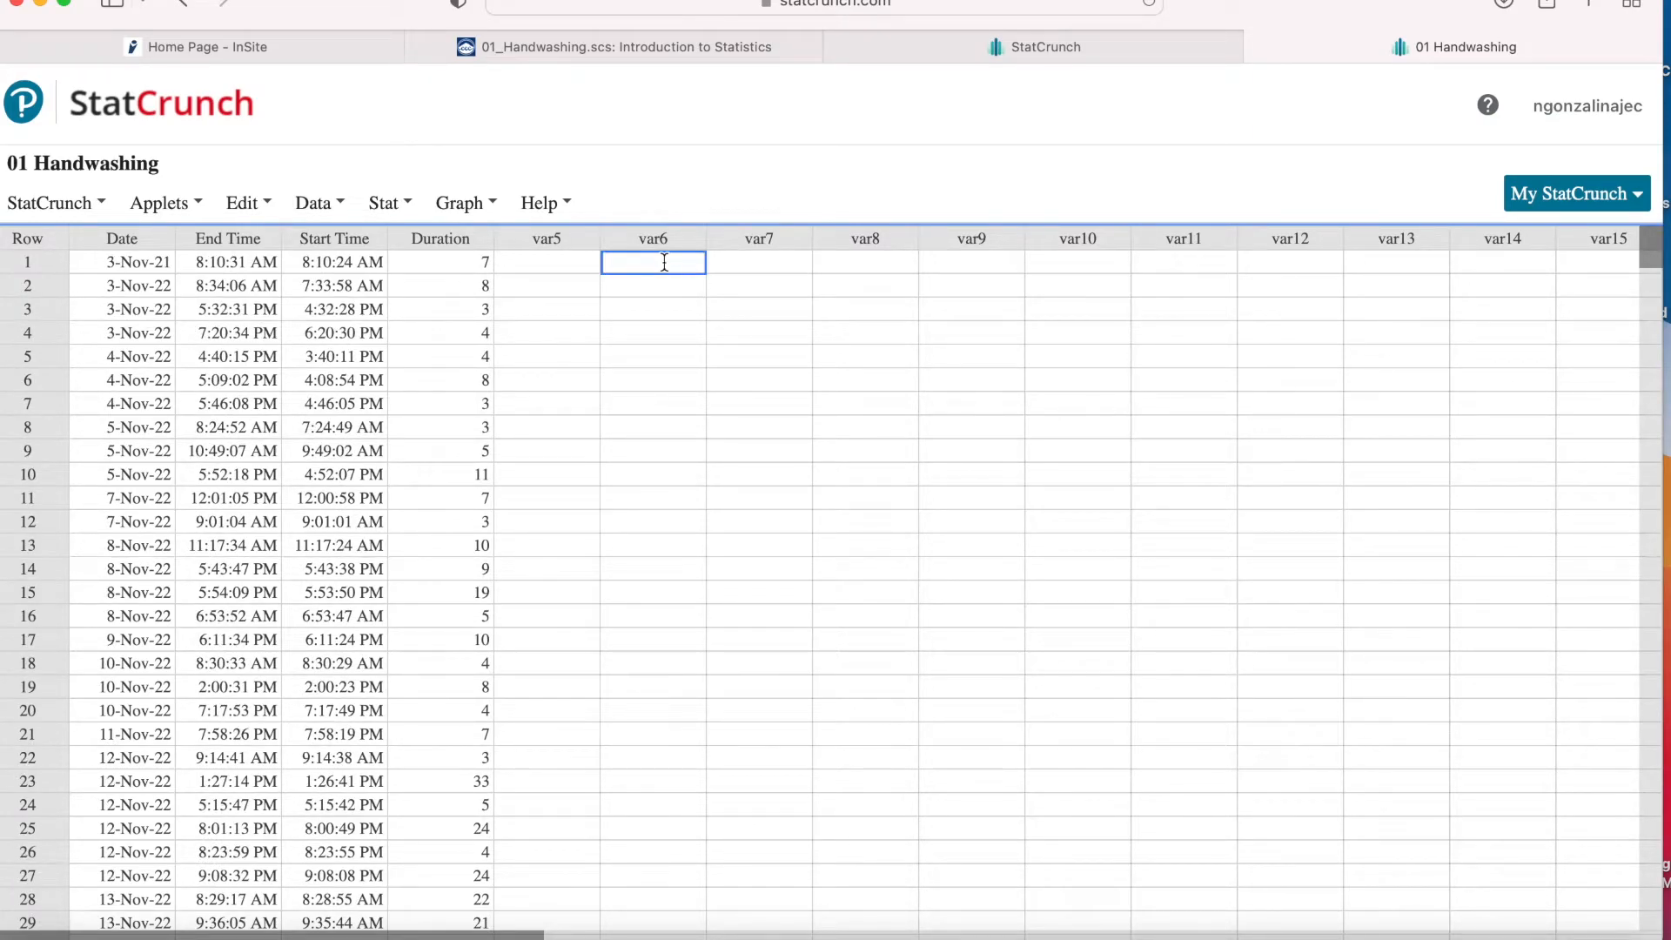
left_click(653, 239)
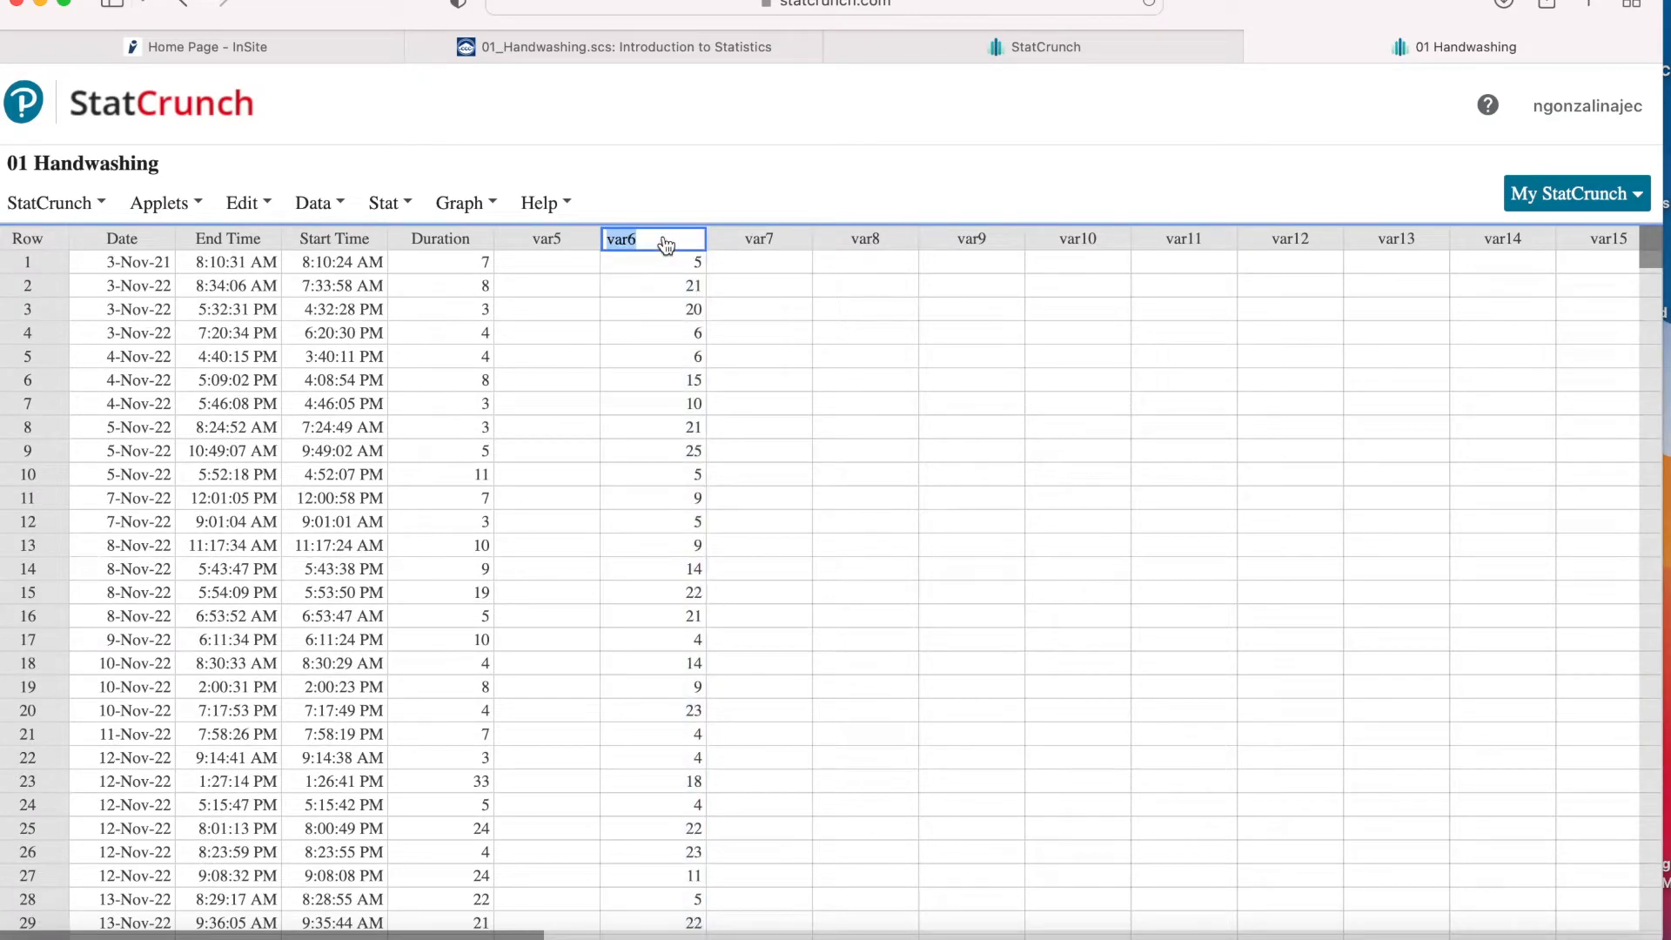
type("Seconds")
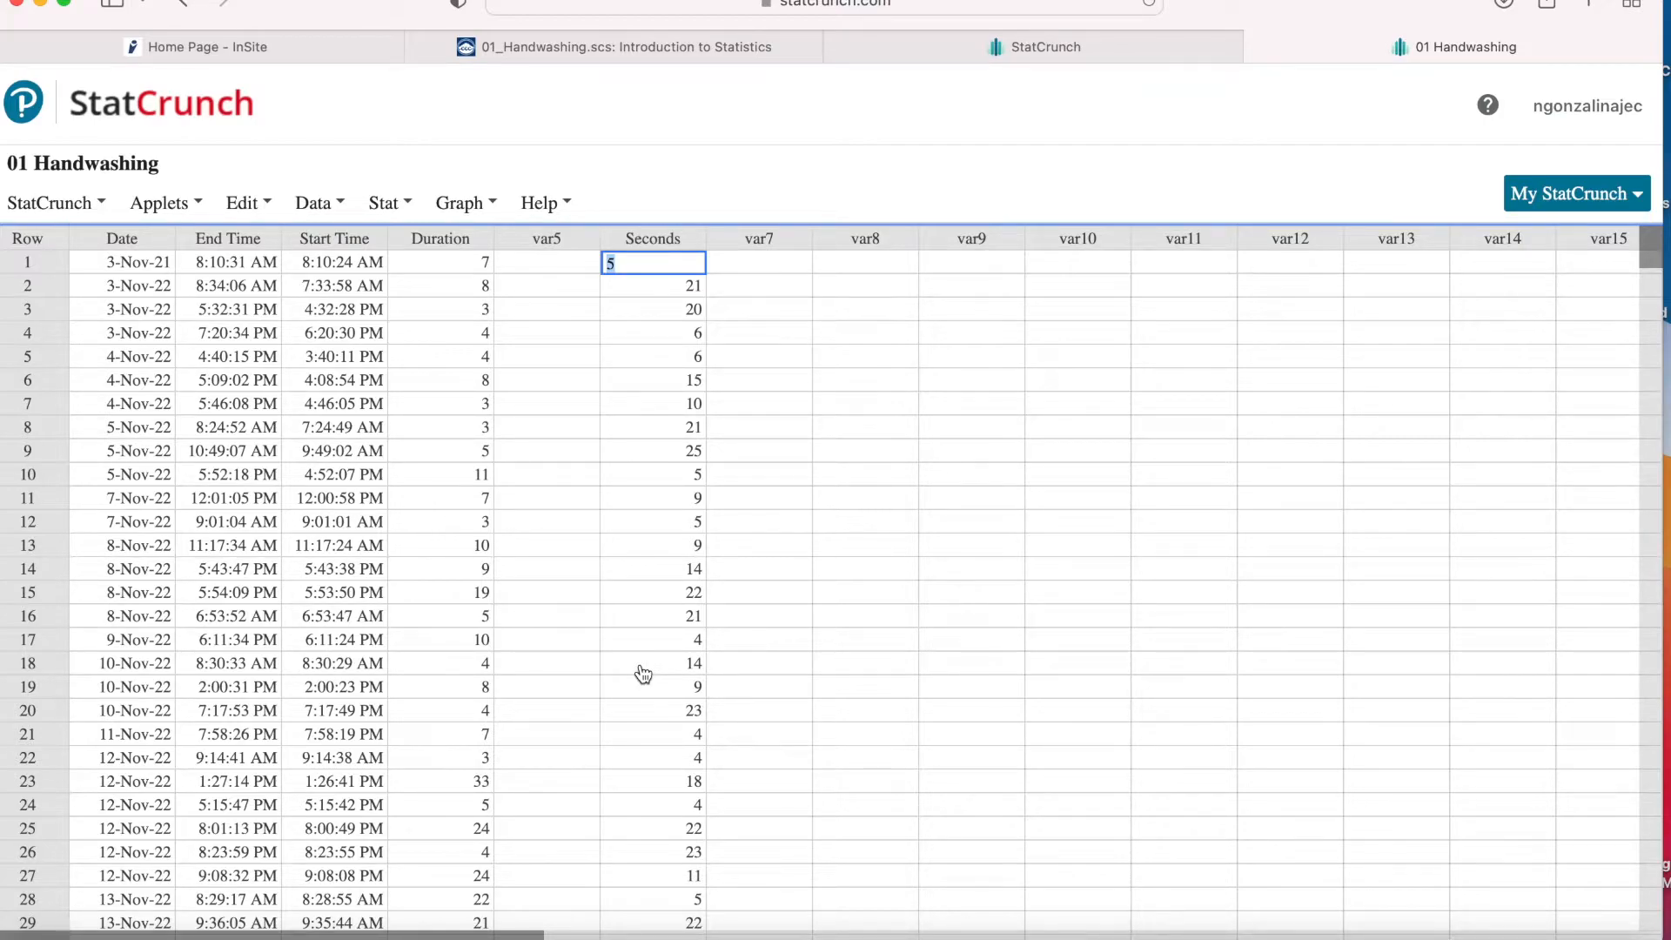
mouse_move(557, 437)
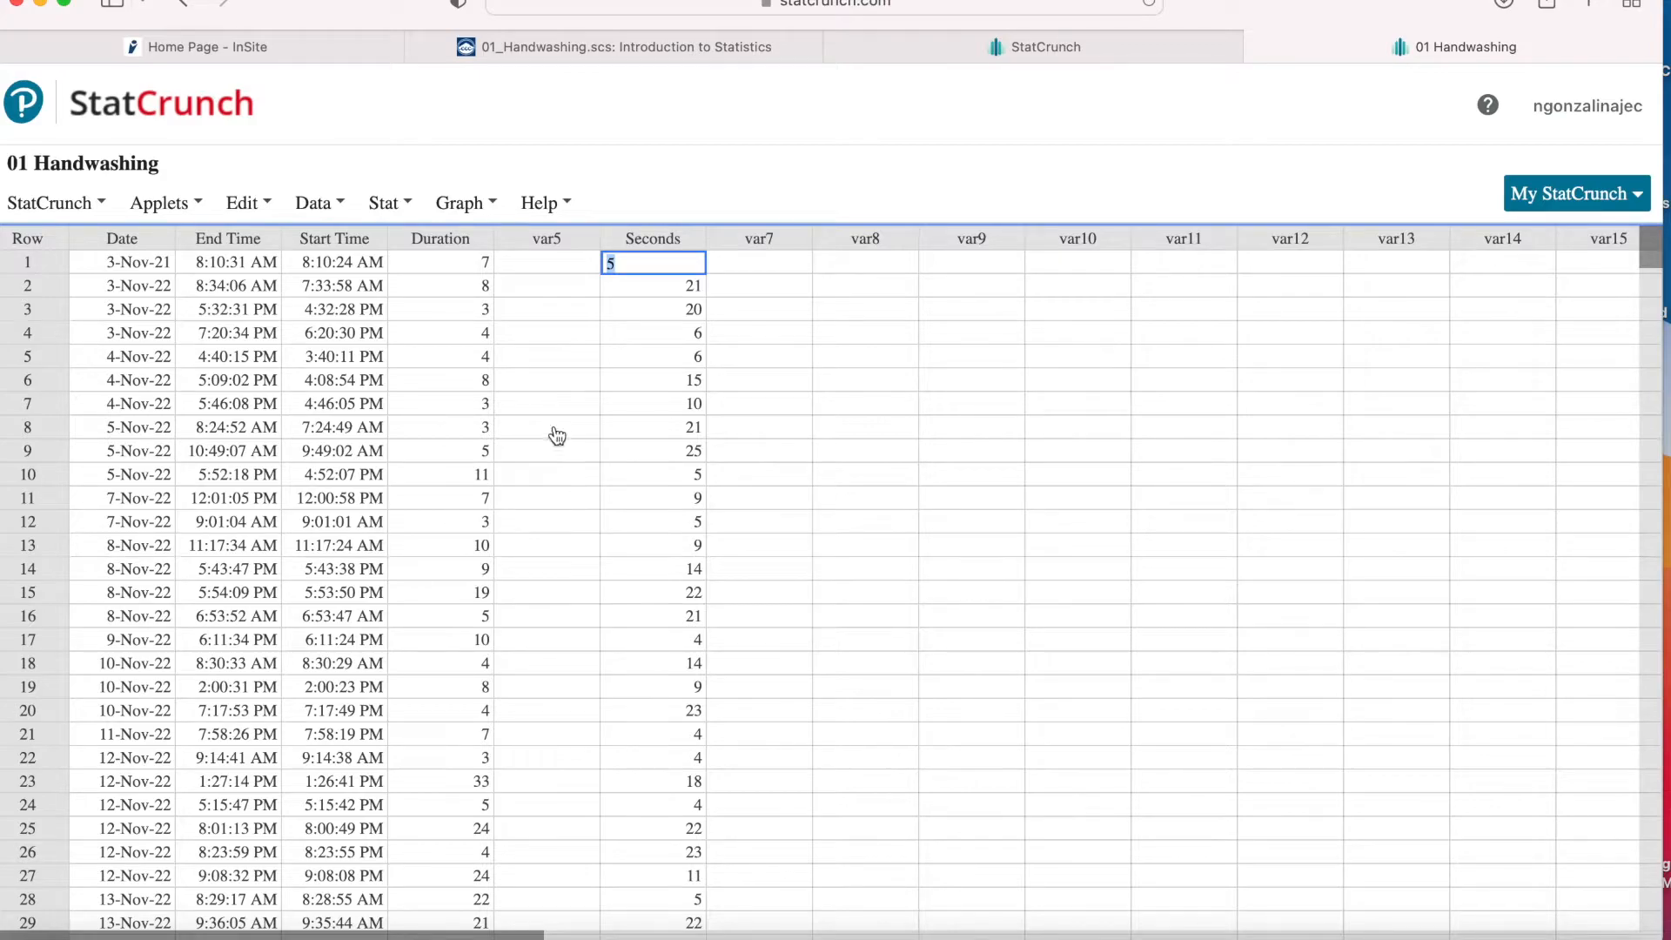
Compute a Stat > Tables > Frequency table for Seconds, accepting the prompt to bin its numeric values
left_click(383, 202)
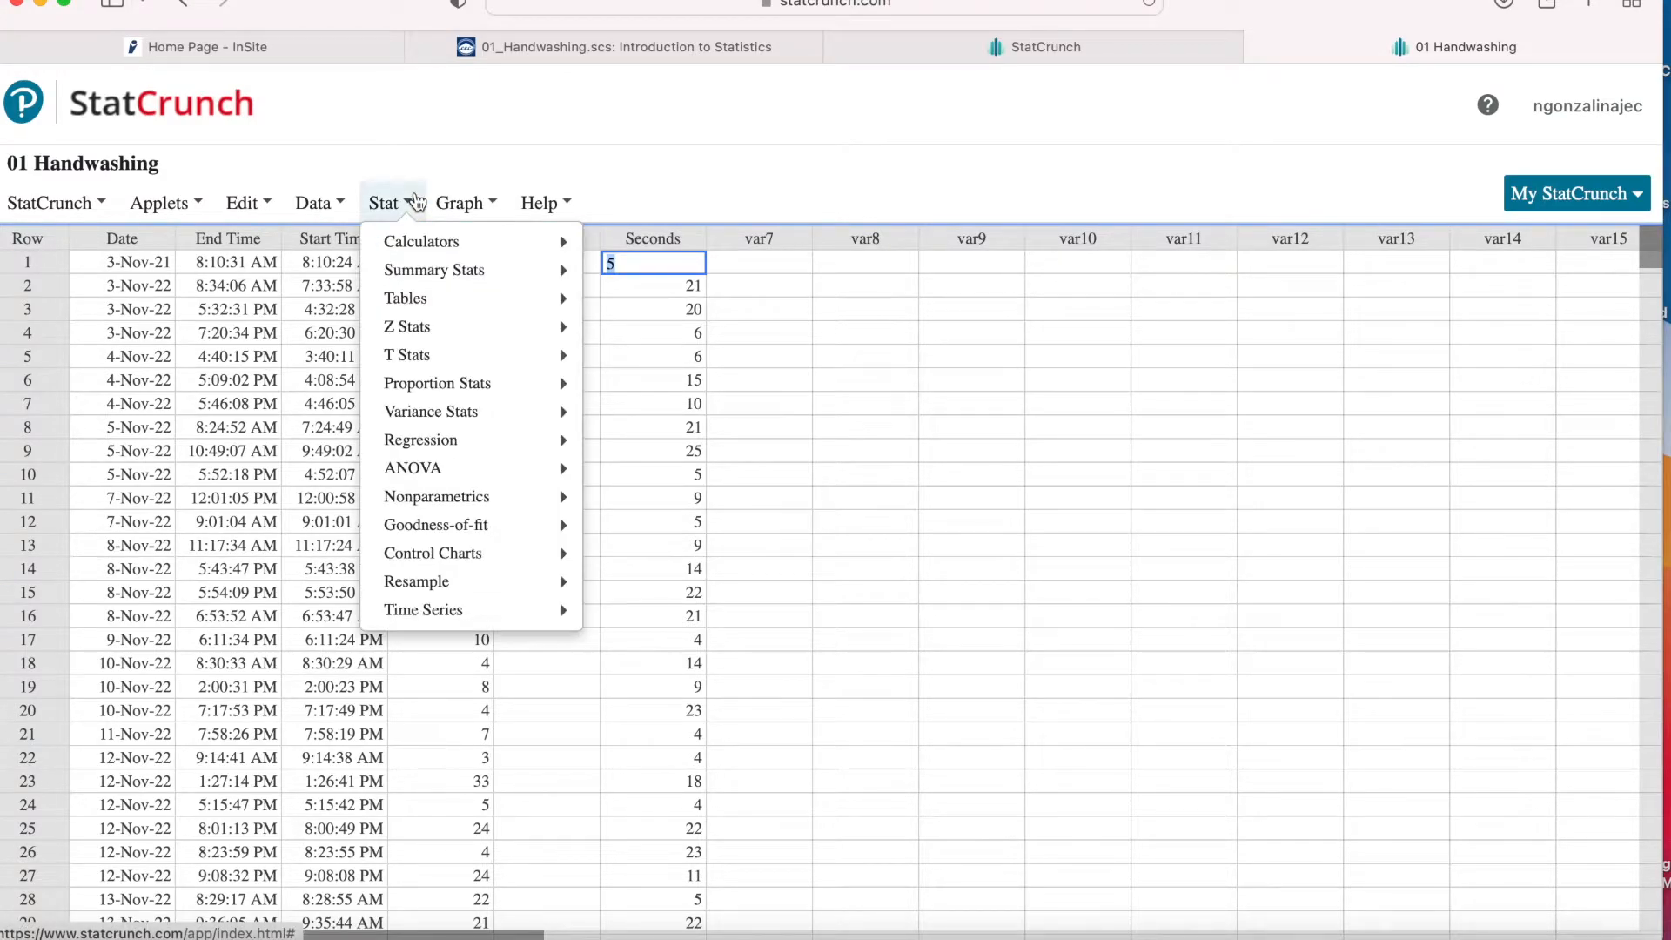
mouse_move(406, 298)
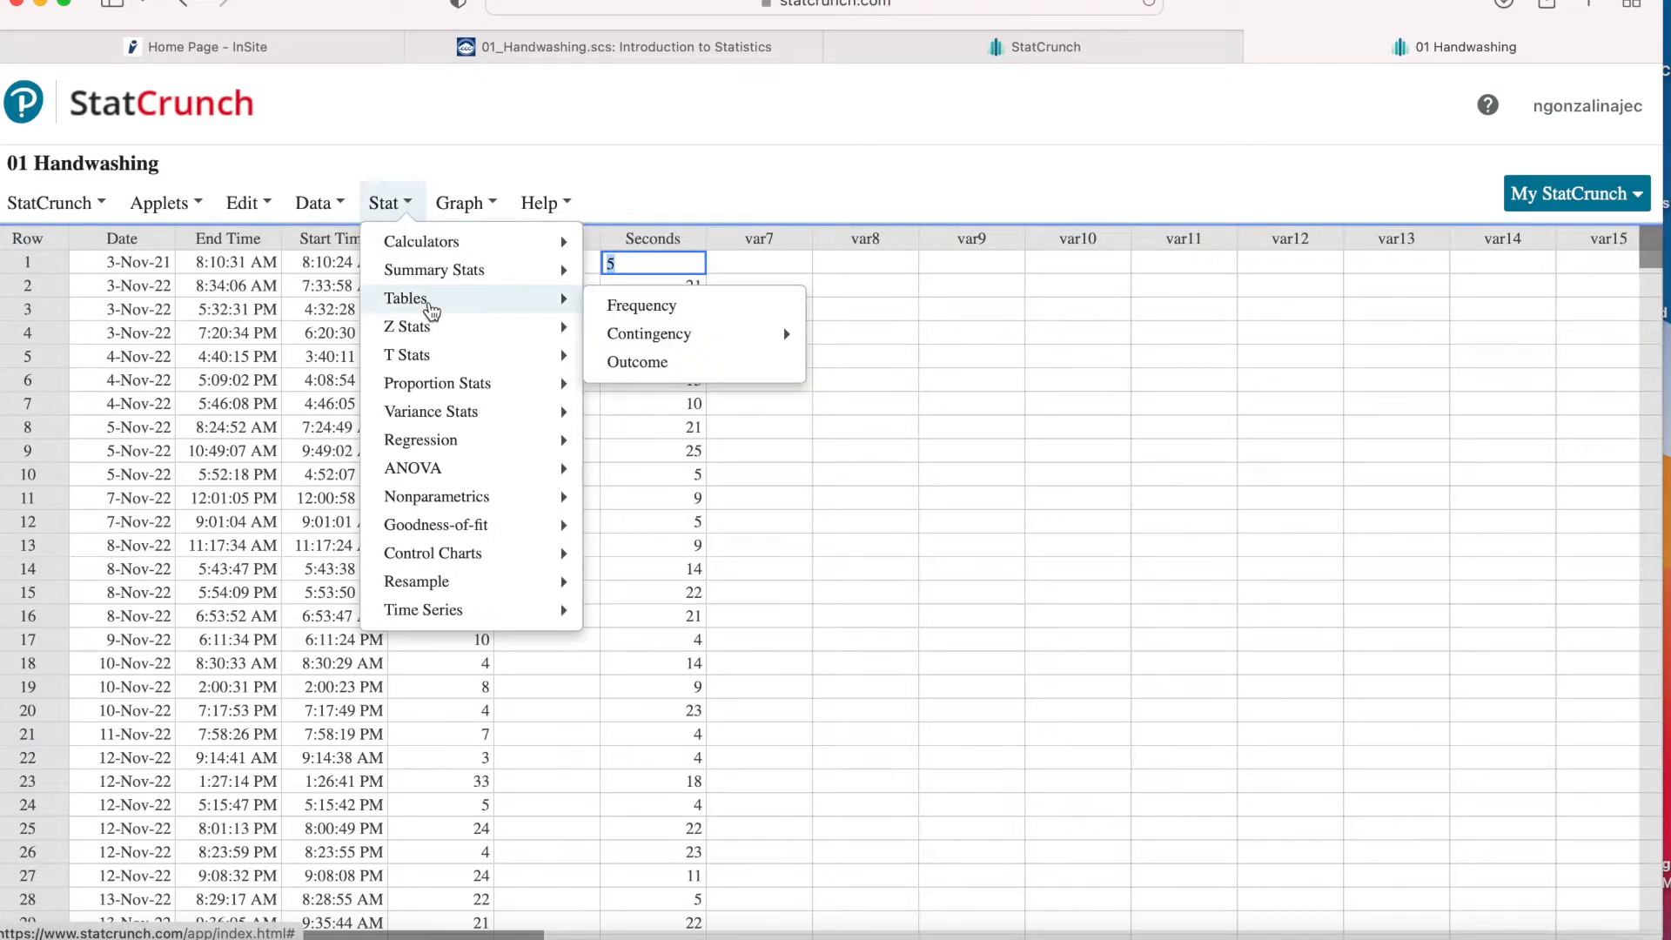
mouse_move(641, 306)
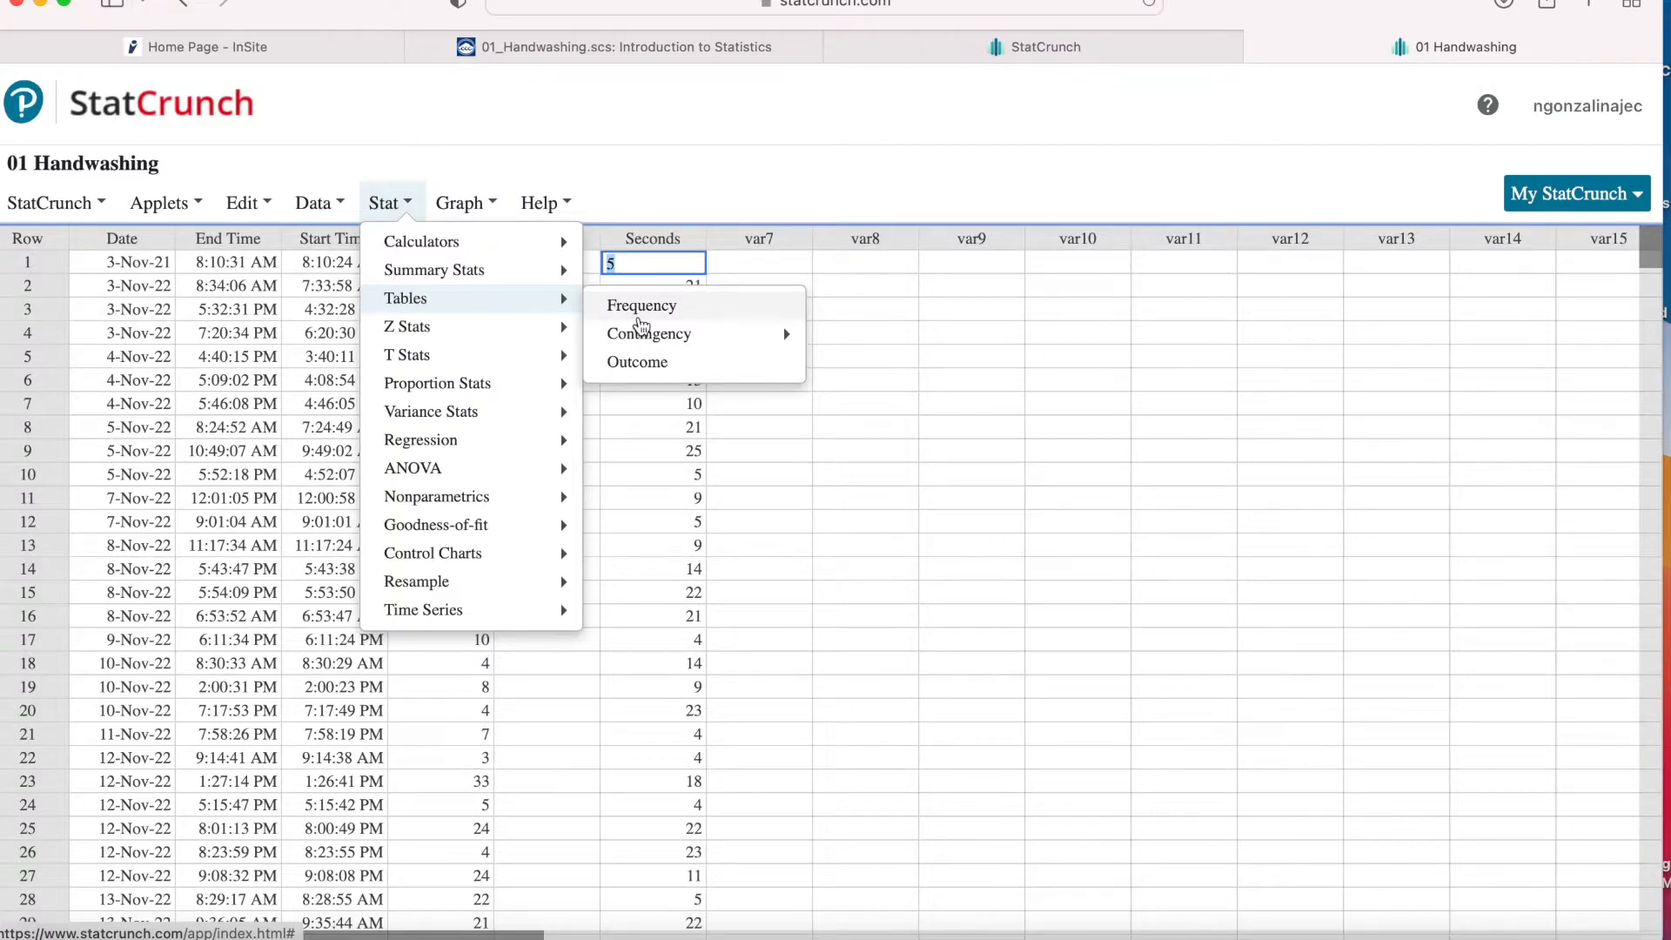
left_click(641, 306)
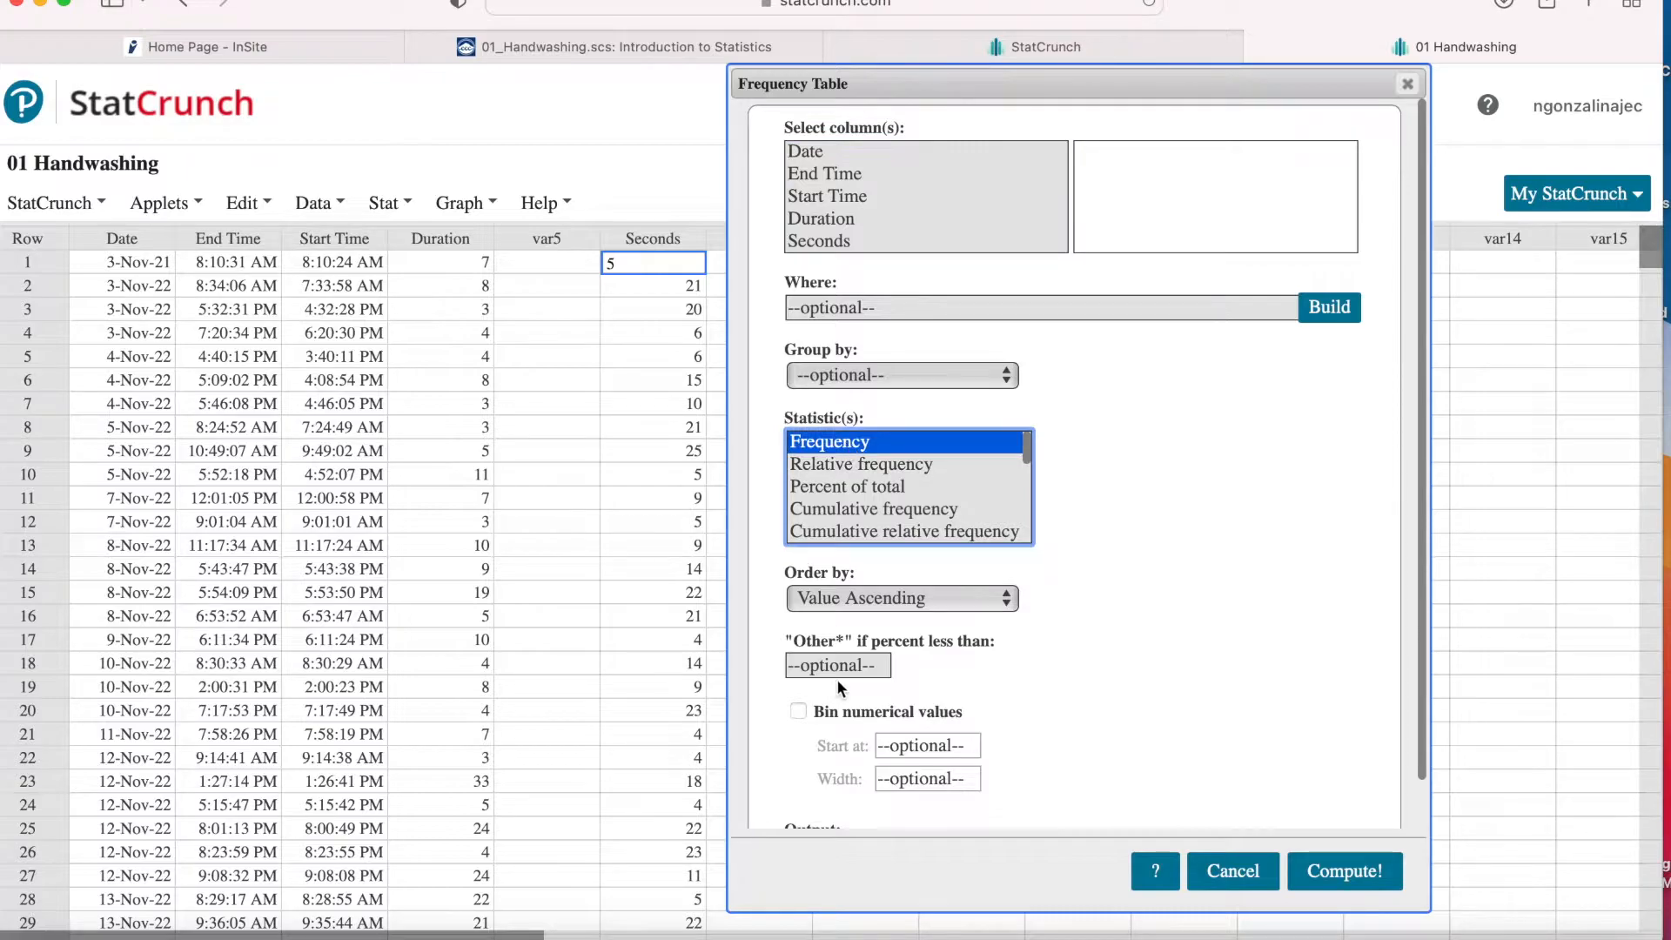
mouse_move(719, 221)
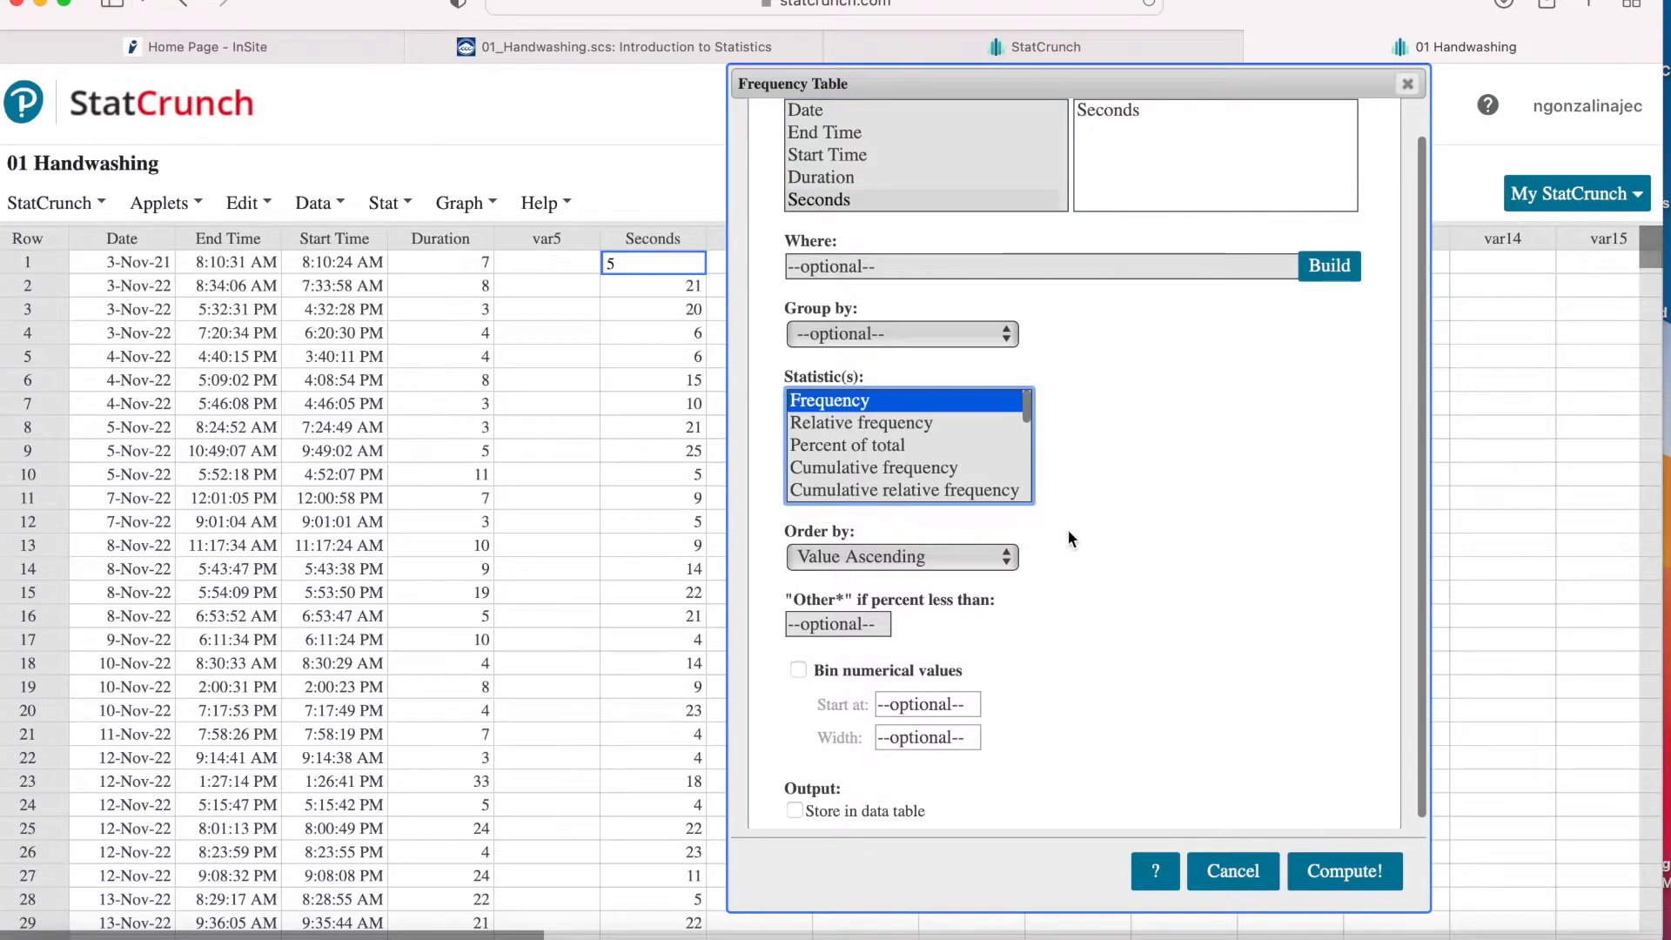
left_click(1345, 871)
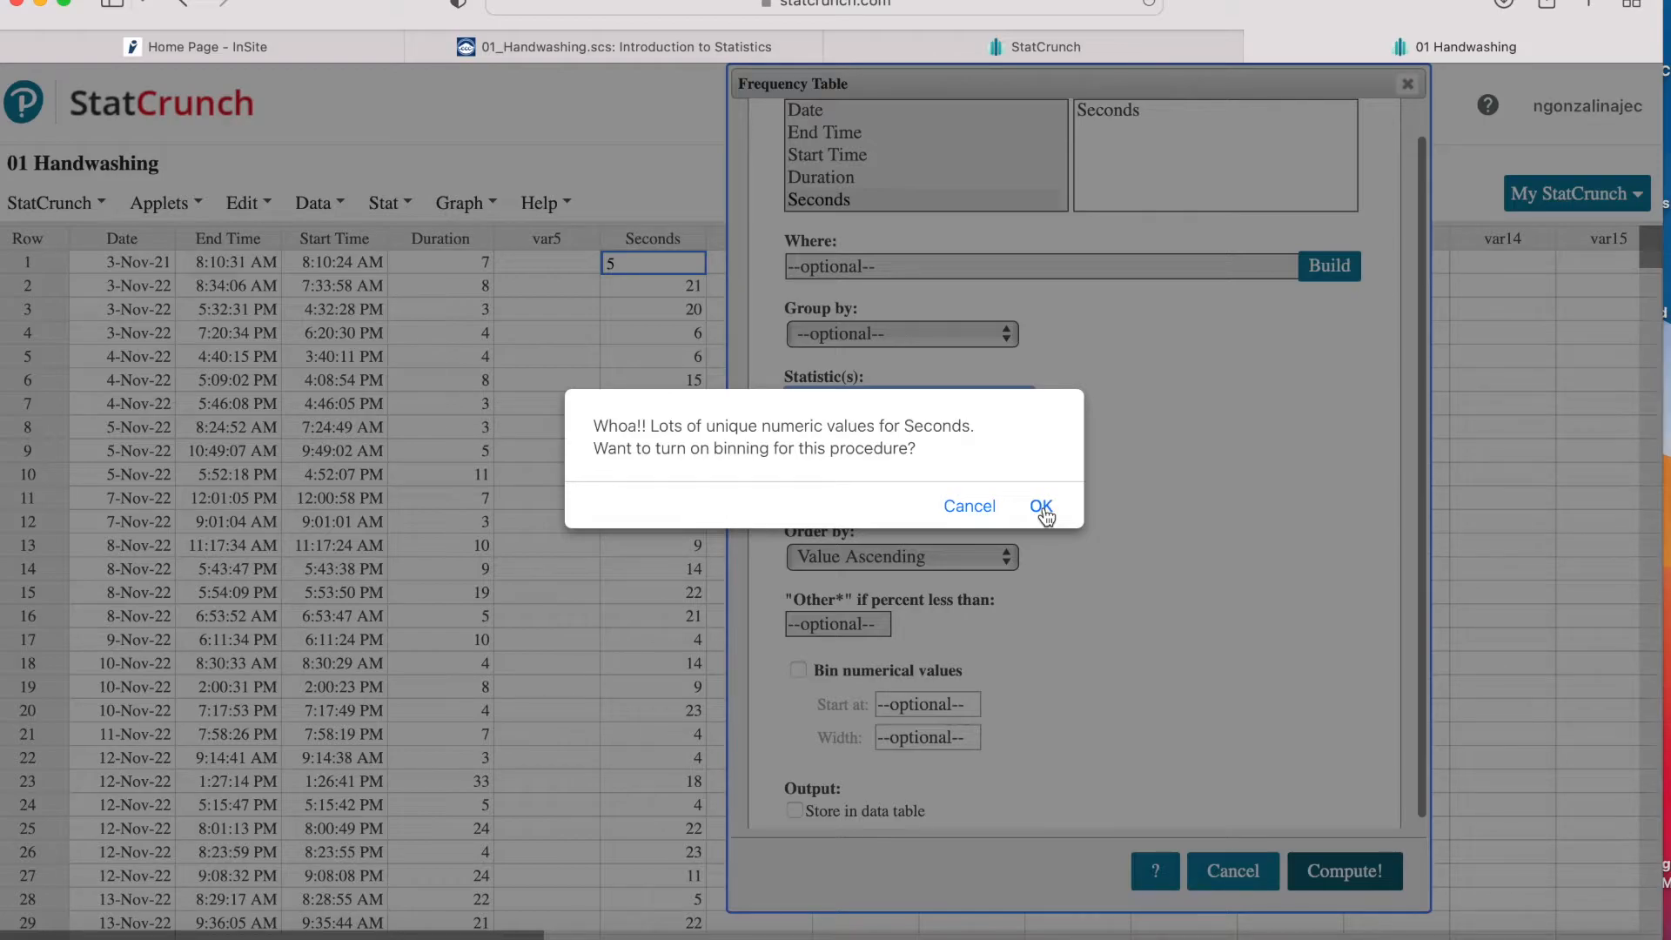
left_click(1041, 505)
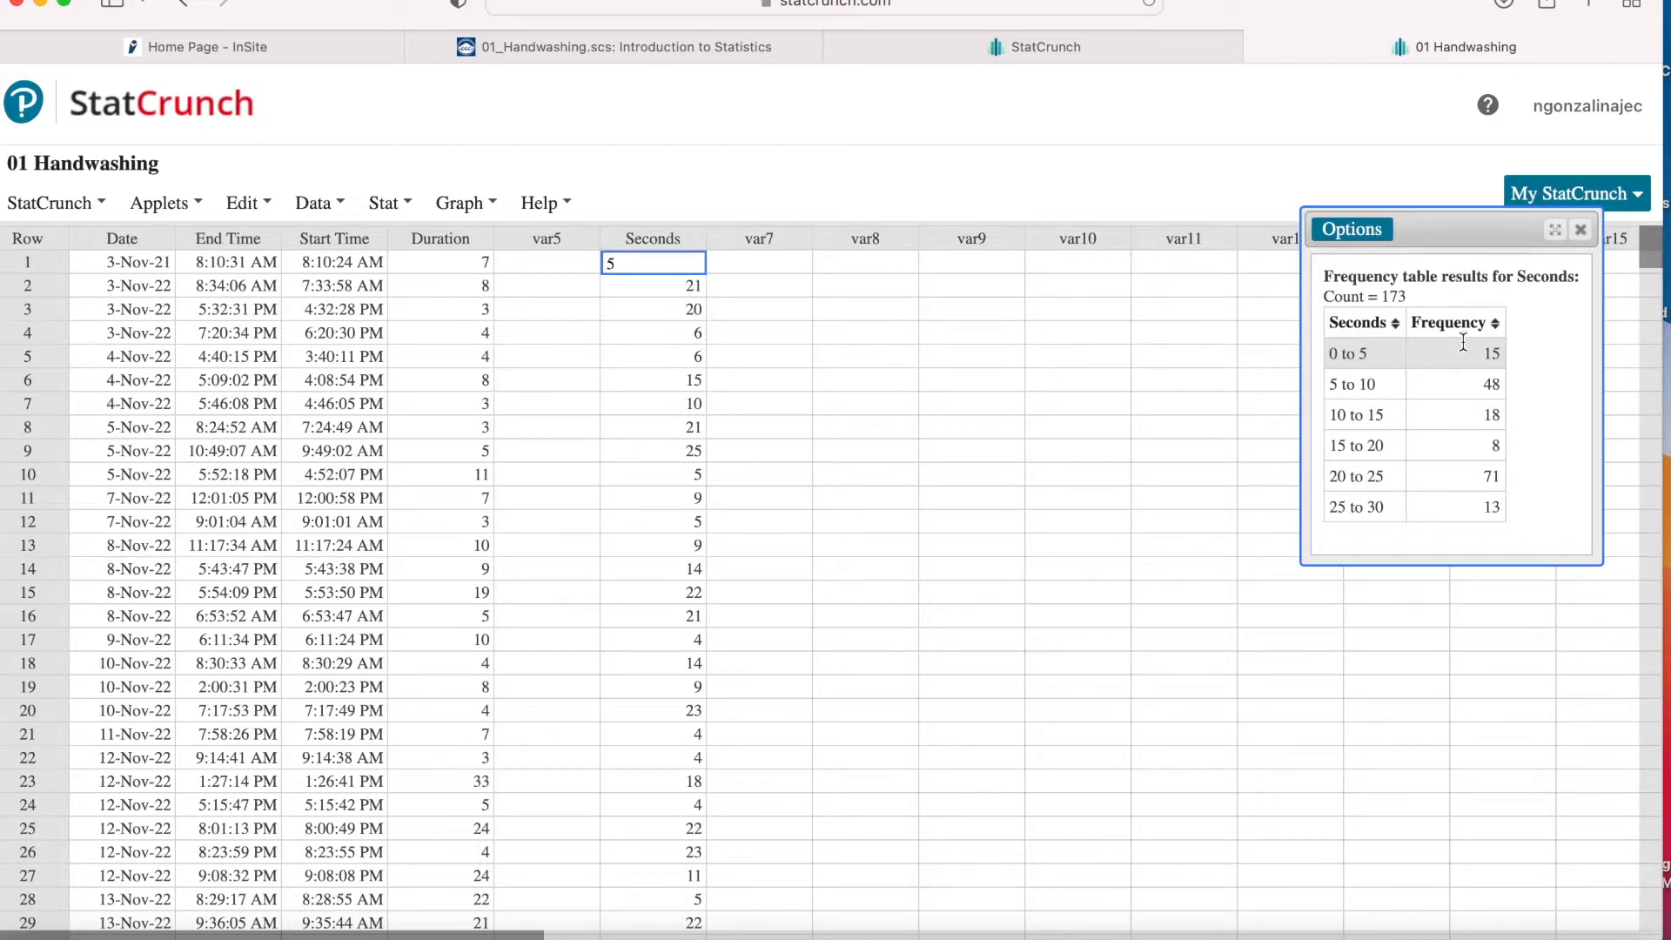
mouse_move(1361, 385)
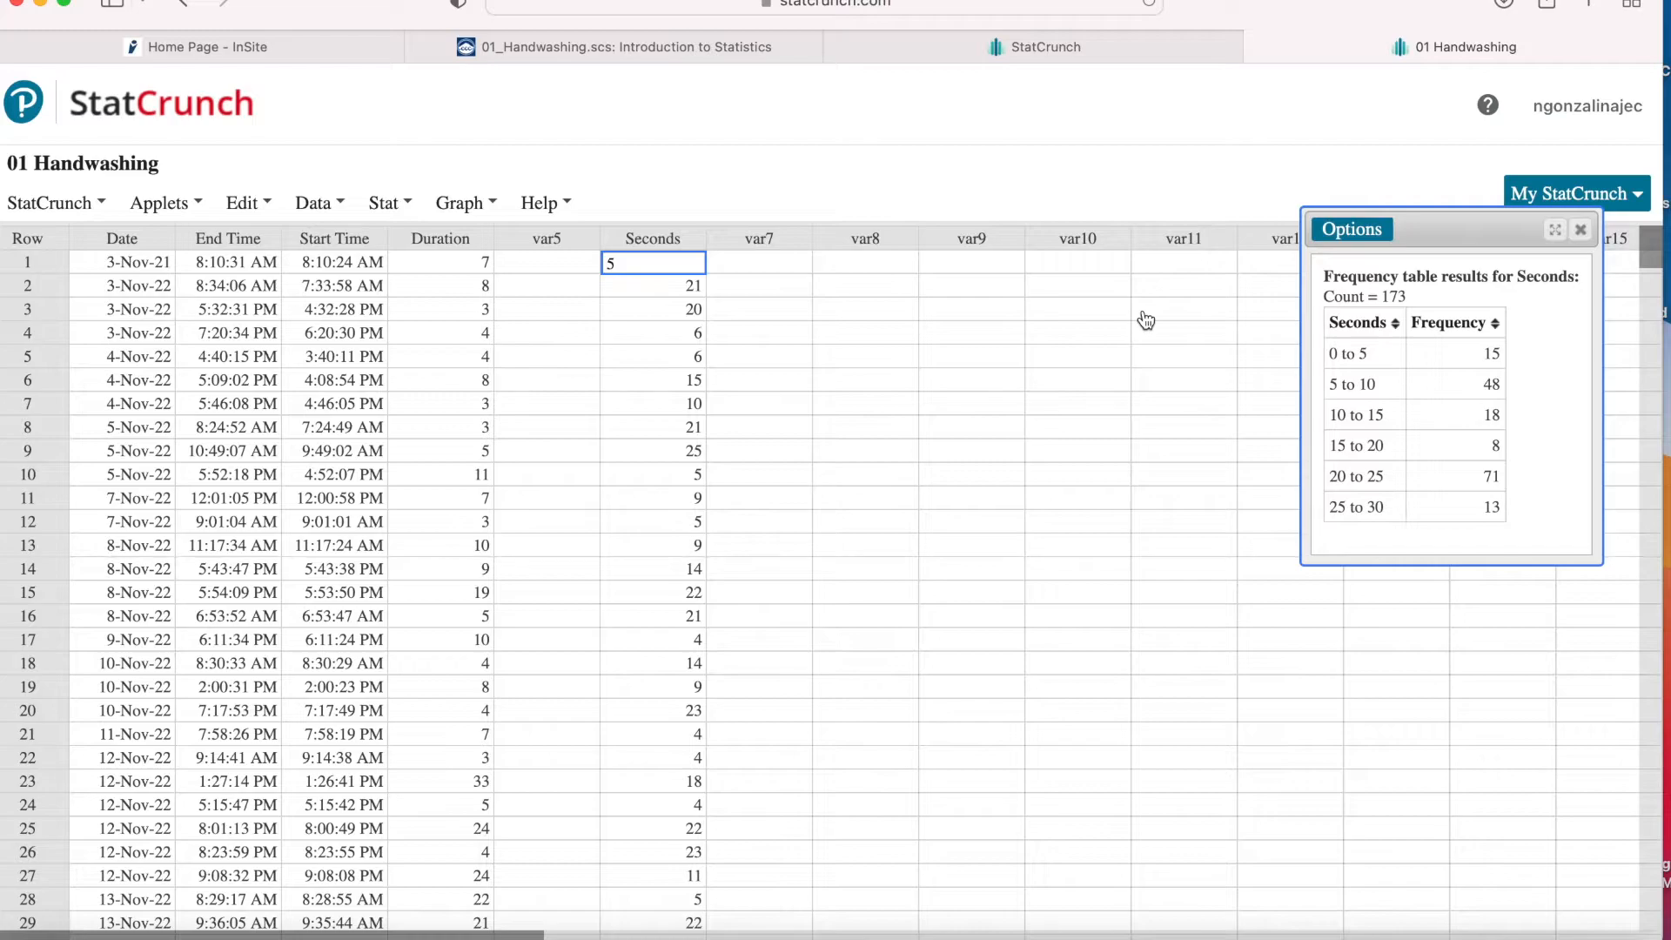
mouse_move(592, 263)
type("0 to 5")
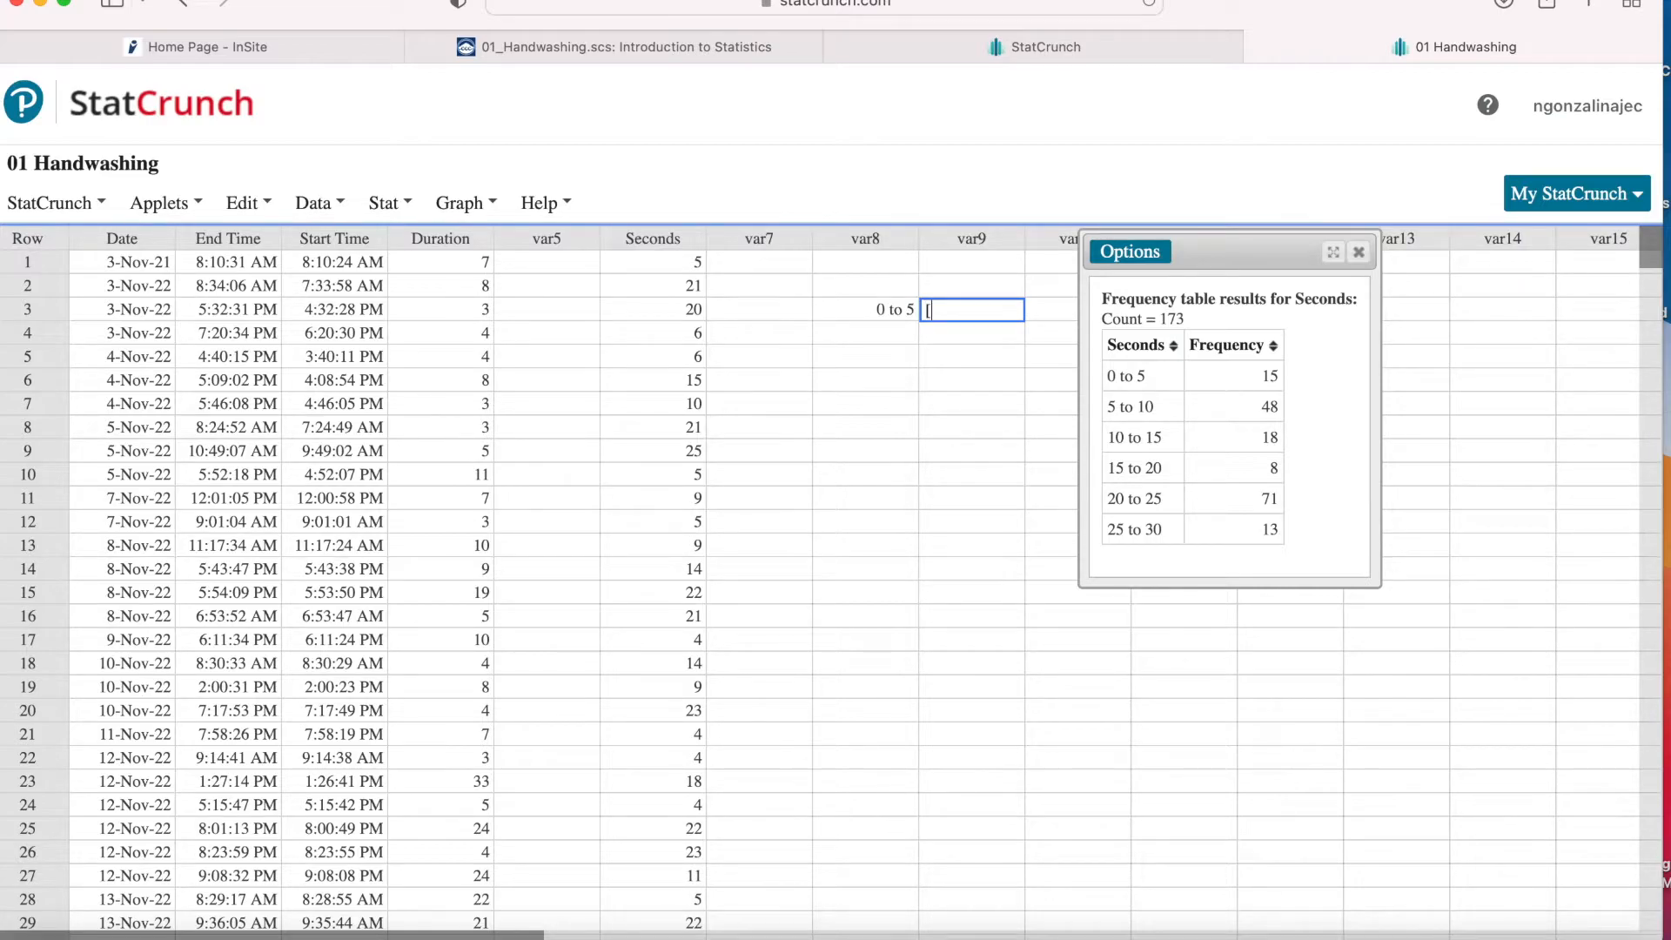
Write [0,5) beside 0 to 5, then 5 to 10 with [5,10) in the row below
type("[0,5)")
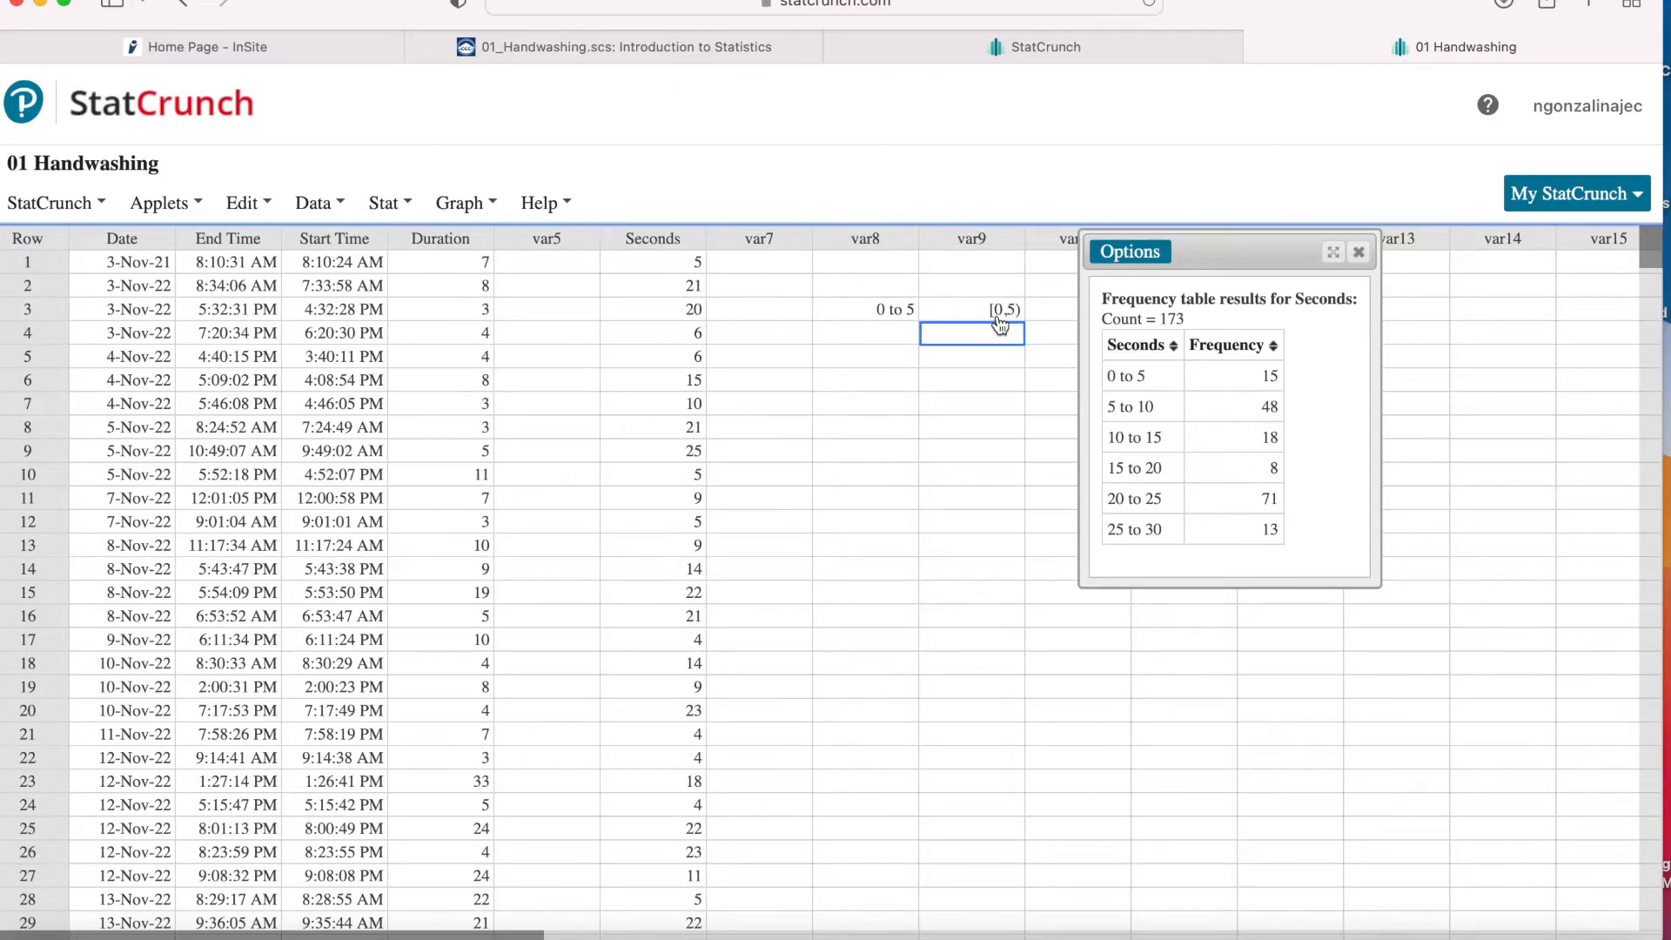
mouse_move(900, 341)
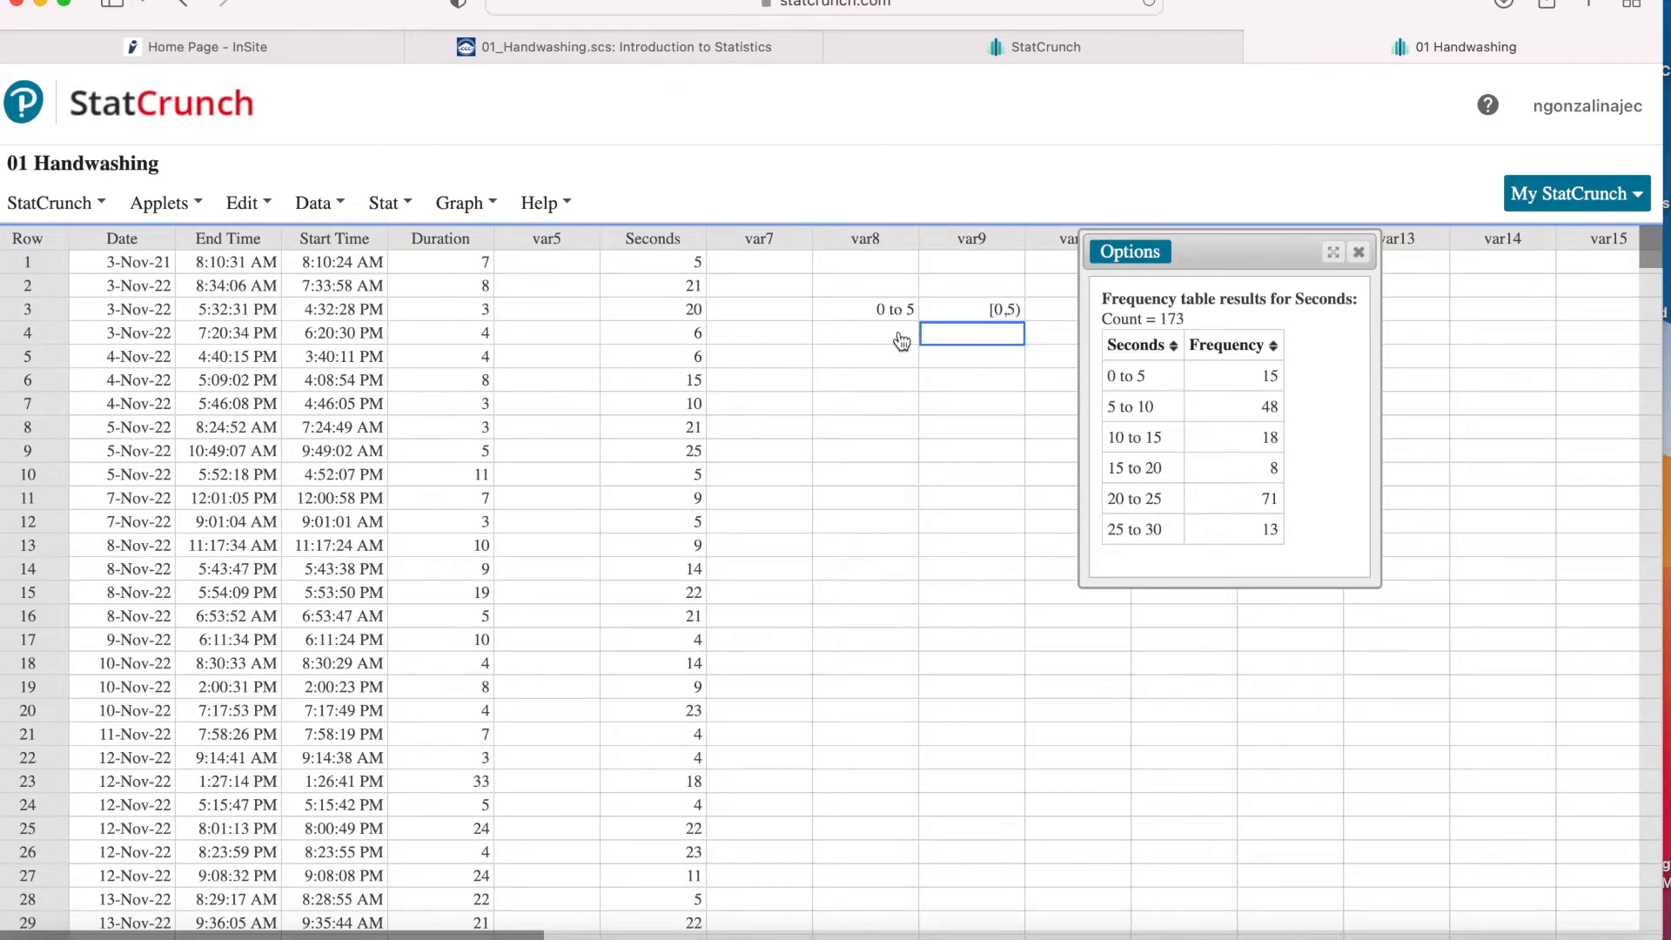
type("5 to 10")
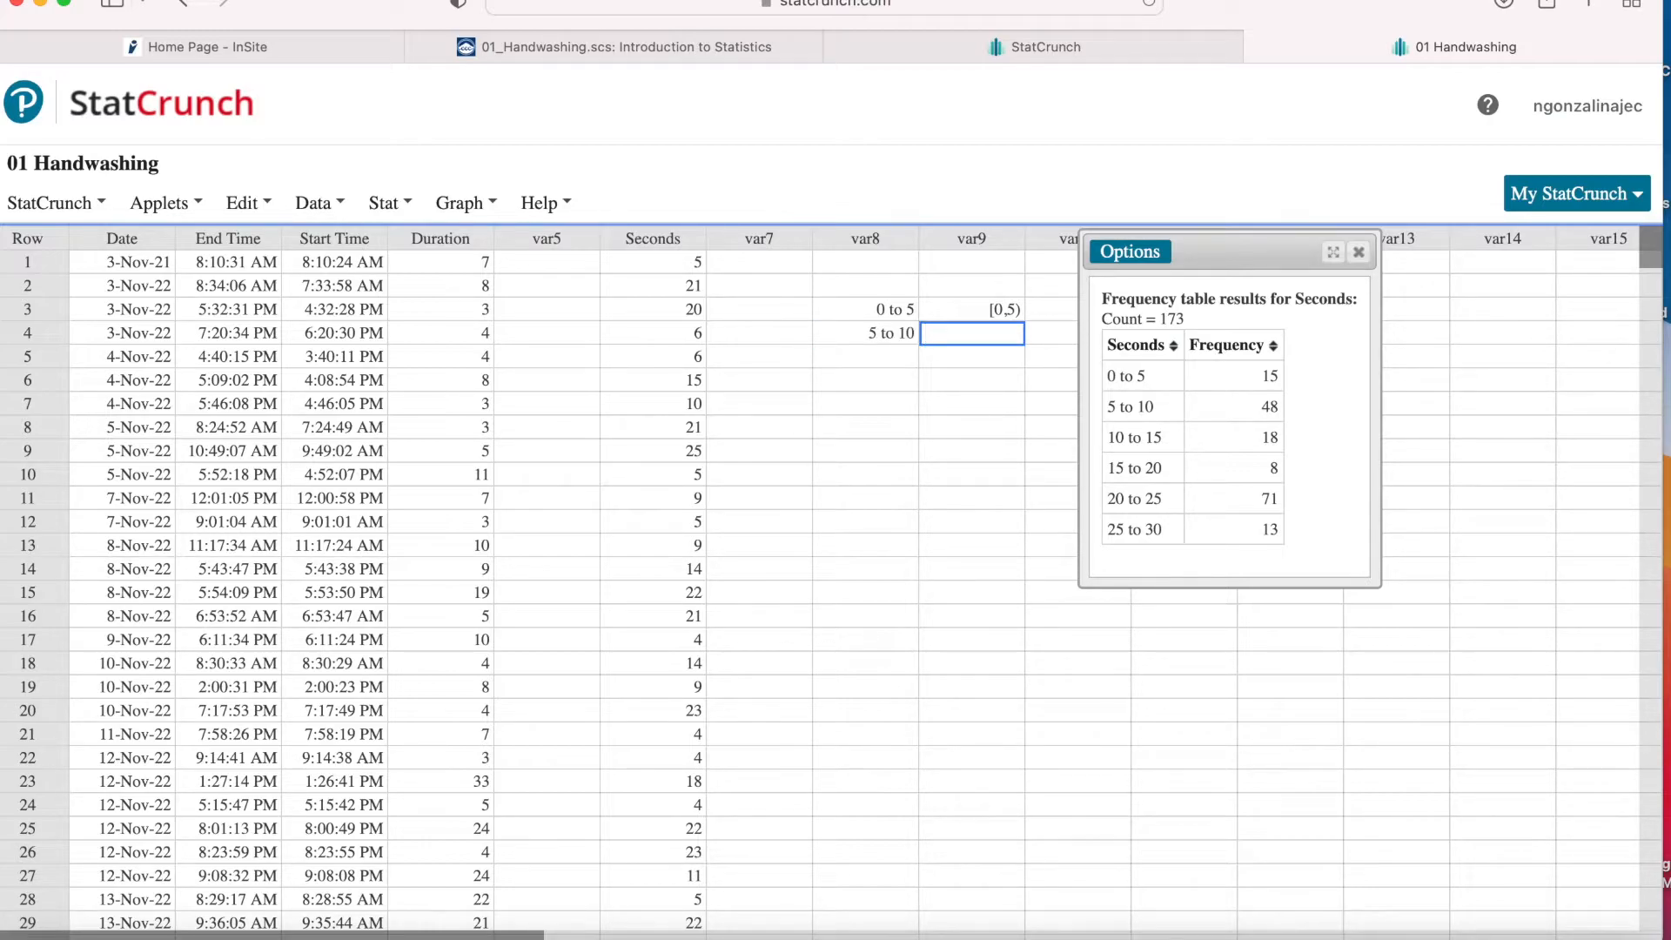
type("[5")
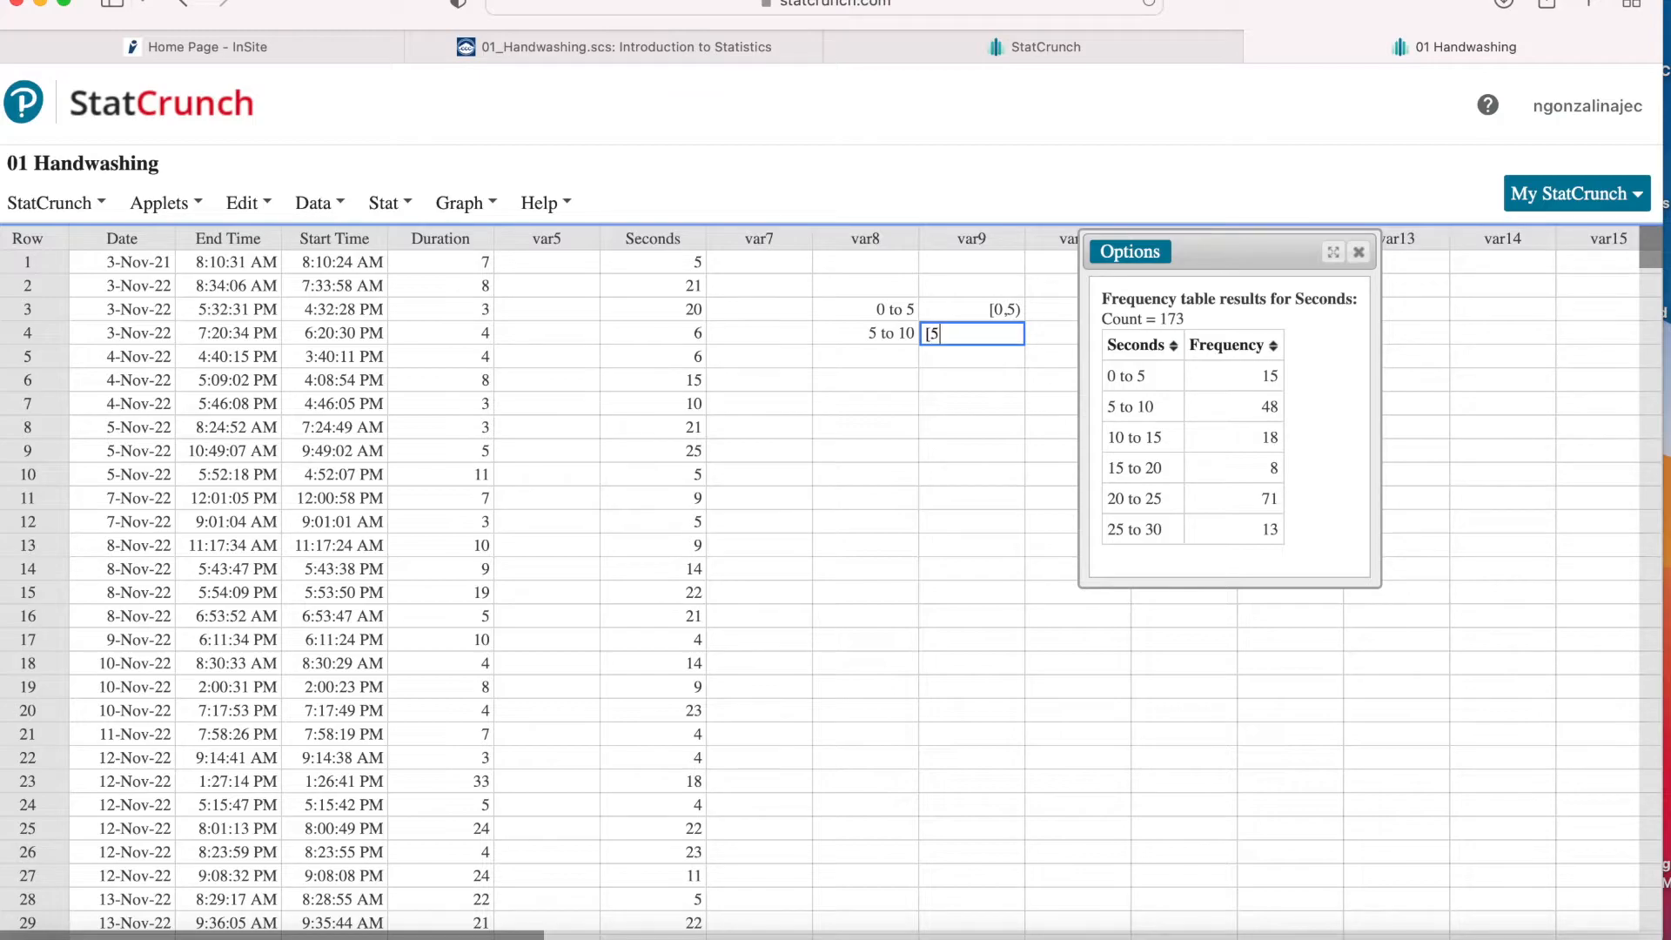
type(",10)")
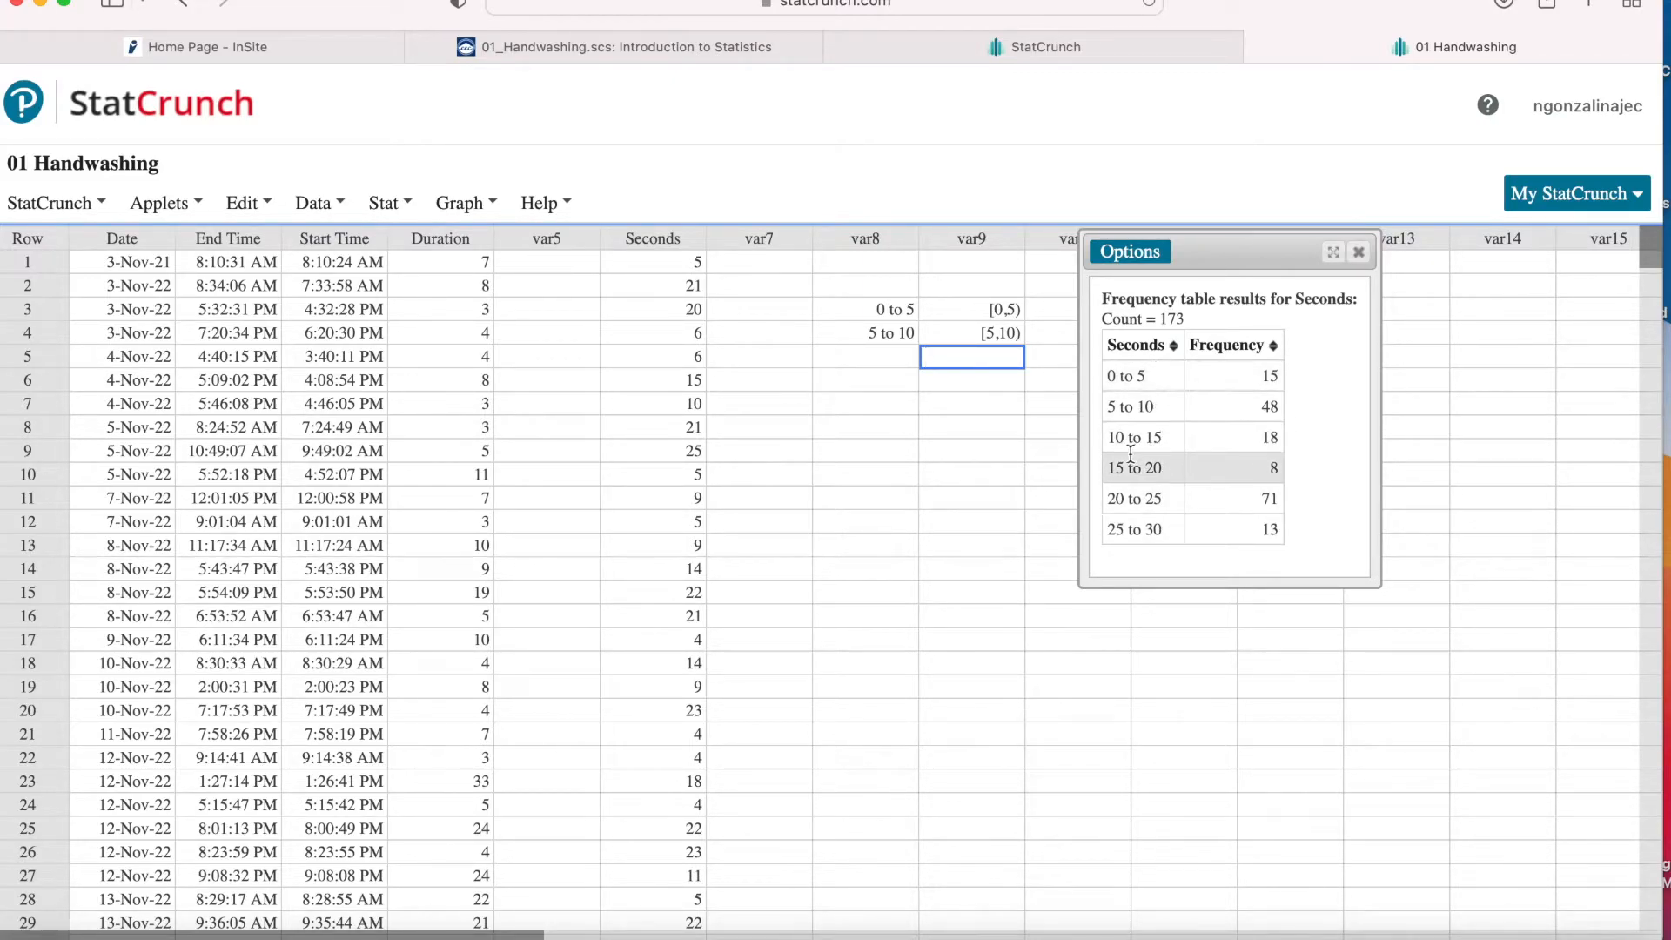
mouse_move(1003, 656)
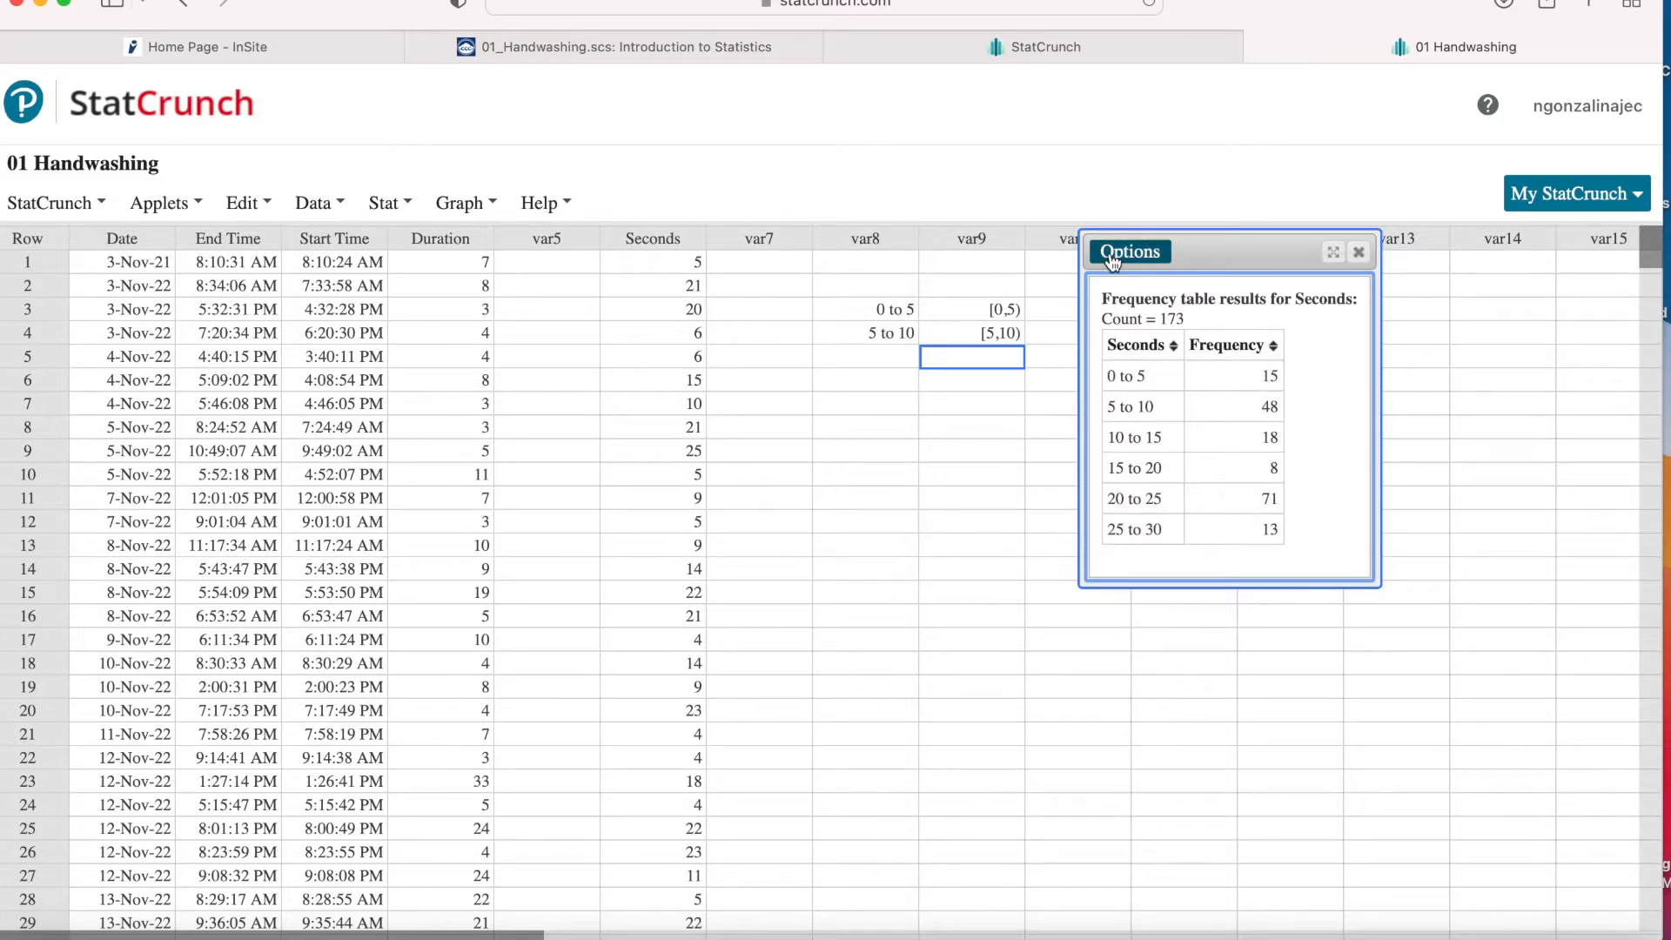
Edit the frequency table to bin numerical values starting at 0 with width 10 and recompute it
left_click(1130, 251)
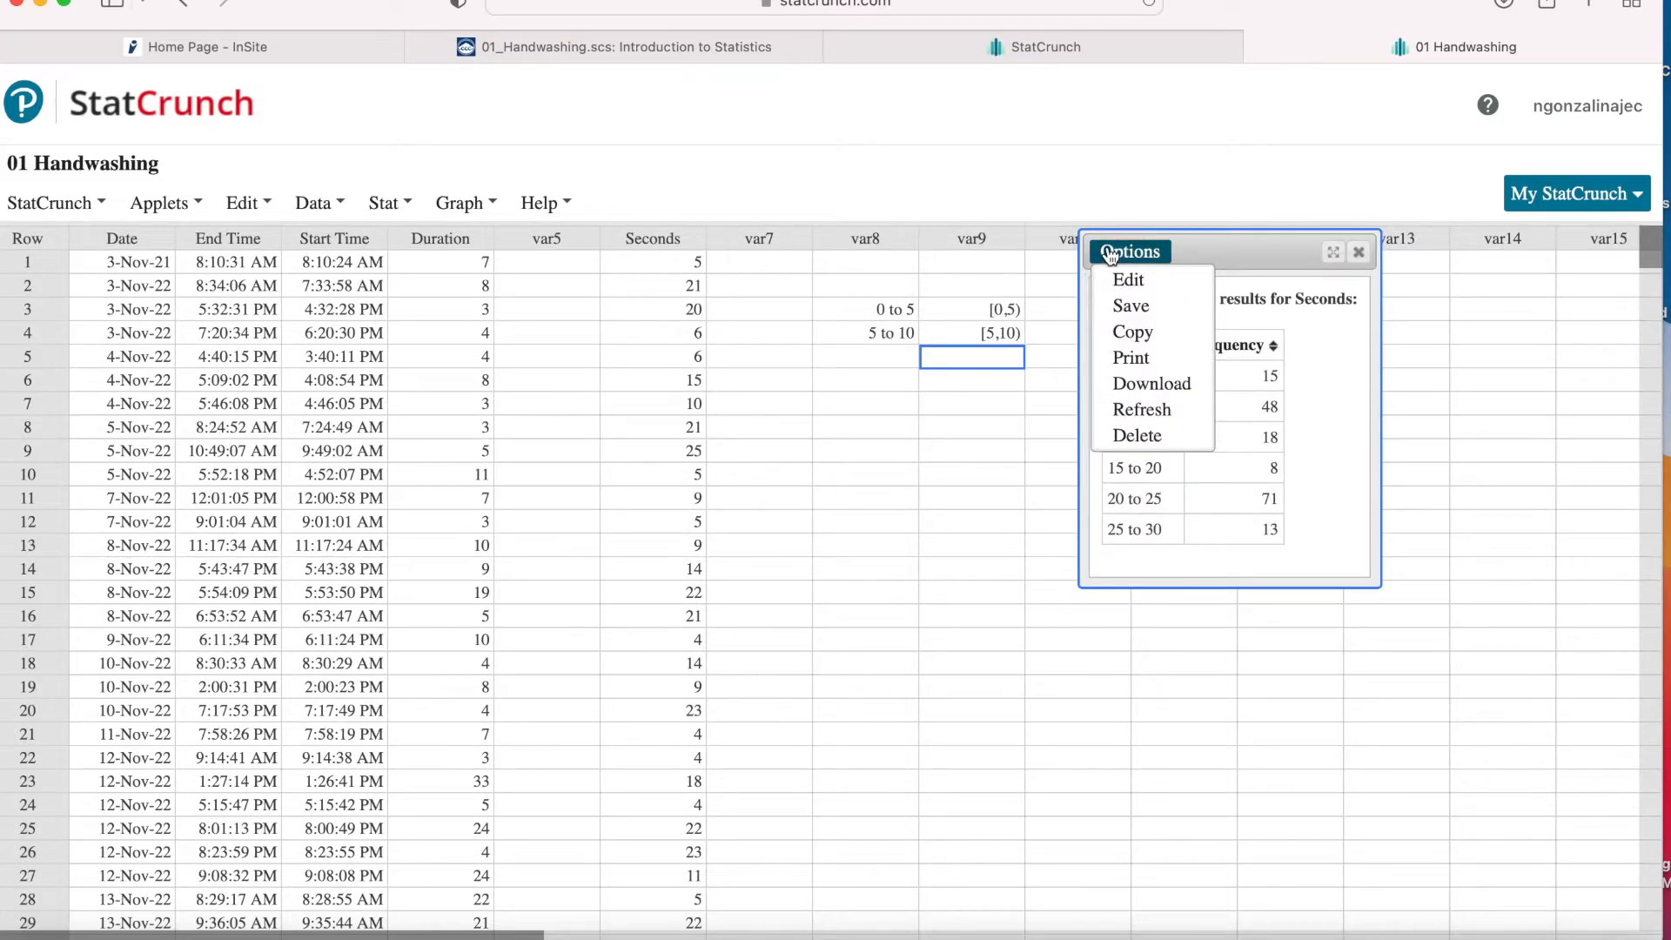
left_click(1128, 279)
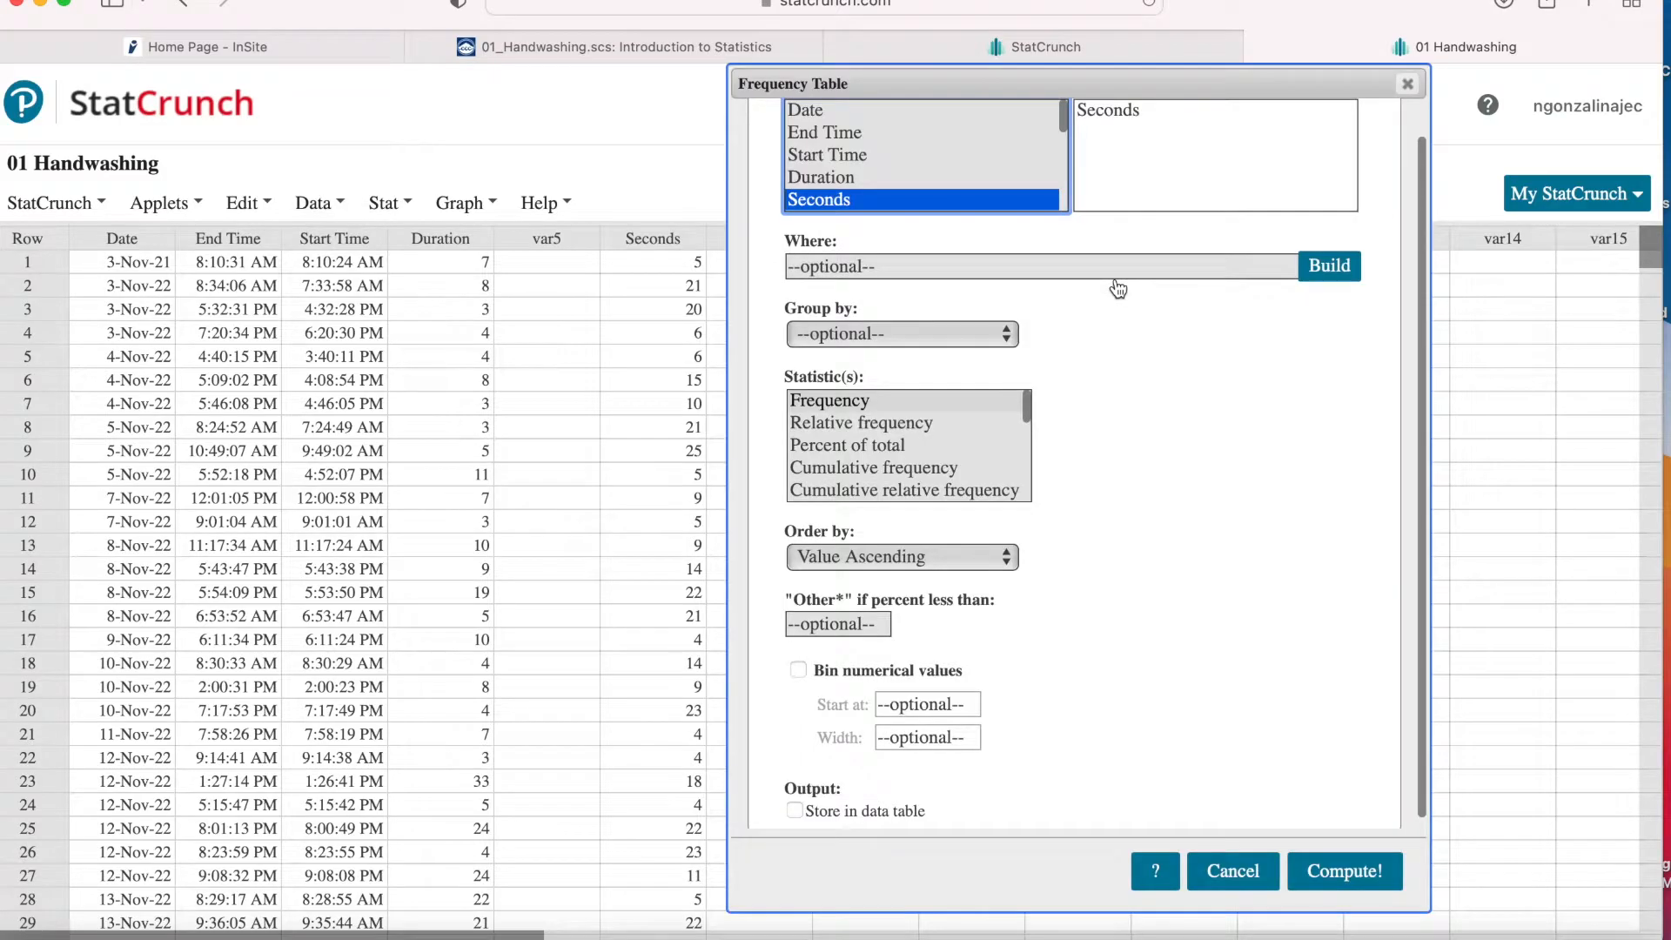
left_click(796, 668)
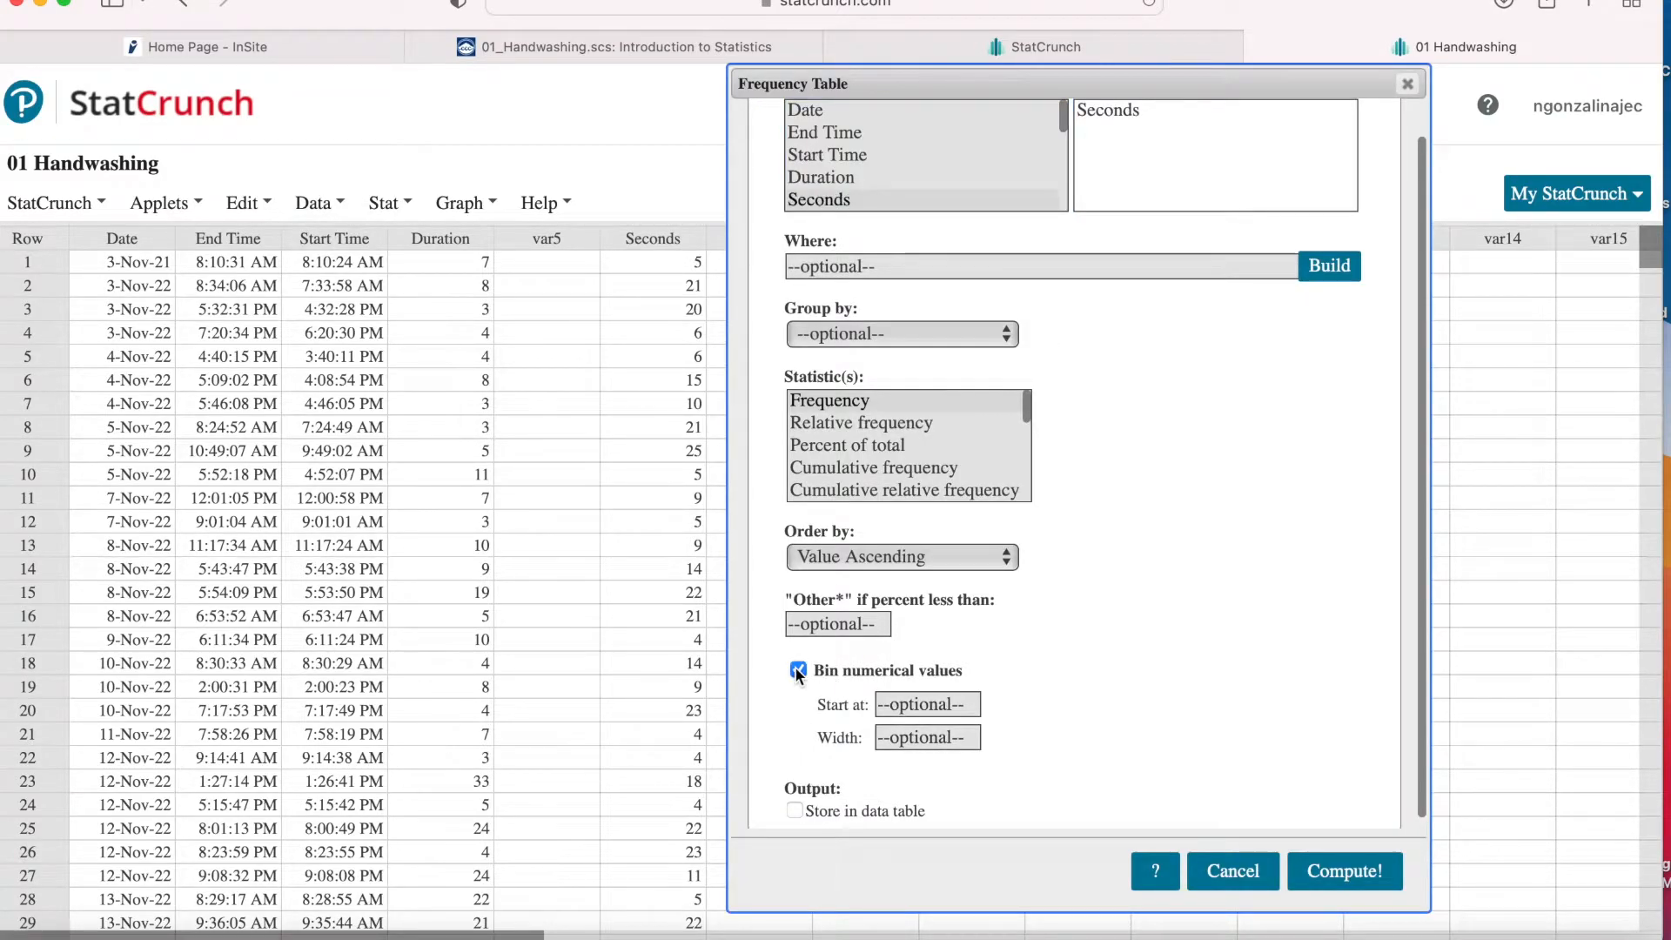
left_click(1346, 870)
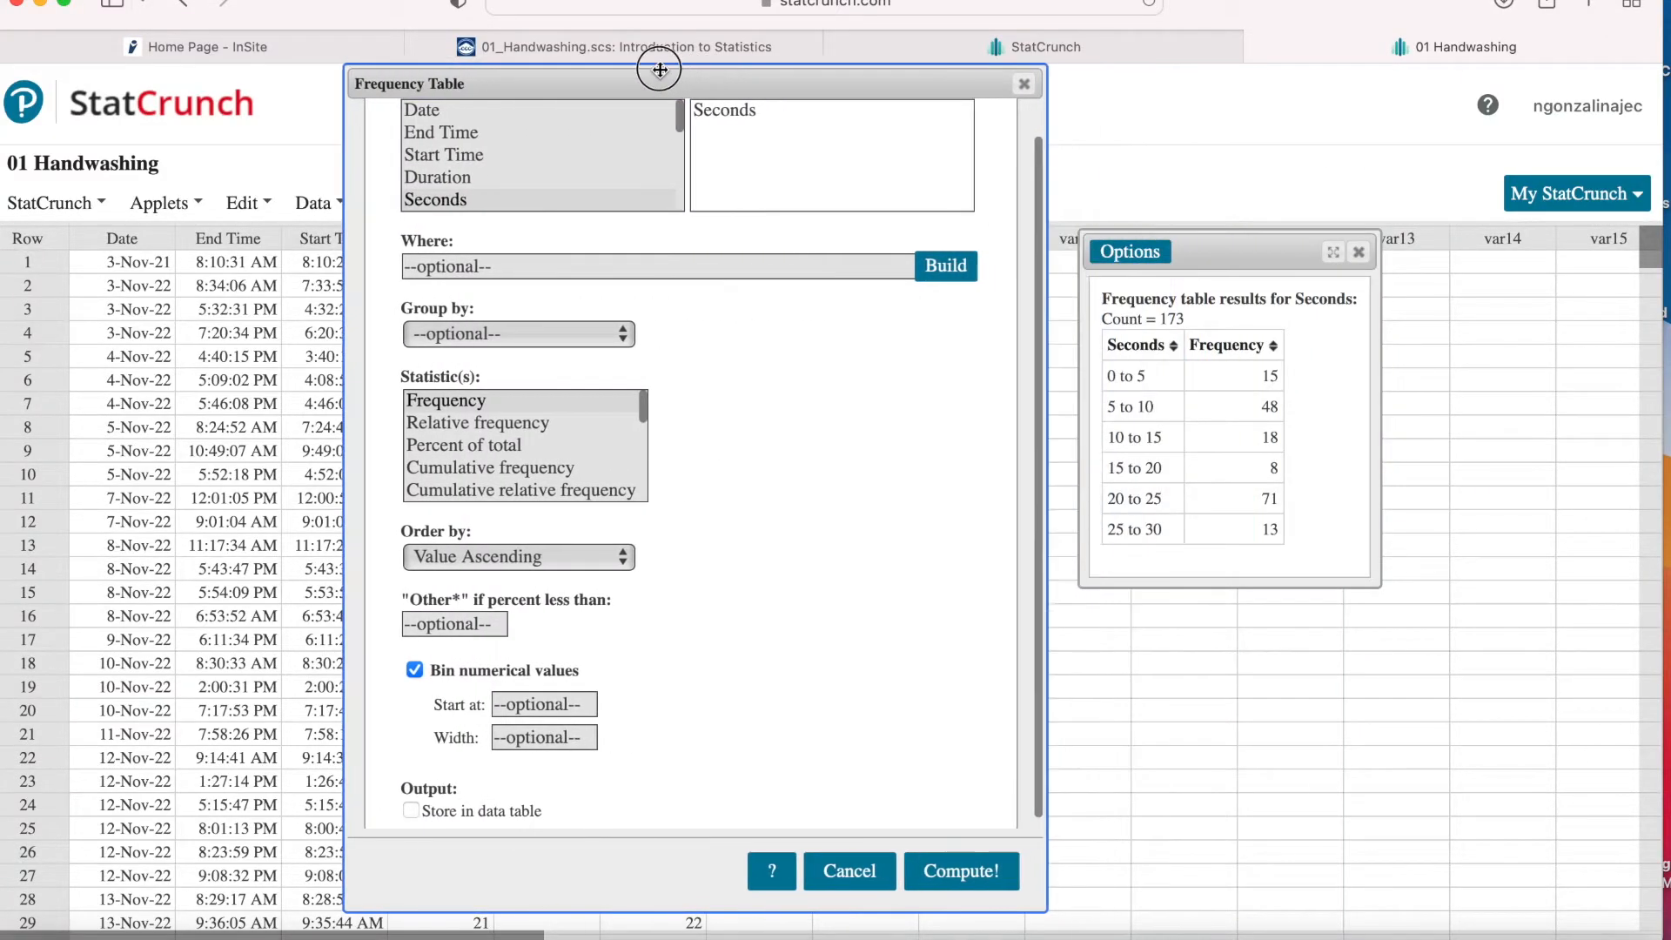
left_click(435, 199)
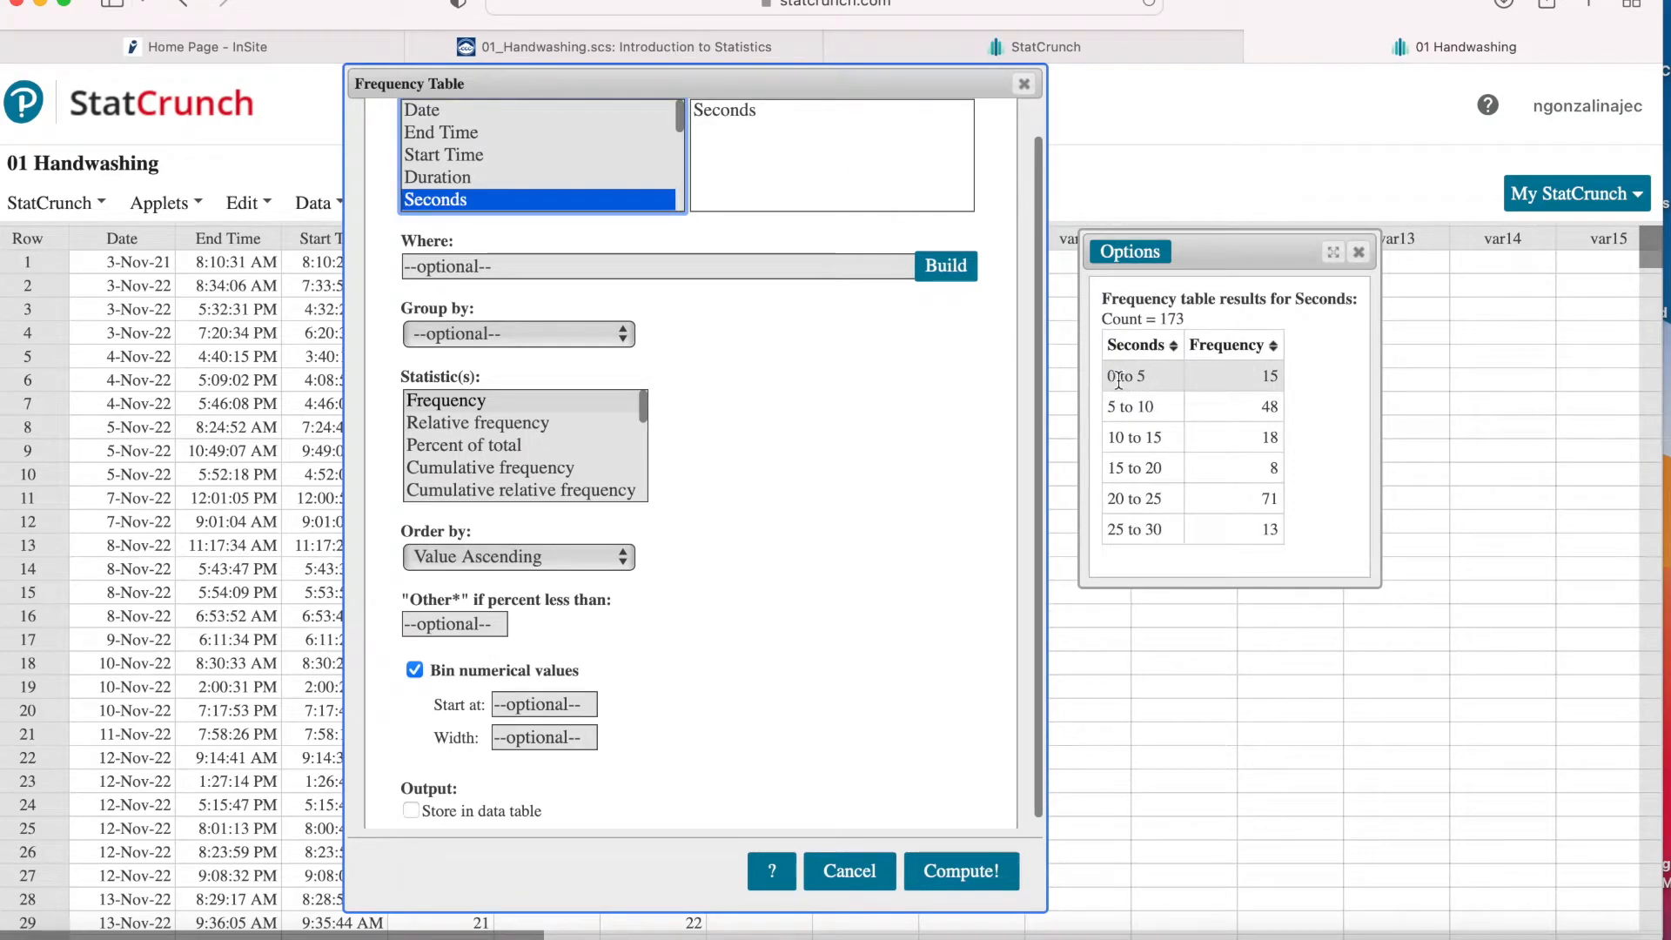
mouse_move(1117, 376)
type("10")
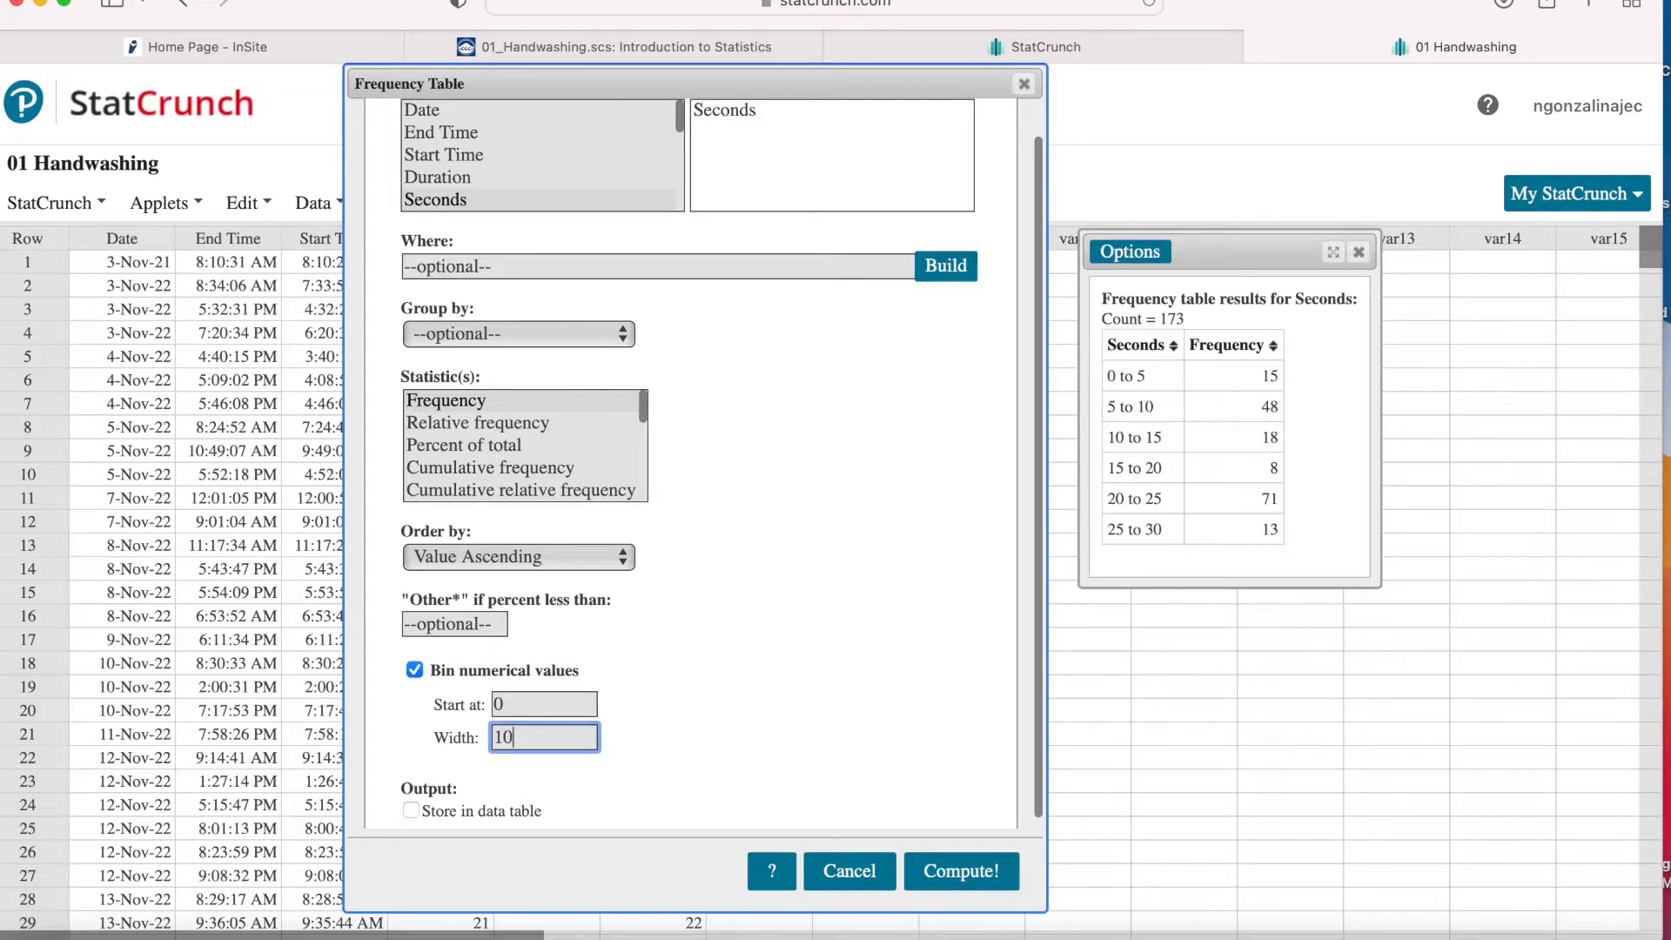
left_click(961, 870)
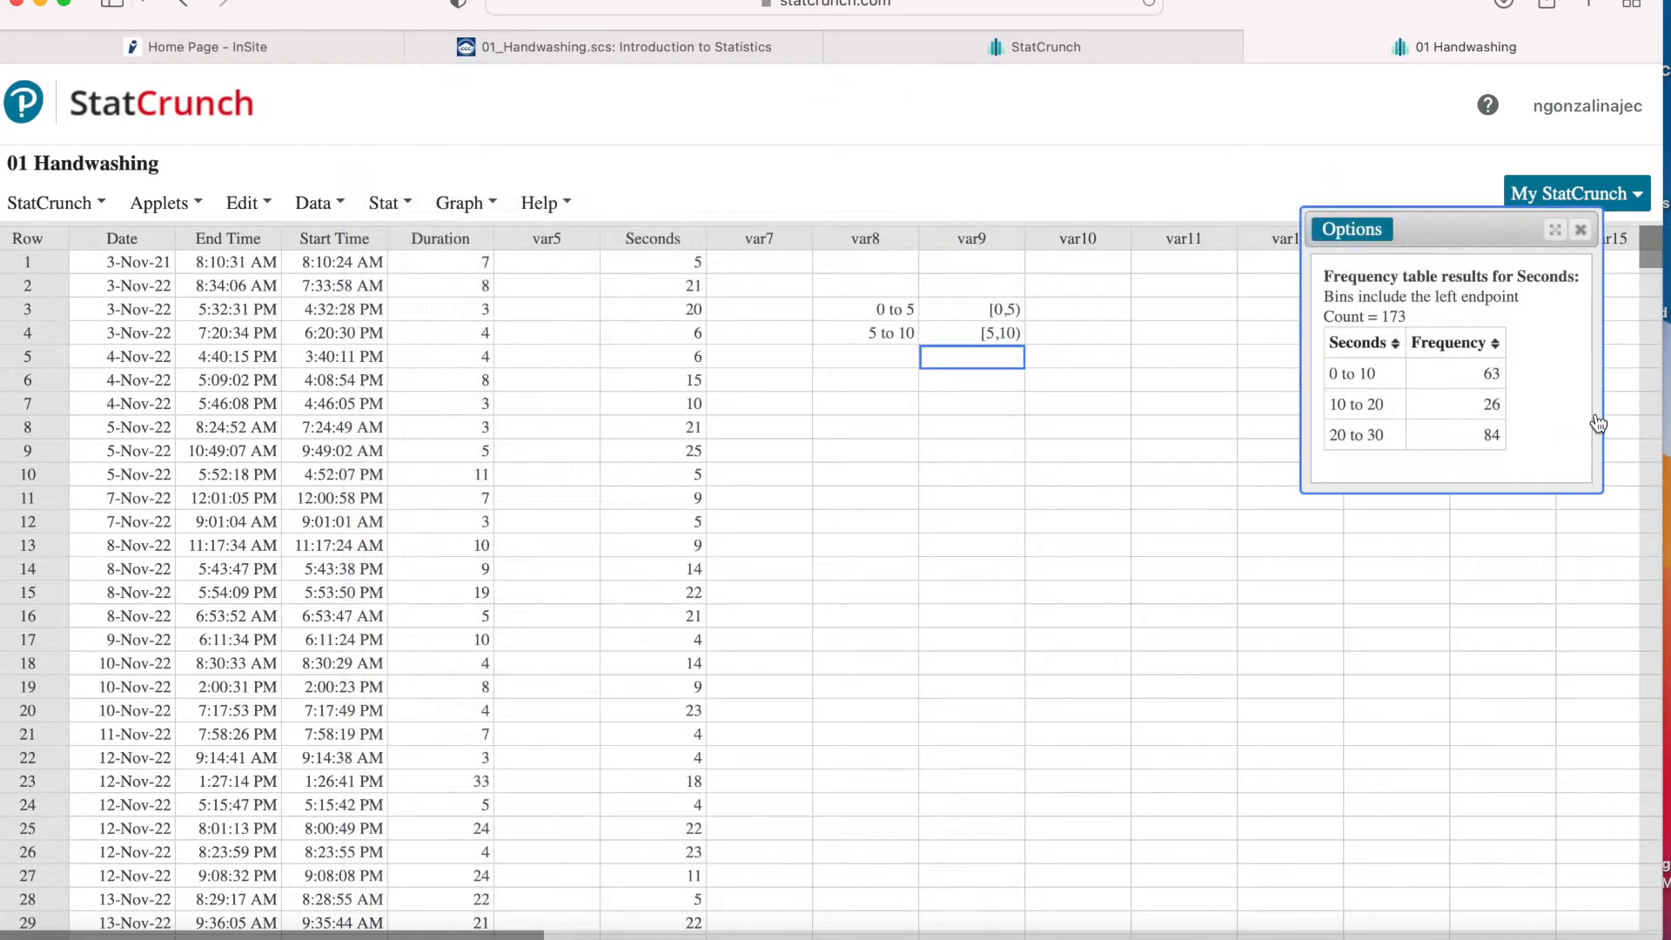
left_click_drag(1452, 230, 1194, 261)
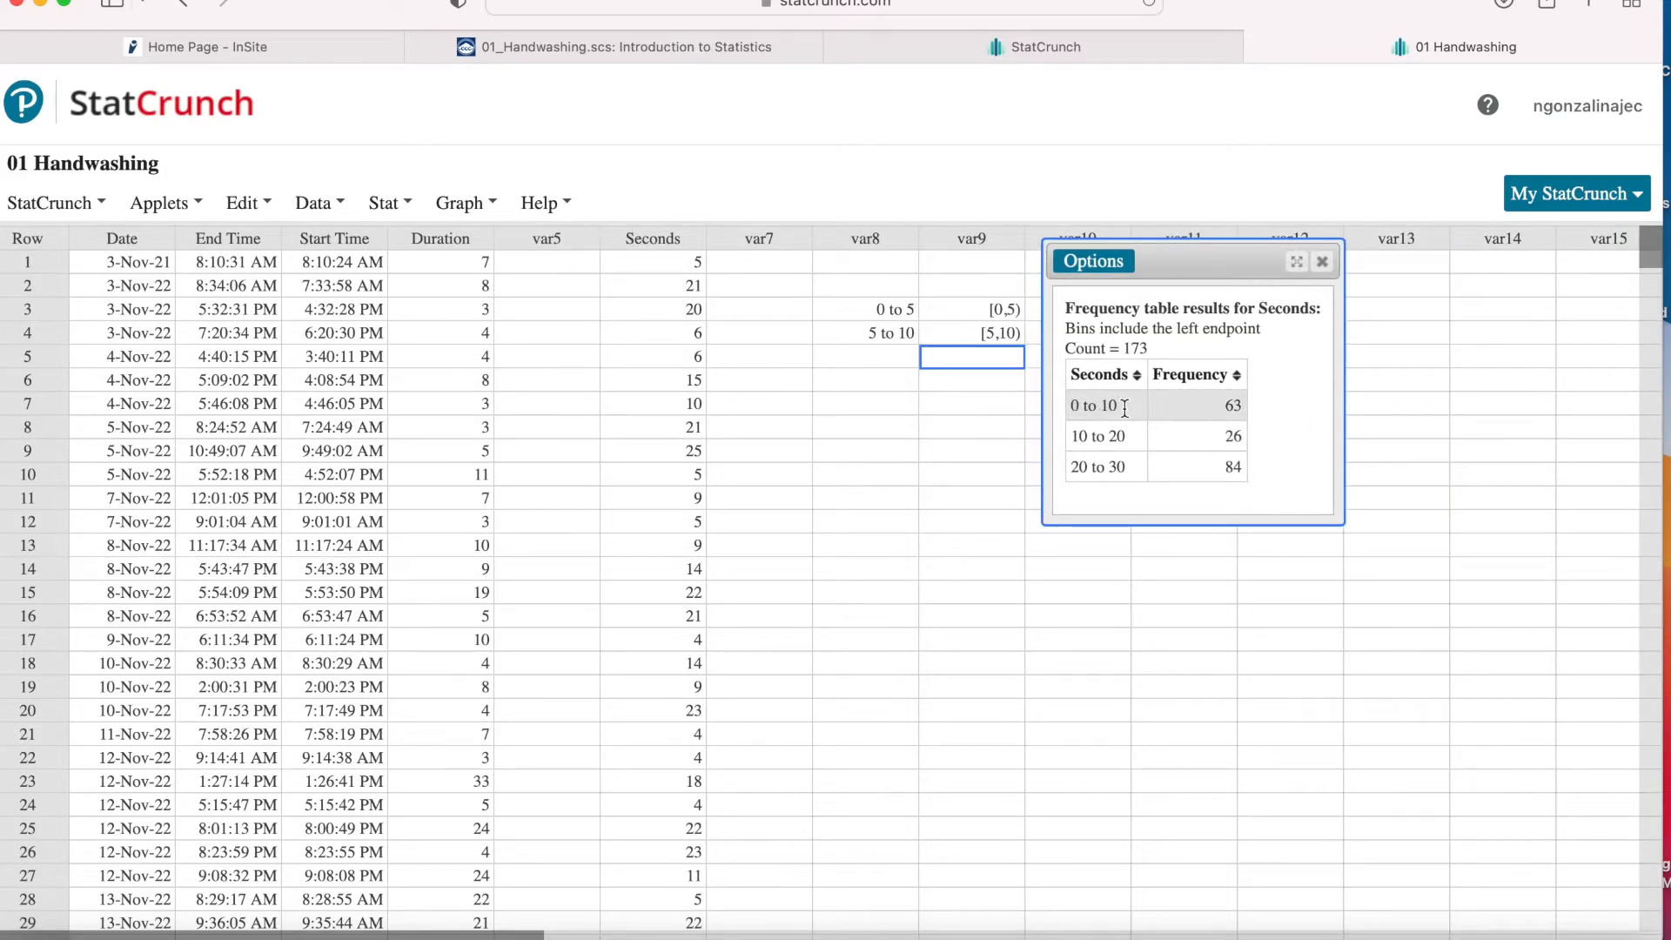
mouse_move(1208, 415)
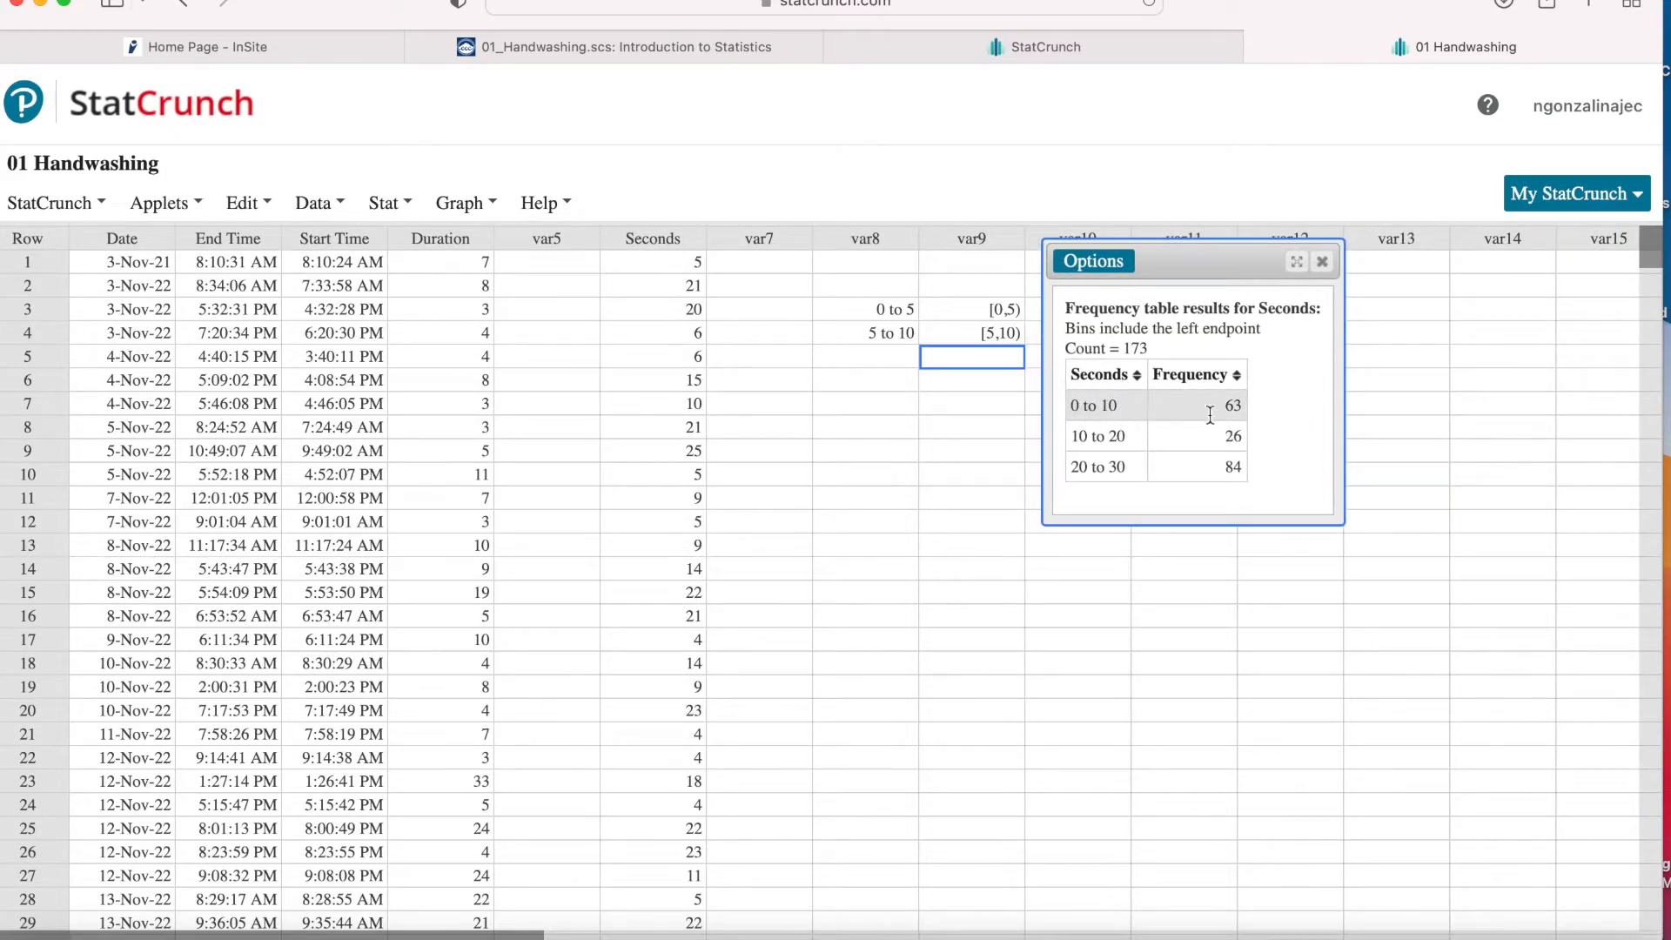
mouse_move(1074, 414)
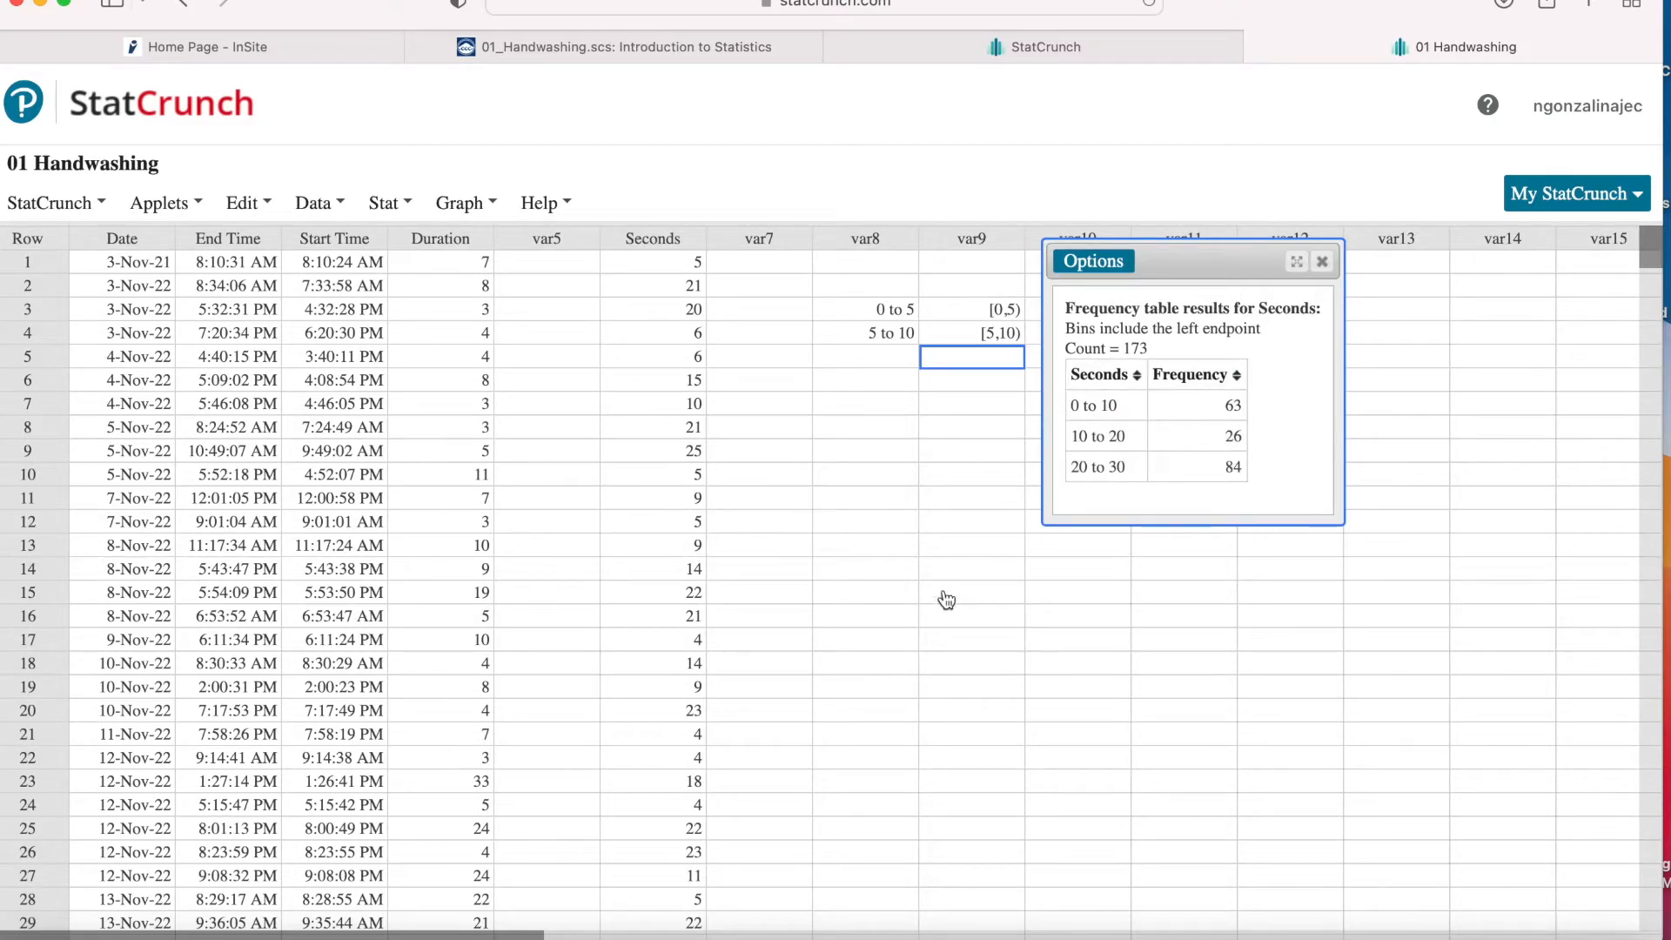
mouse_move(919, 691)
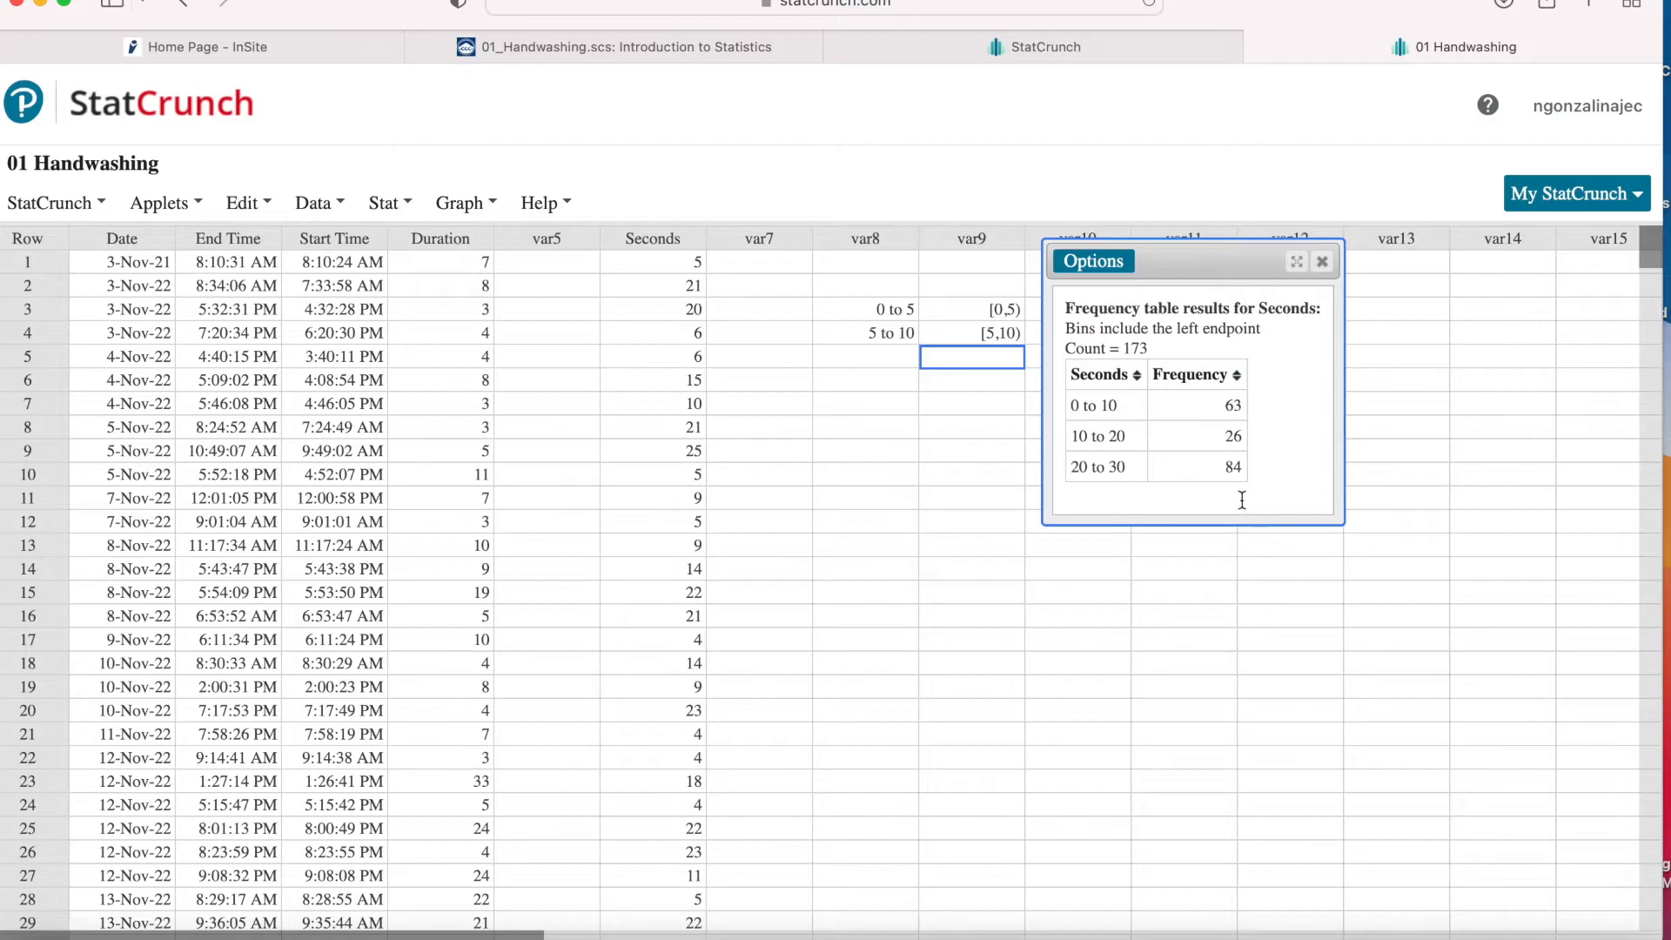
mouse_move(1255, 480)
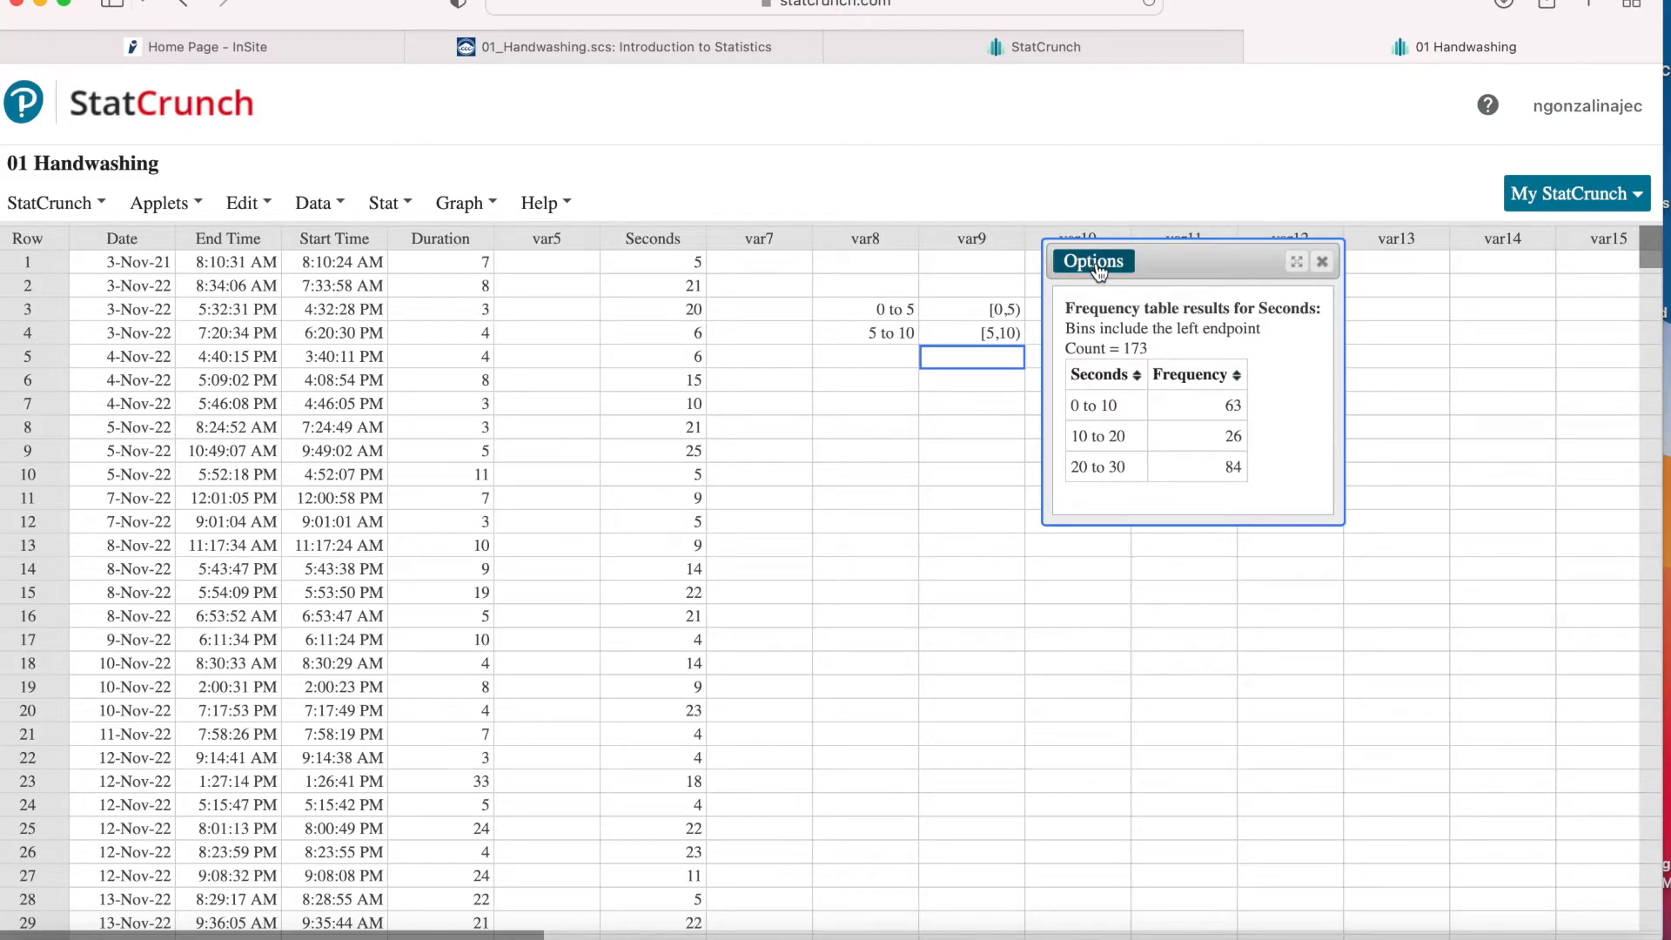
Edit the table to add Relative frequency, set bin width 5, and recompute it
left_click(1094, 261)
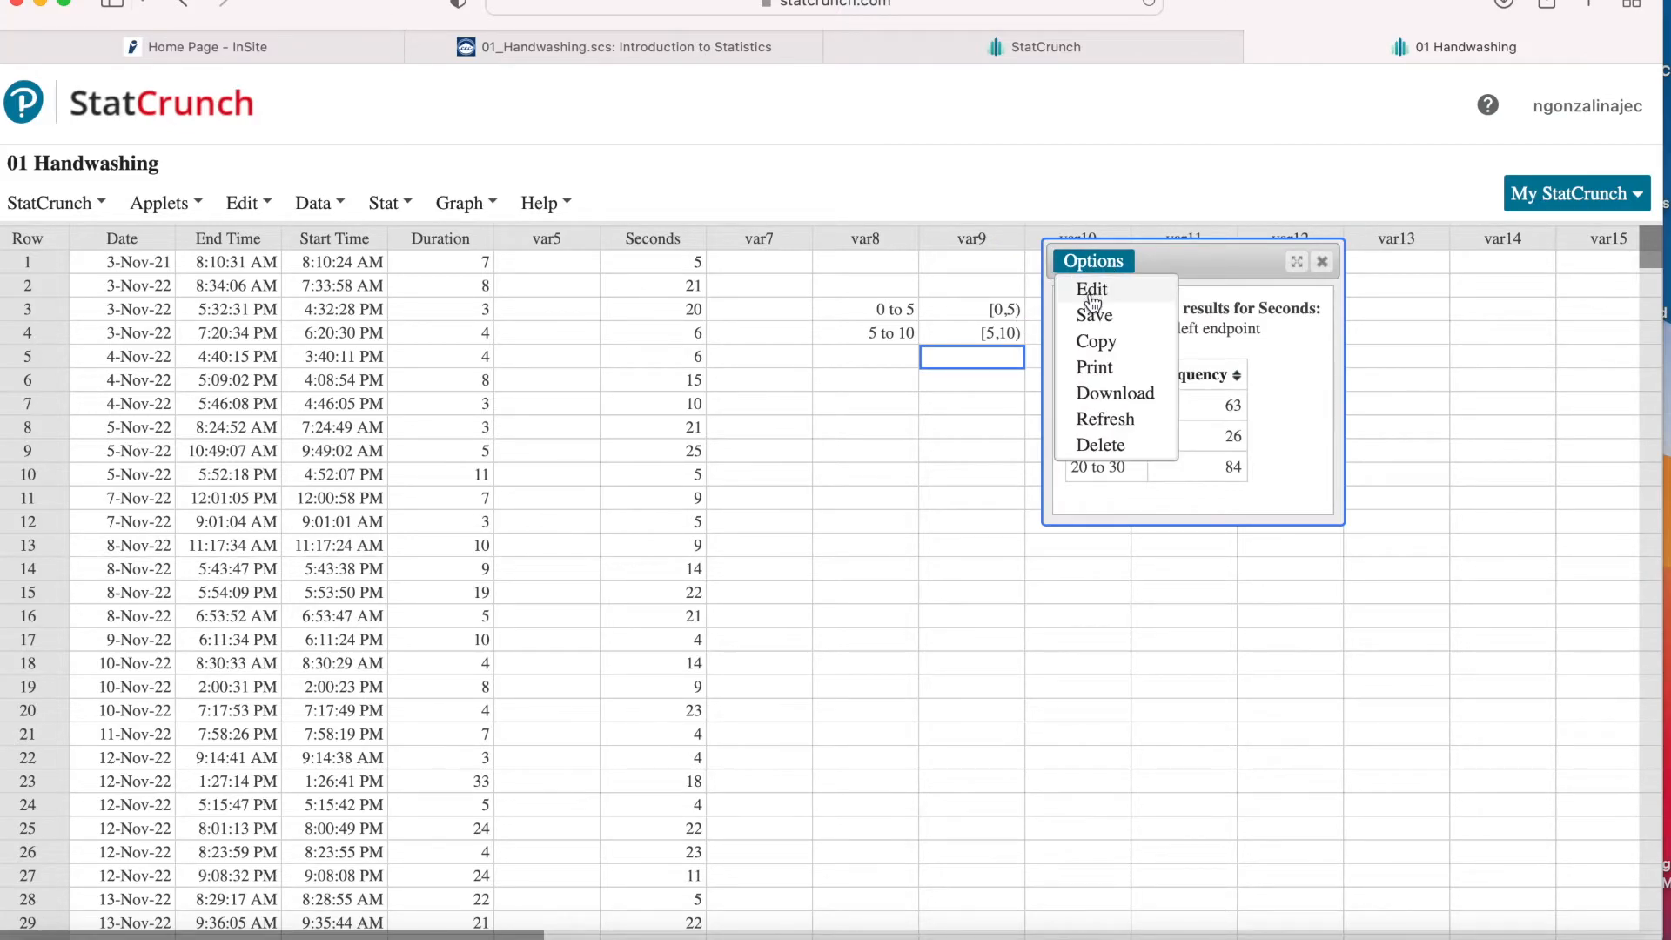
left_click(1092, 289)
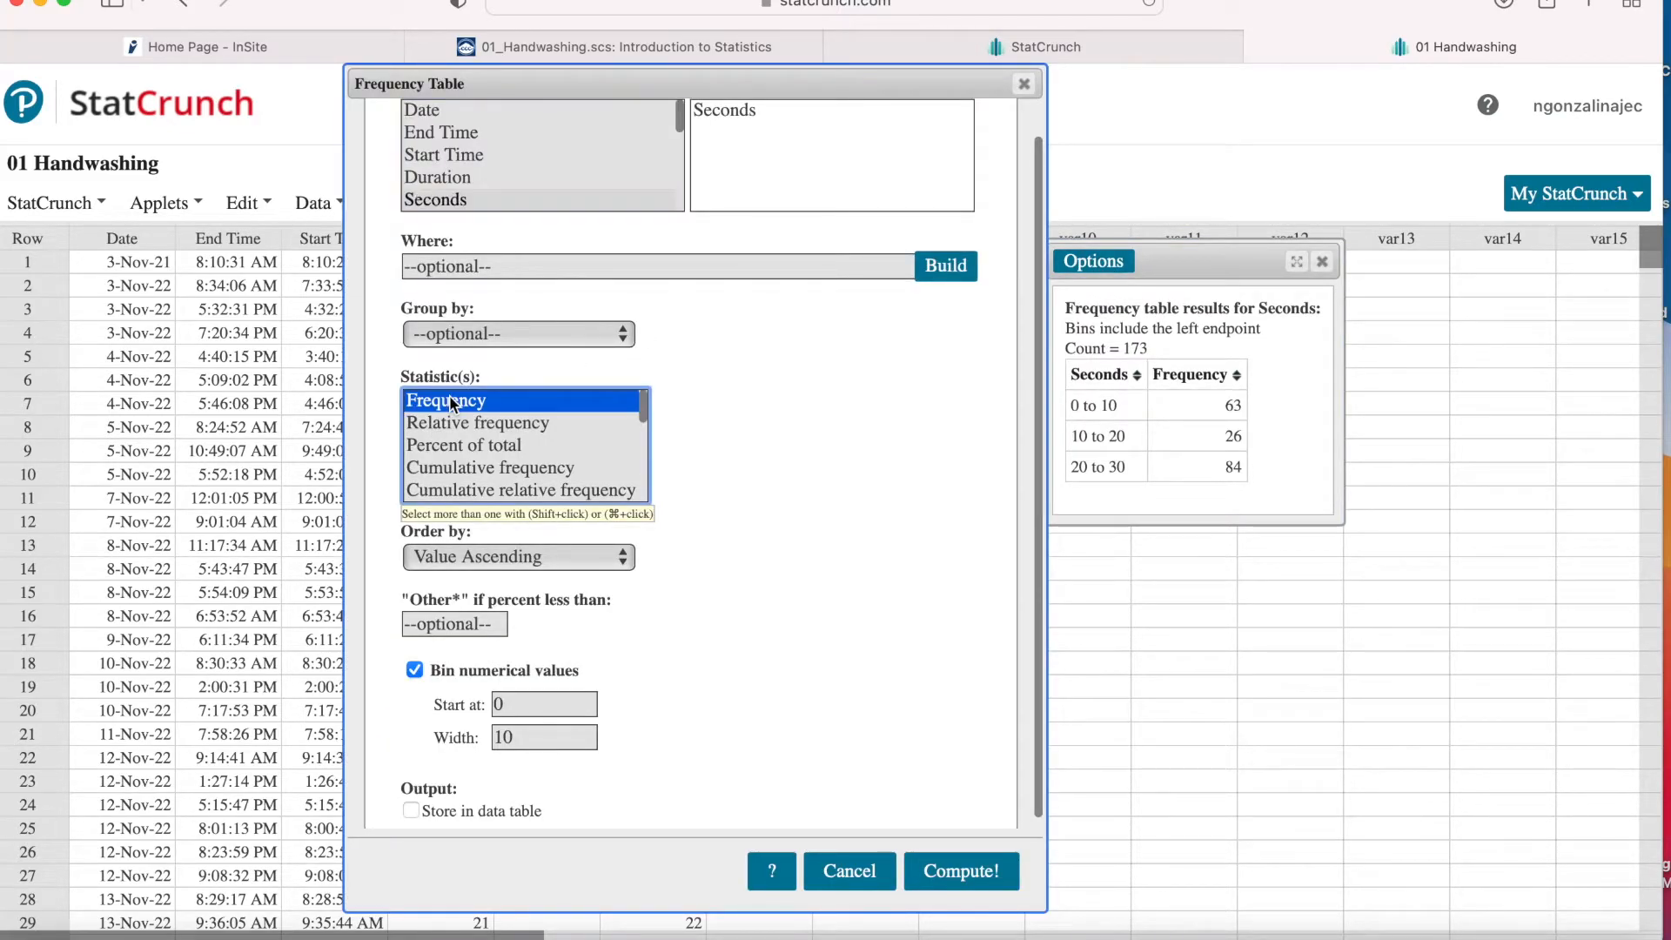
left_click(477, 421)
type("5")
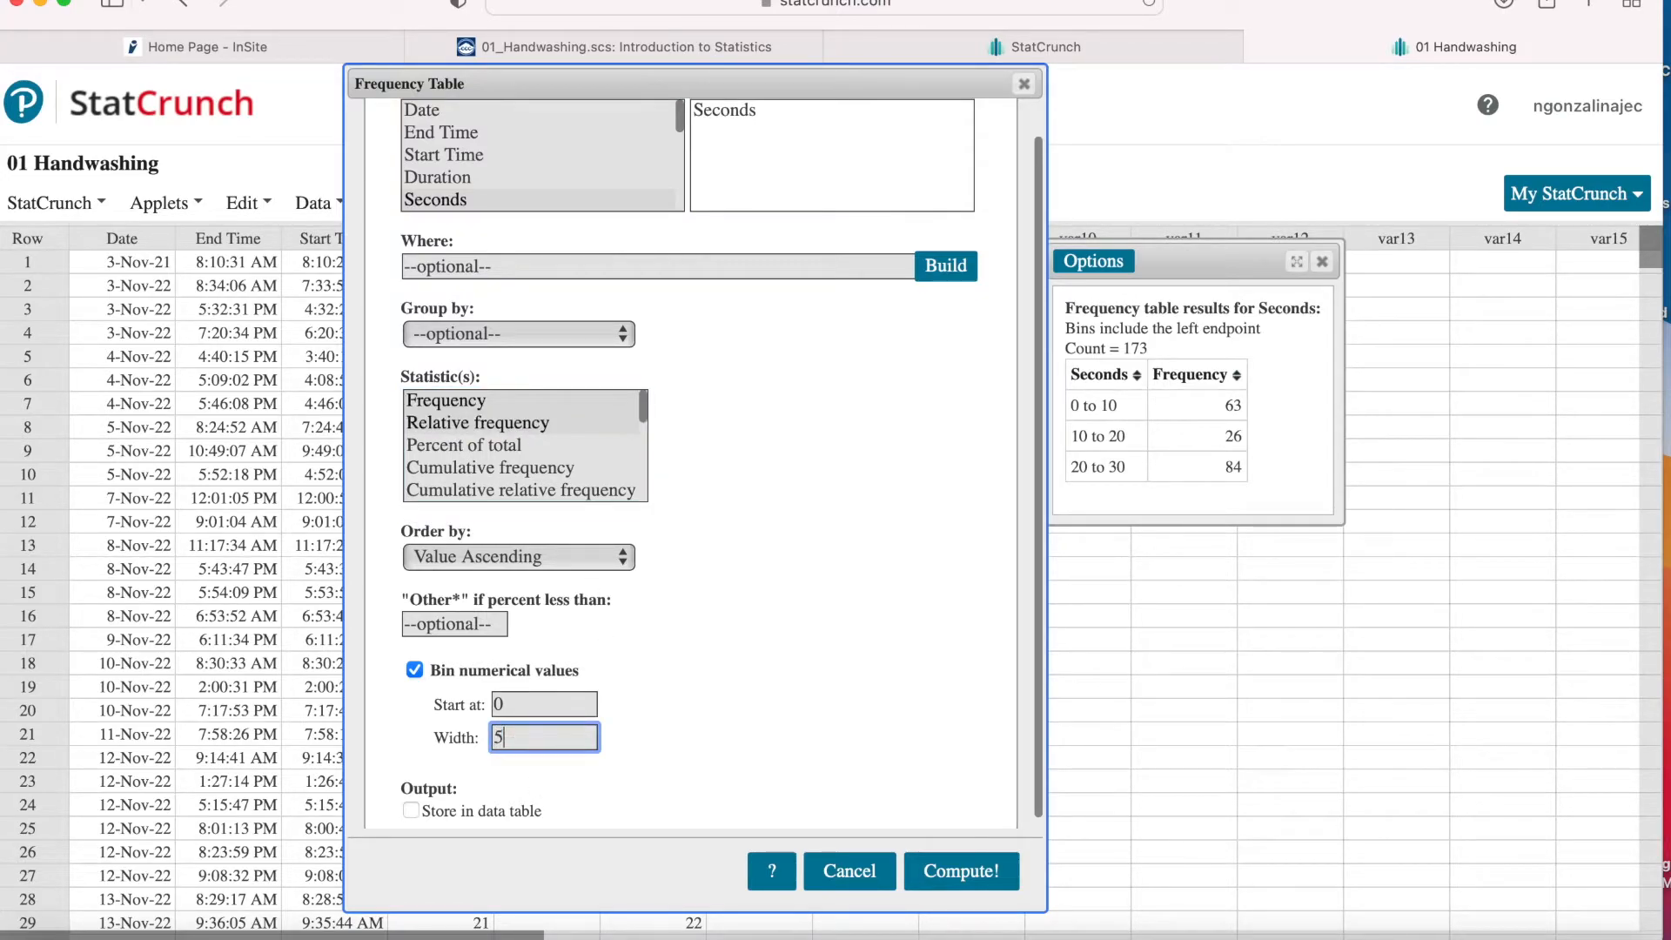
left_click(959, 870)
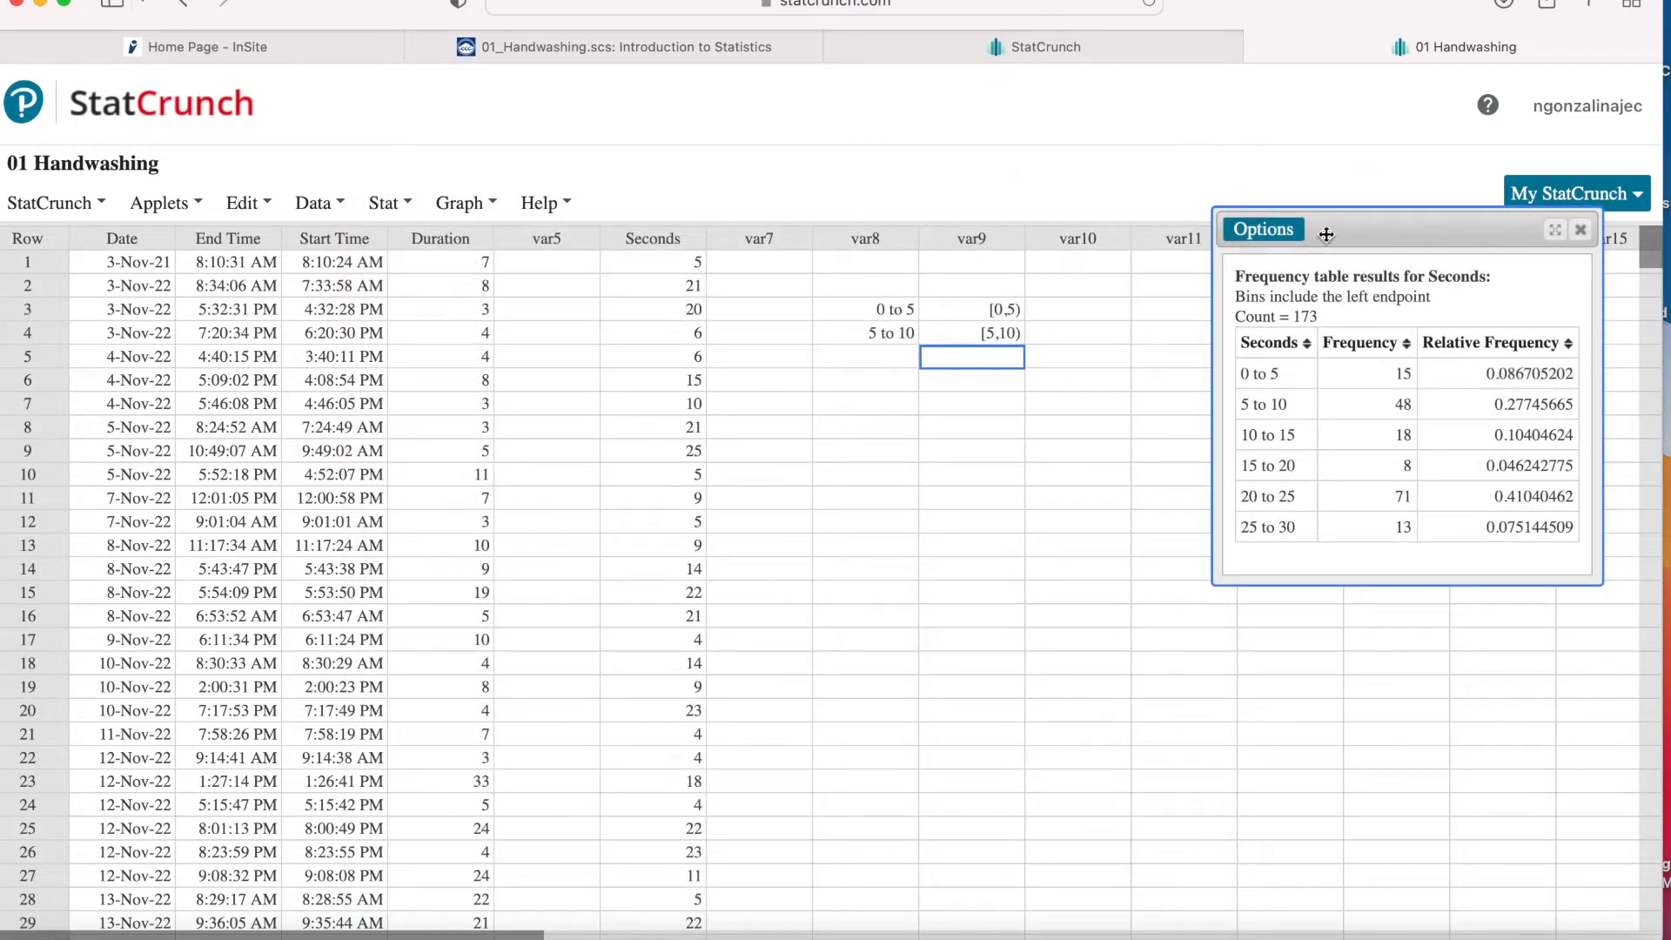
Drag the frequency table results window aside to clear space for the Key note
left_click_drag(1327, 231, 1170, 226)
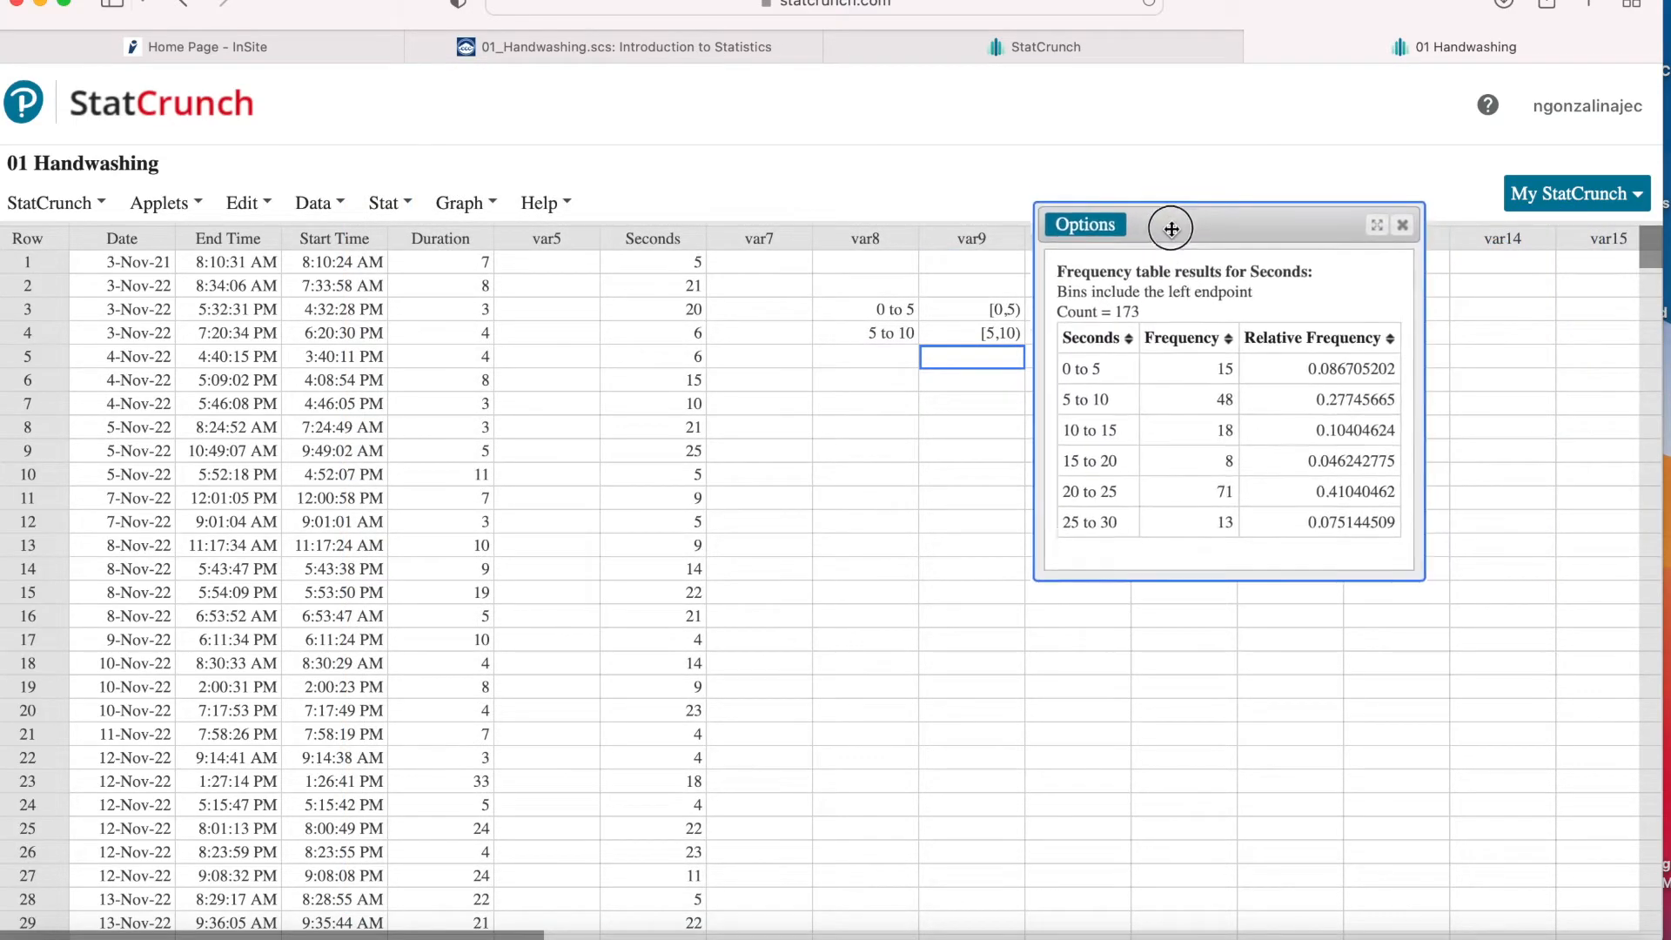
left_click_drag(1172, 226, 1184, 226)
type("this")
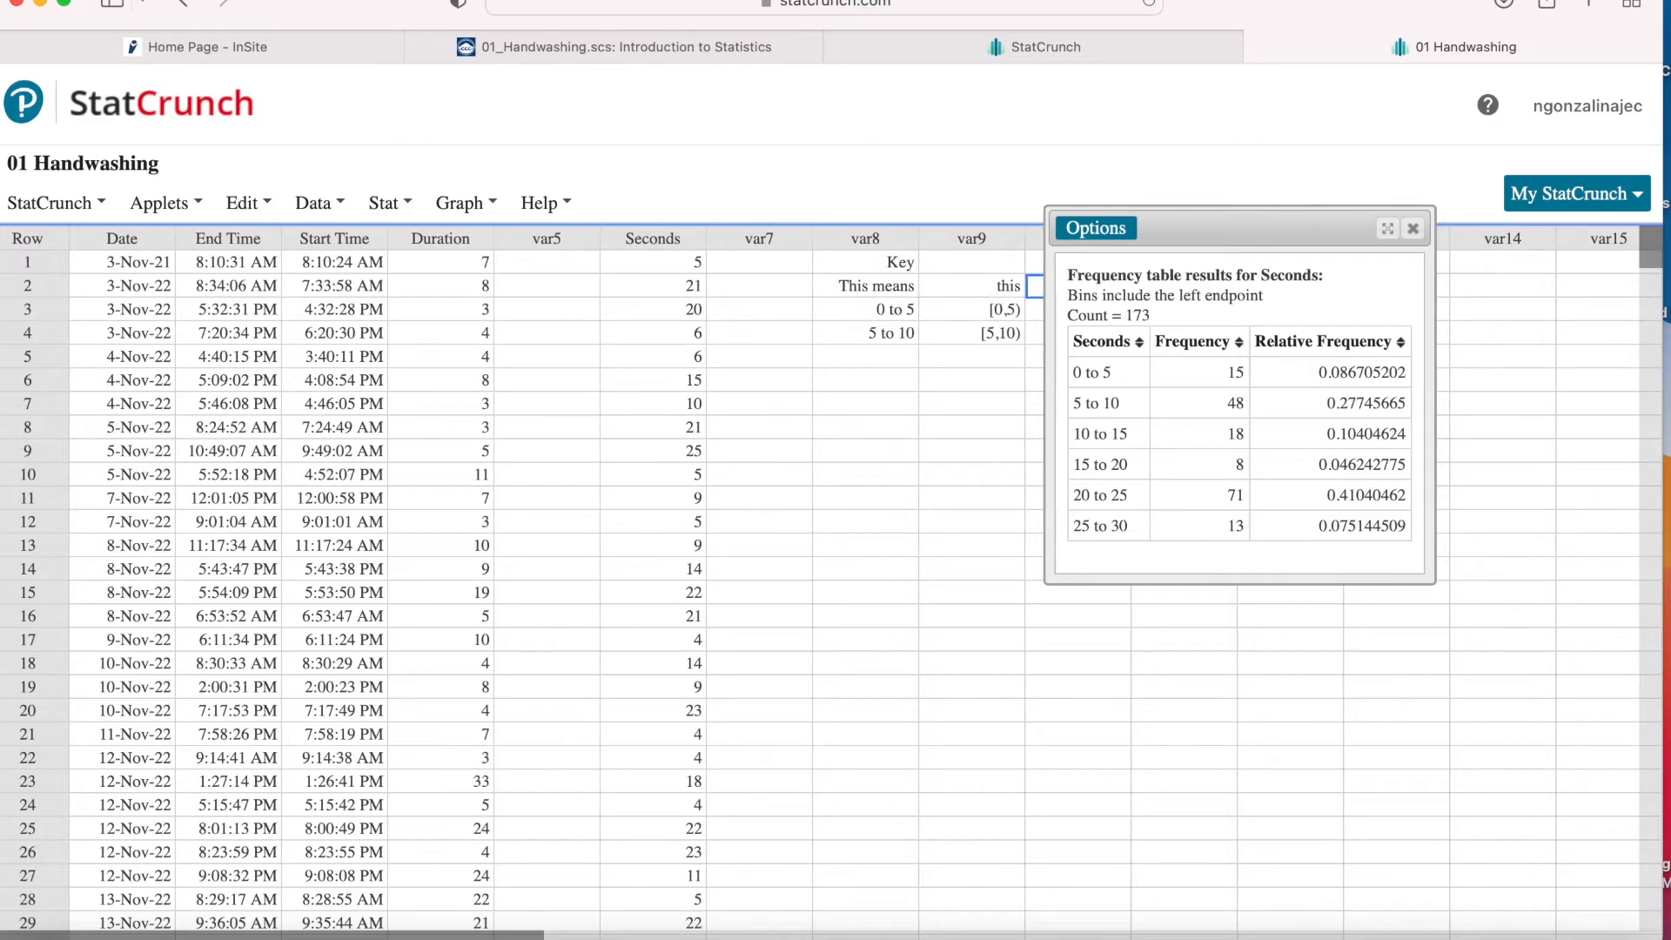
mouse_move(888, 287)
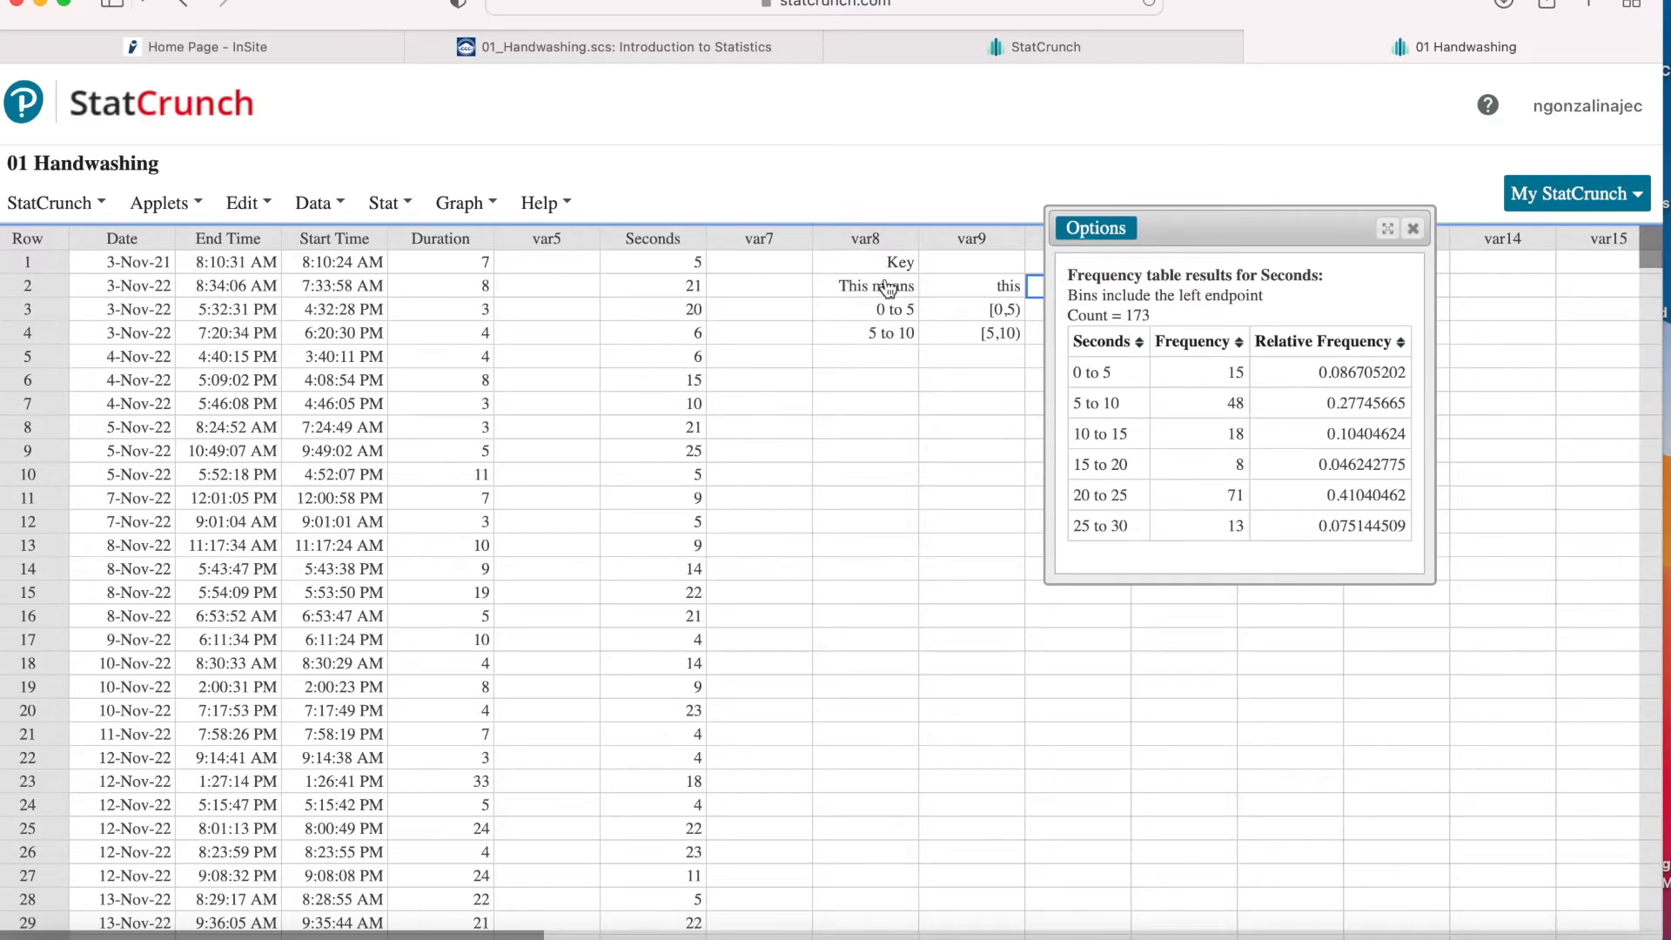
mouse_move(978, 334)
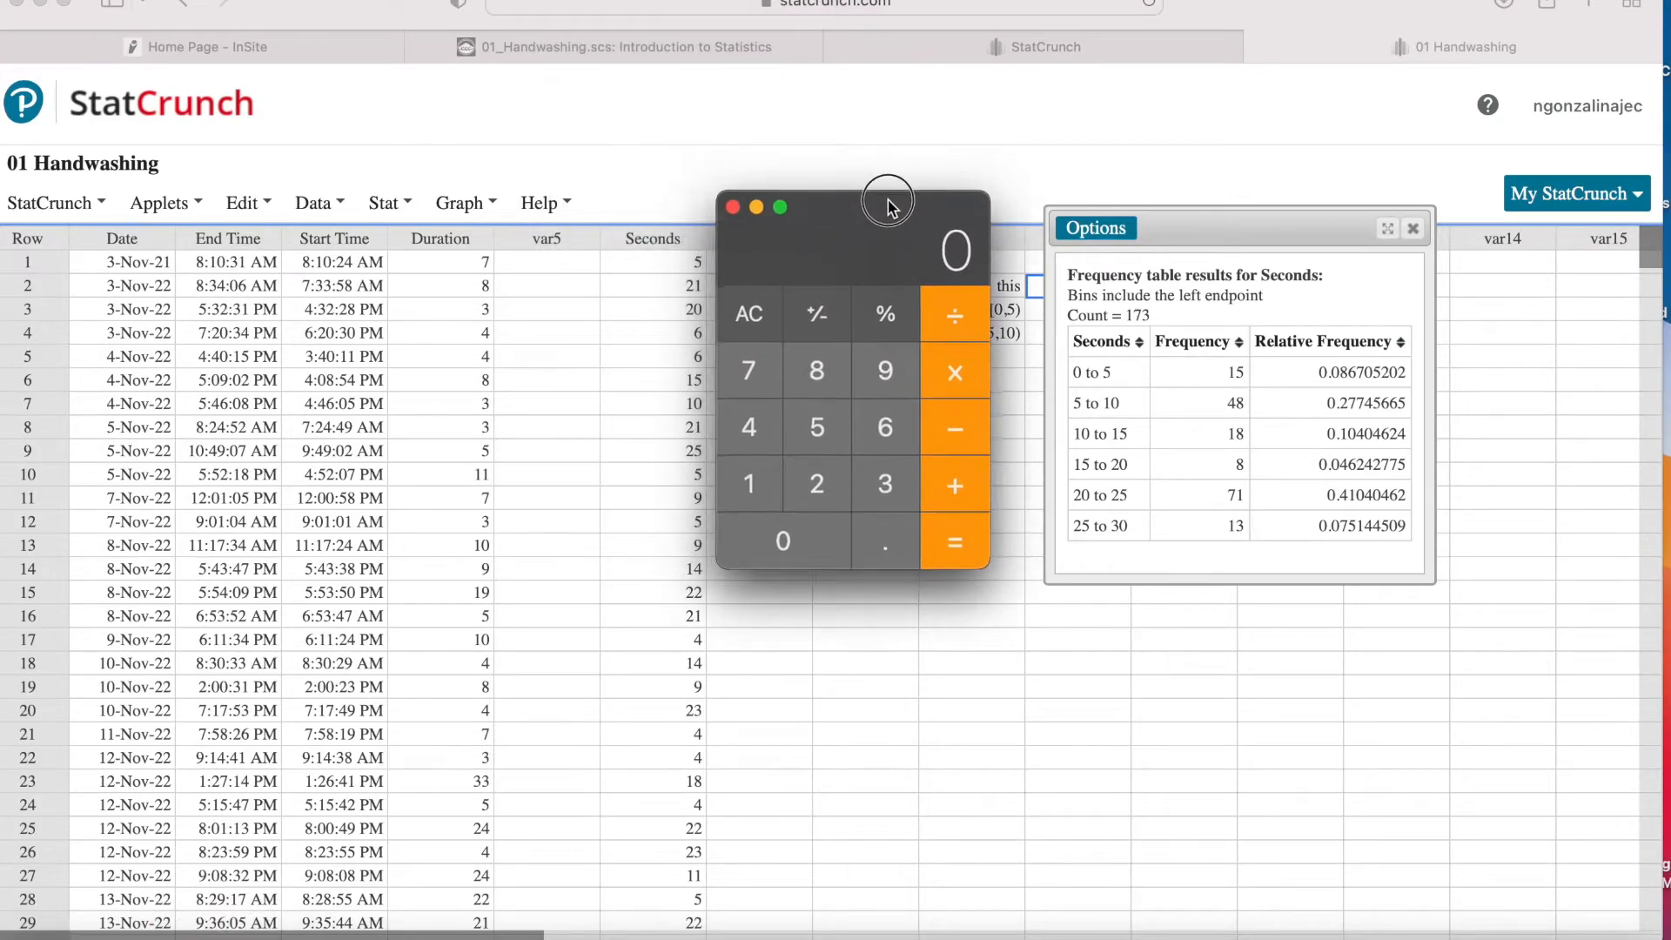
Compute 15 ÷ 173 = 0.086705202… in Calculator beside the results, then move it away
left_click_drag(890, 205, 842, 211)
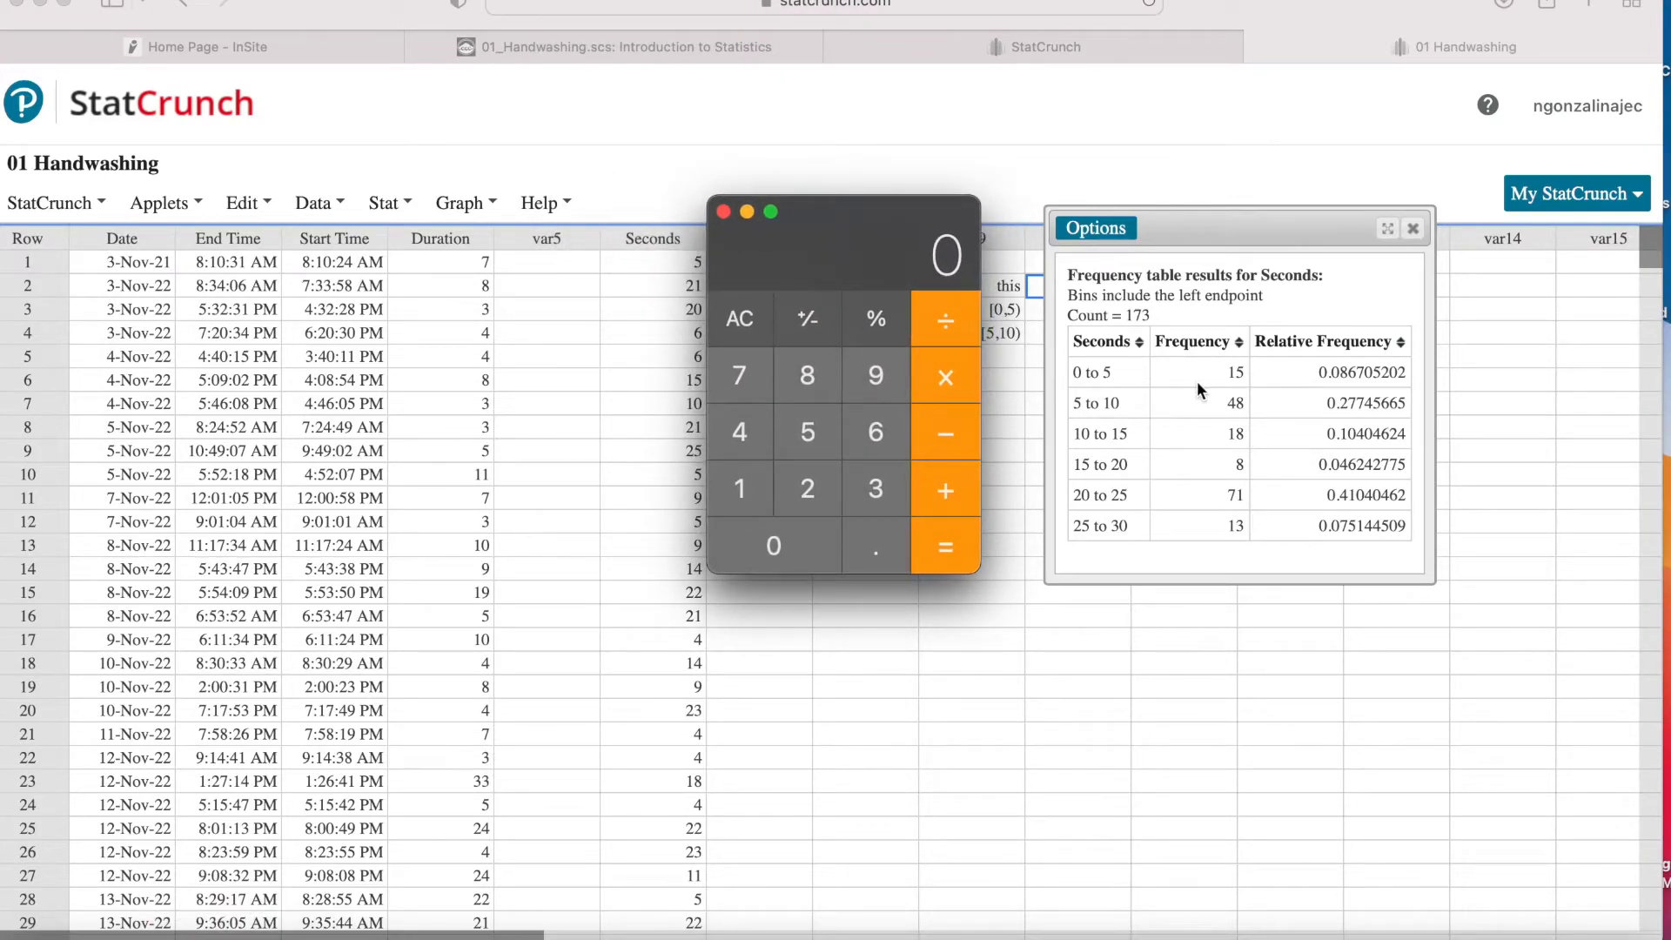
mouse_move(1286, 392)
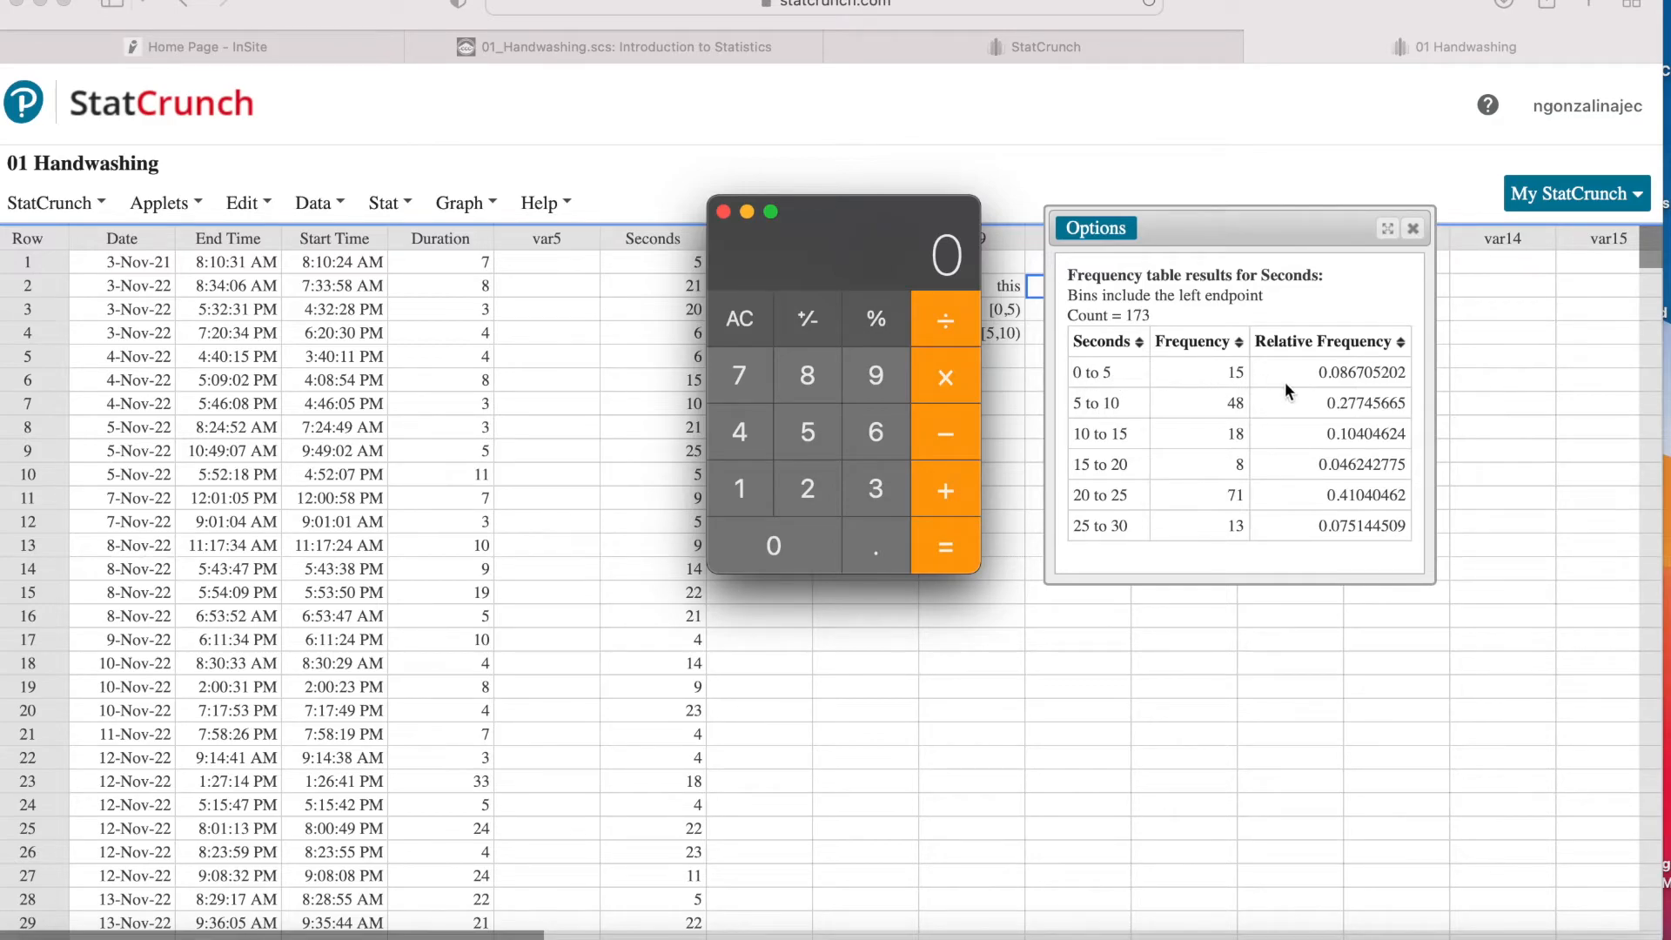
mouse_move(1080, 367)
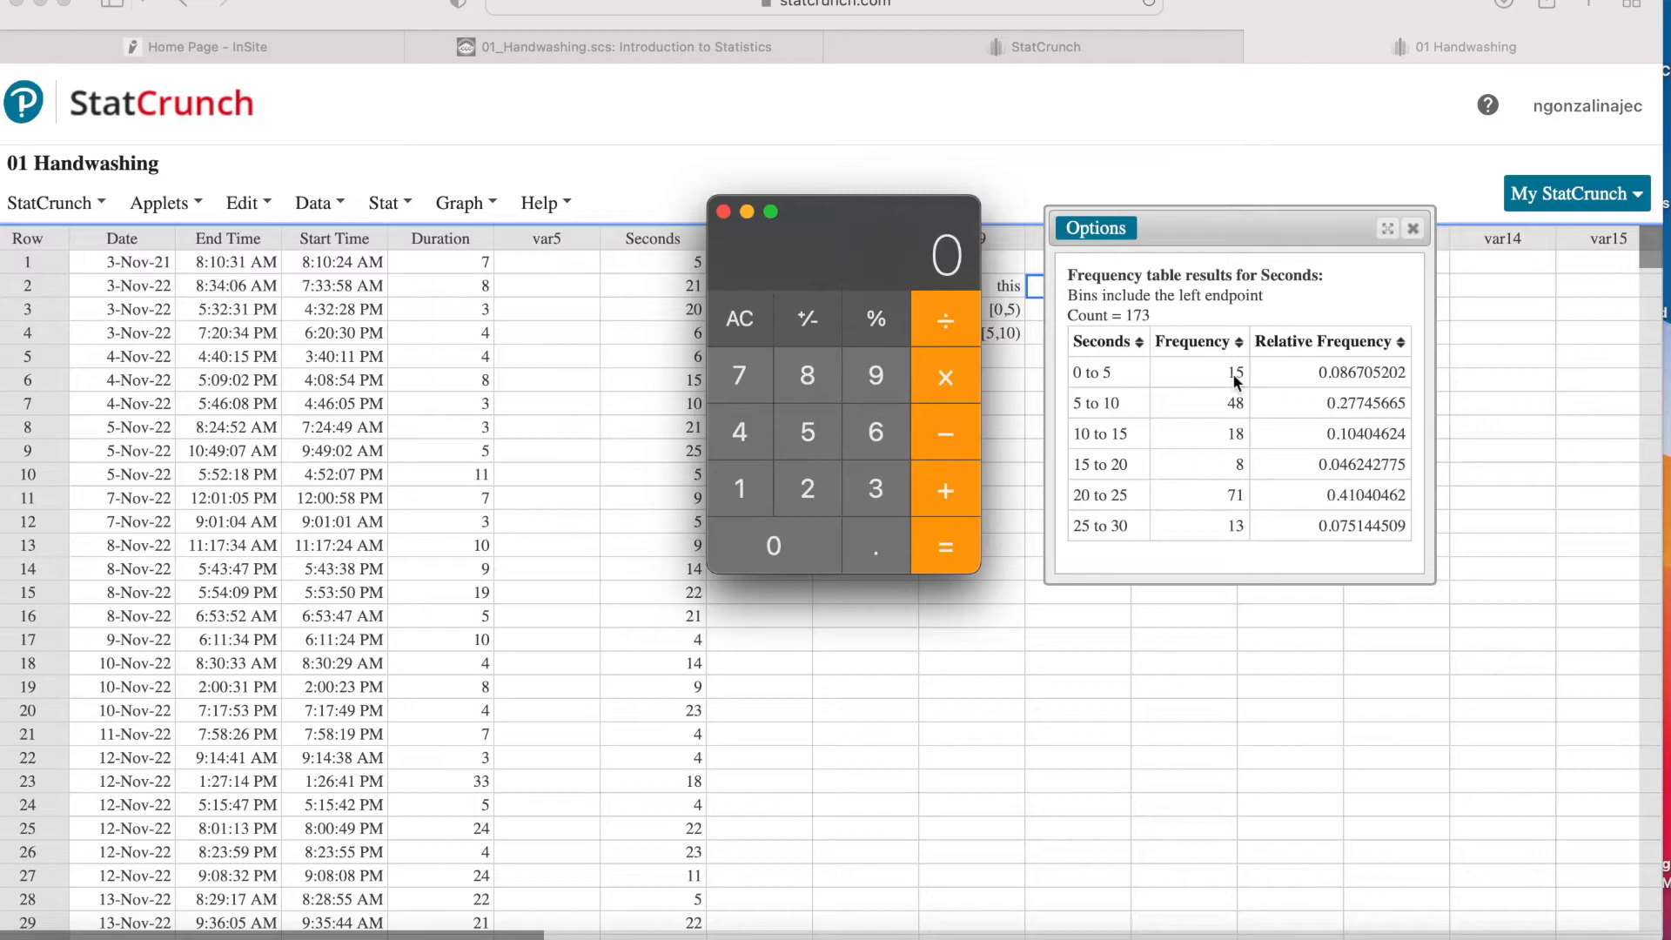
mouse_move(942, 501)
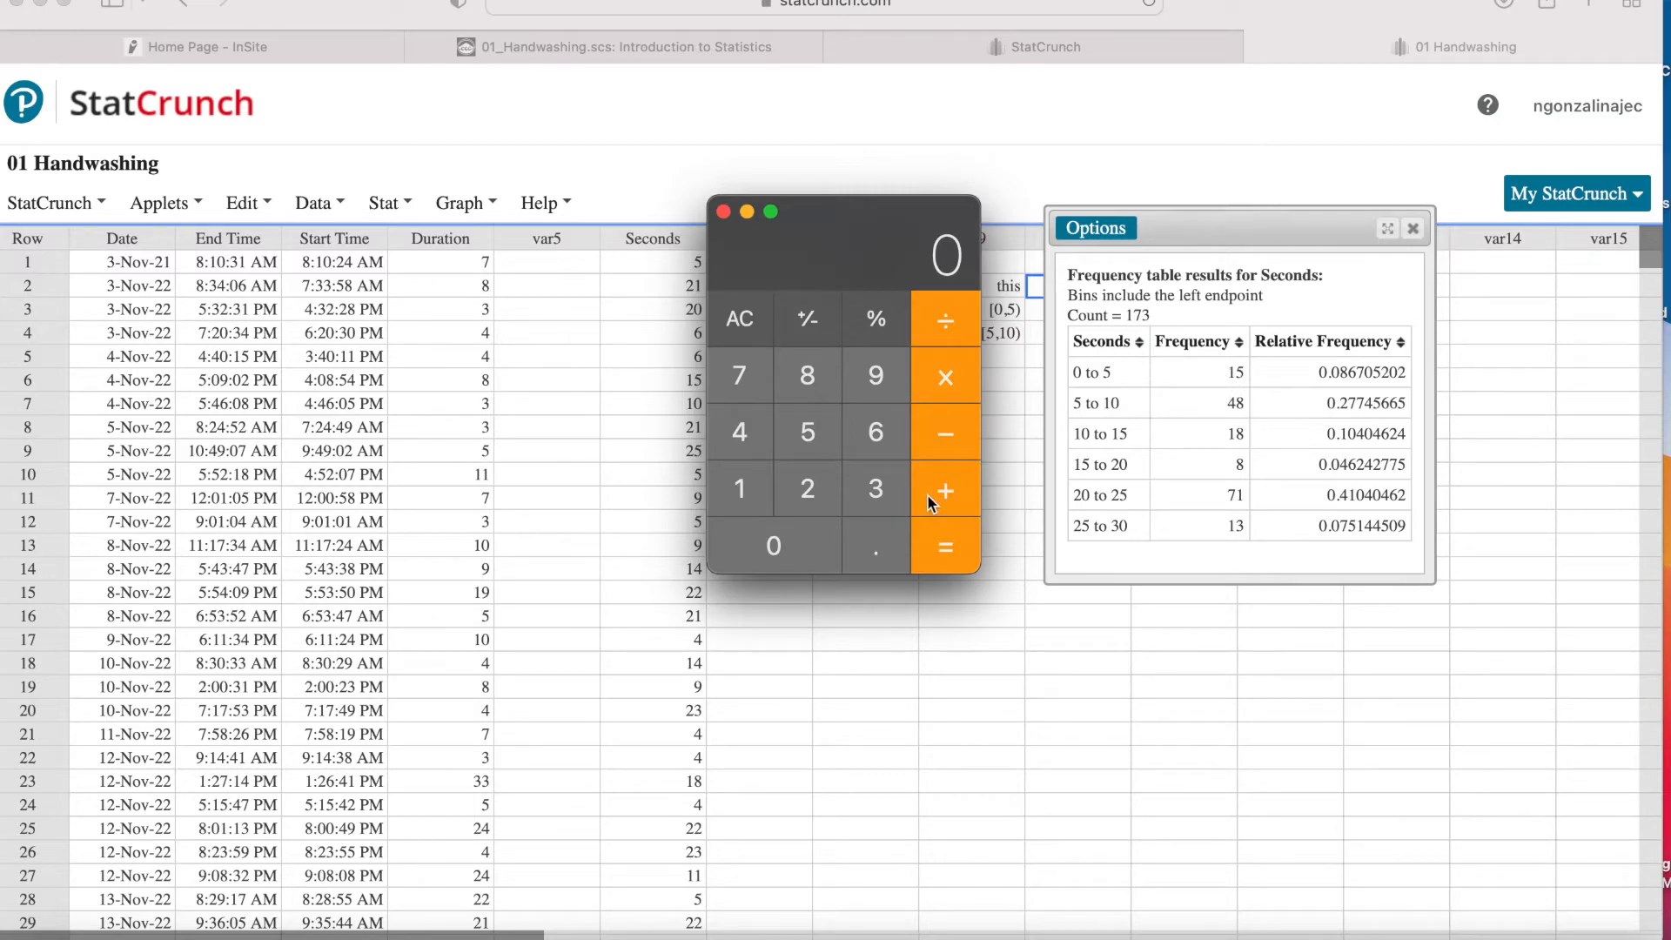
mouse_move(1240, 419)
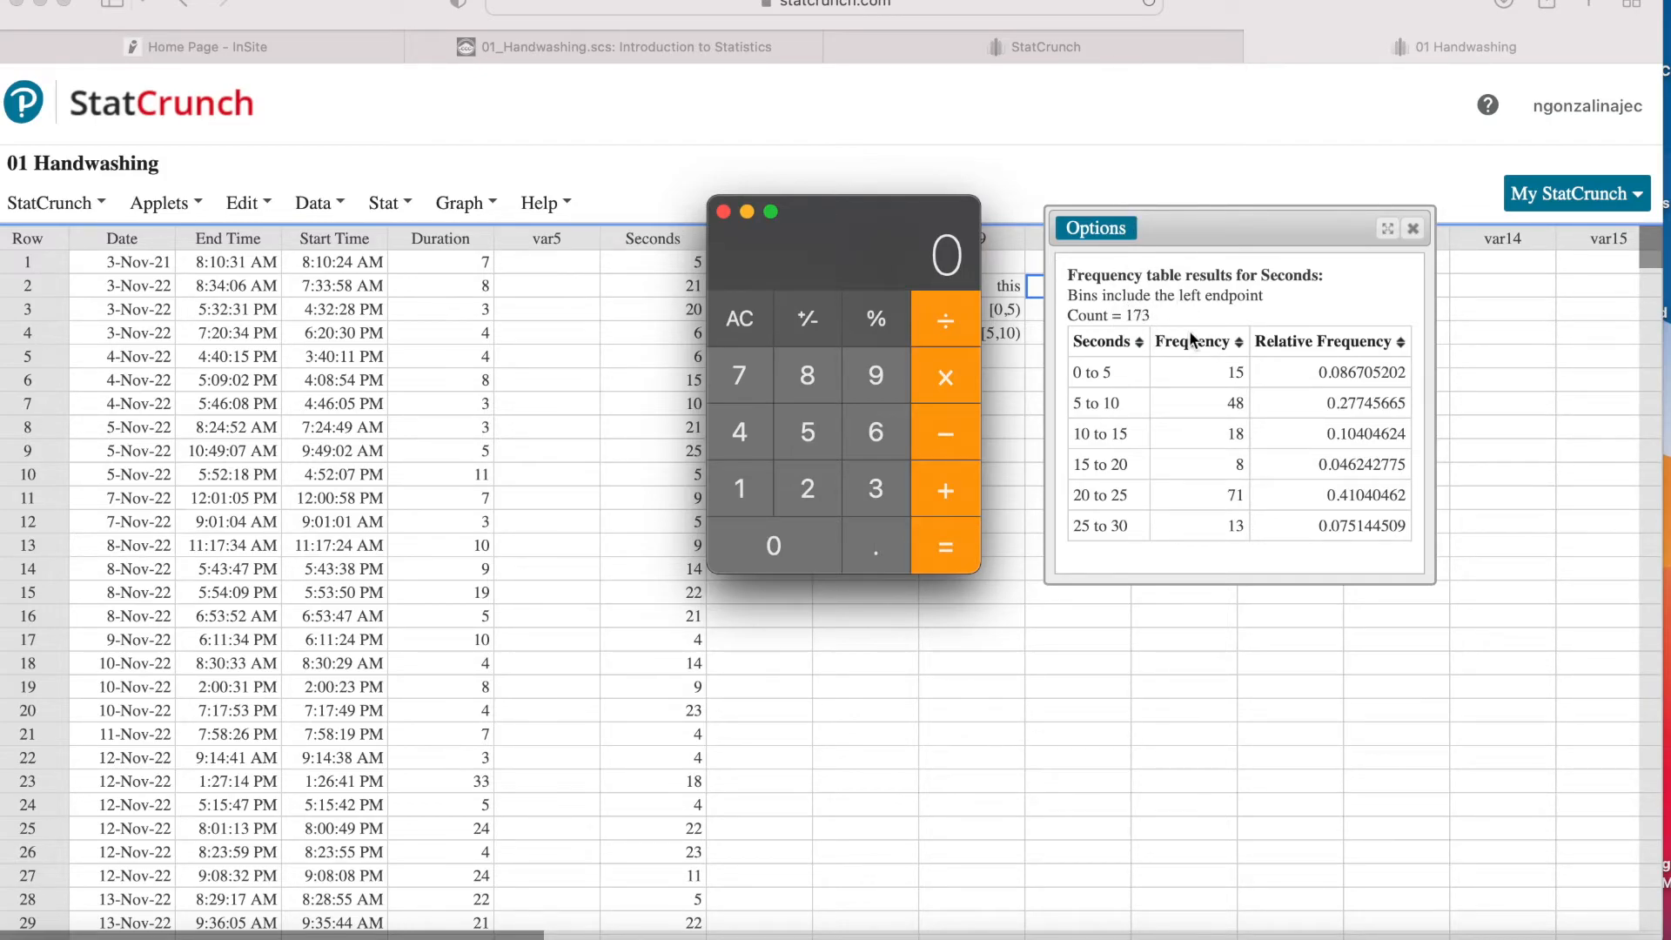
mouse_move(1247, 408)
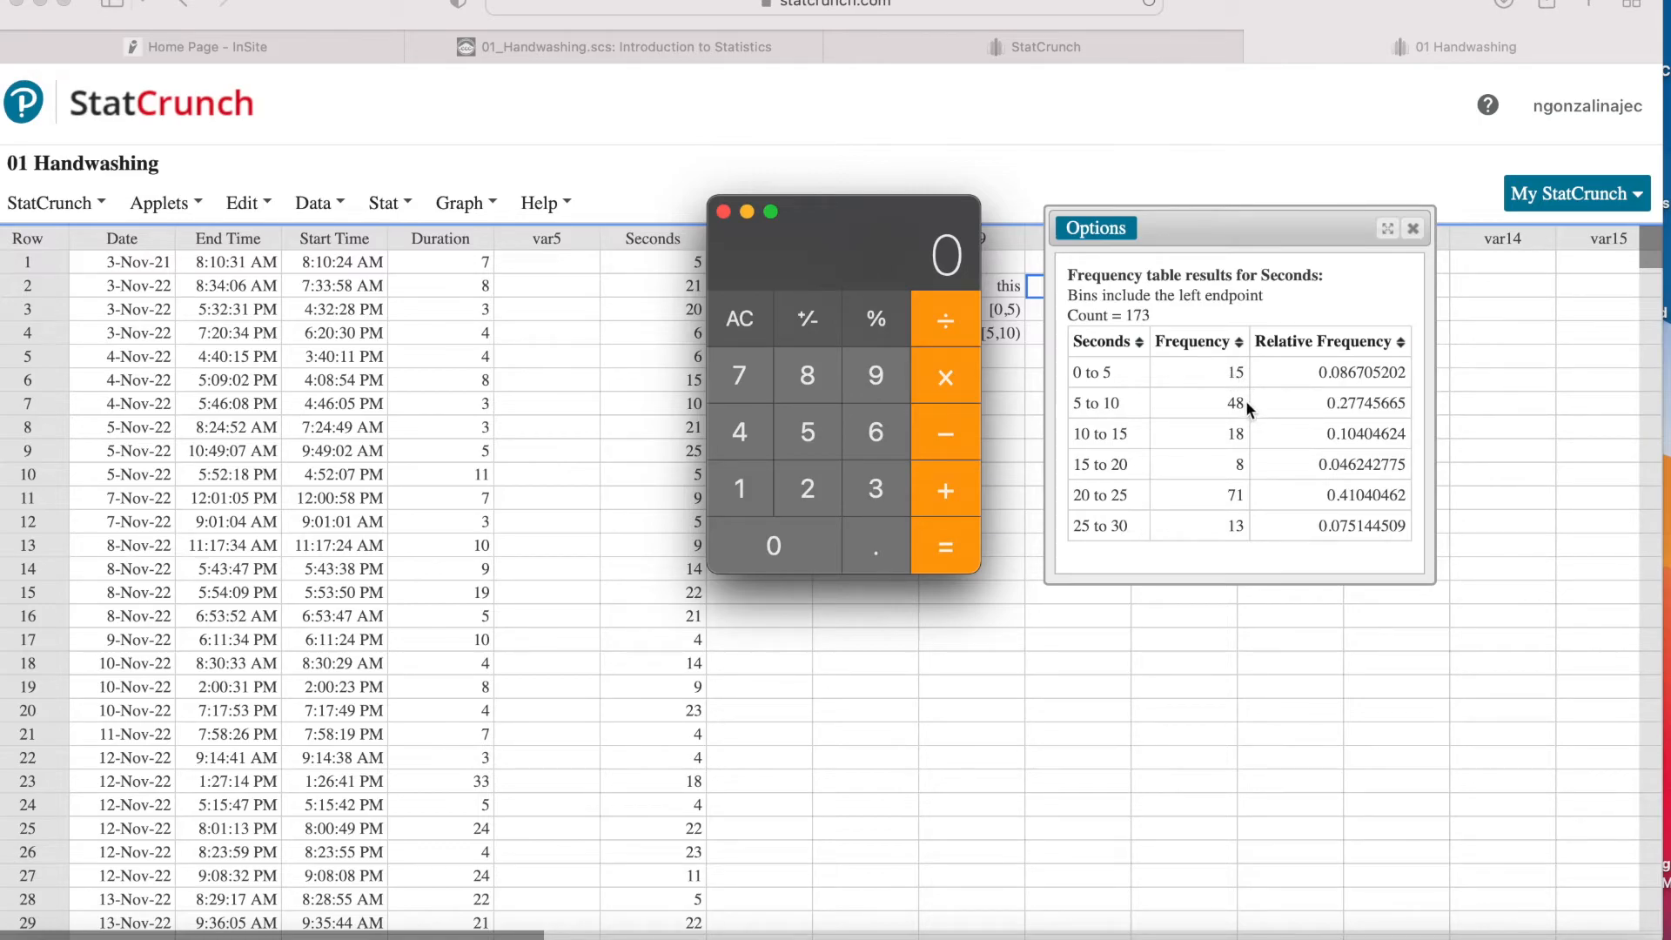
mouse_move(1255, 411)
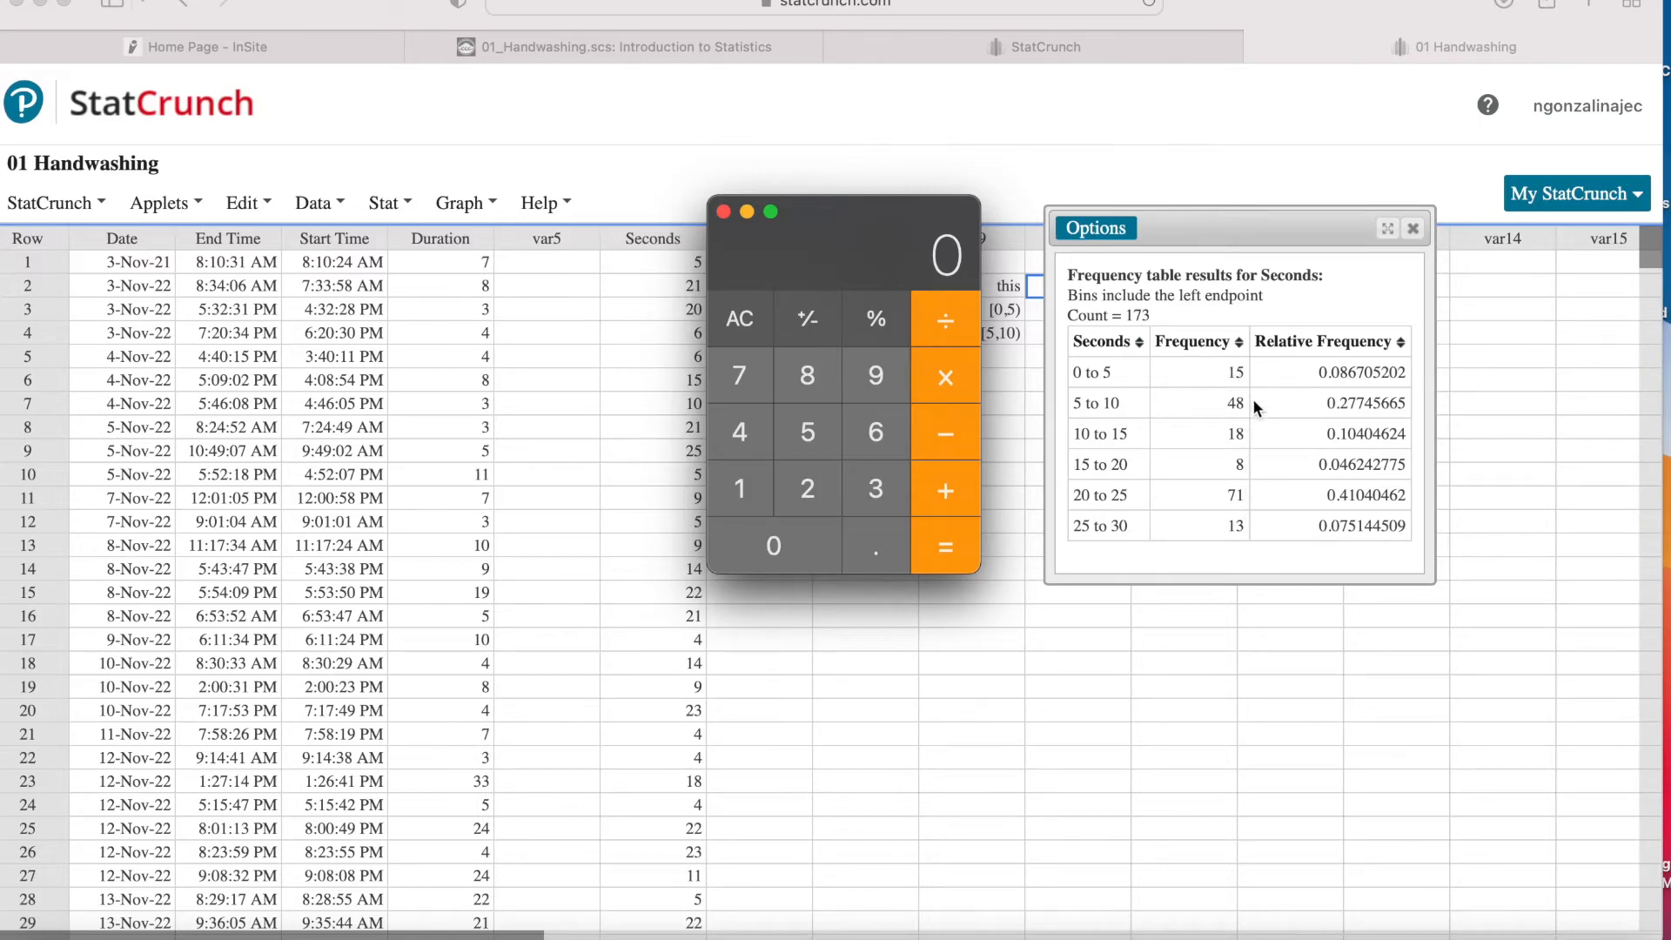
mouse_move(1165, 353)
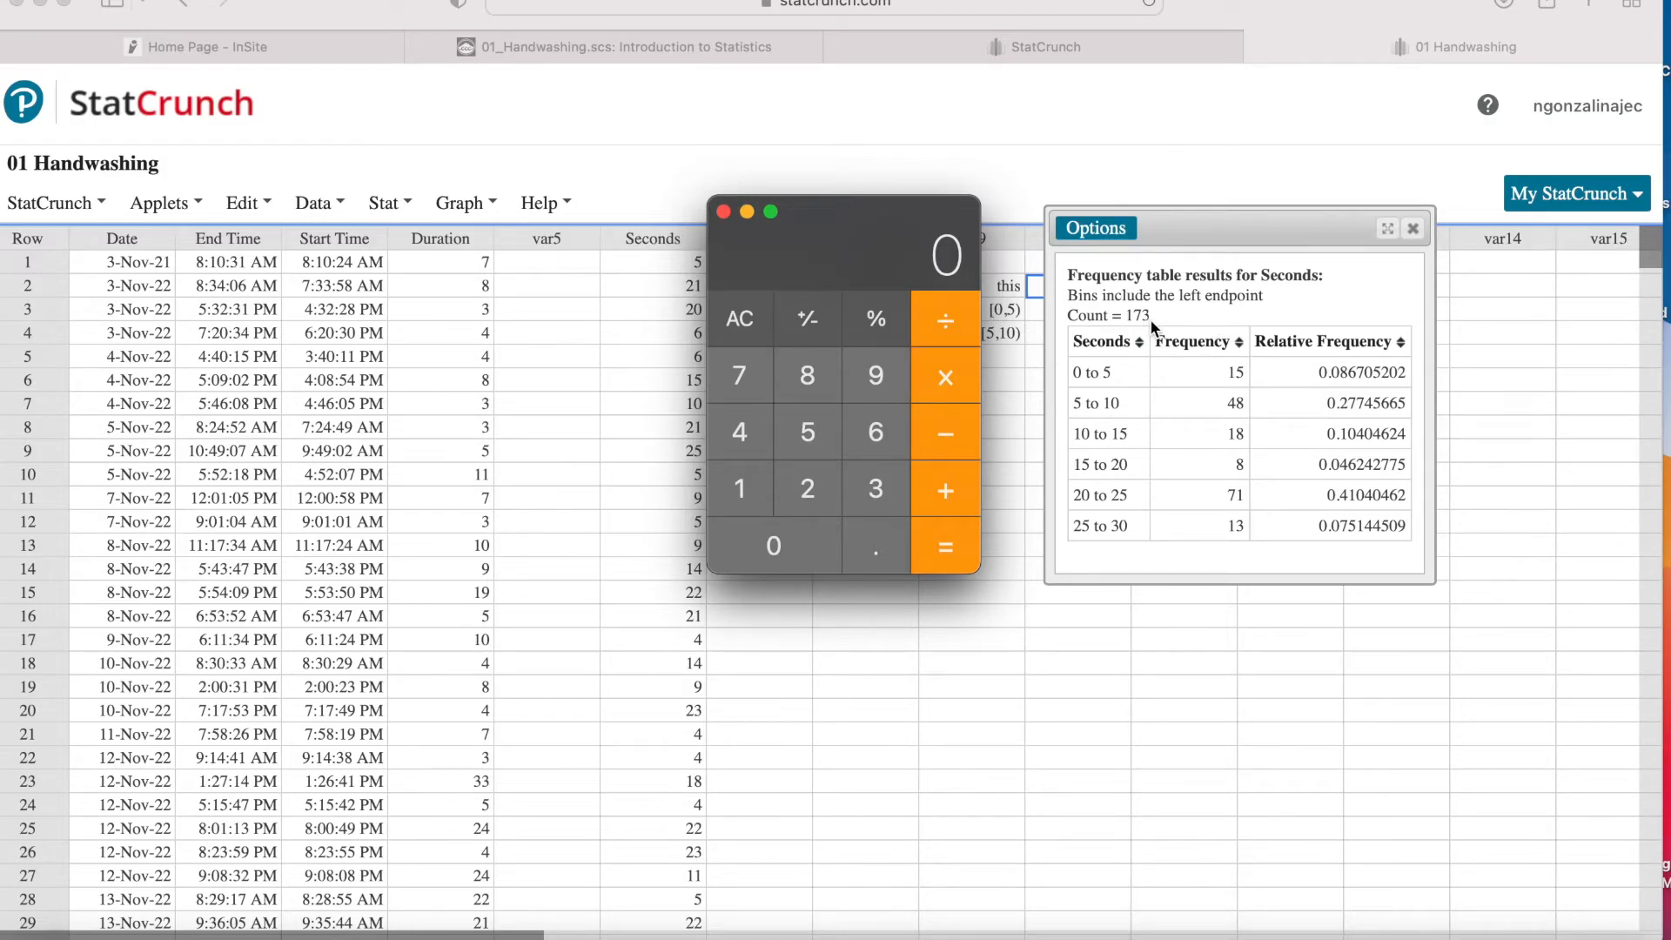
mouse_move(906, 426)
type("15")
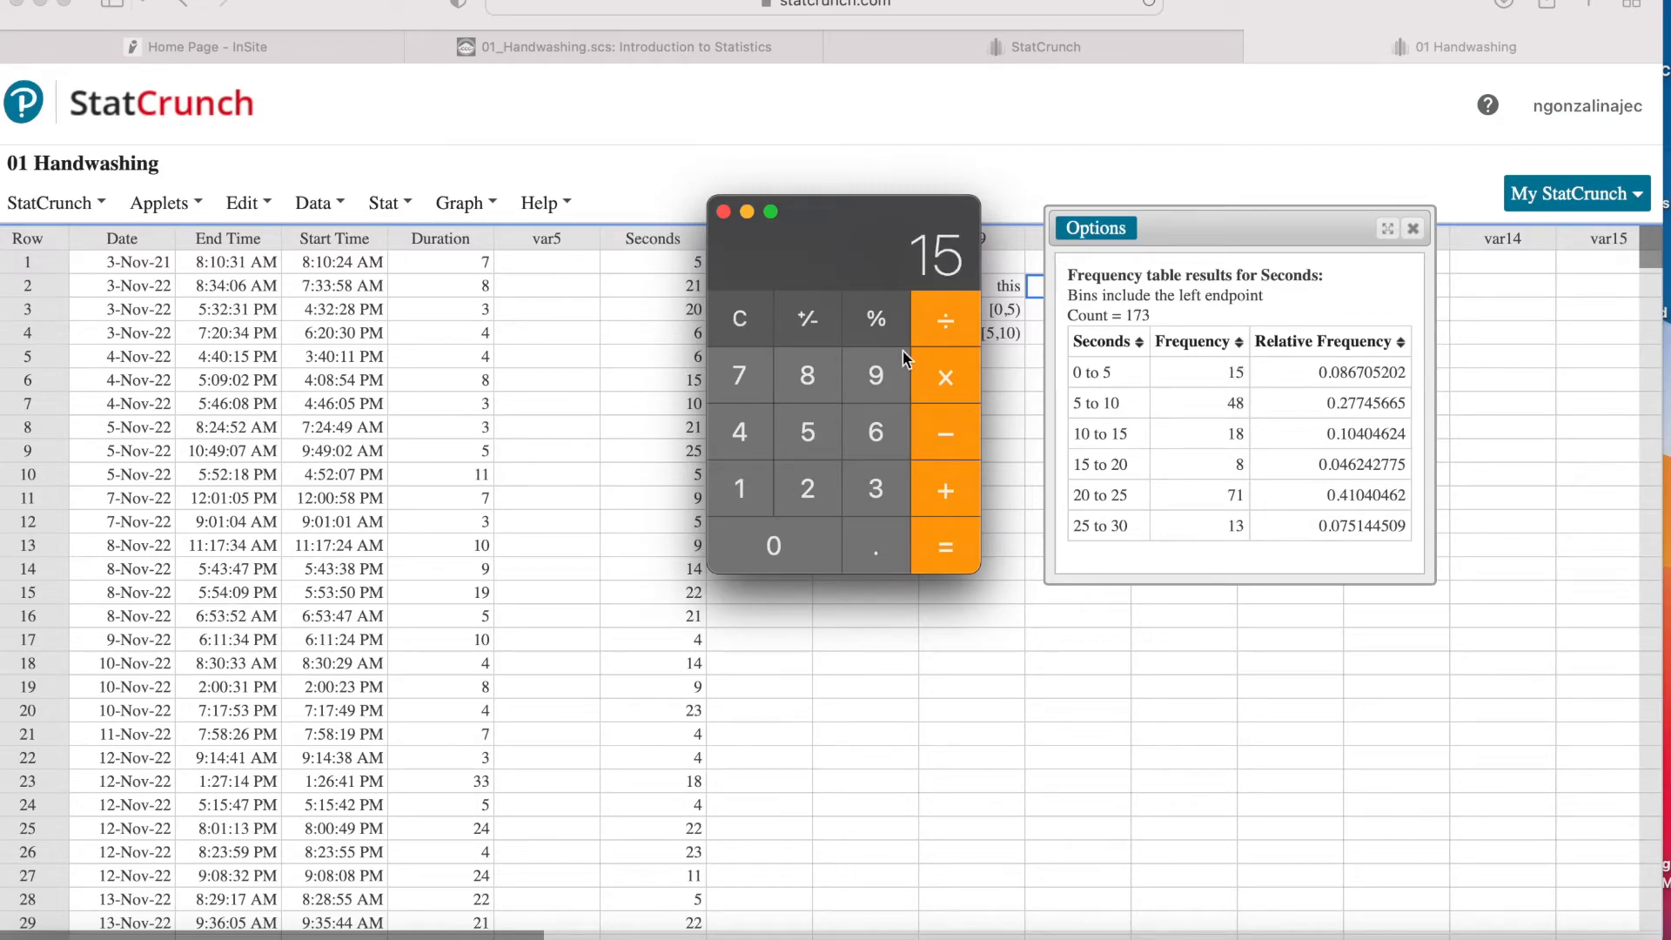
mouse_move(944, 321)
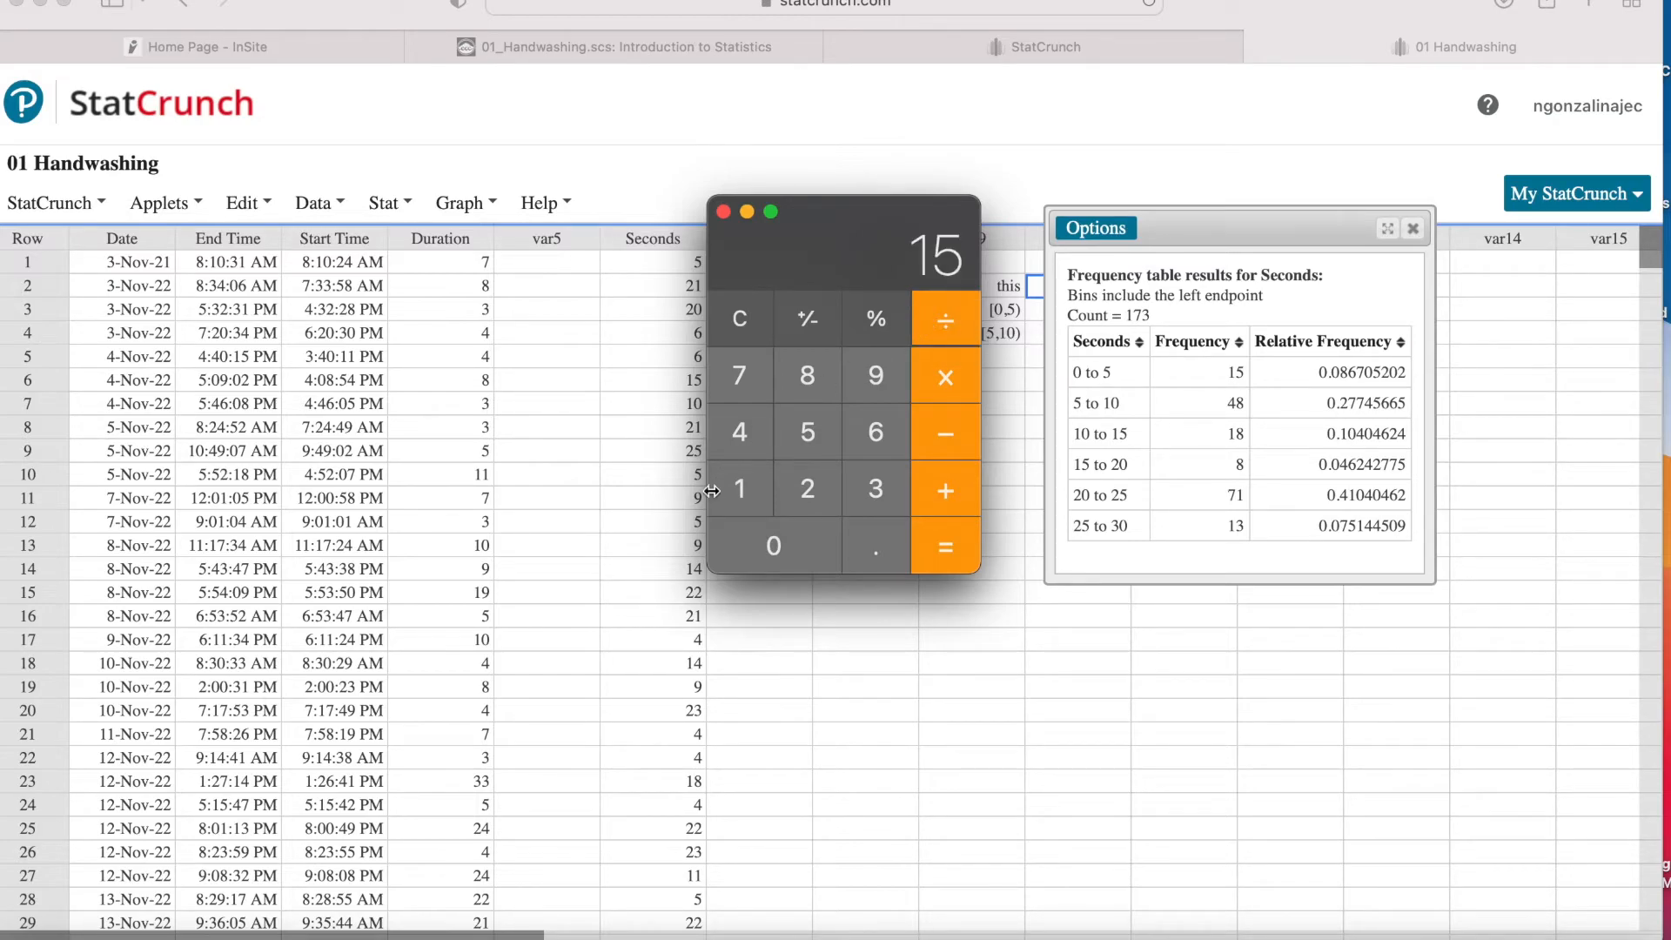
mouse_move(1246, 296)
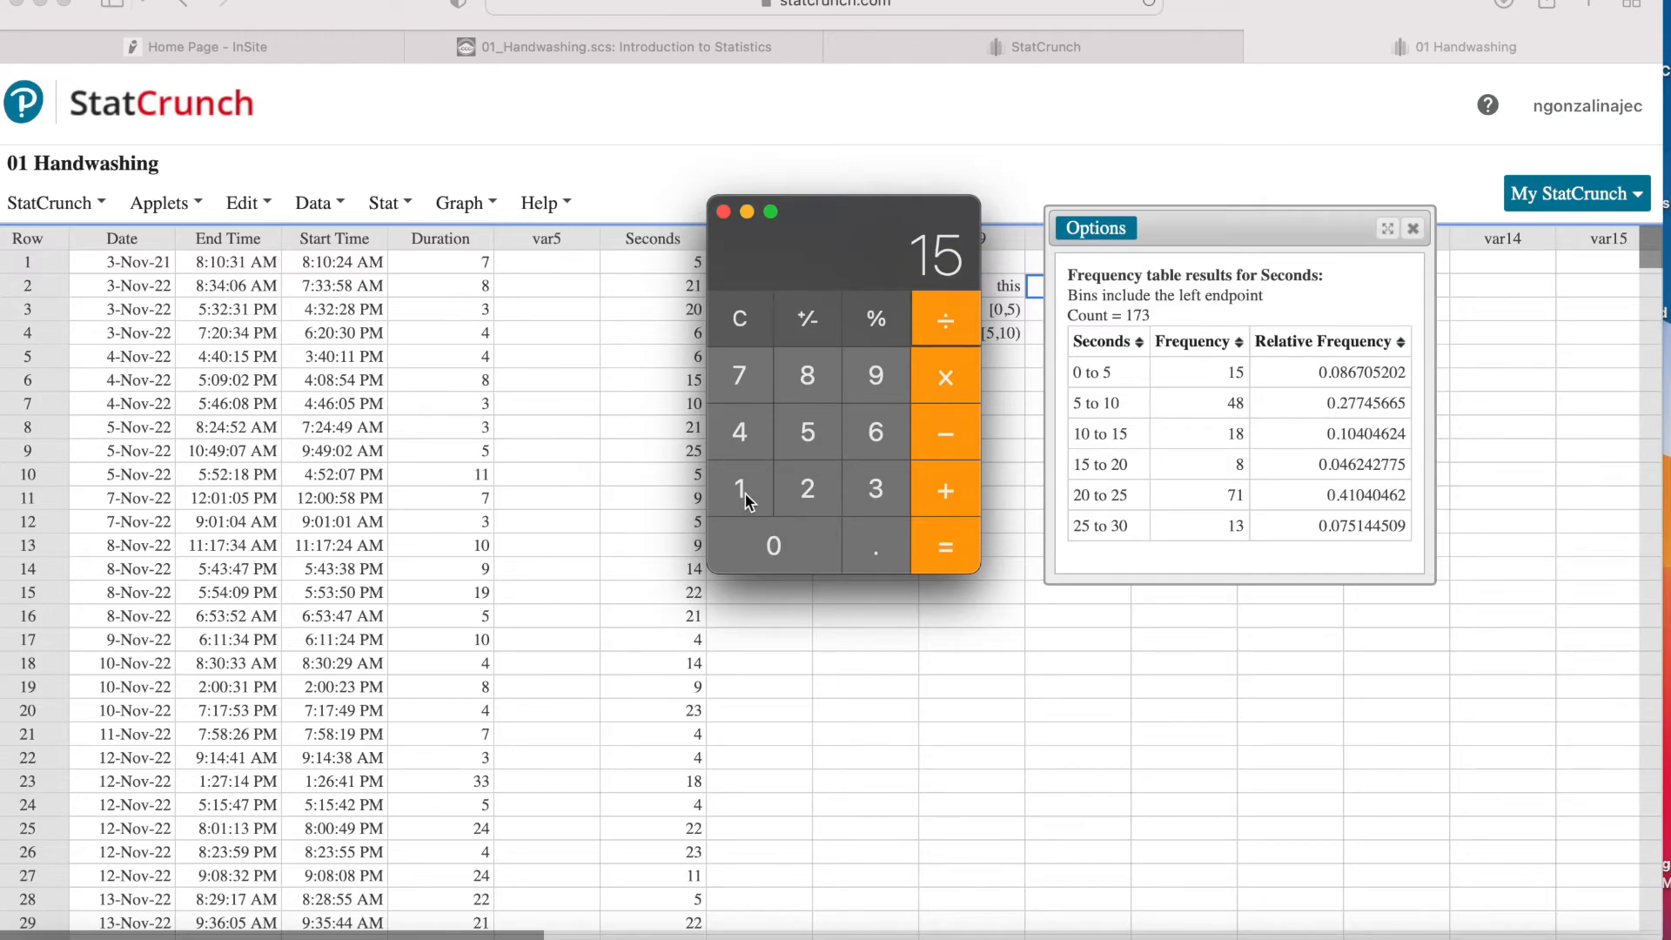
left_click(874, 489)
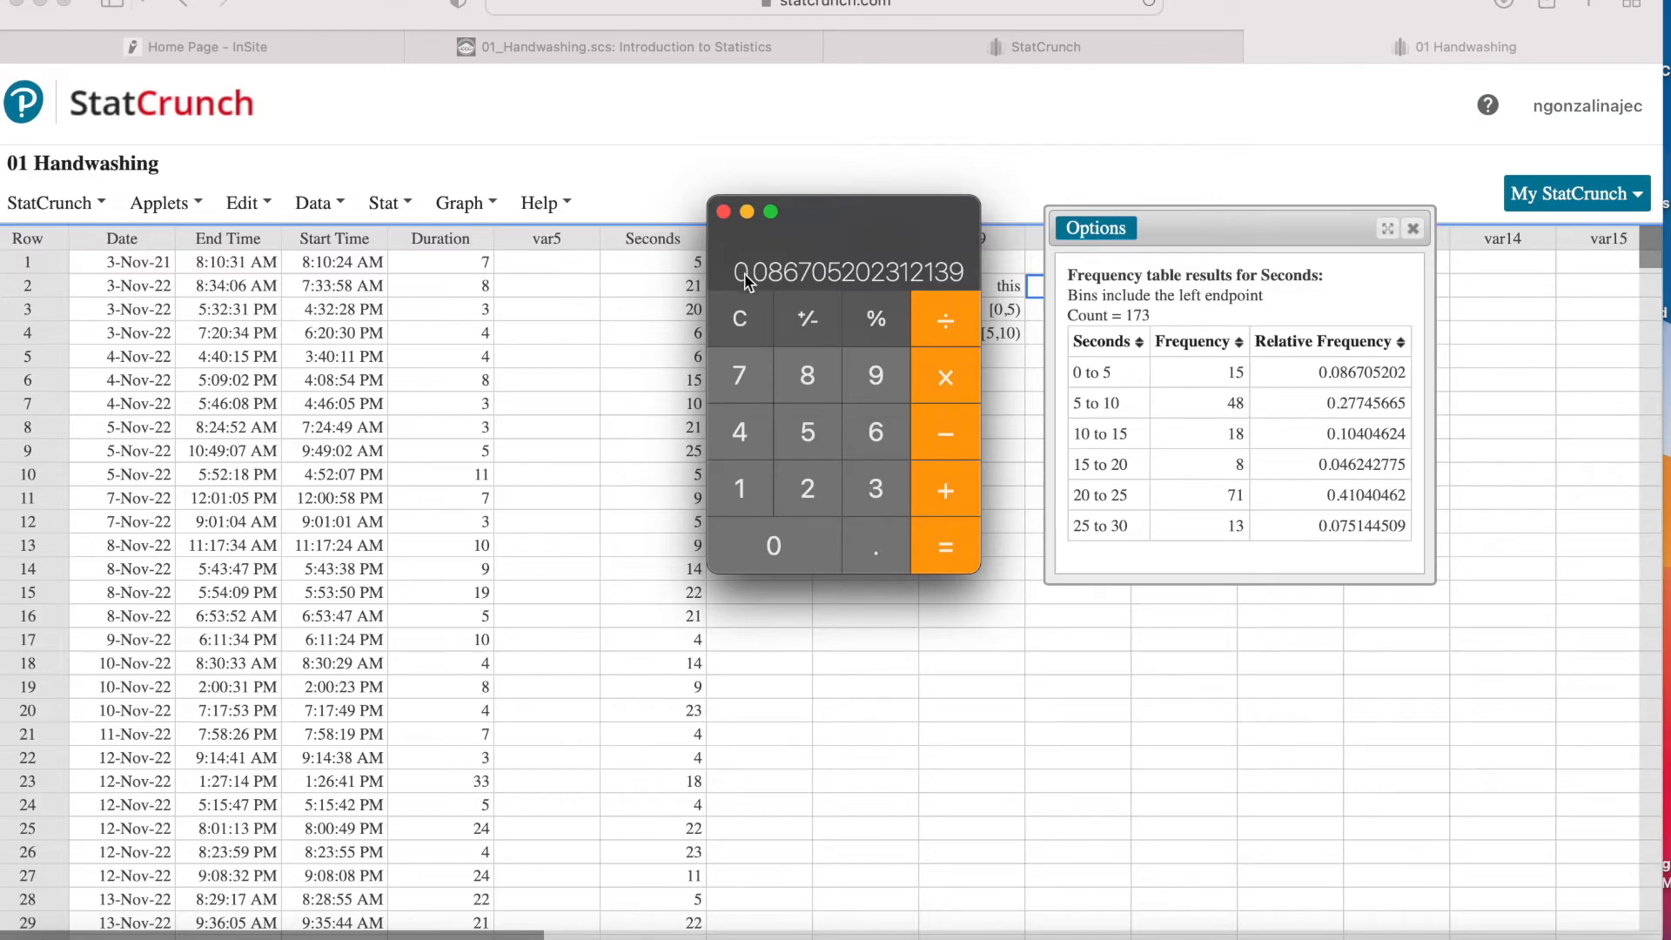
mouse_move(1365, 440)
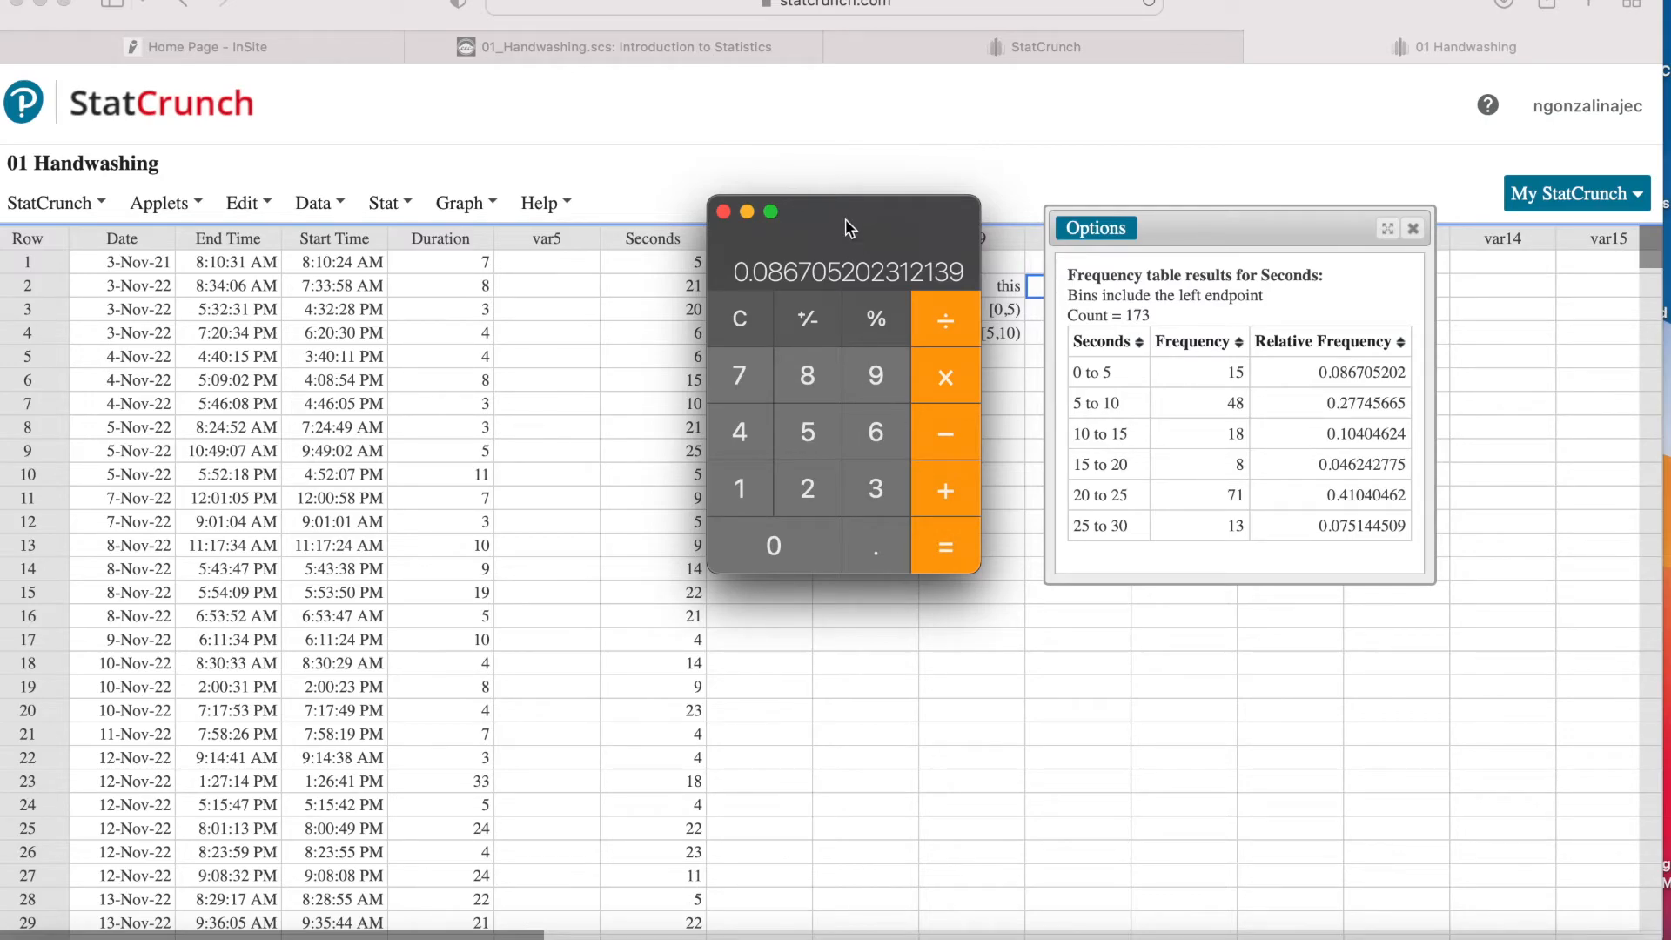
left_click_drag(847, 227, 611, 232)
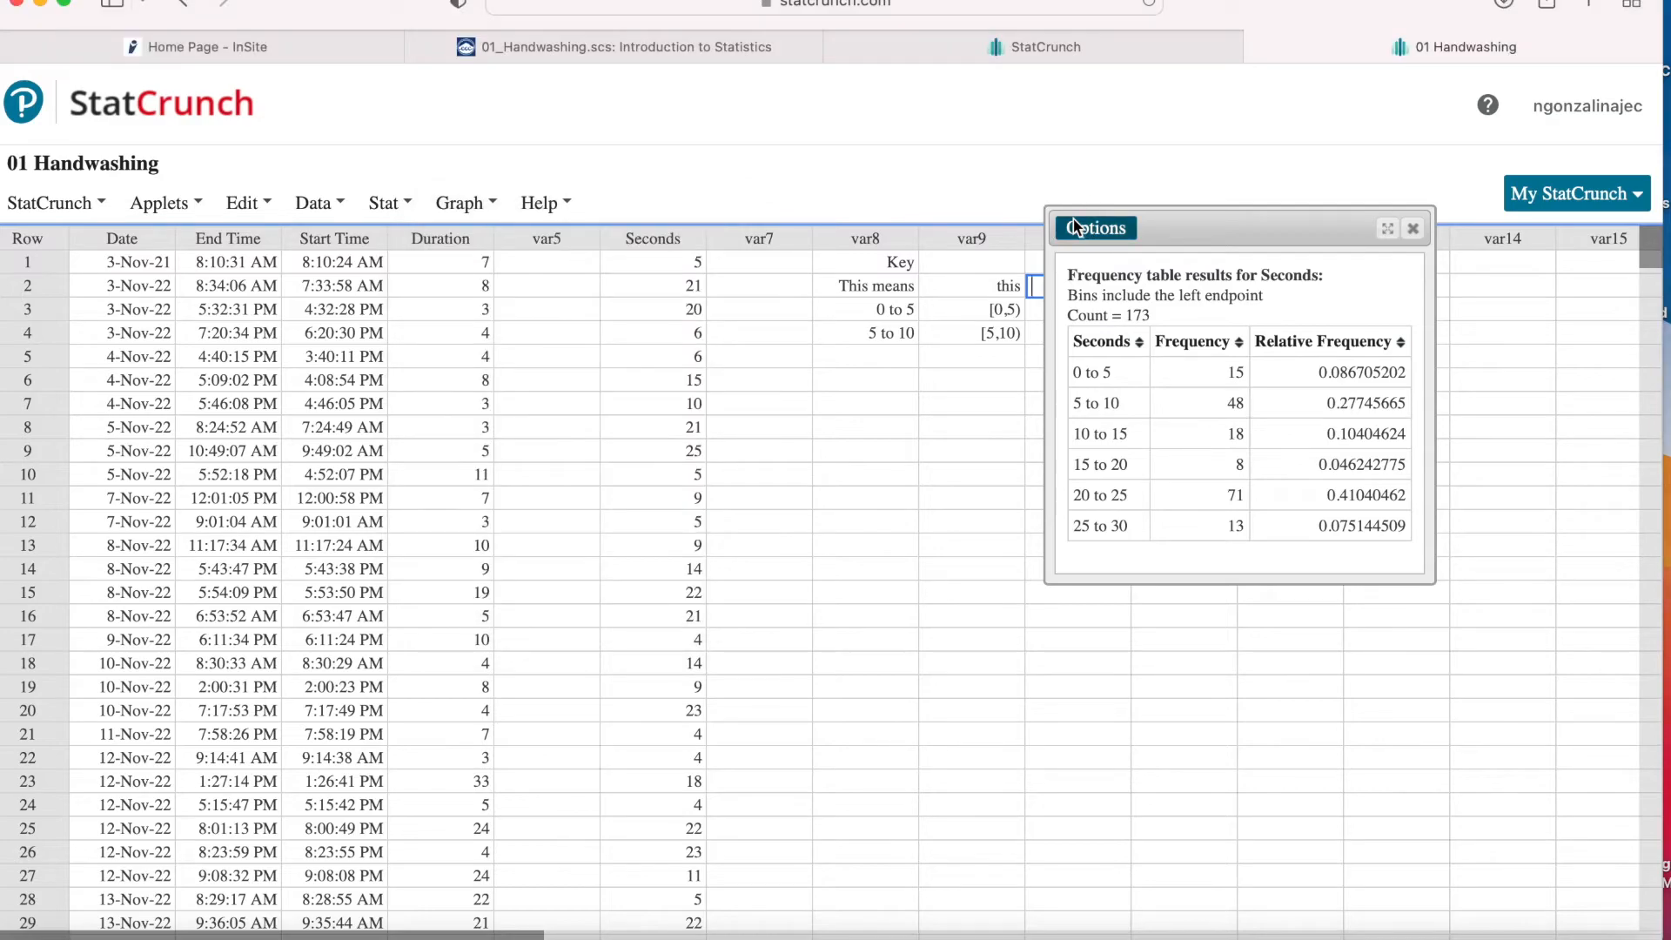
Recompute the Seconds frequency table via Options > Edit with Percent of total added to the statistics
left_click(1094, 227)
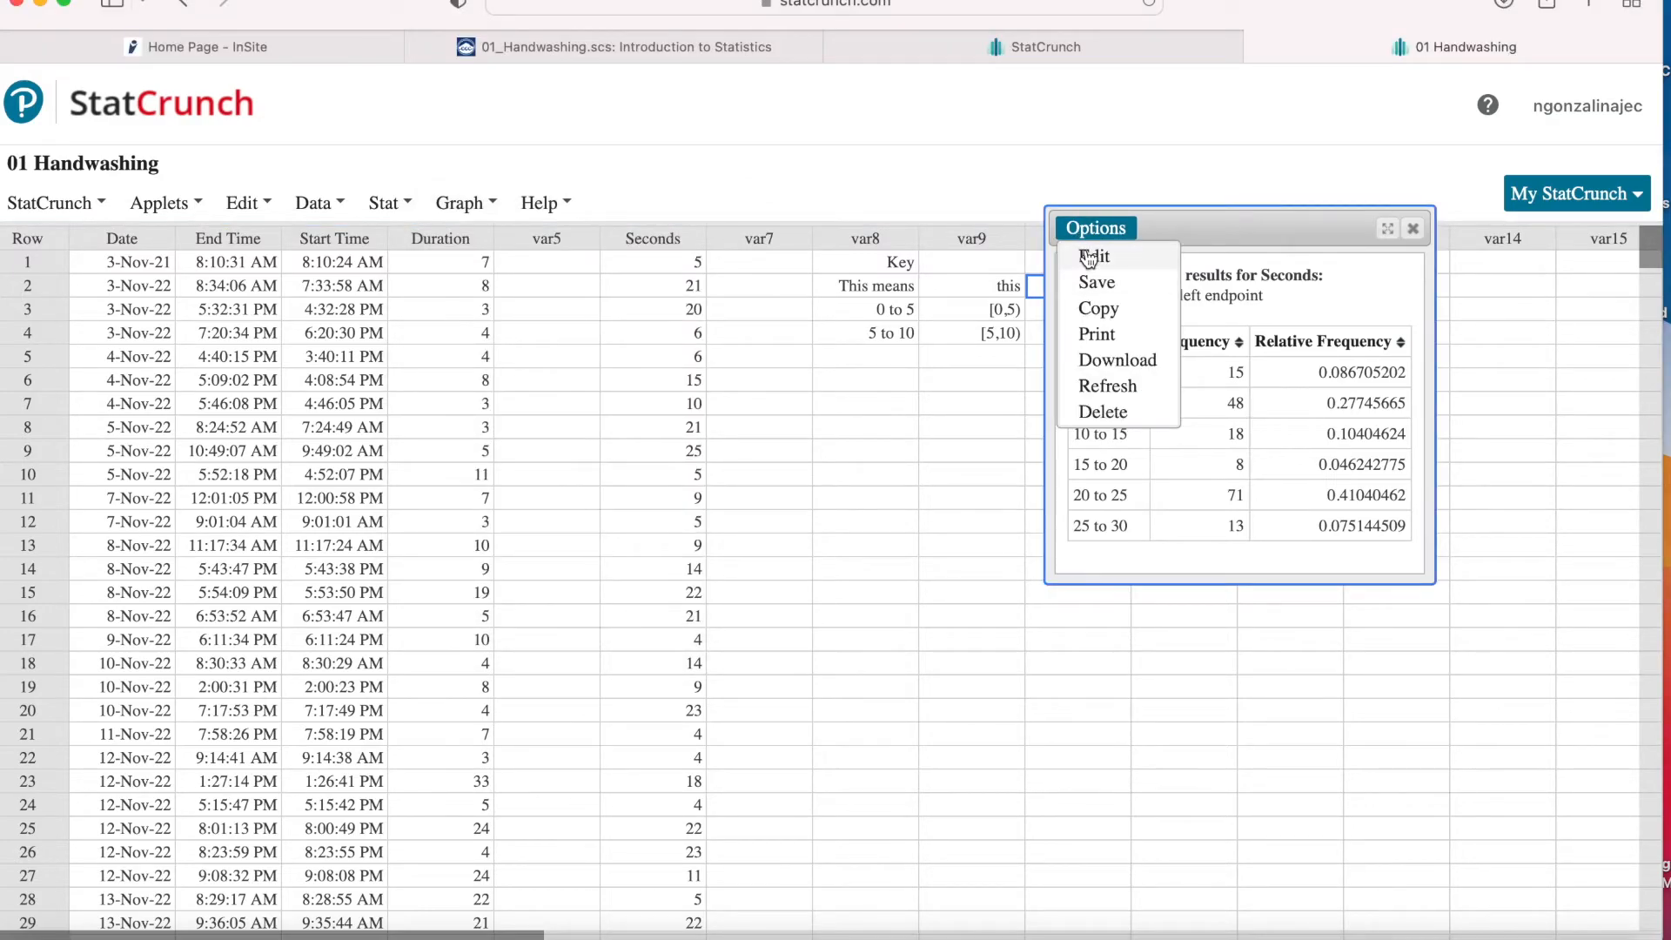
left_click(1095, 258)
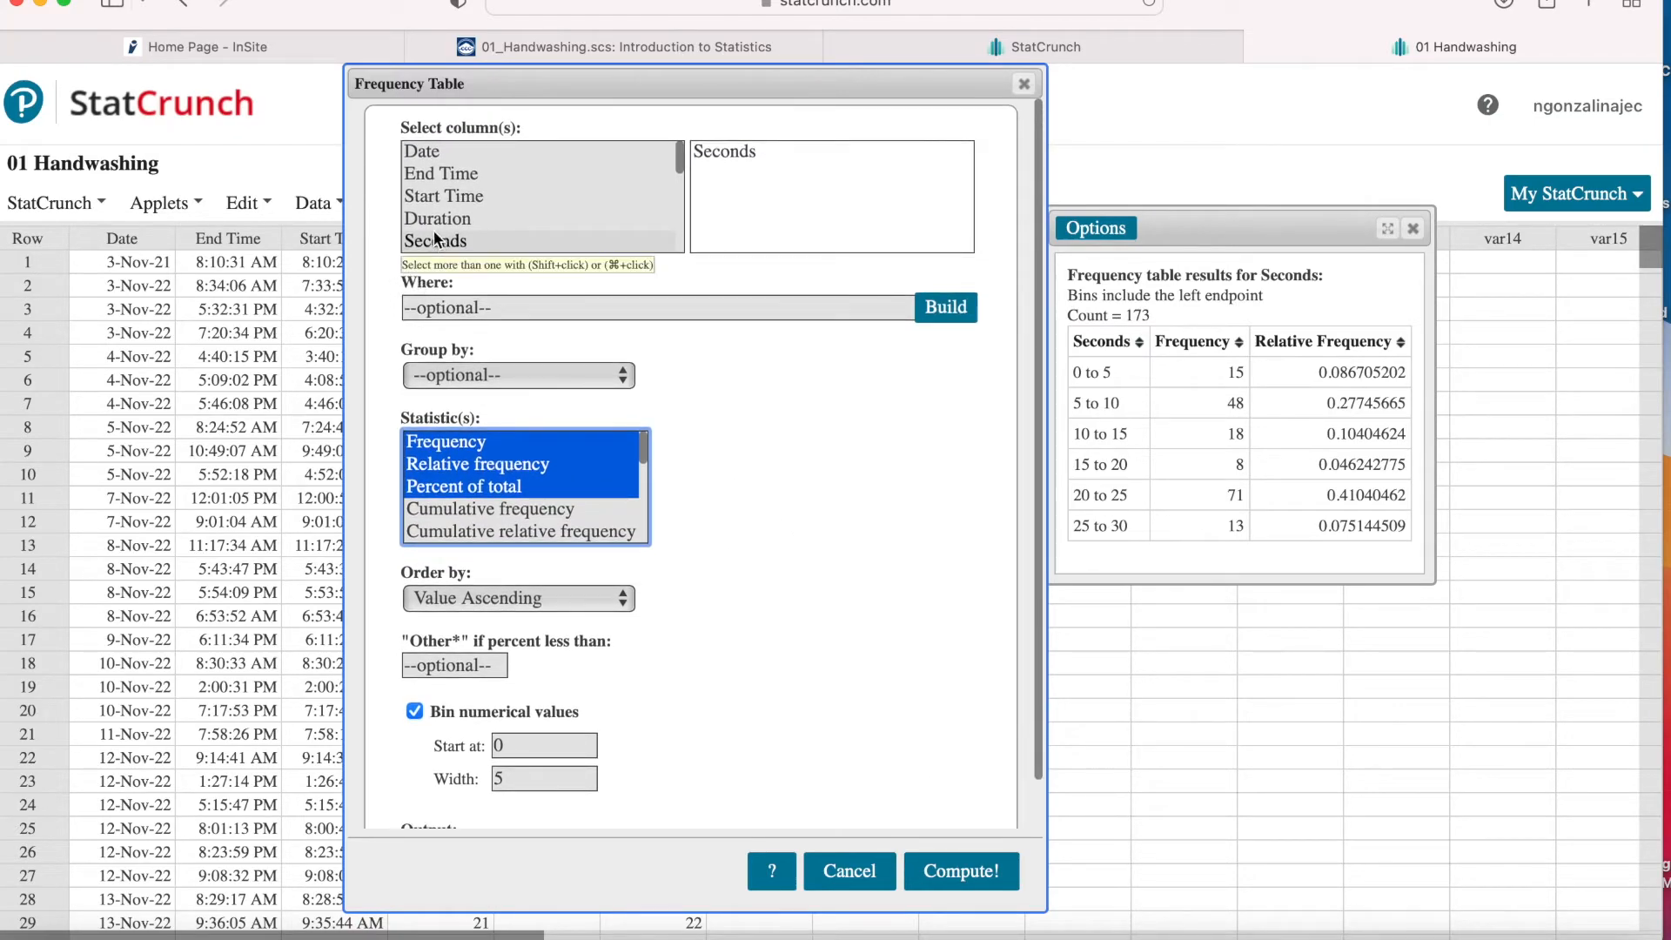
mouse_move(473, 757)
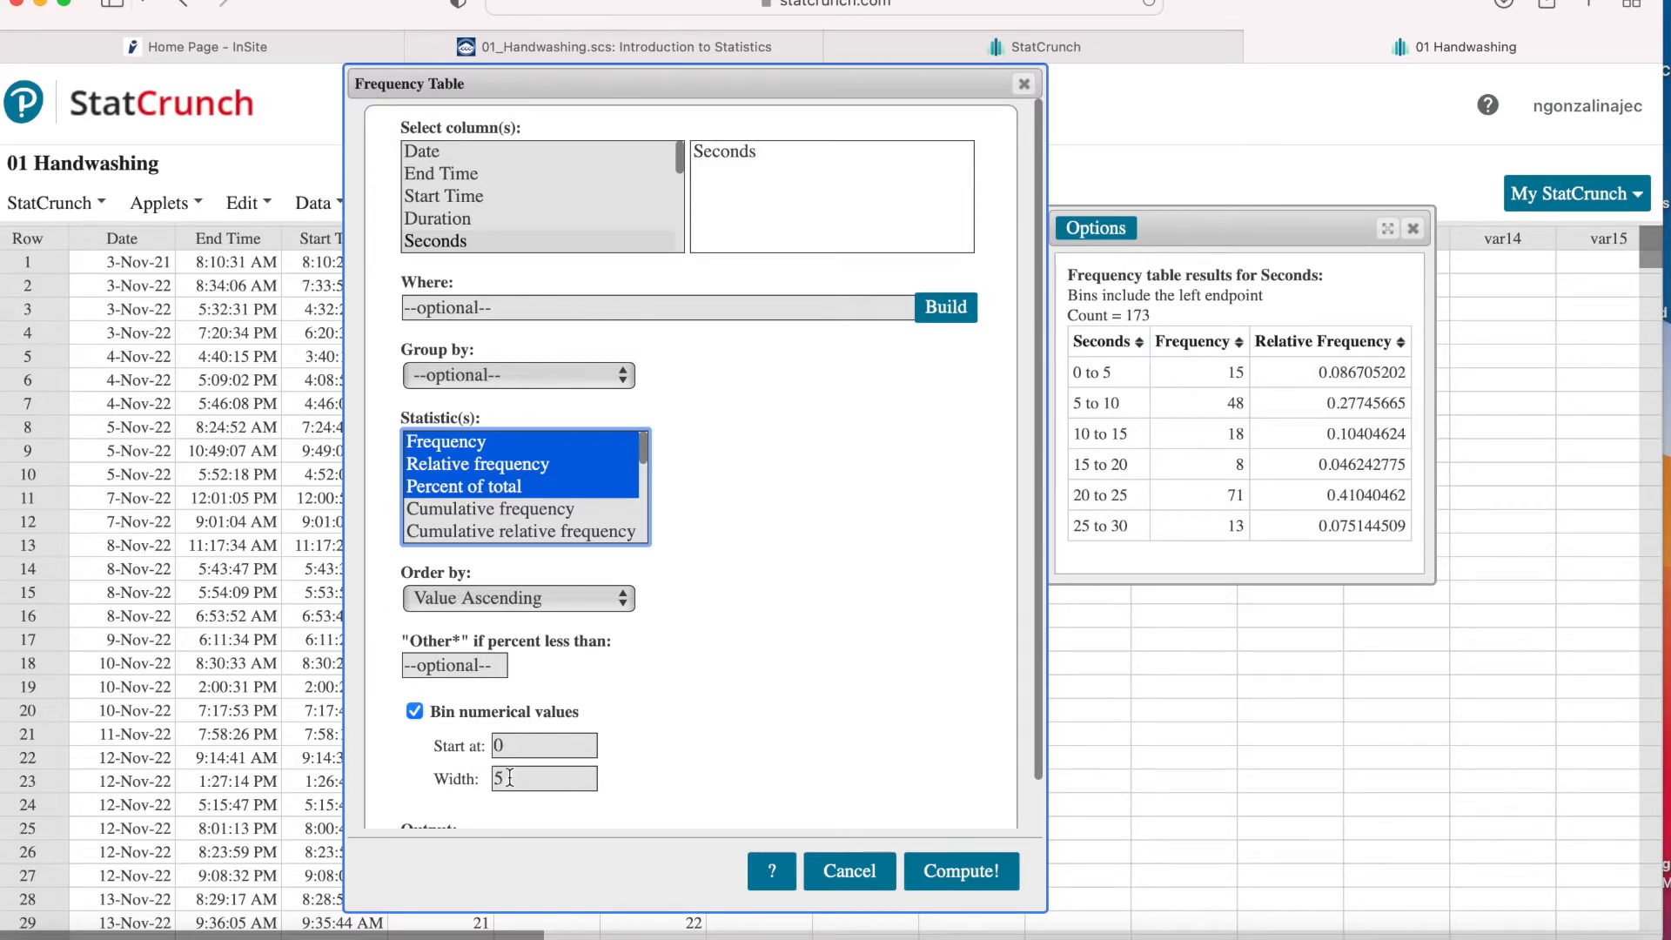
mouse_move(467, 441)
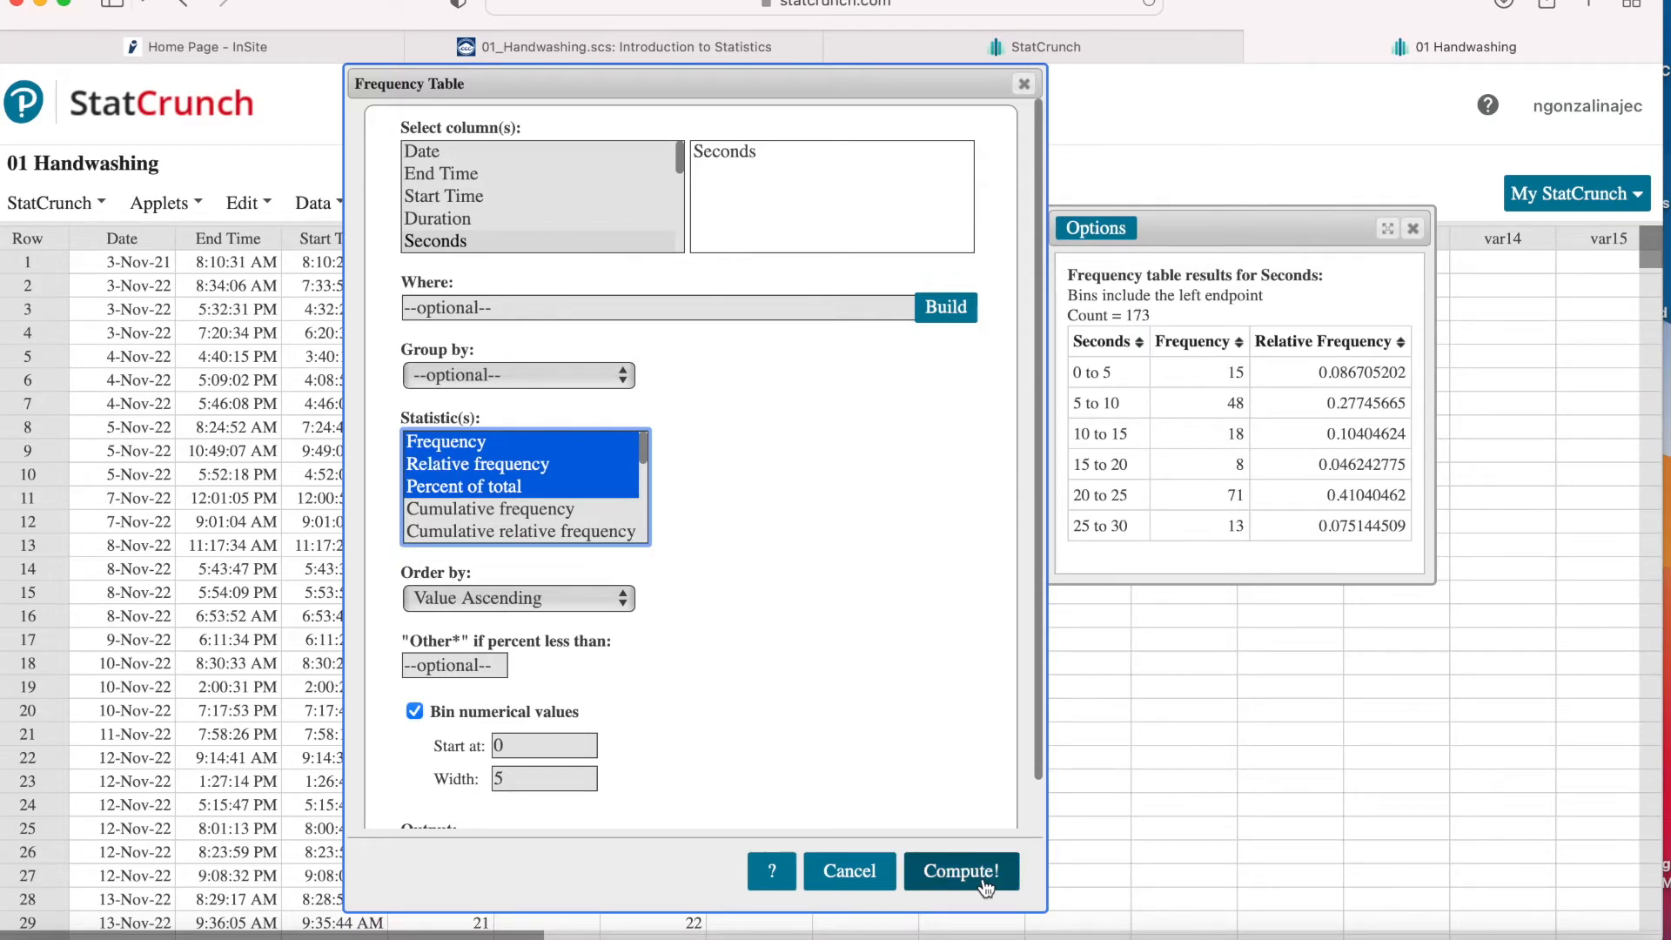
left_click(961, 871)
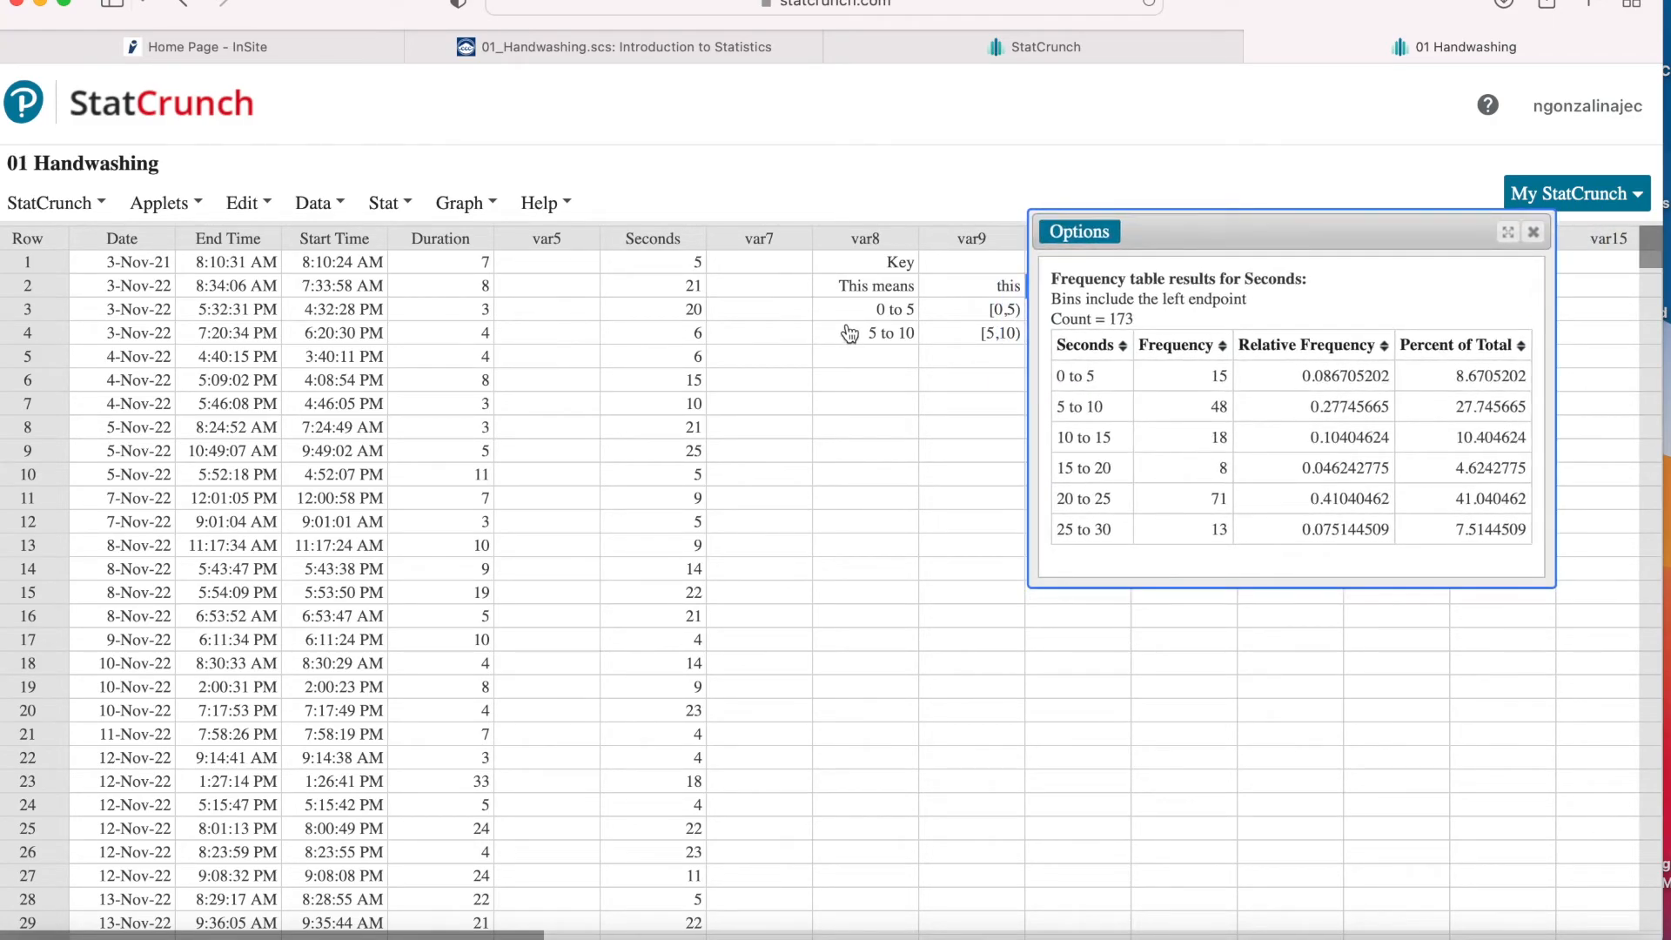
mouse_move(980, 306)
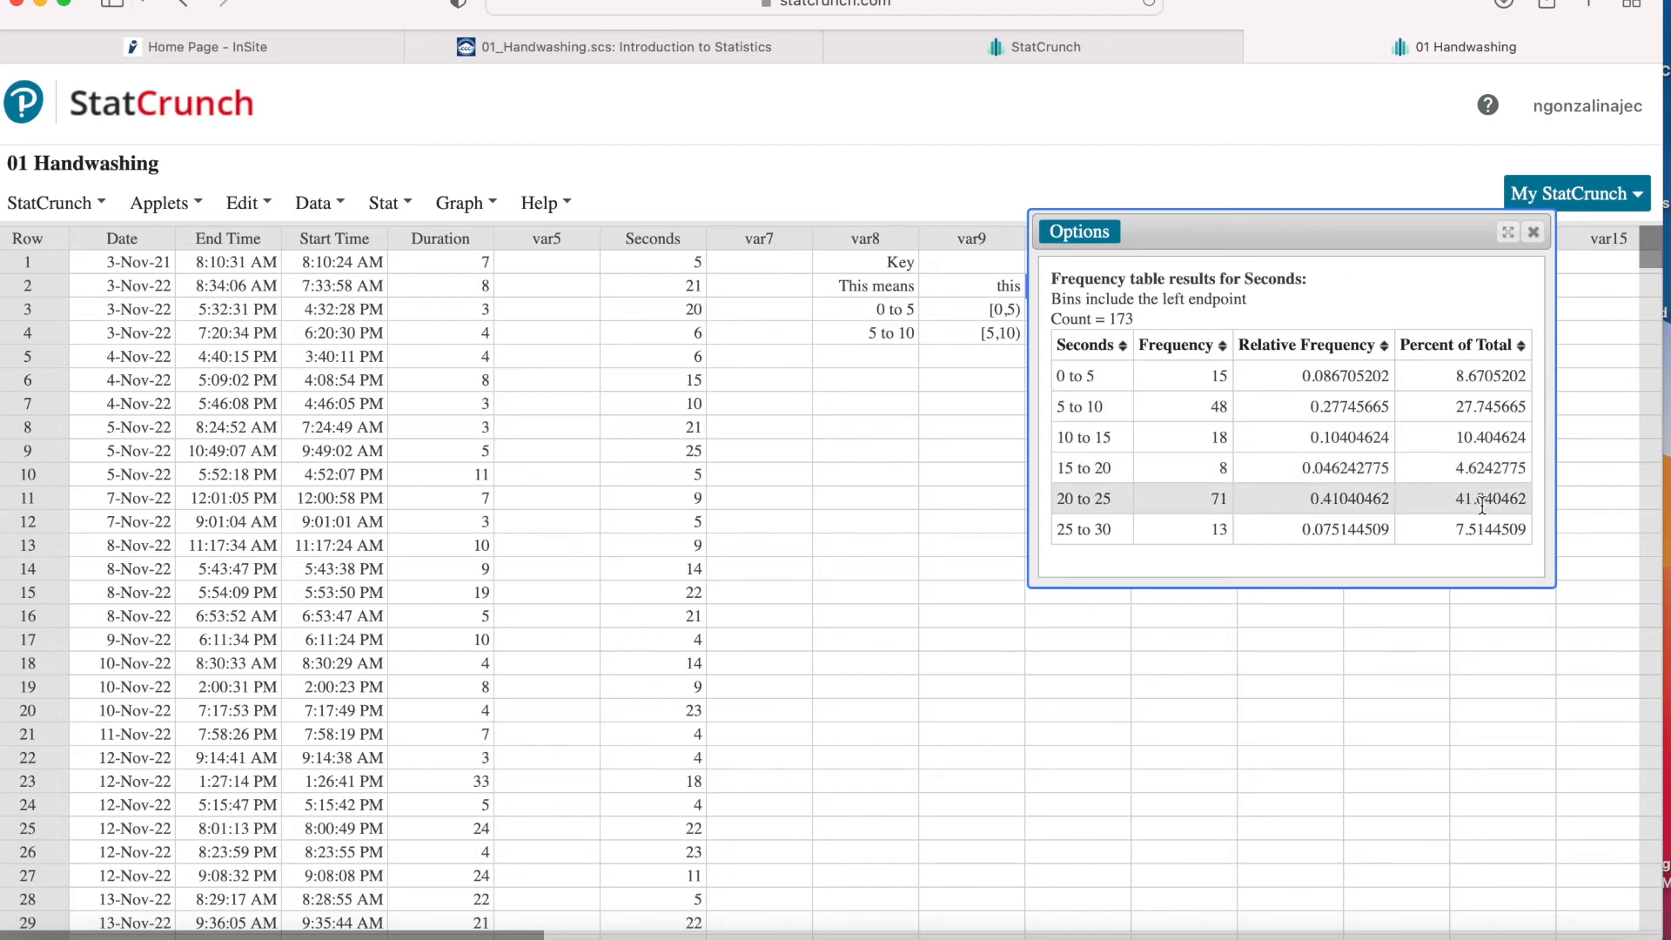
mouse_move(1490, 507)
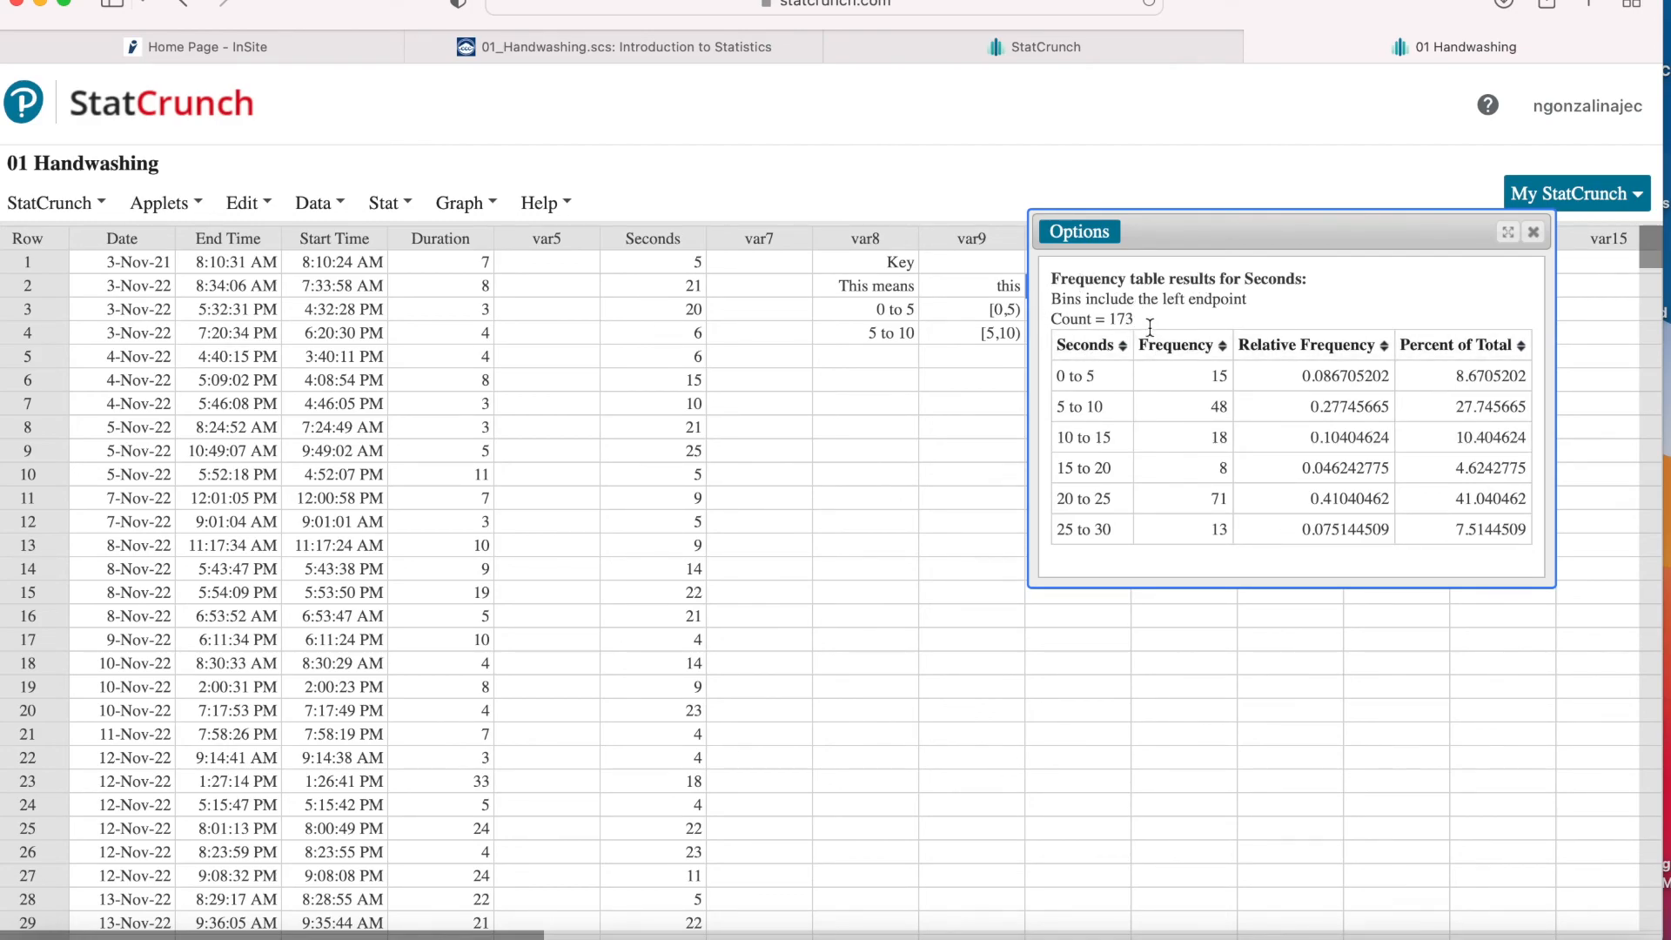
mouse_move(1328, 618)
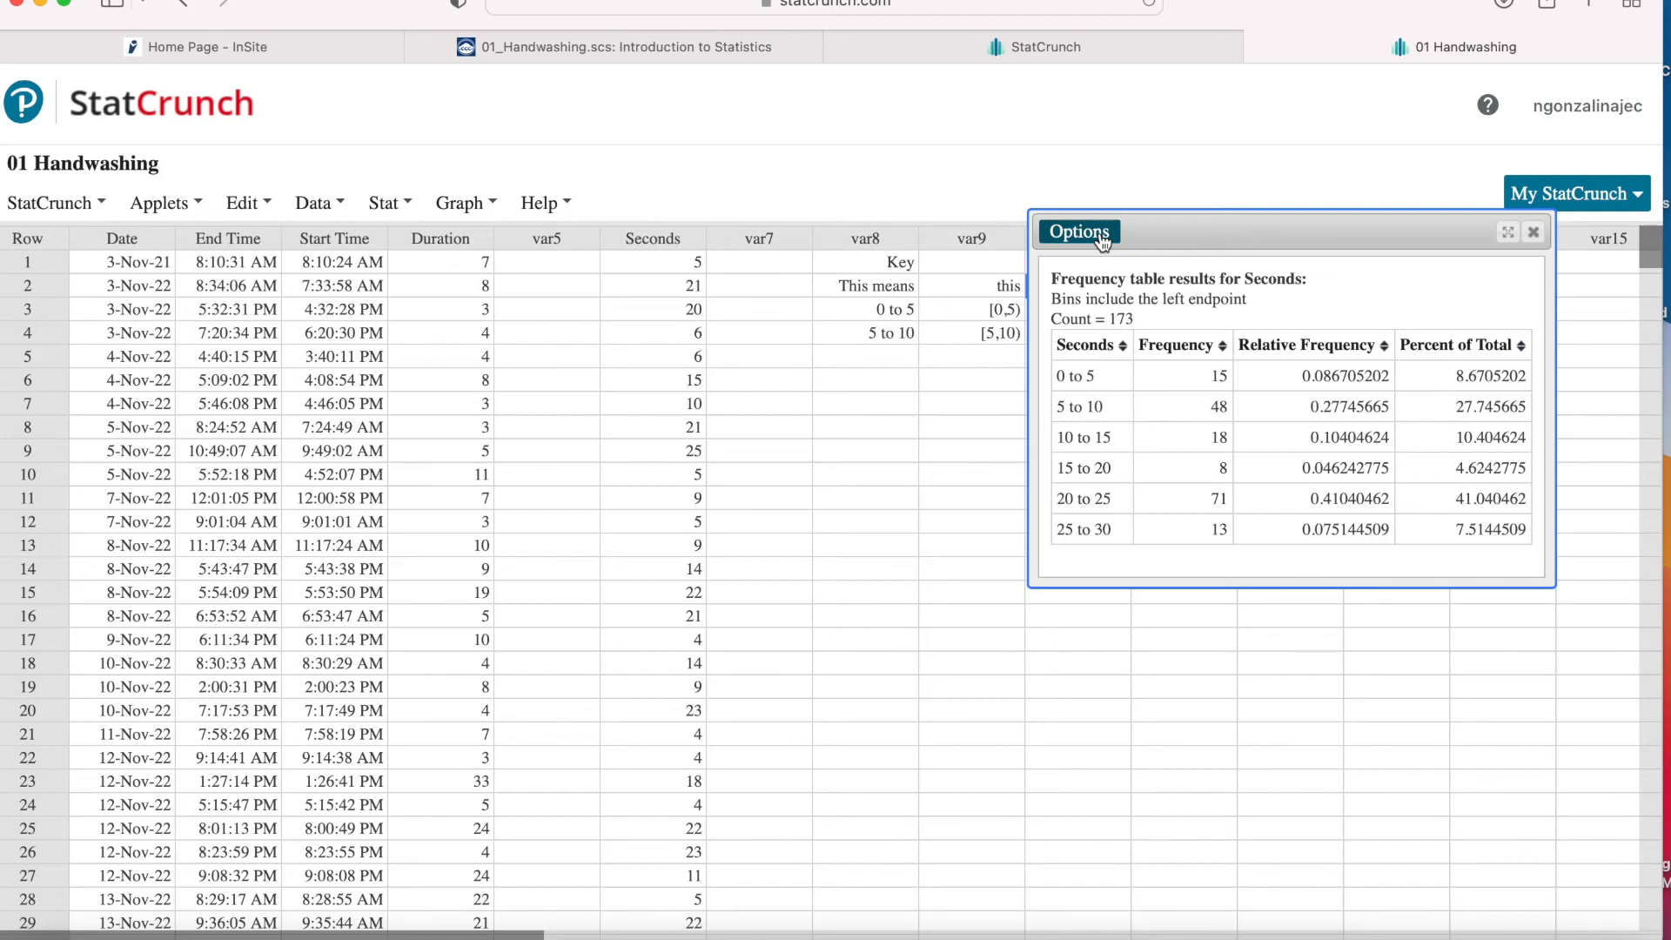
Recompute the Seconds frequency table with bin width 10, giving bins 0-10, 10-20, 20-30
left_click(1080, 232)
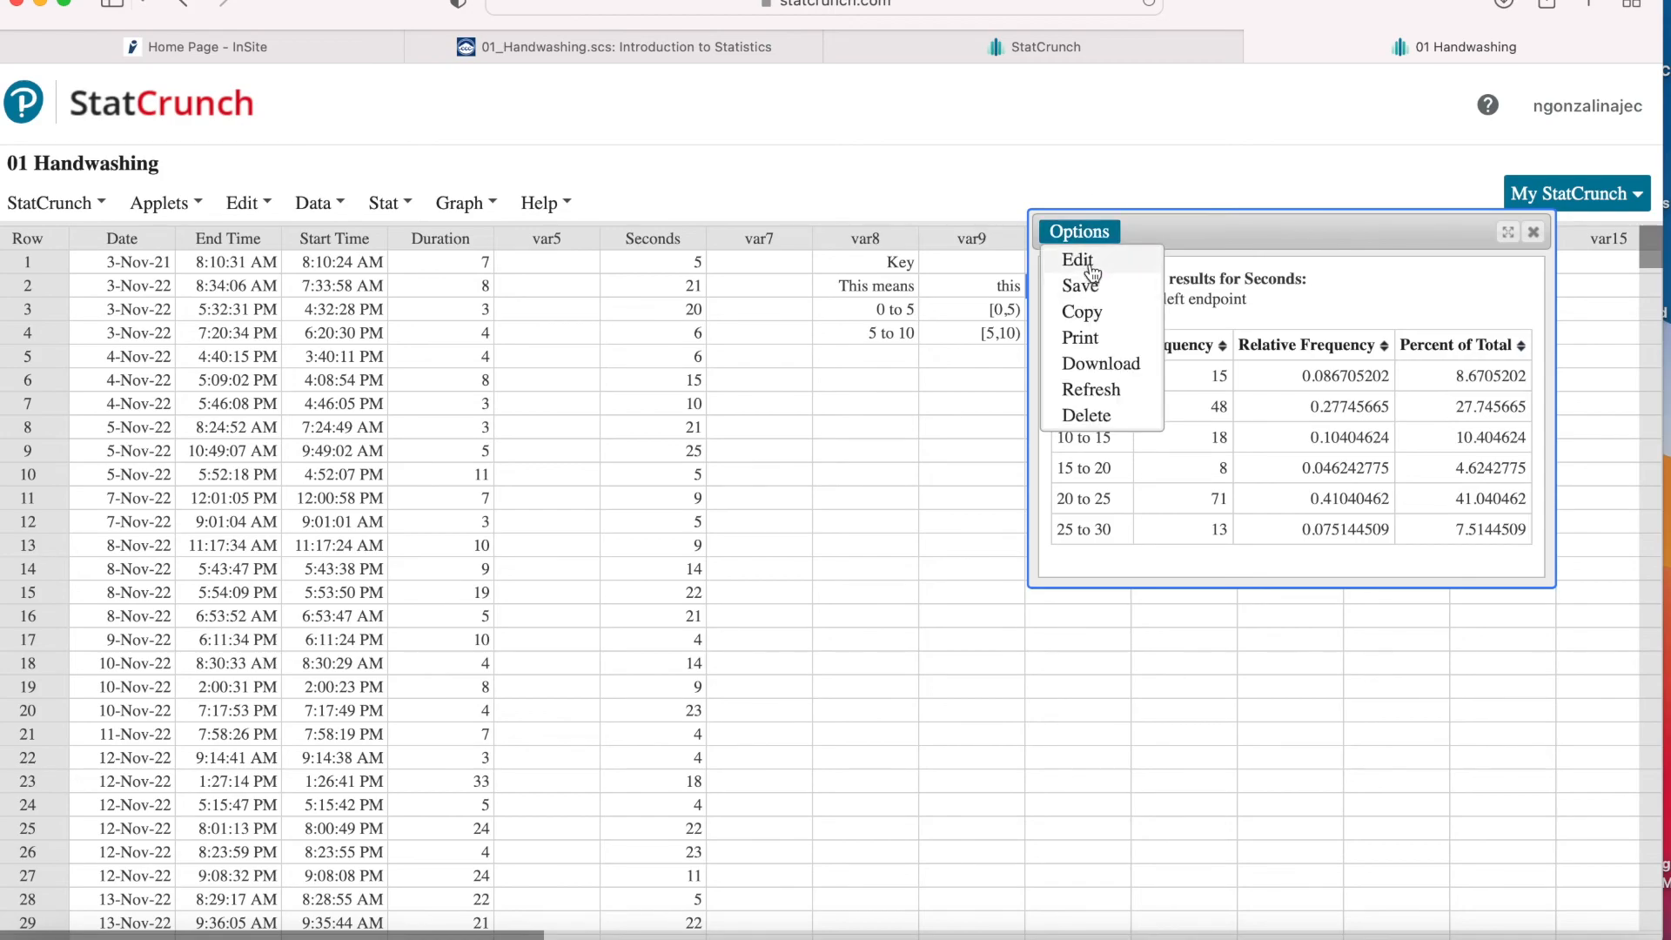
left_click(1076, 260)
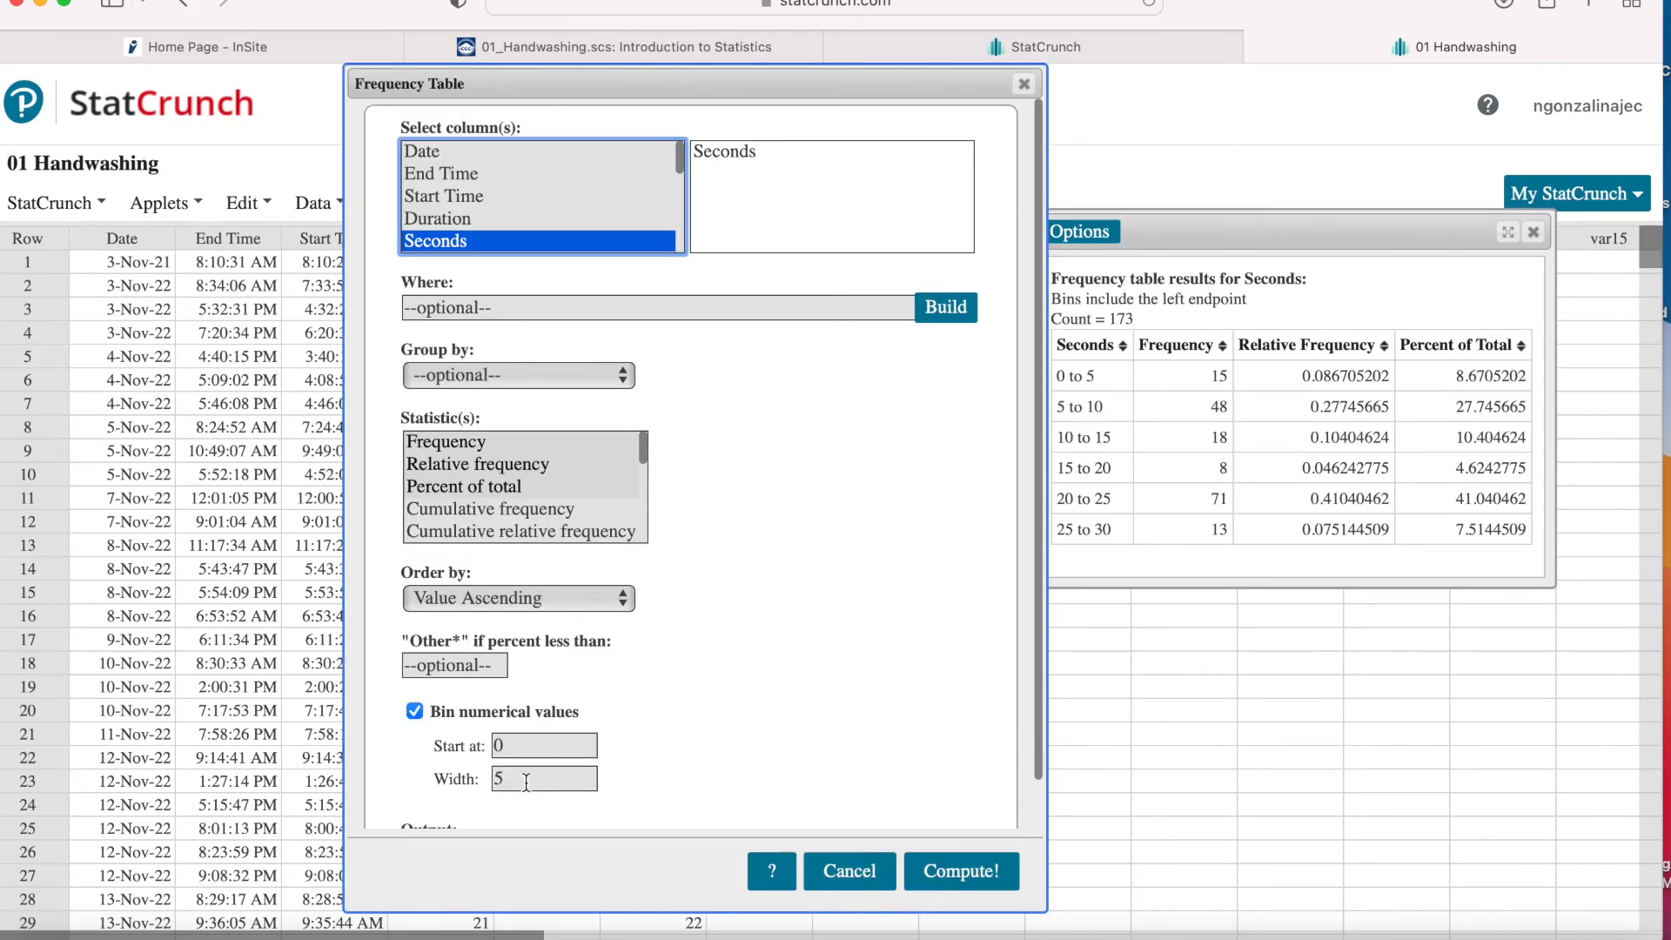
type("10")
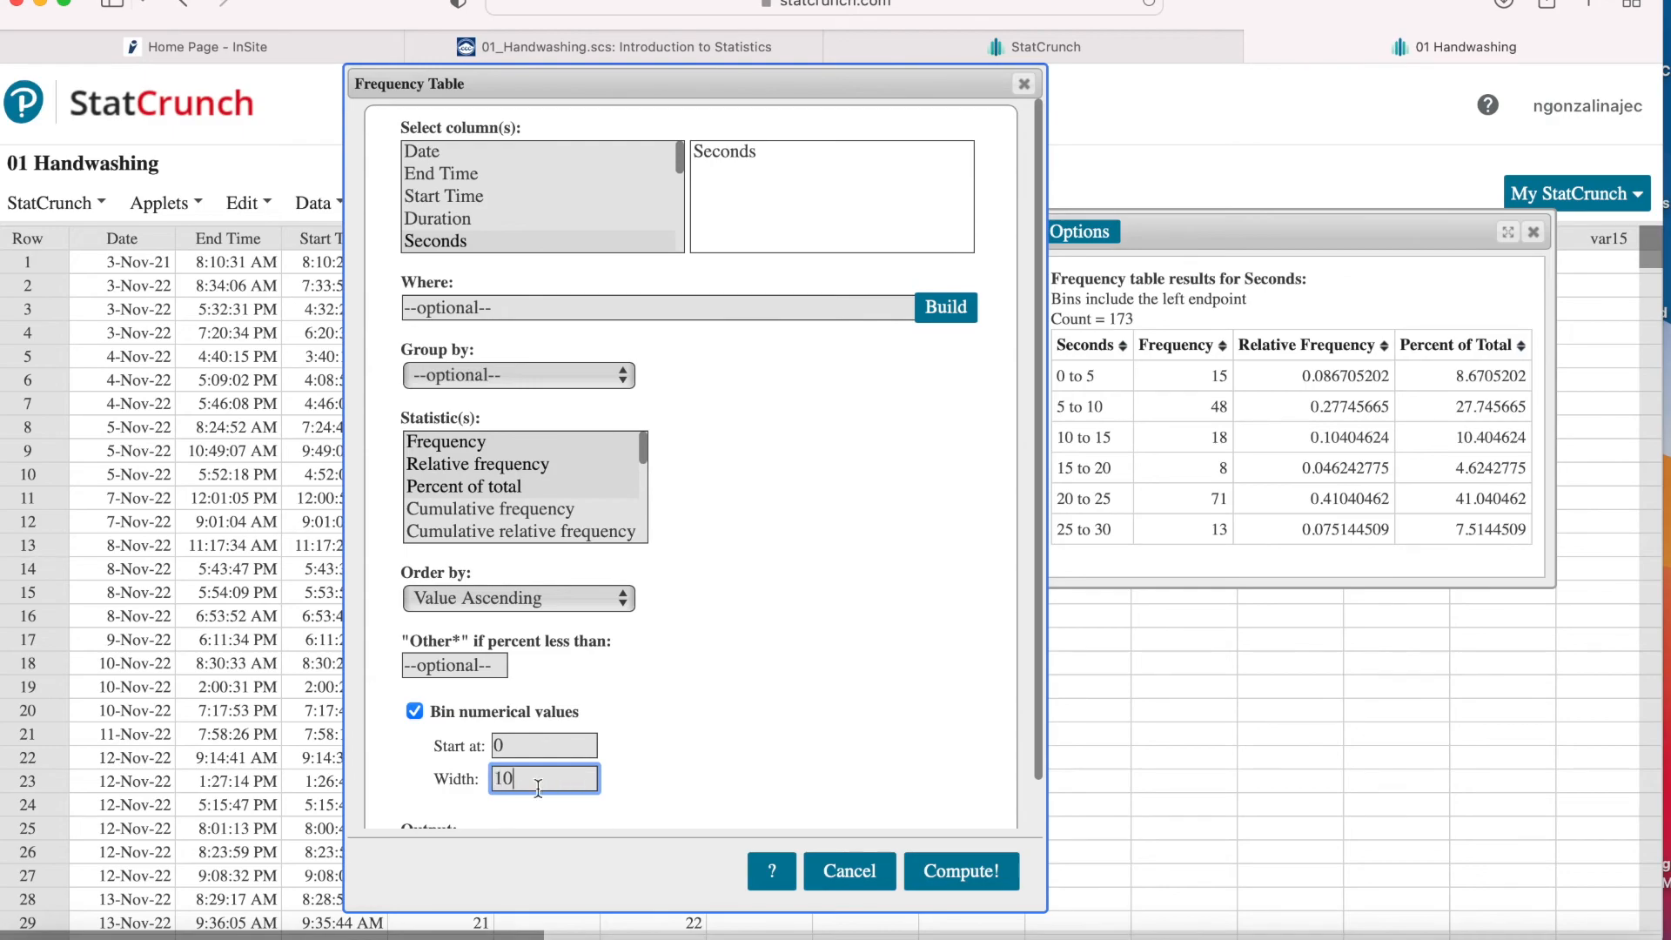
left_click(959, 871)
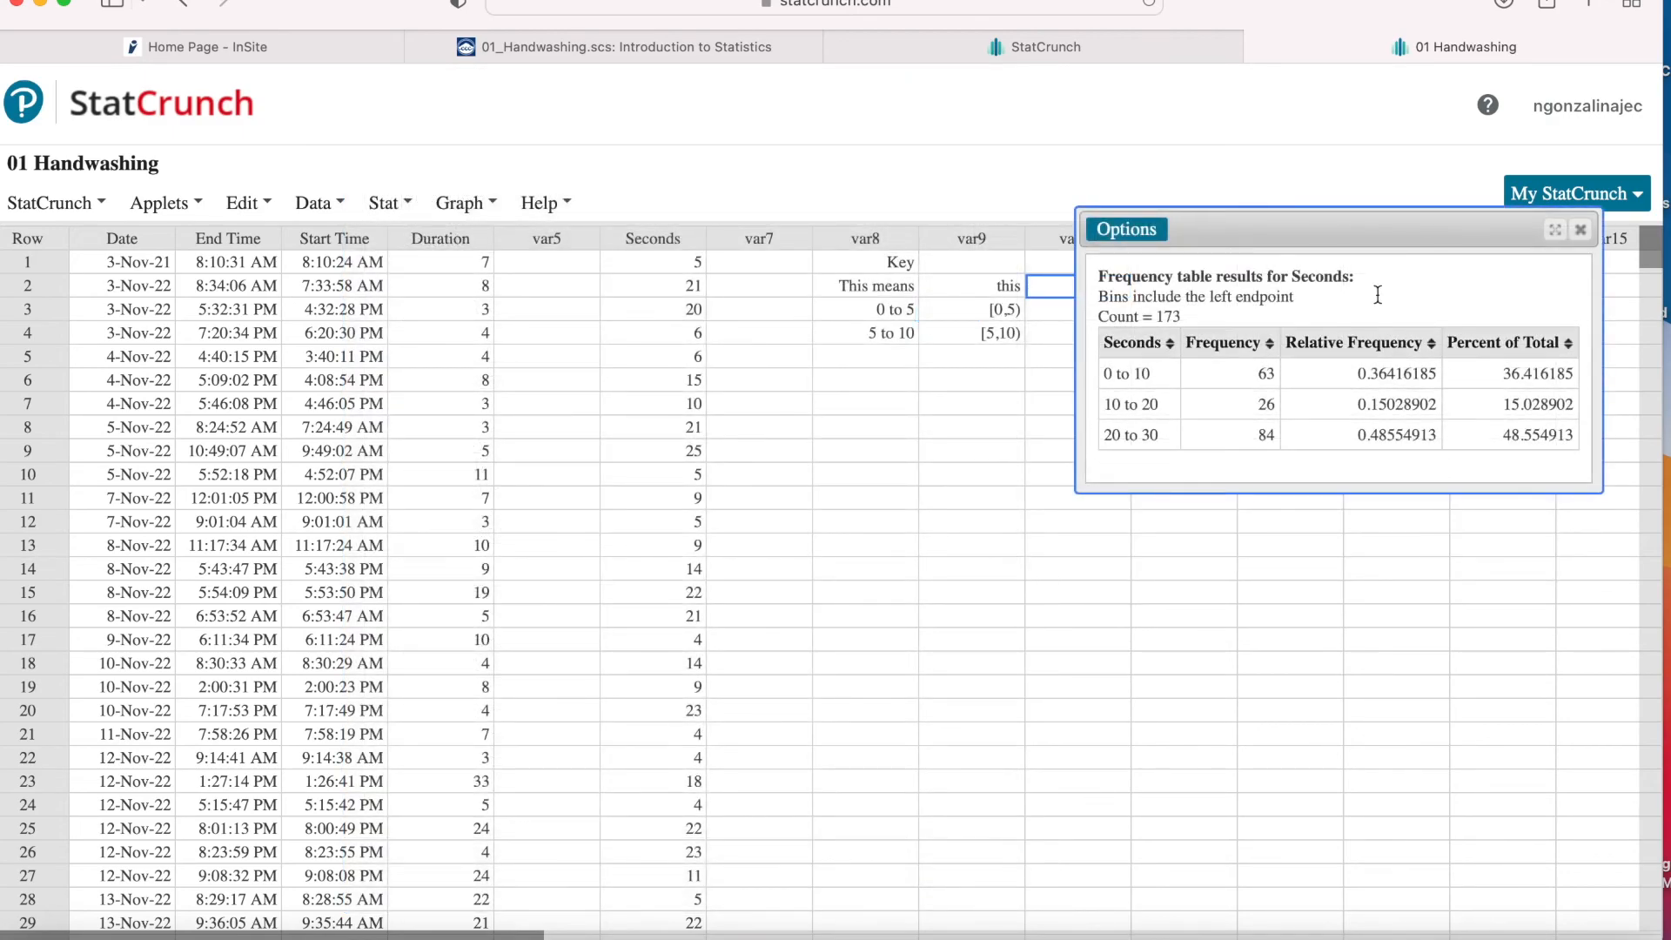